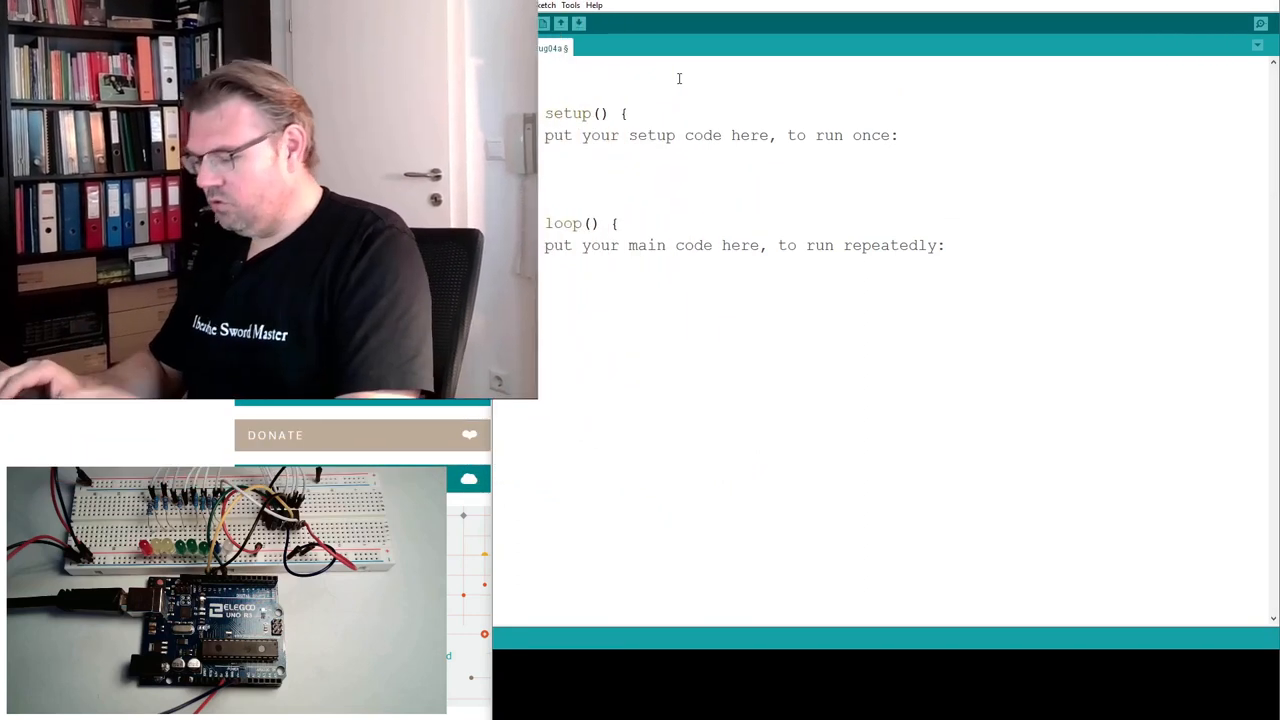
Add #define lines for LATCH_PIN 11, CLOCK_PIN 9 and DATA_PIN 12.
text(#define)
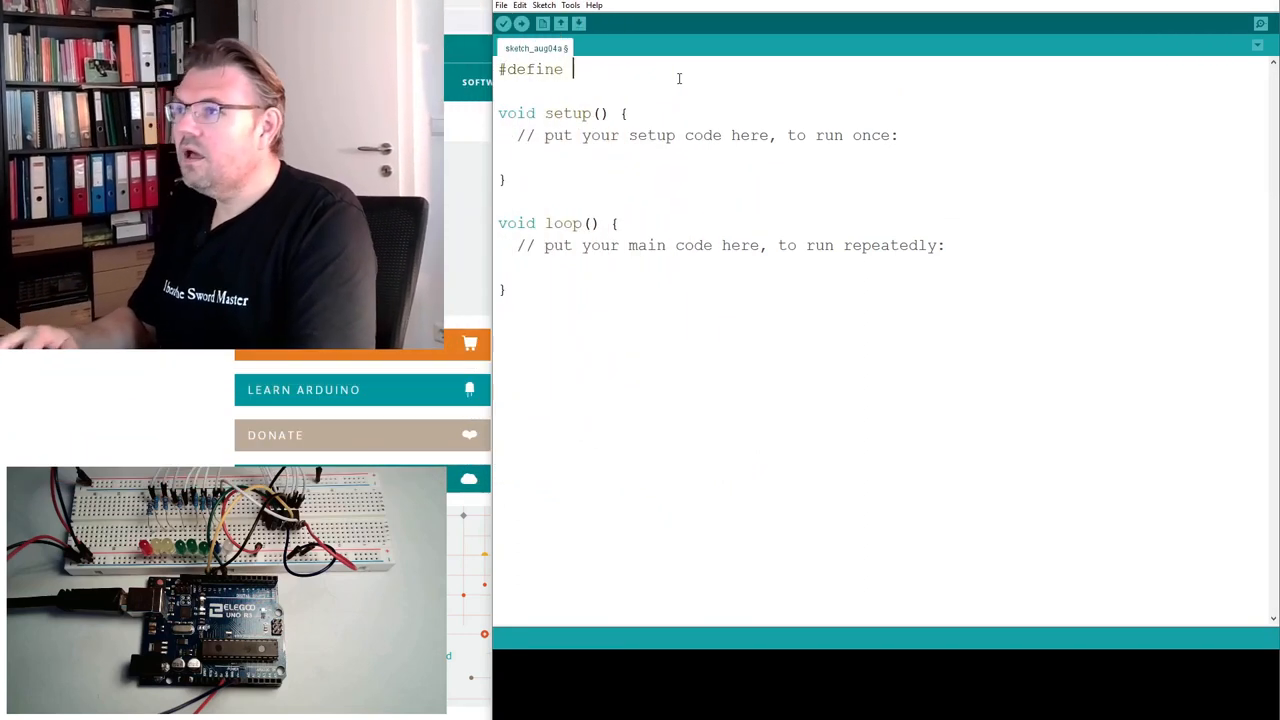
text(LAT)
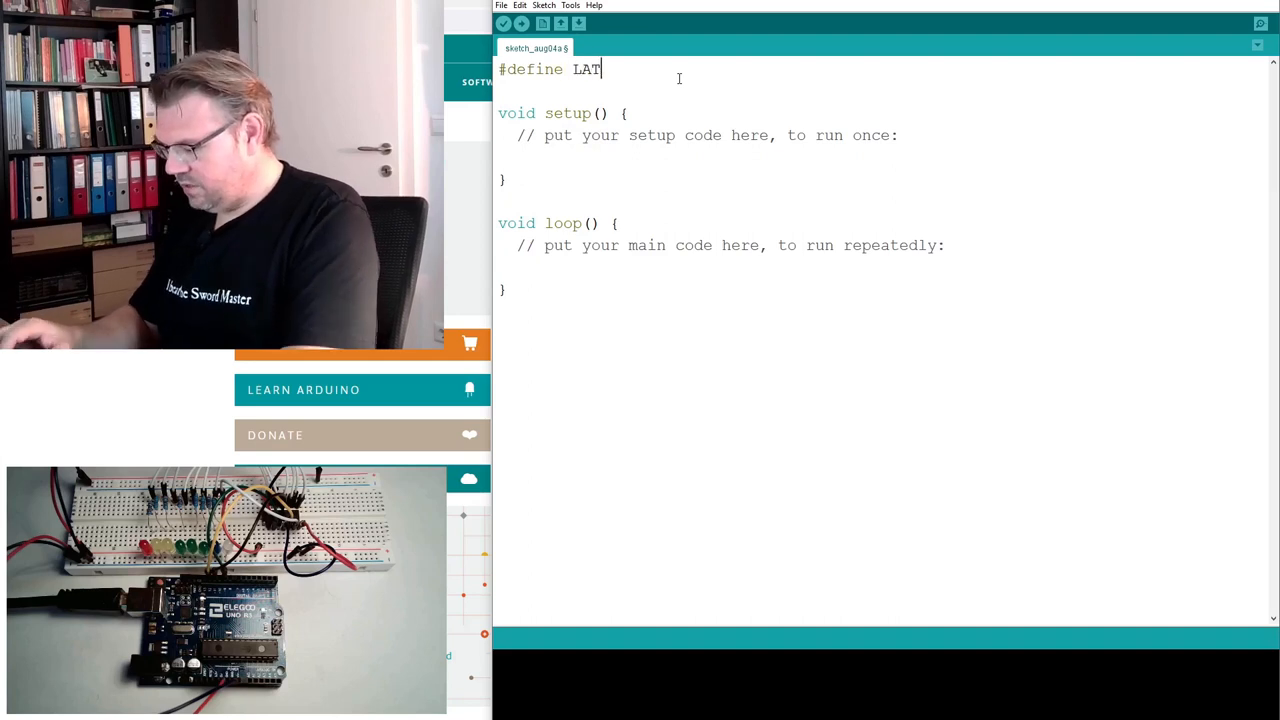
text(CH_PIN)
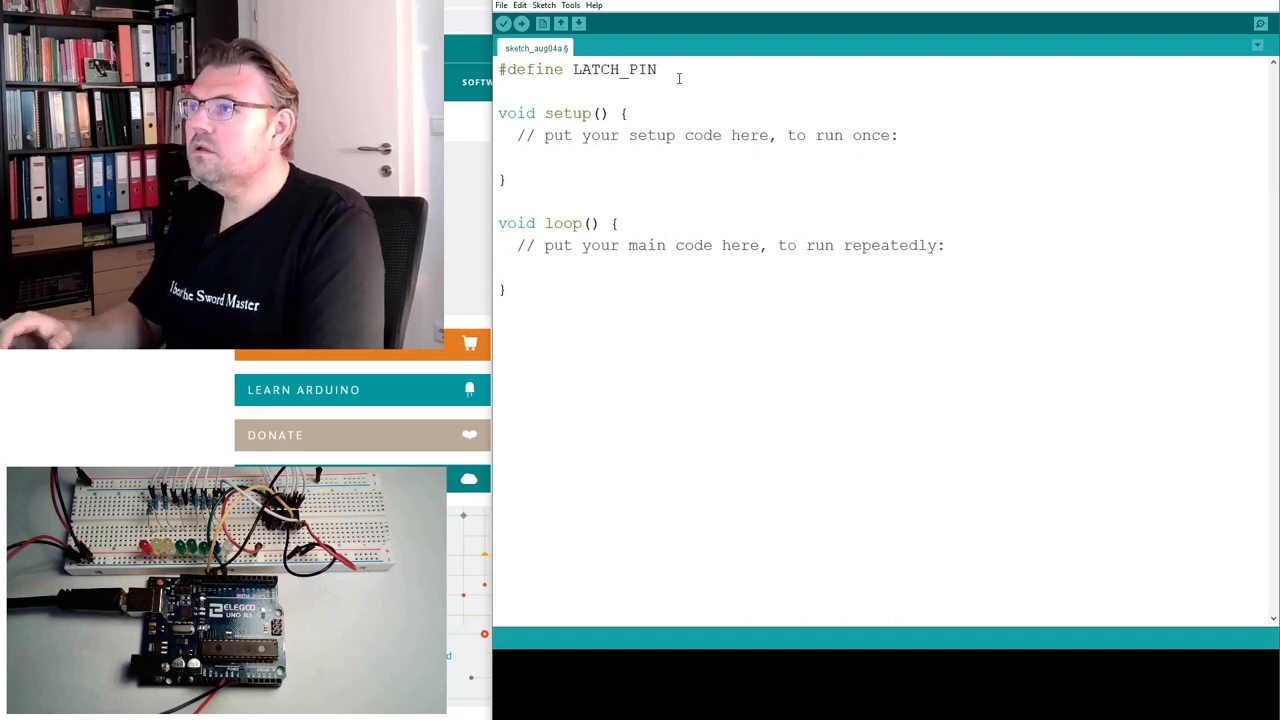
text(11)
text(#defi)
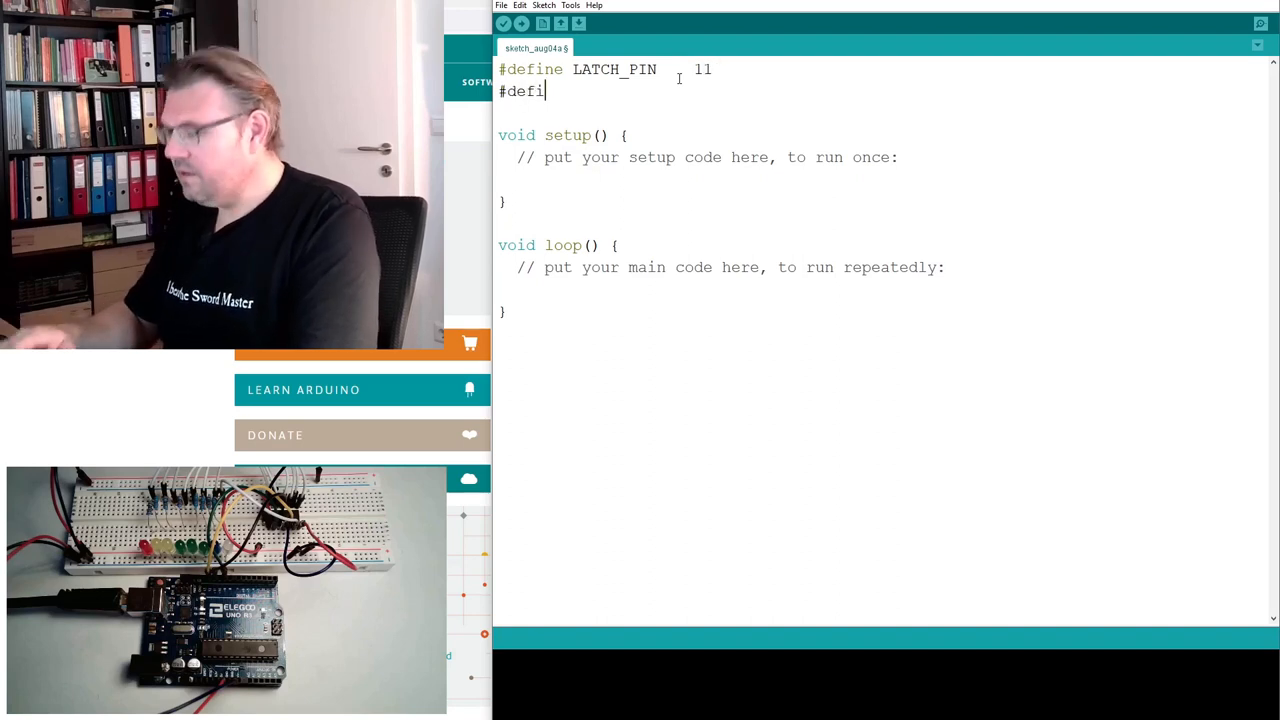
text(ne)
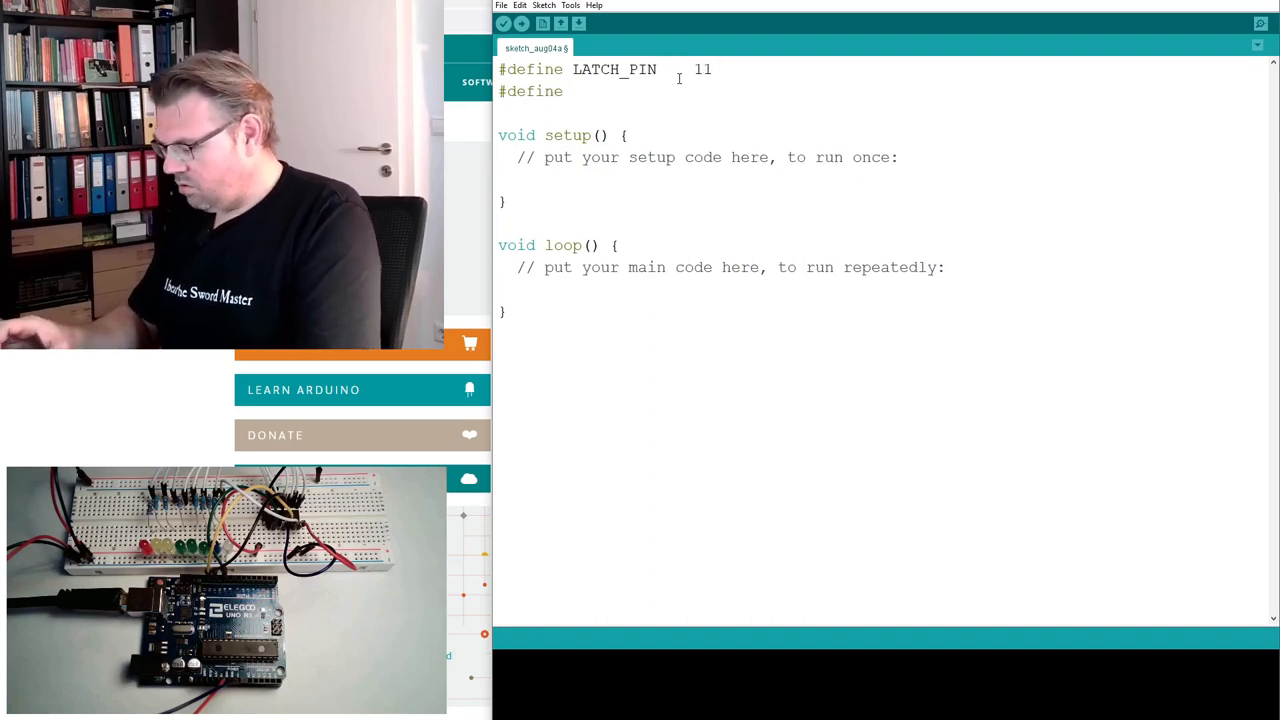
text(CLOCK_PIN)
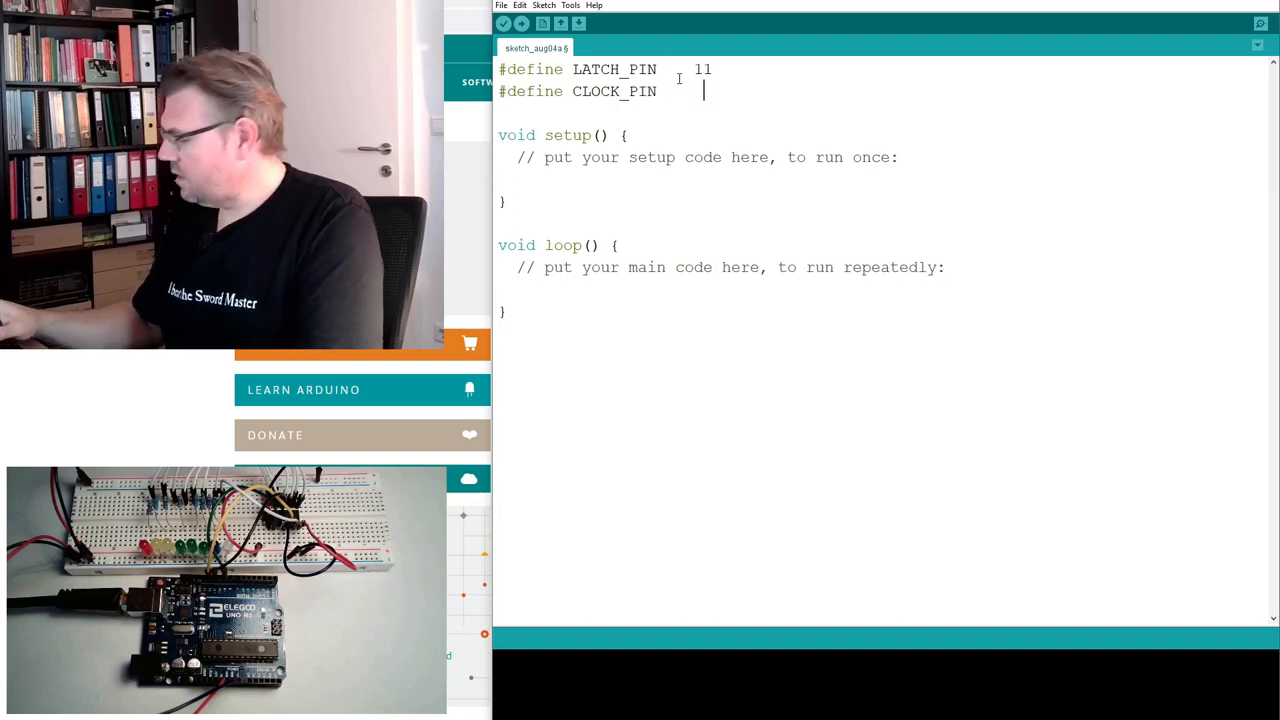
text(9)
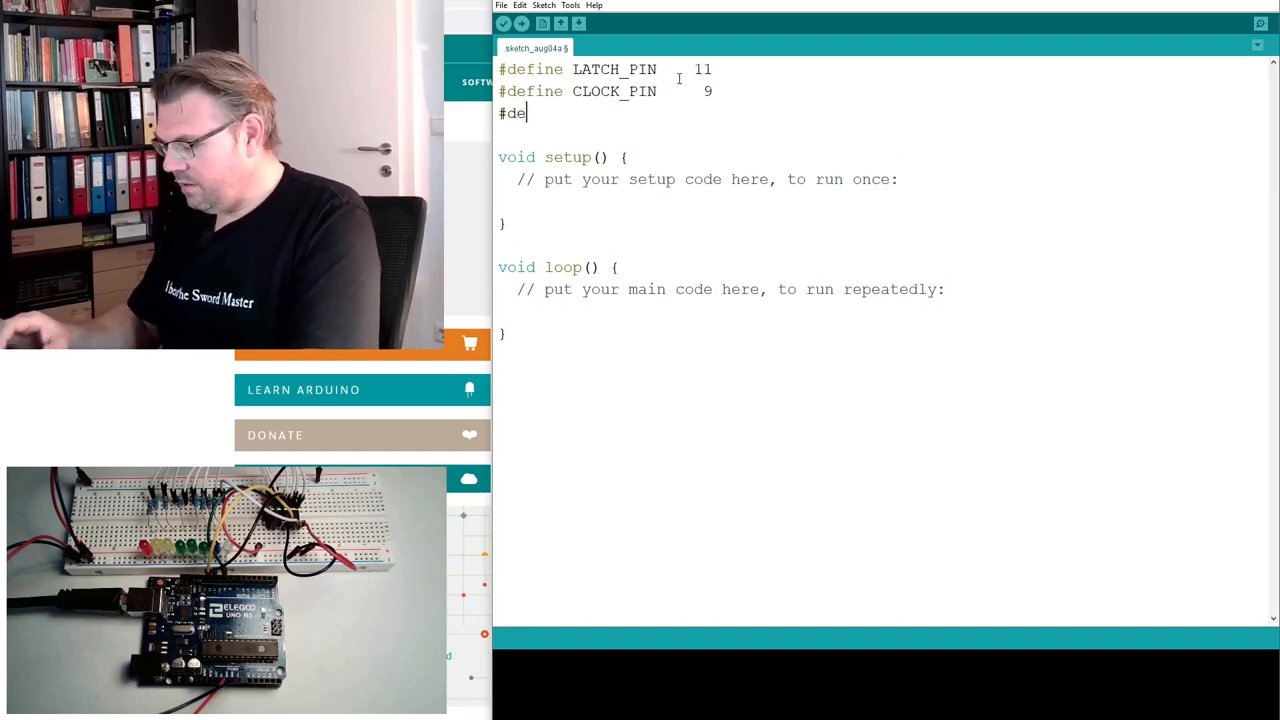
text(fine DAT)
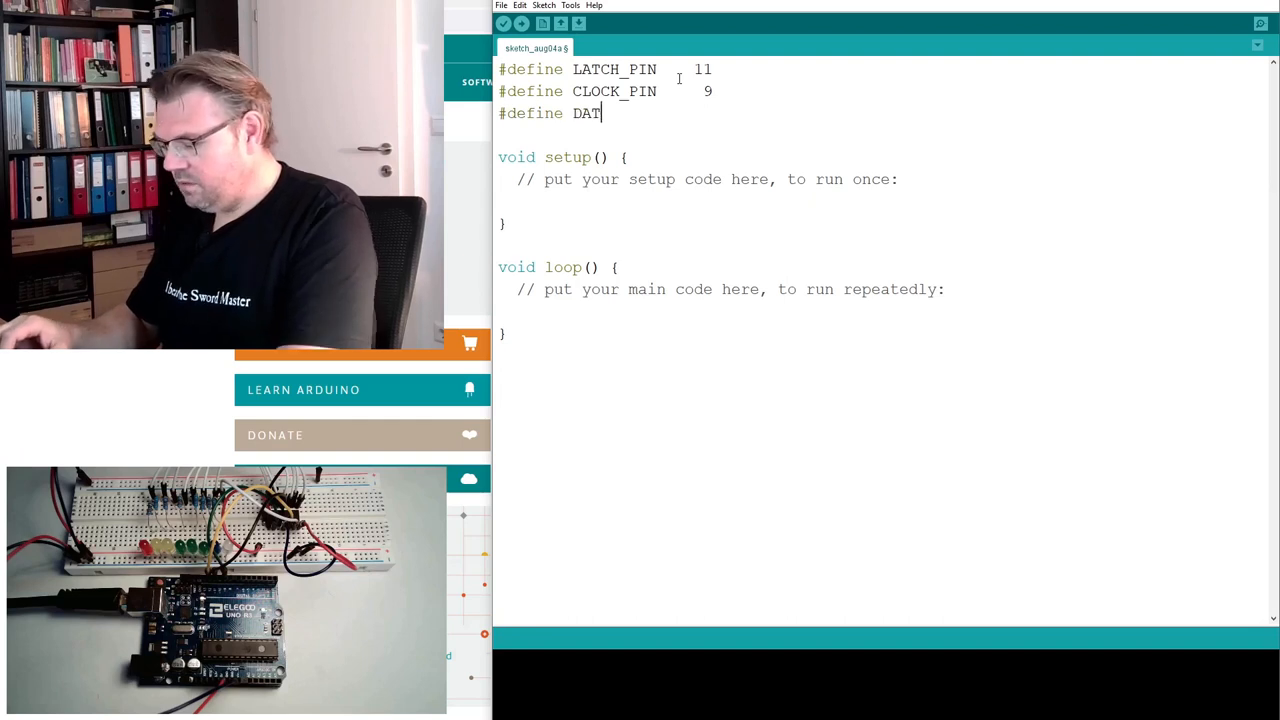
text(A_PIN)
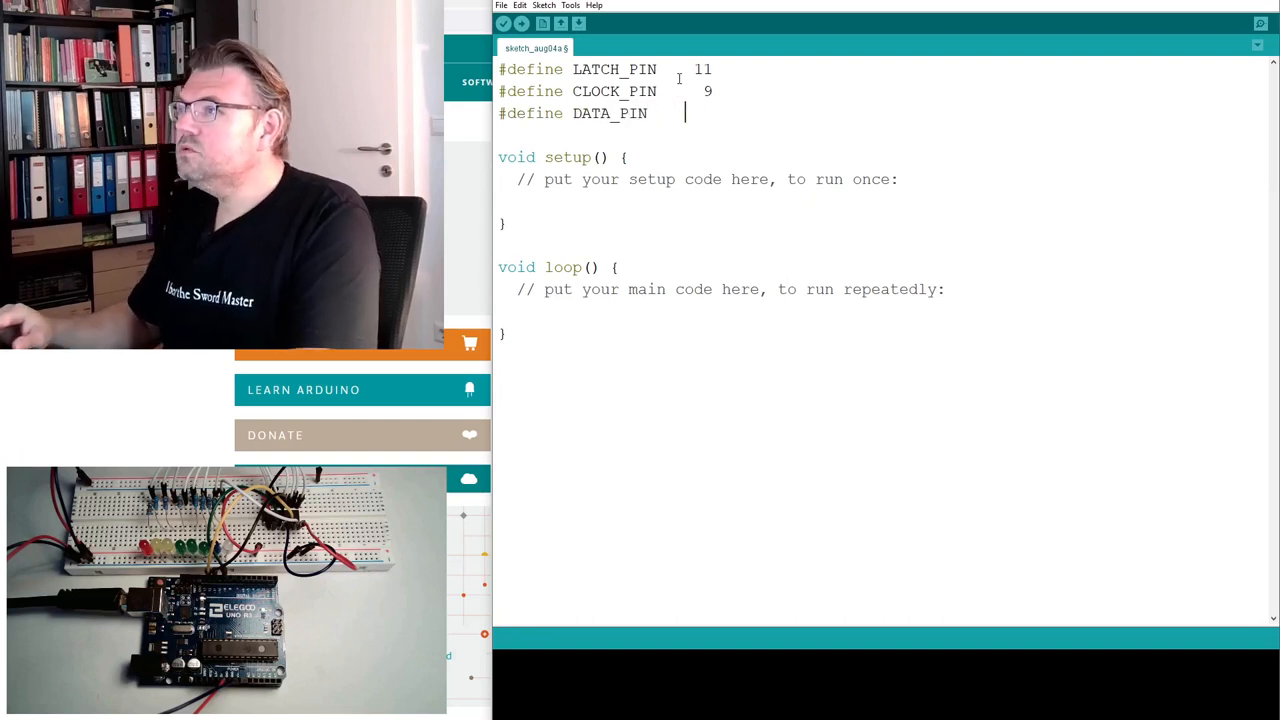
text(12)
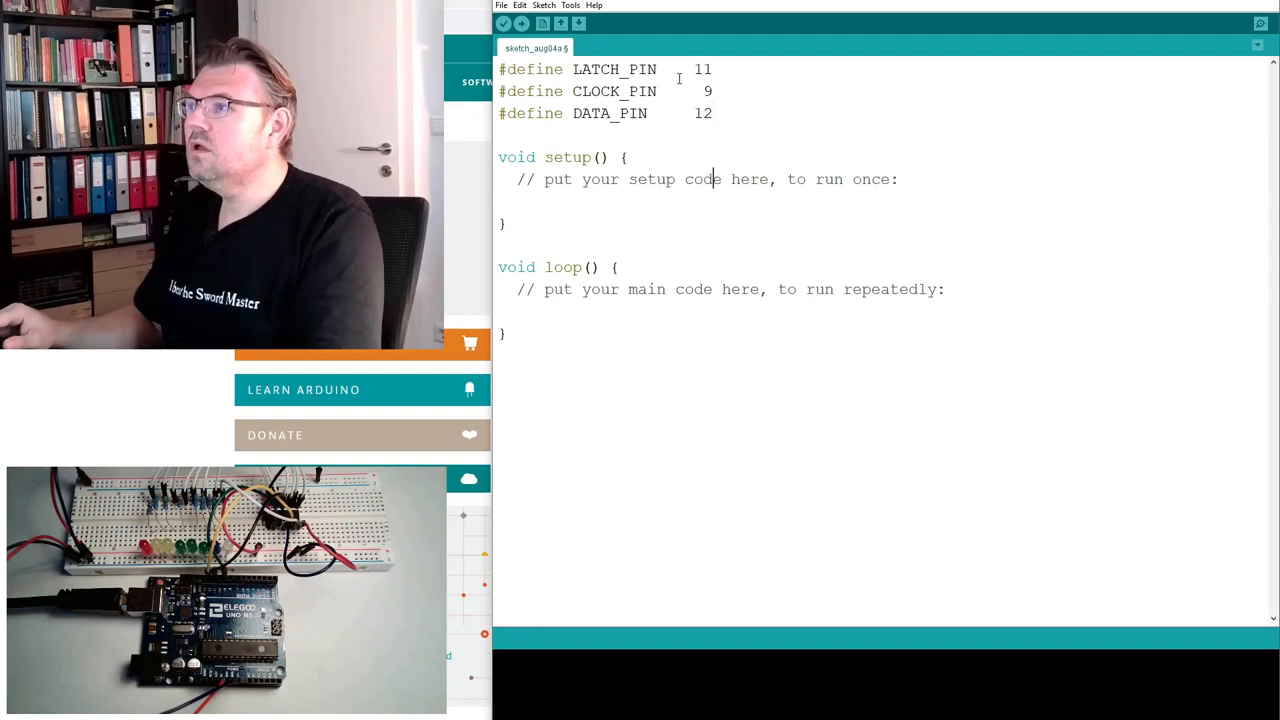
Save as 3AHMBI_Peterschofsky_15_ShiftRegister in Programs and delete setup's placeholder comment.
triple_click(703, 179)
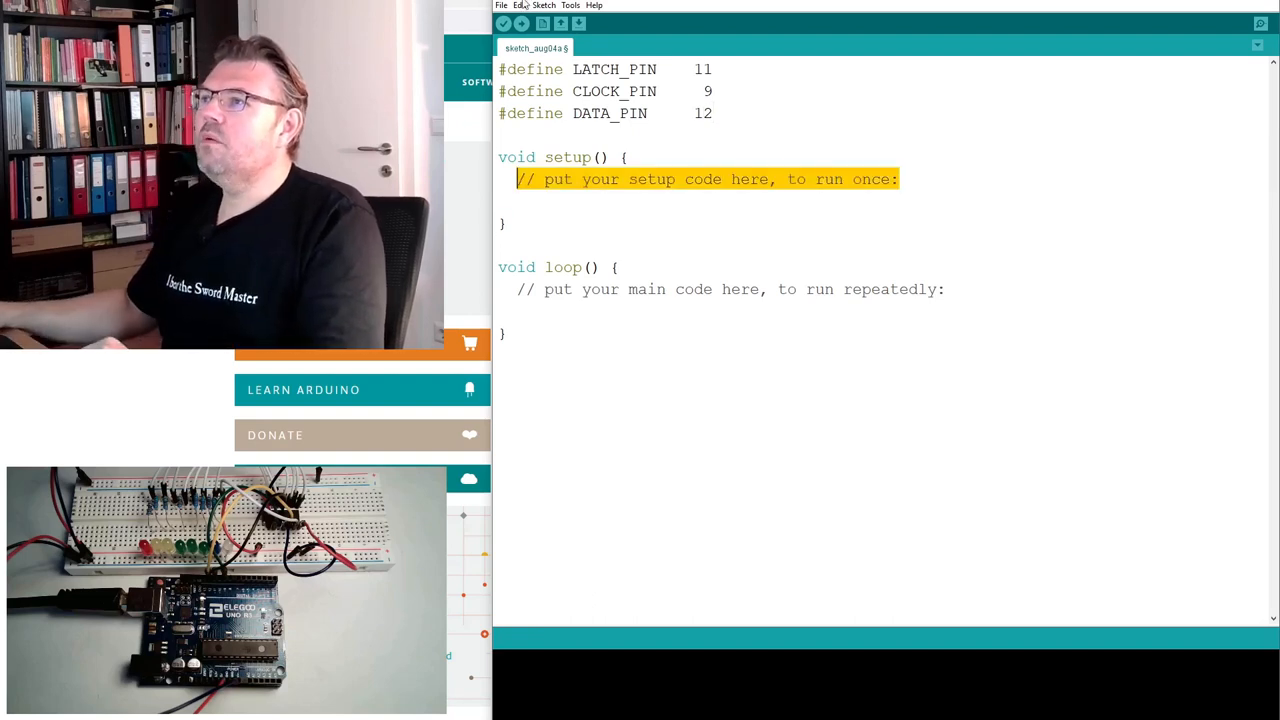
click(500, 6)
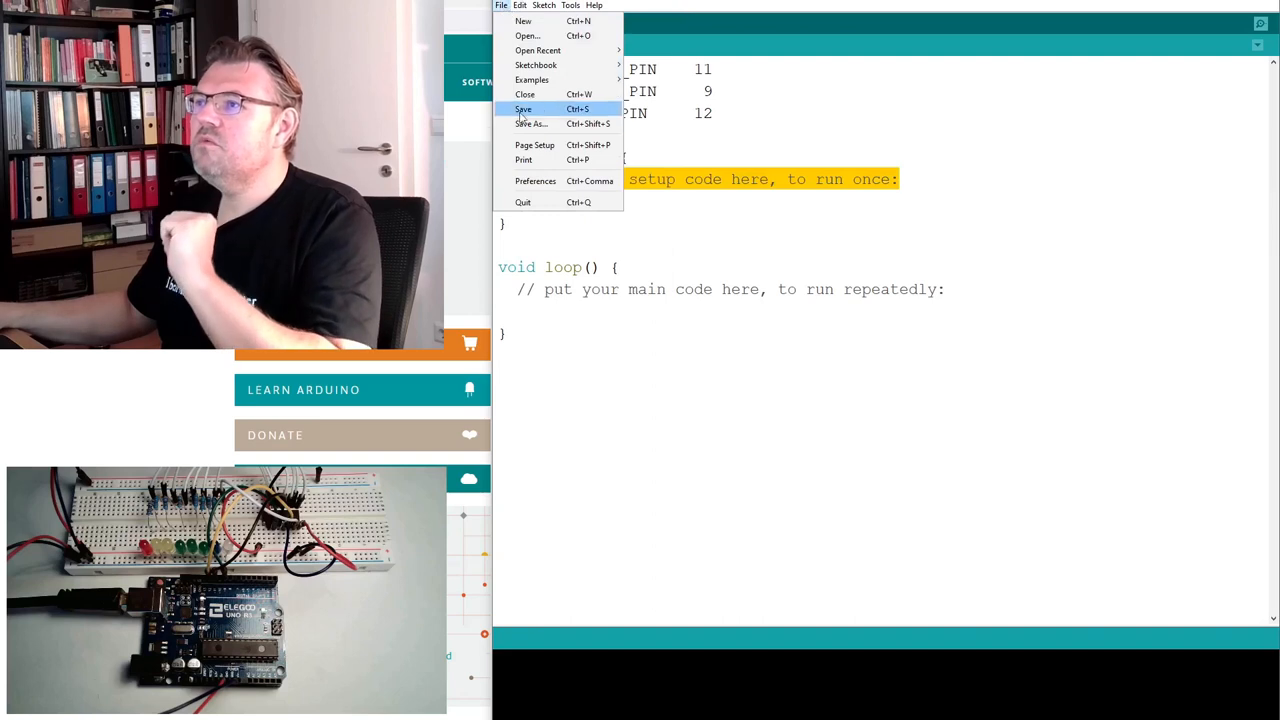
click(523, 109)
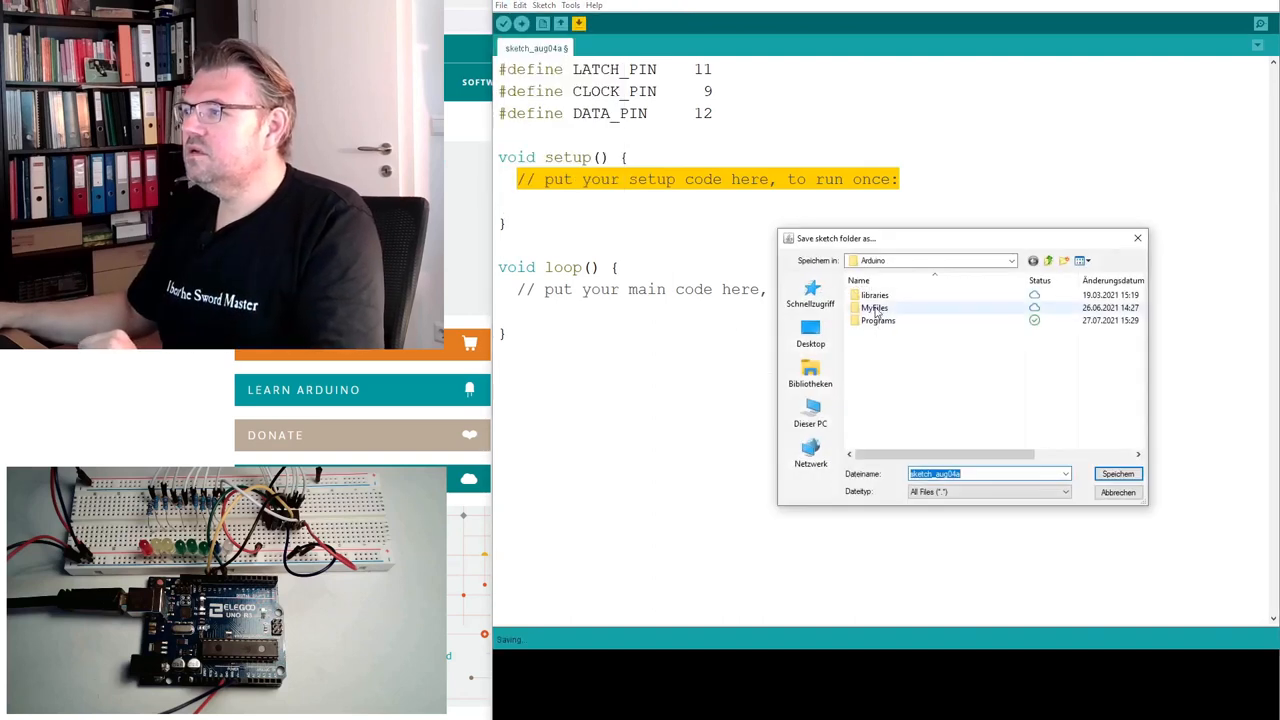
double_click(878, 320)
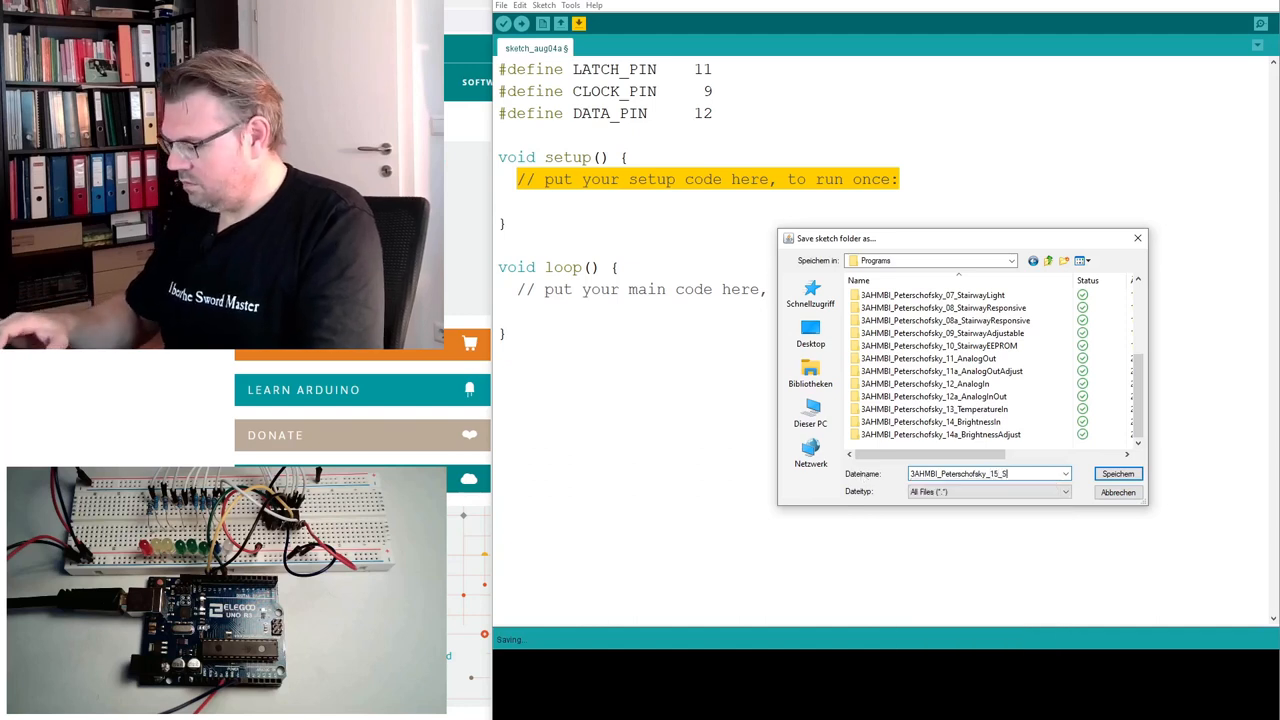
text(_ShiftRegis)
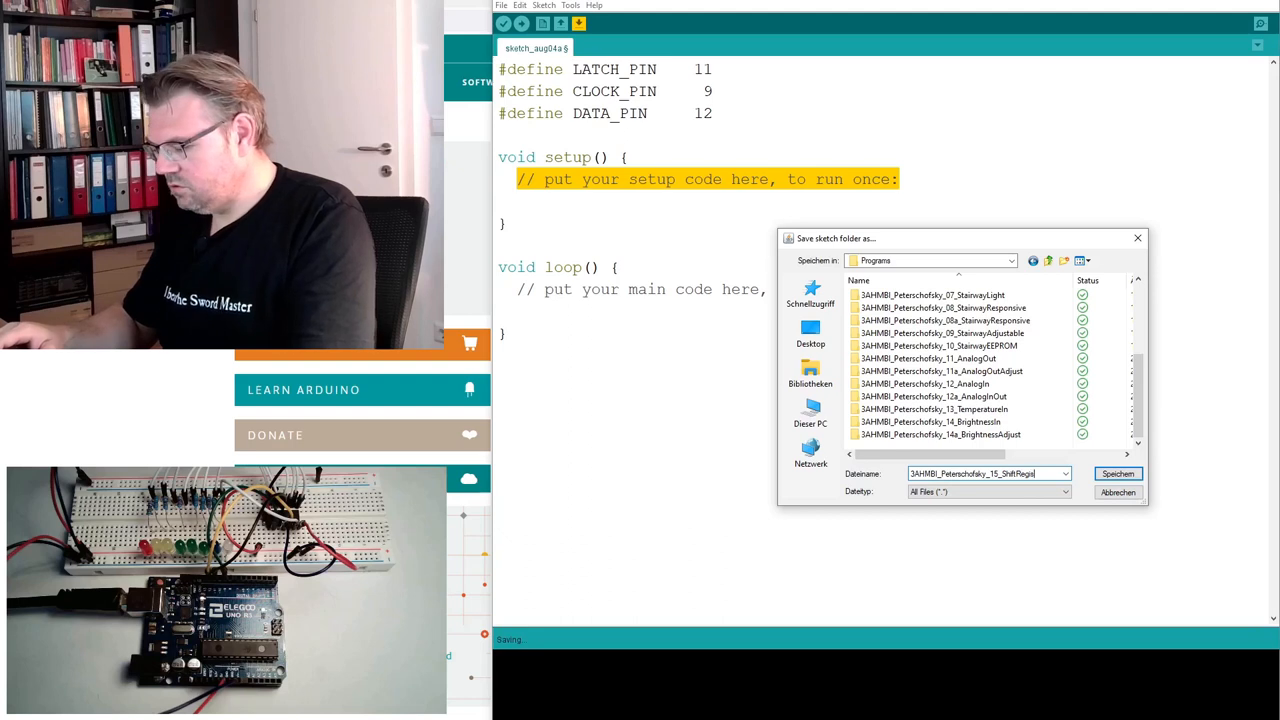
click(1117, 474)
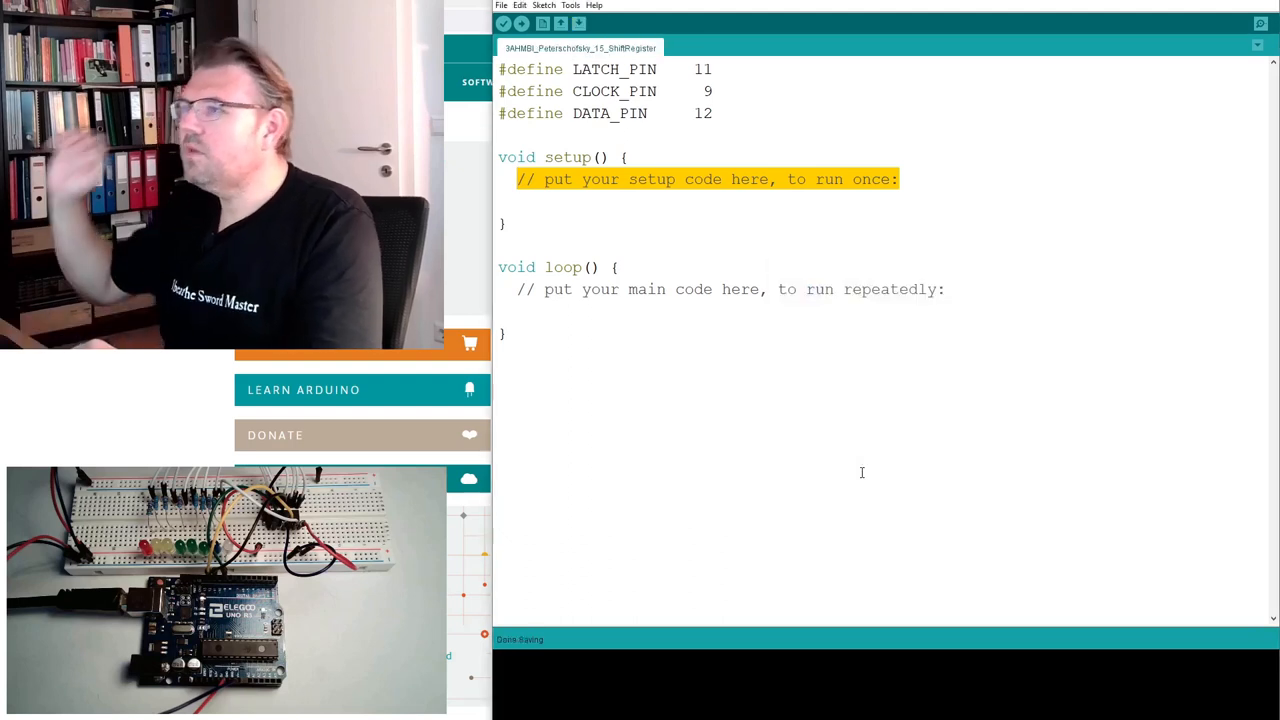
key(Delete)
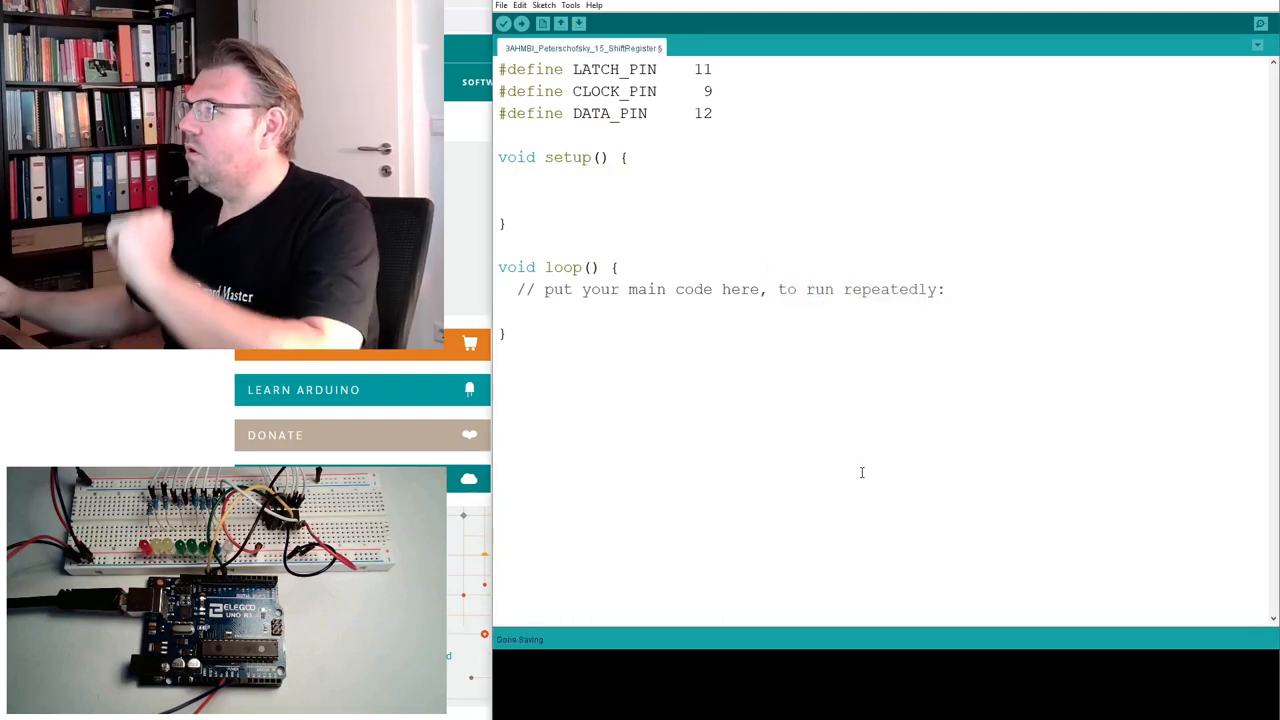
In setup, write pinMode(LATCH_PIN, OUTPUT); and adapt copies for CLOCK_PIN and DATA_PIN.
text(pin)
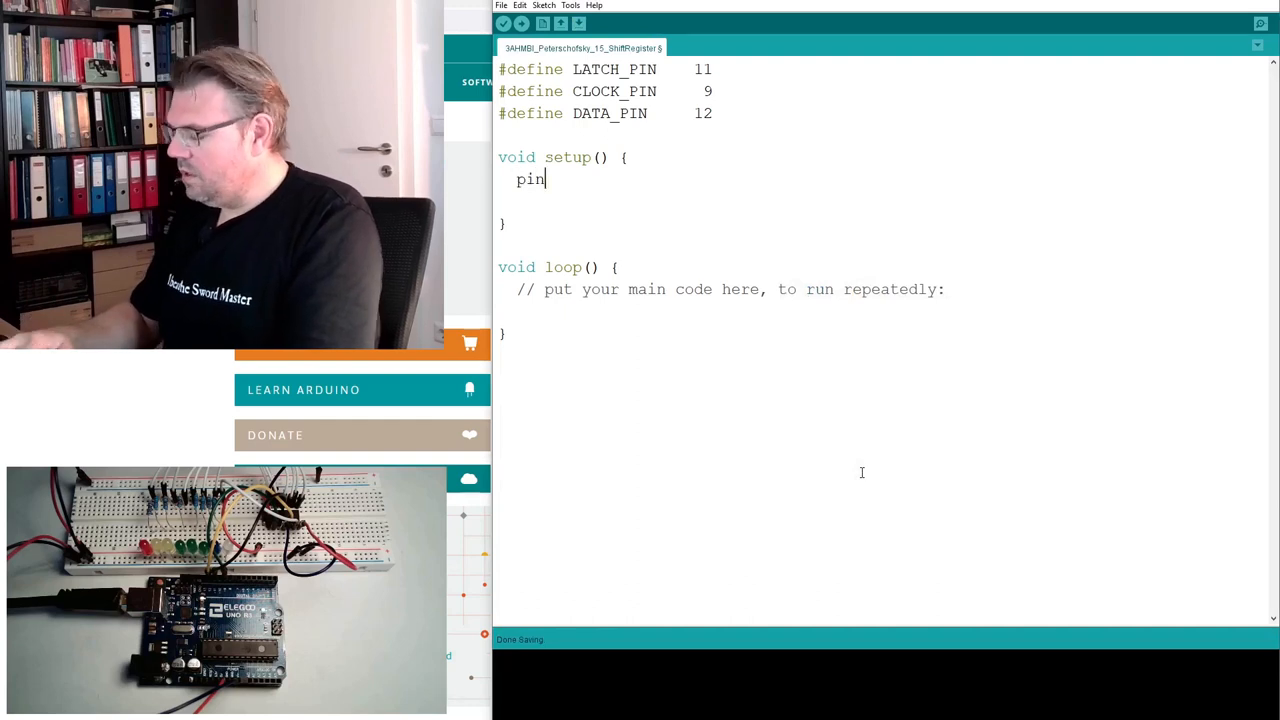
text(Mode)
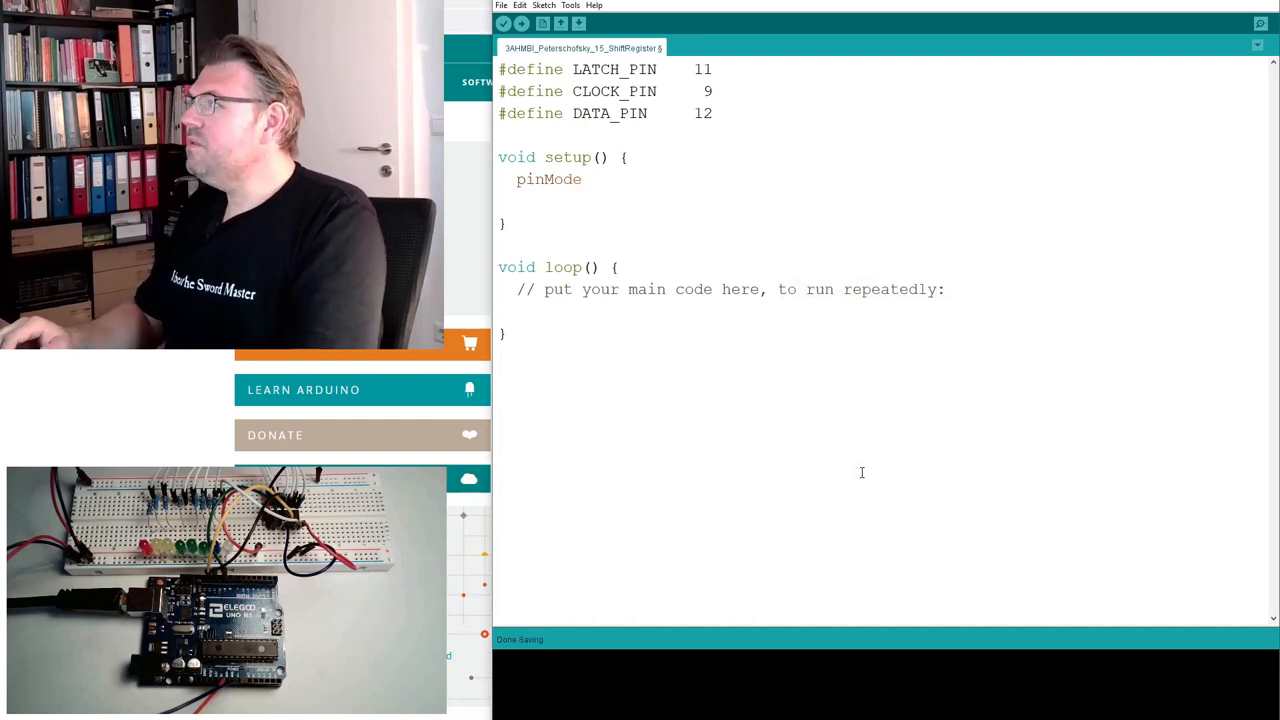
text((L)
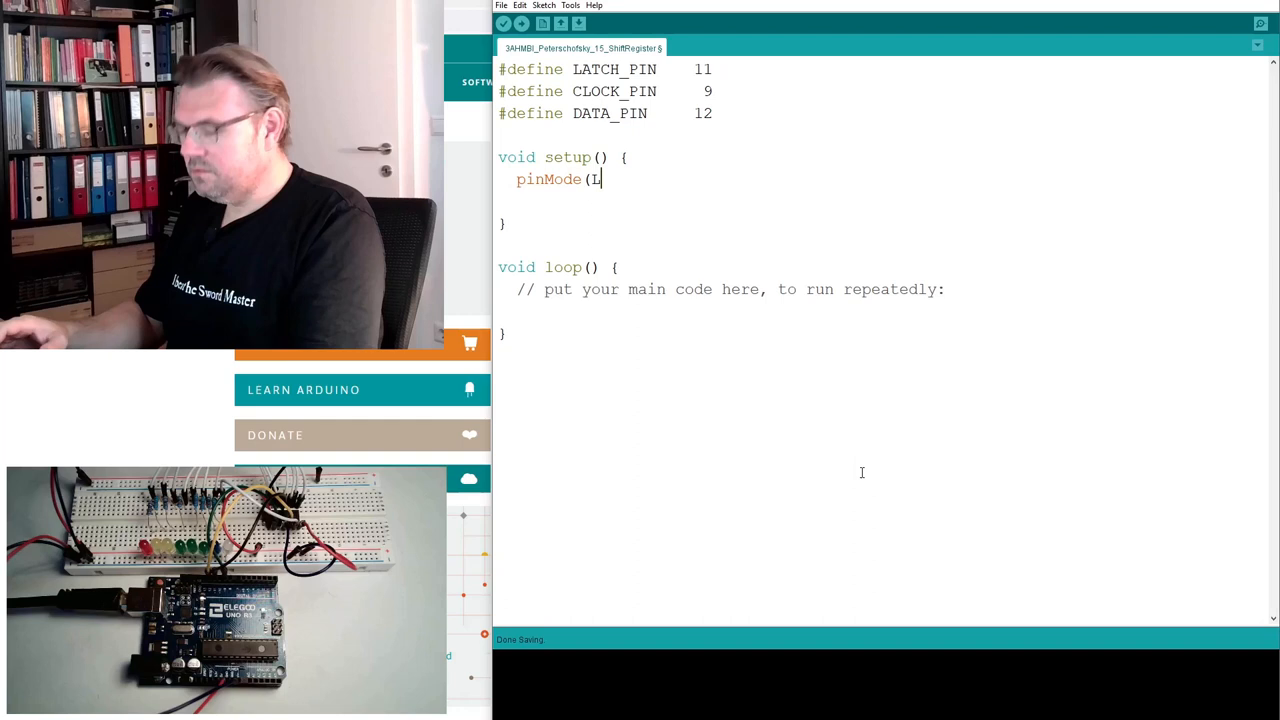
text(ATCH_PIN)
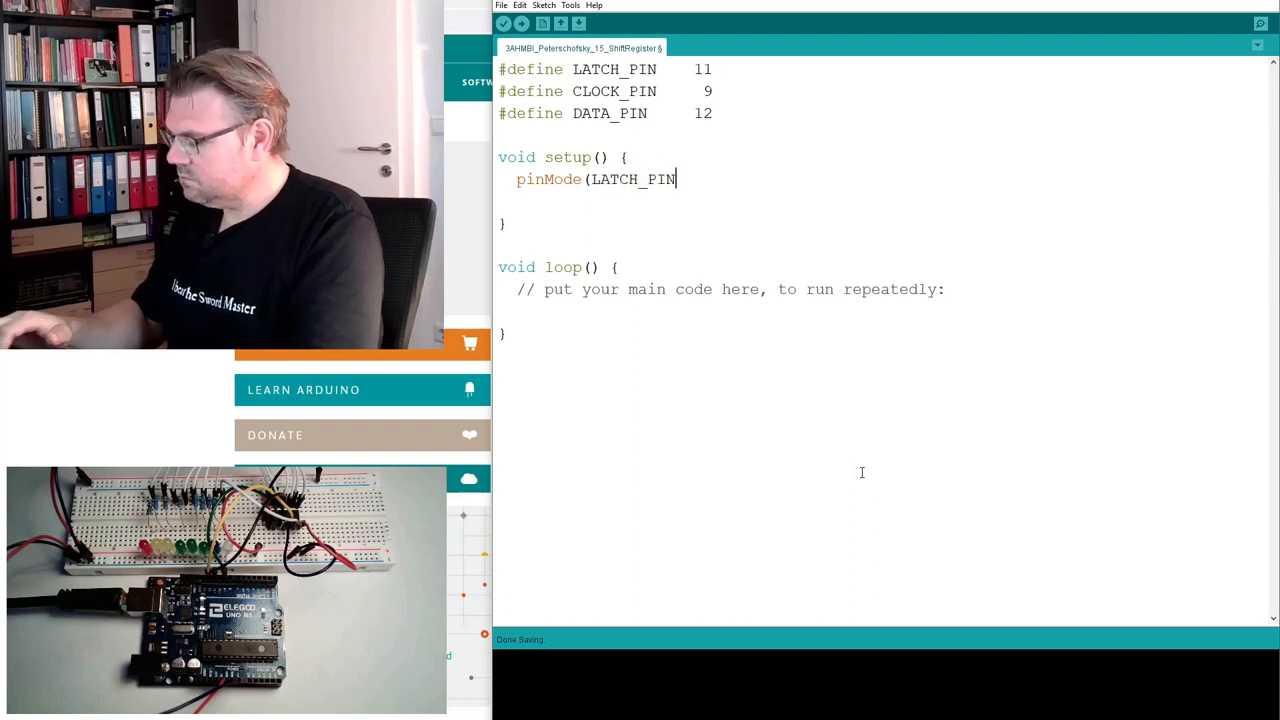
text(, OUTPU)
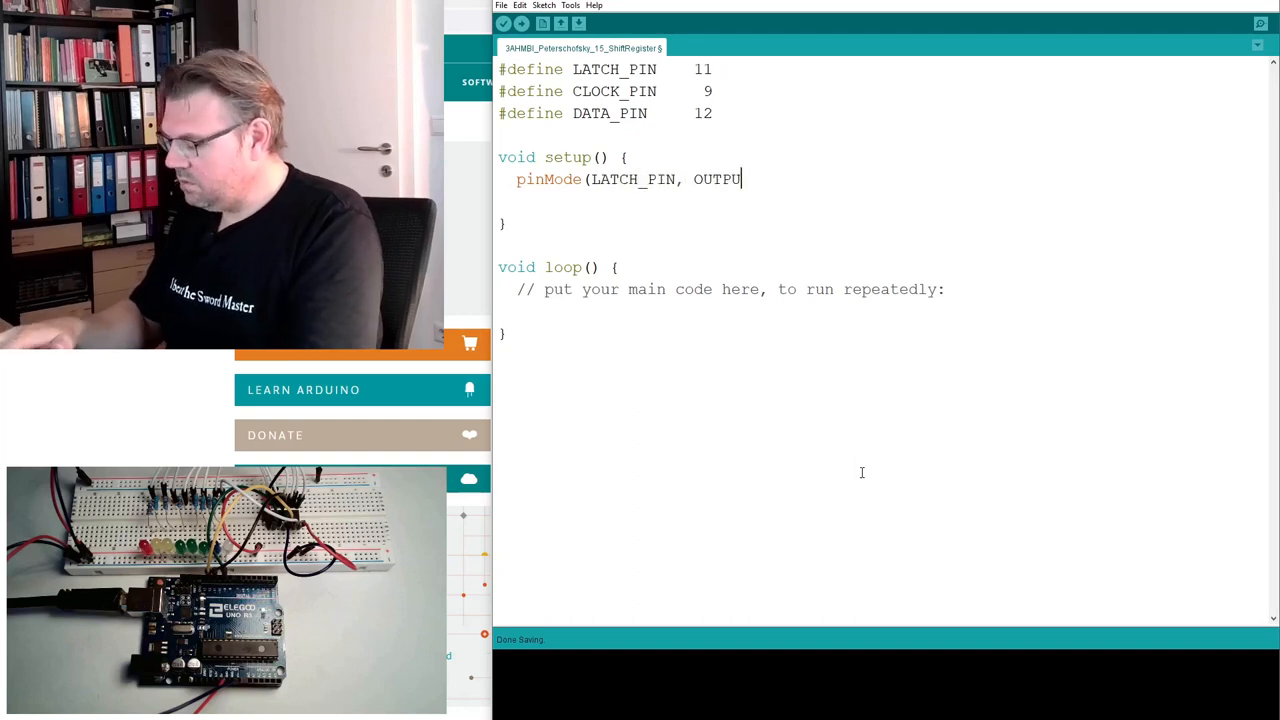
text(T);)
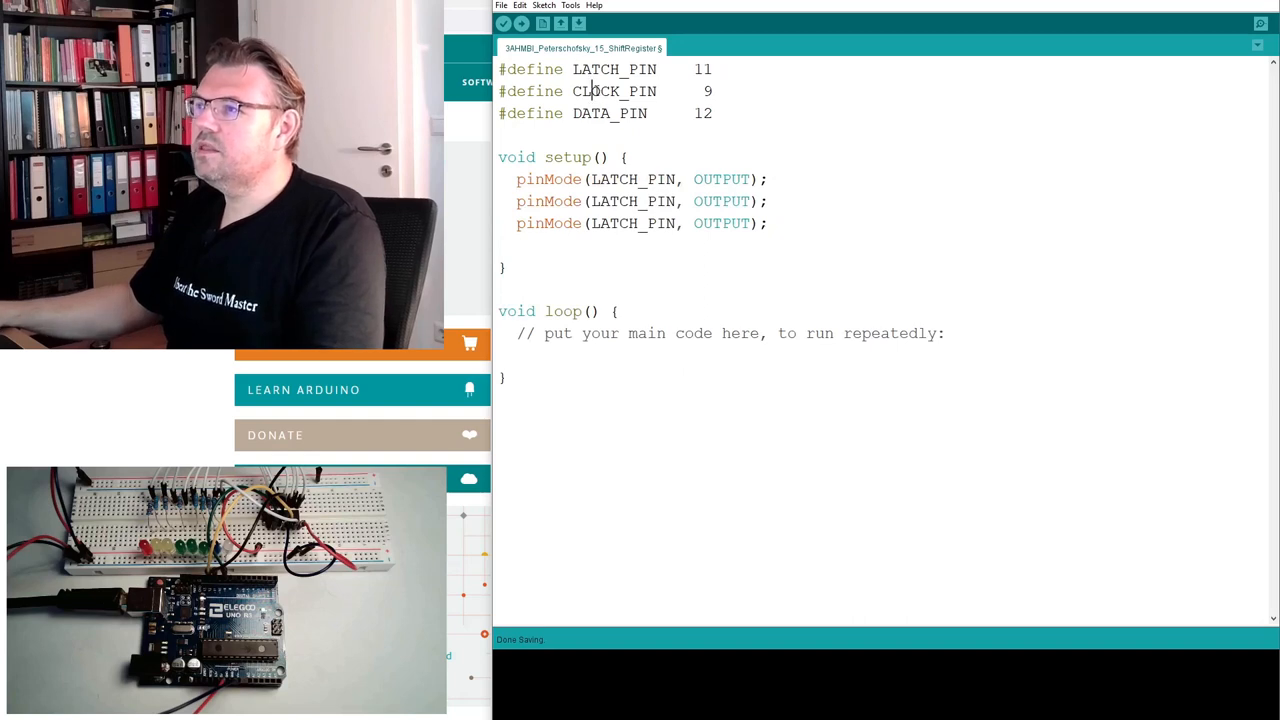
double_click(632, 201)
text(CLOCK)
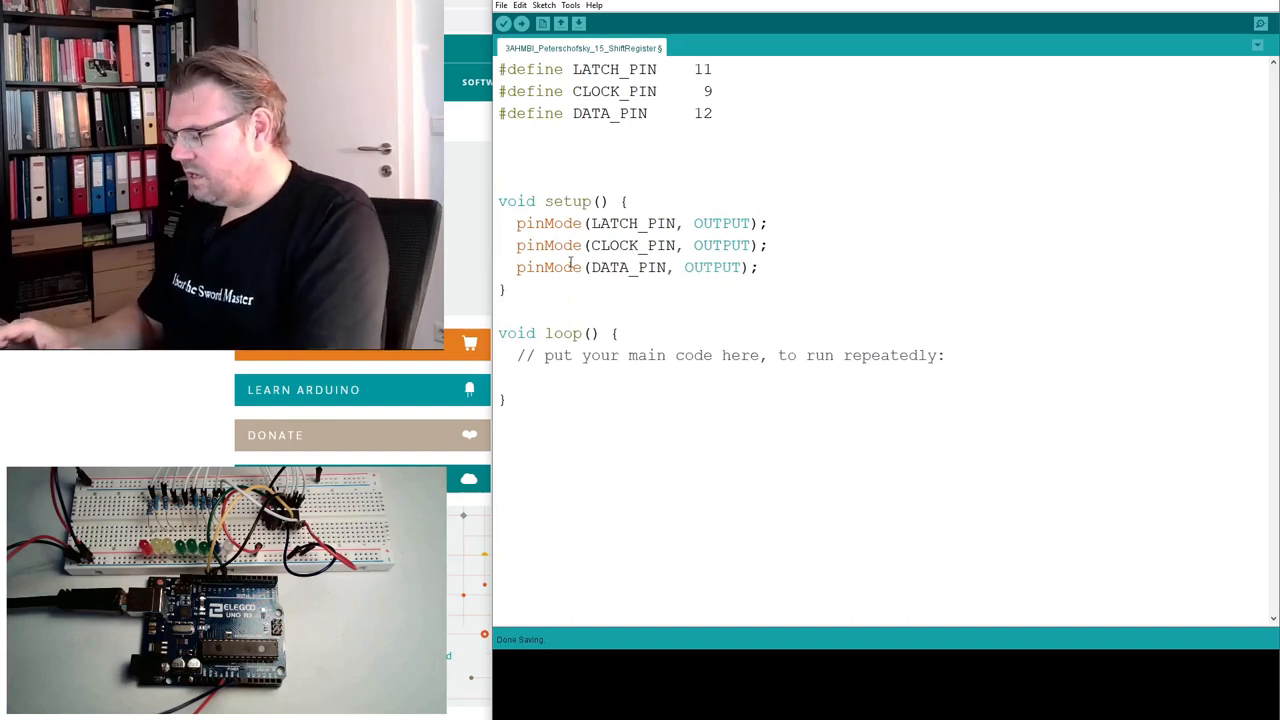
Type the signature void updateShiftRegister(byte pattern) with empty braces above setup.
text(void)
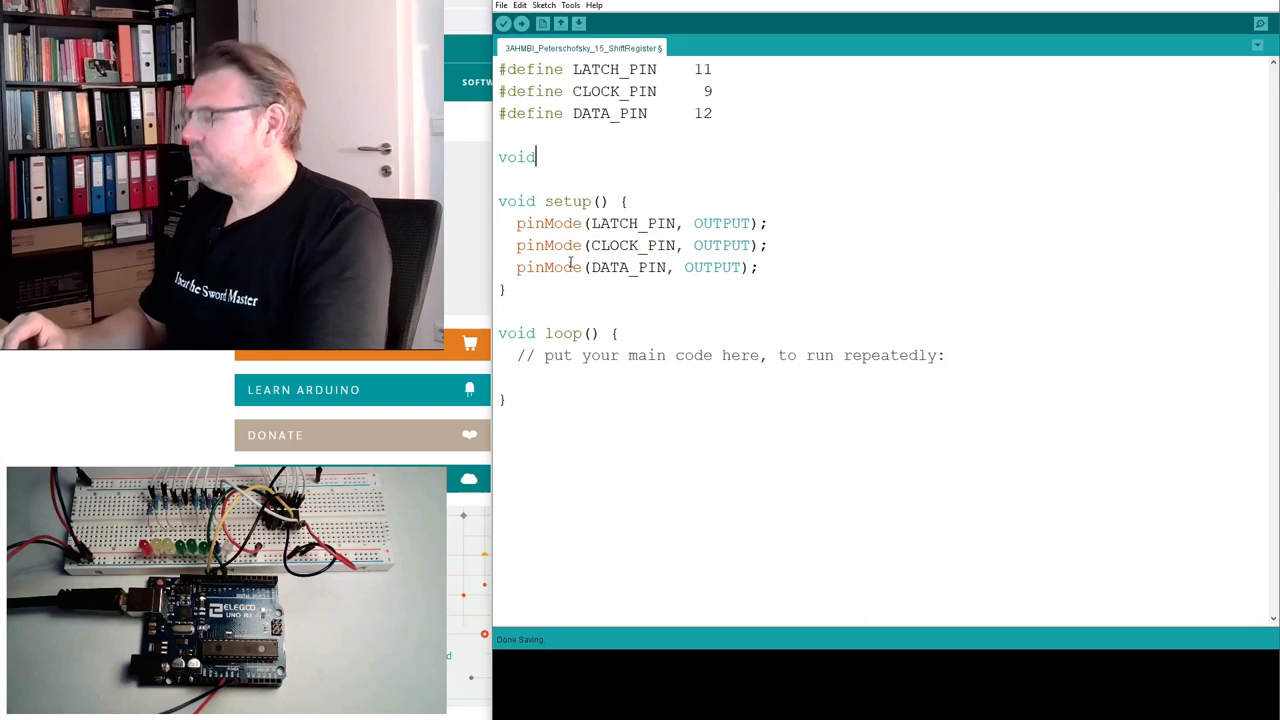
text(u)
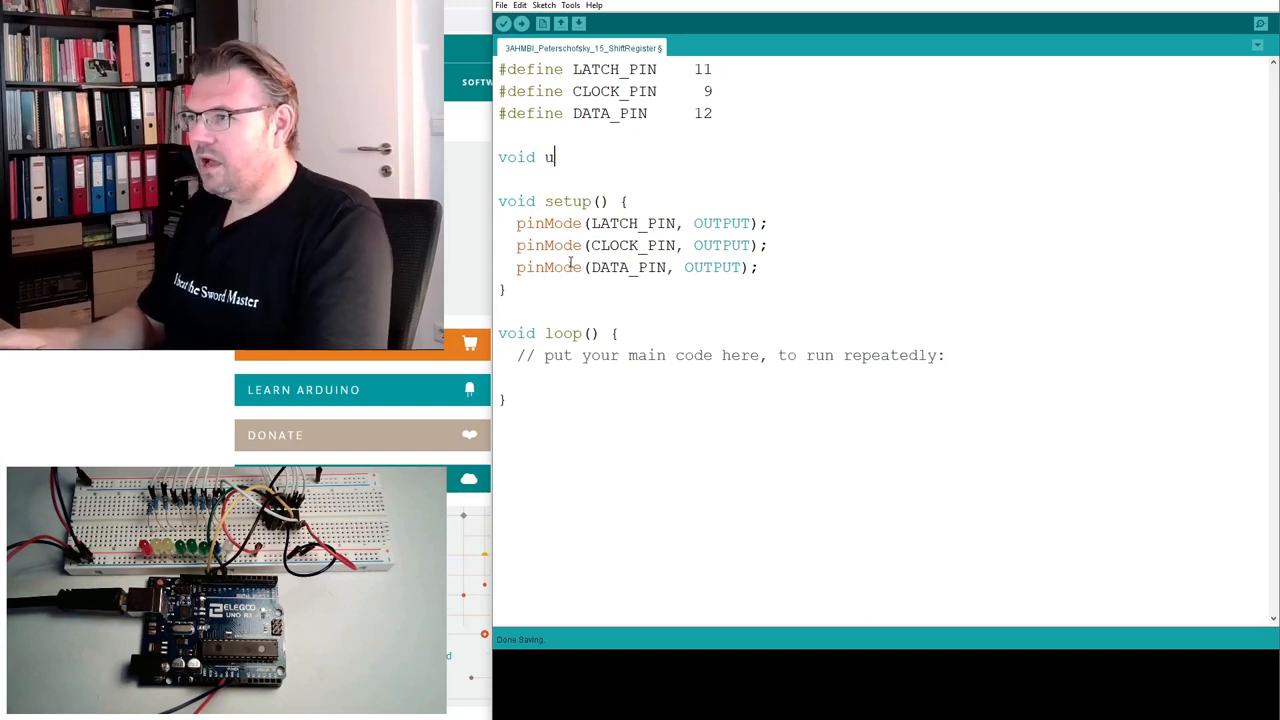
text(pdate)
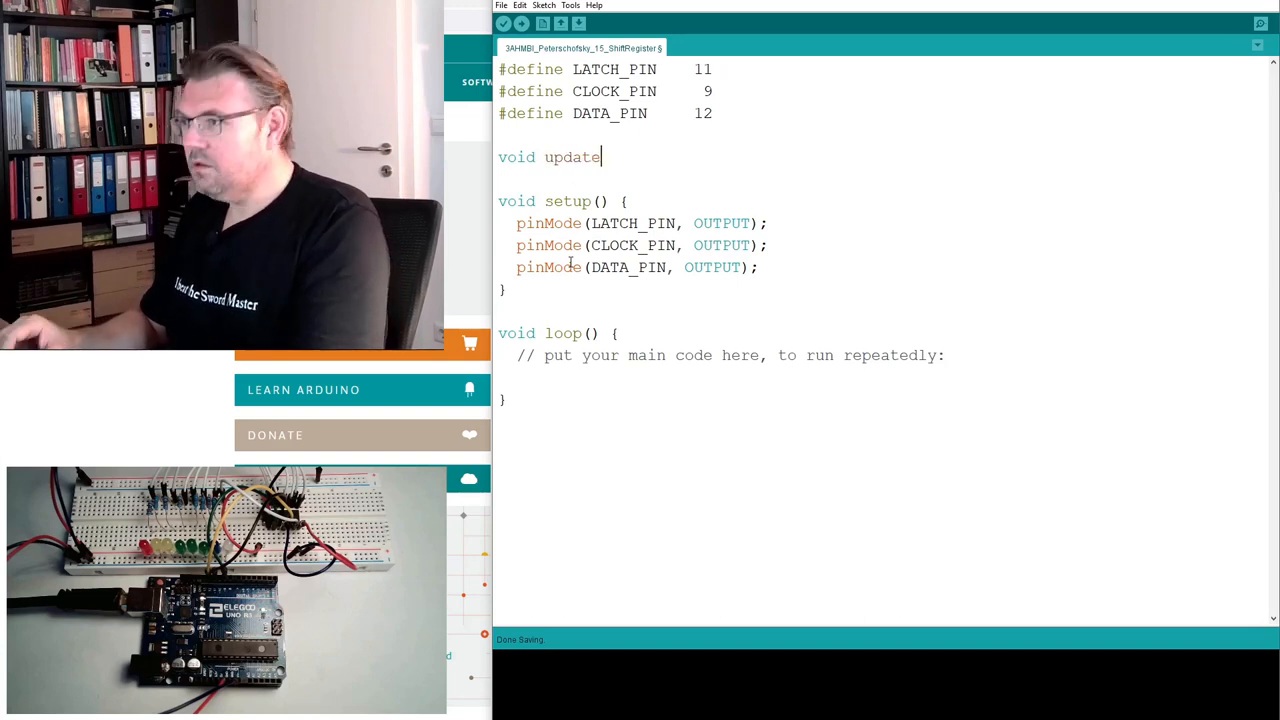
text(Shift)
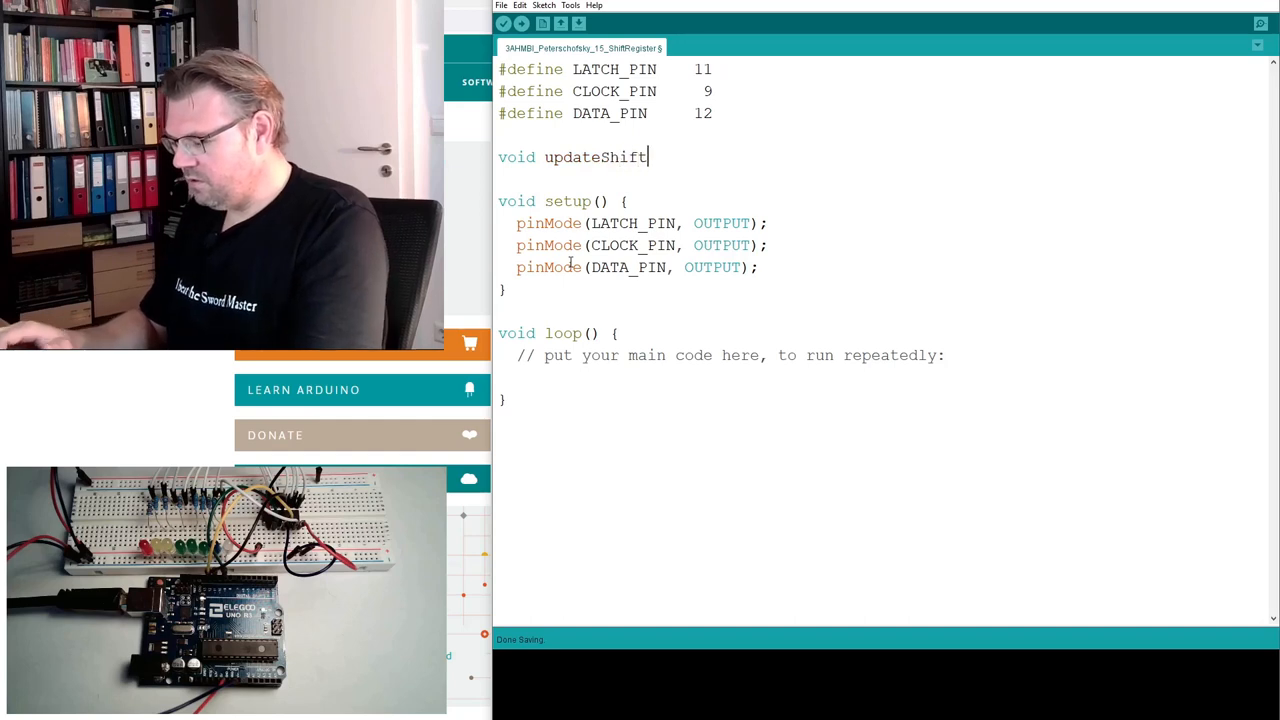
text(Register)
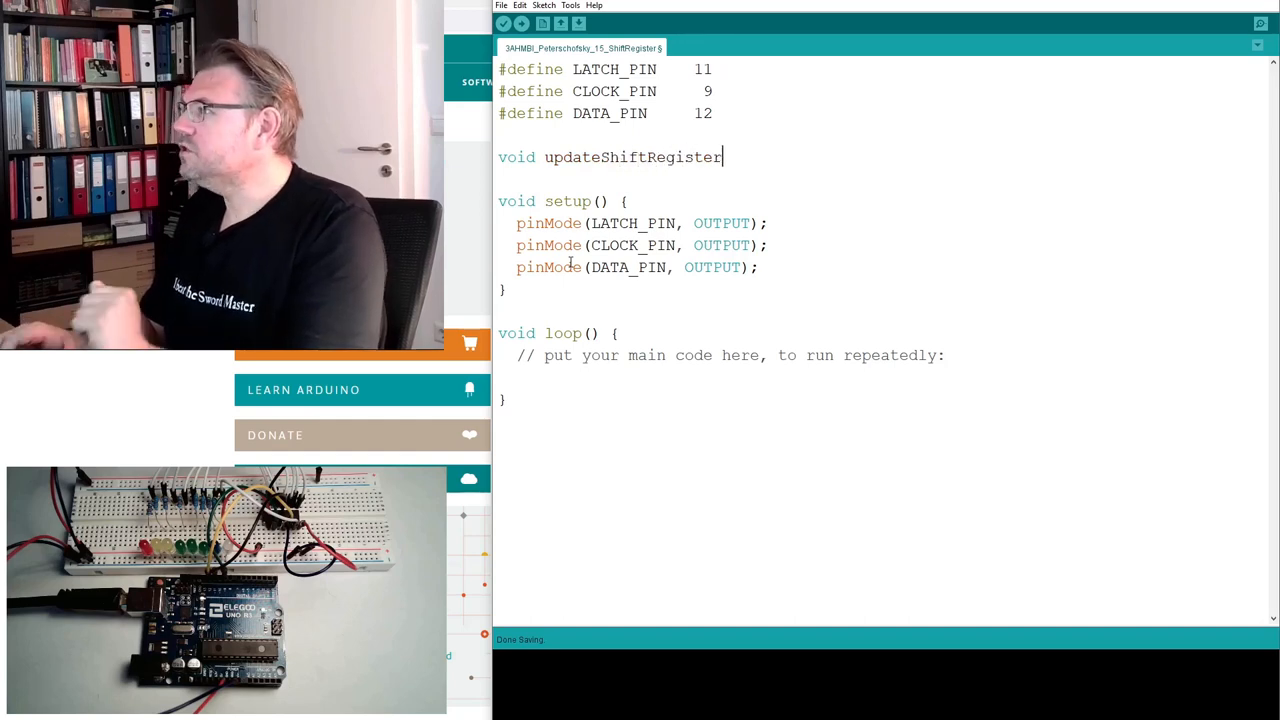
text(()
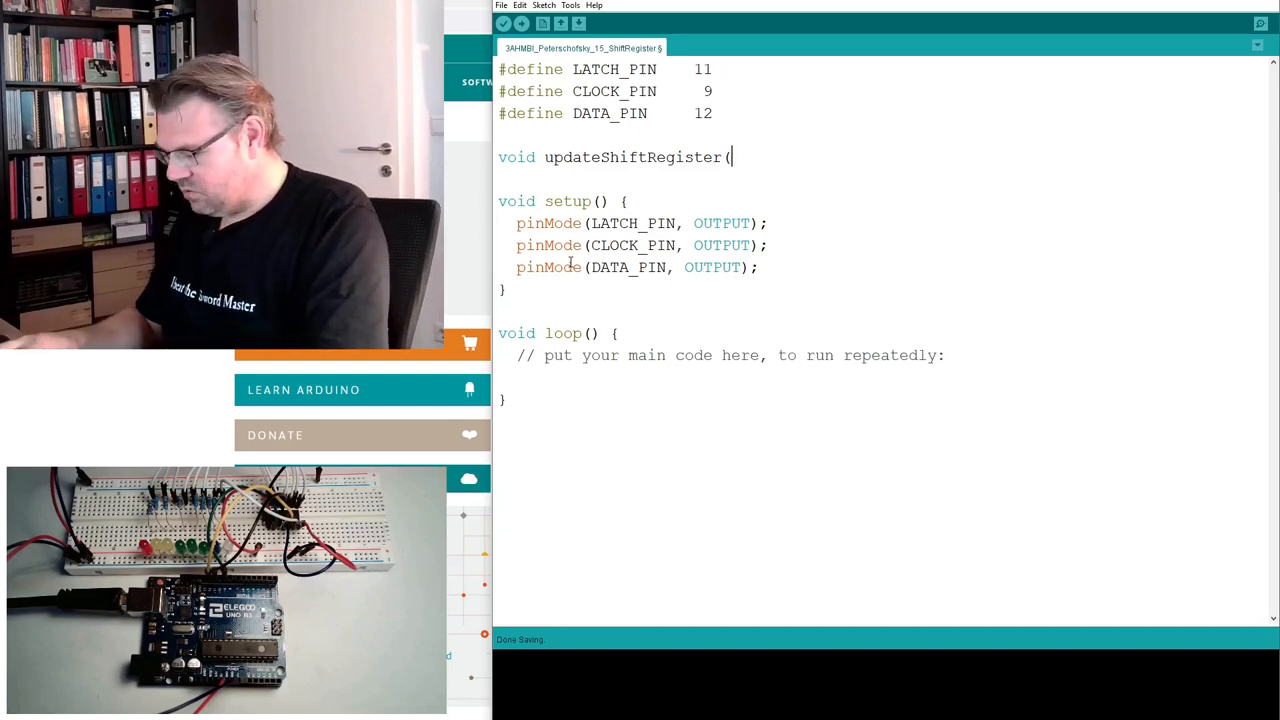
text(byte)
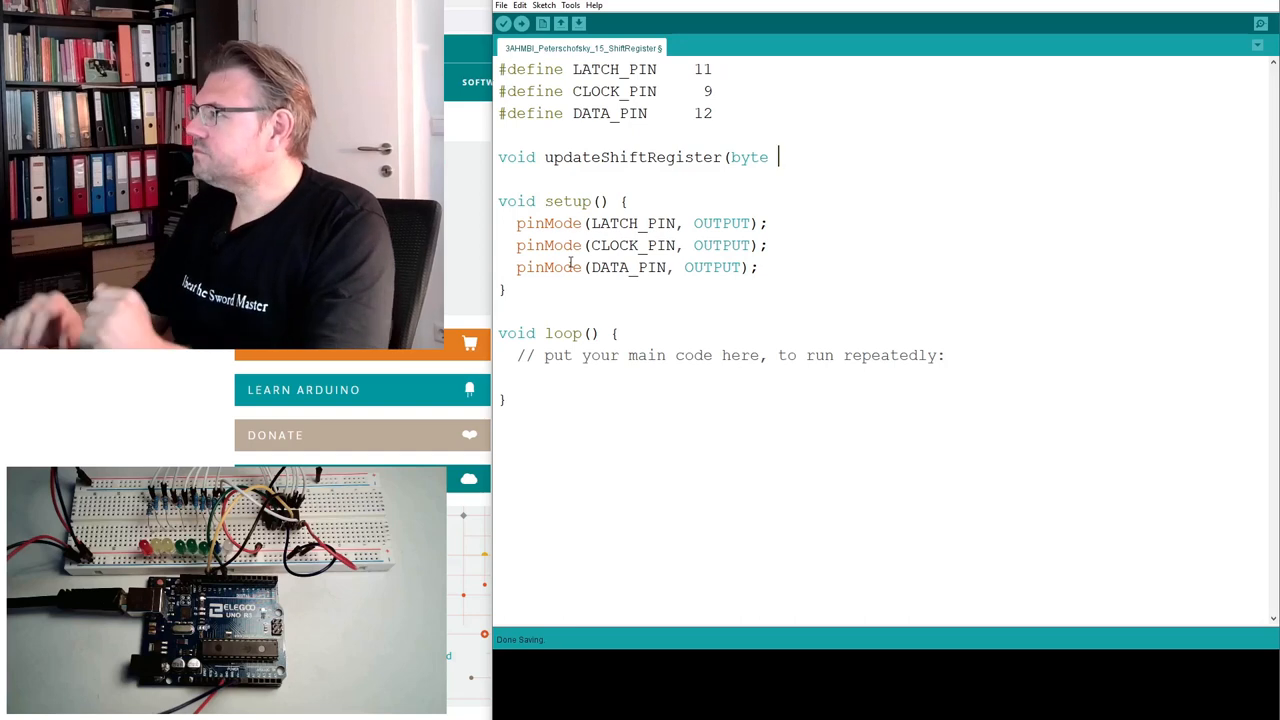
text(patter)
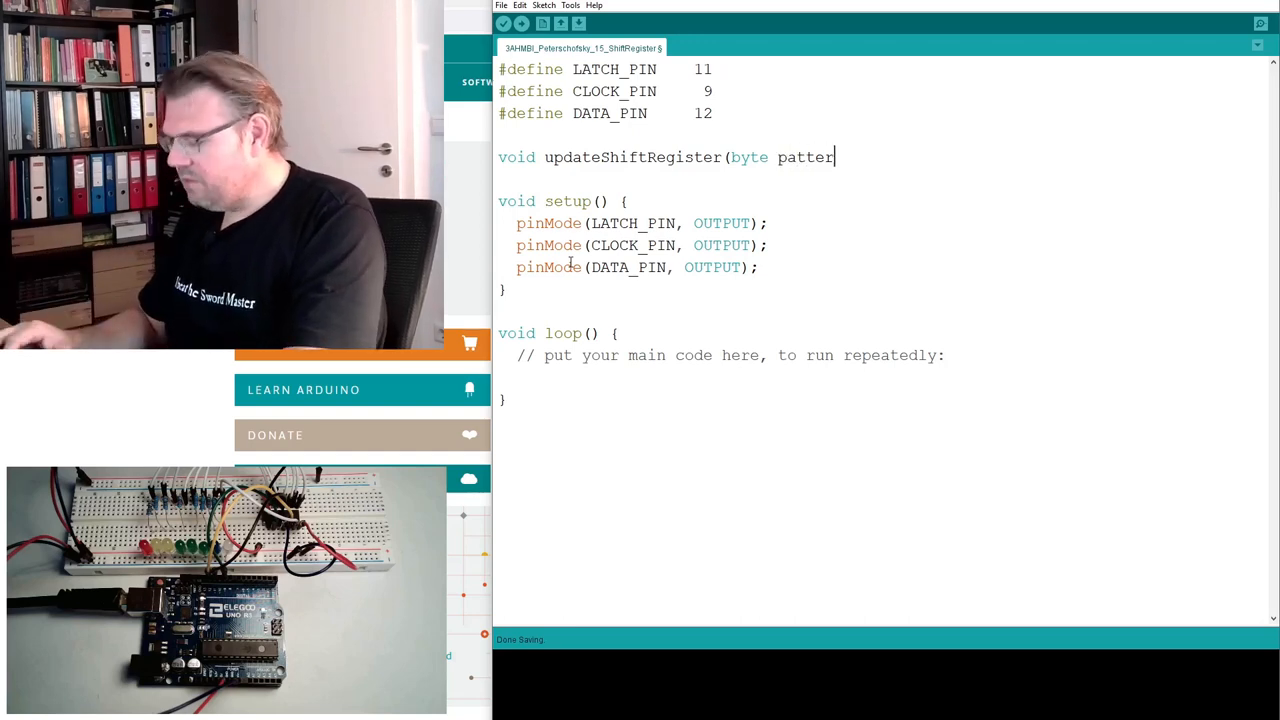
text(n))
text({)
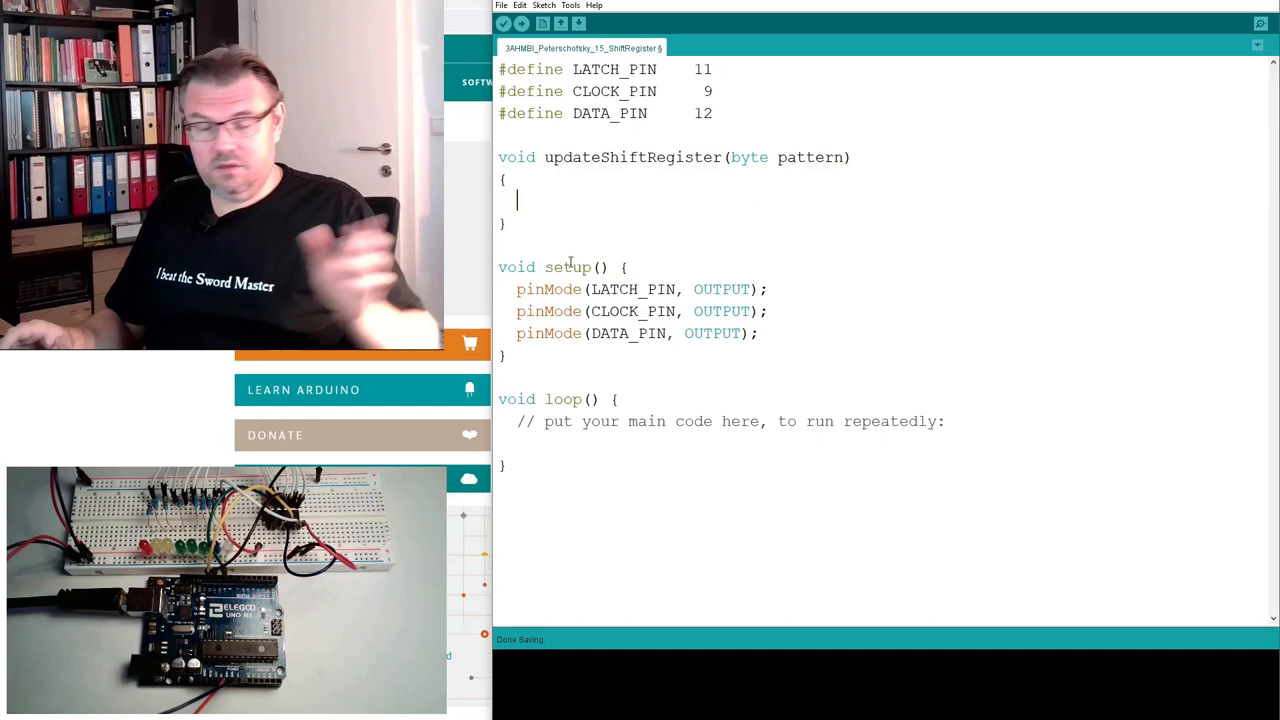
Write digitalWrite(LATCH_PIN, 0); and digitalWrite(LATCH_PIN, 1); inside updateShiftRegister.
text(digital)
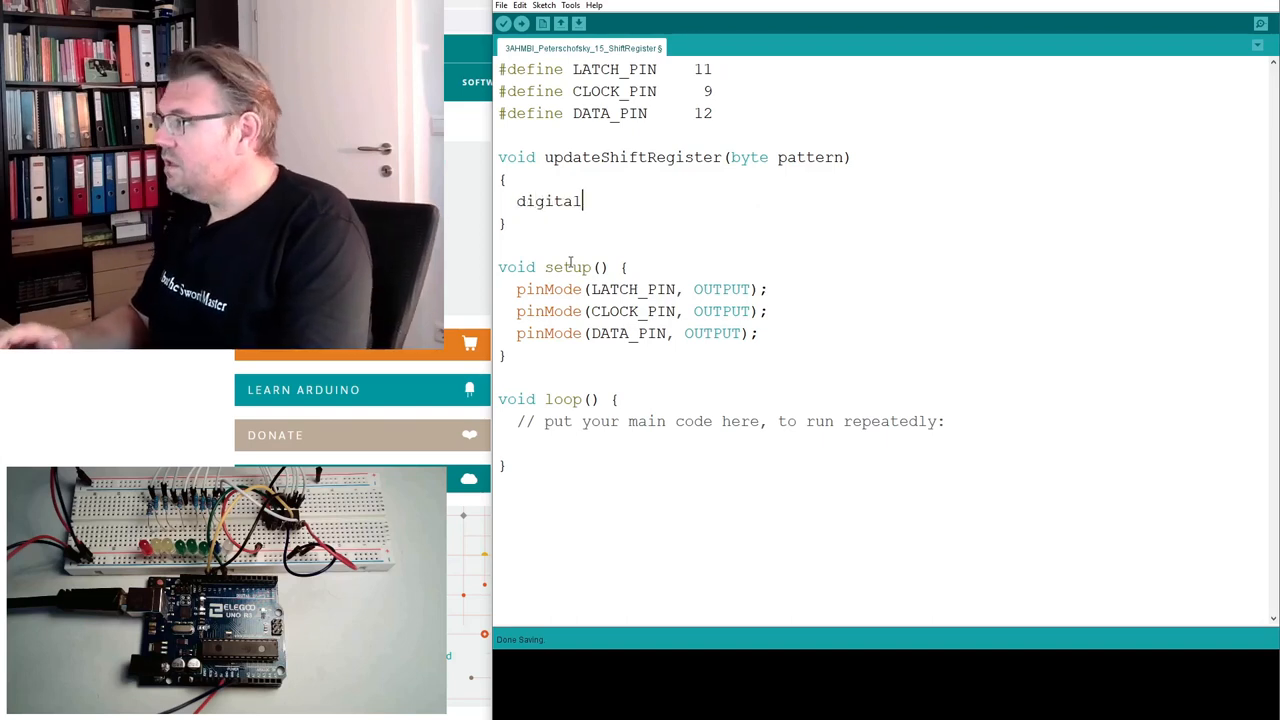
text(Write)
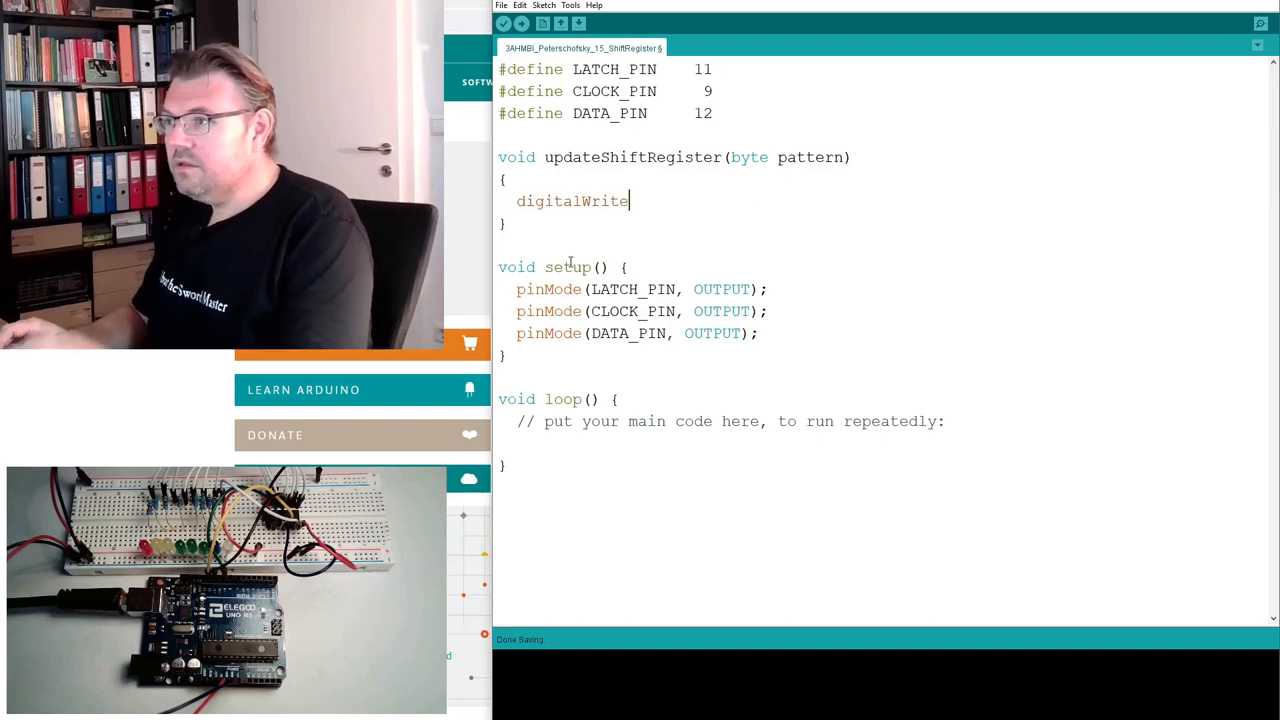
text(()
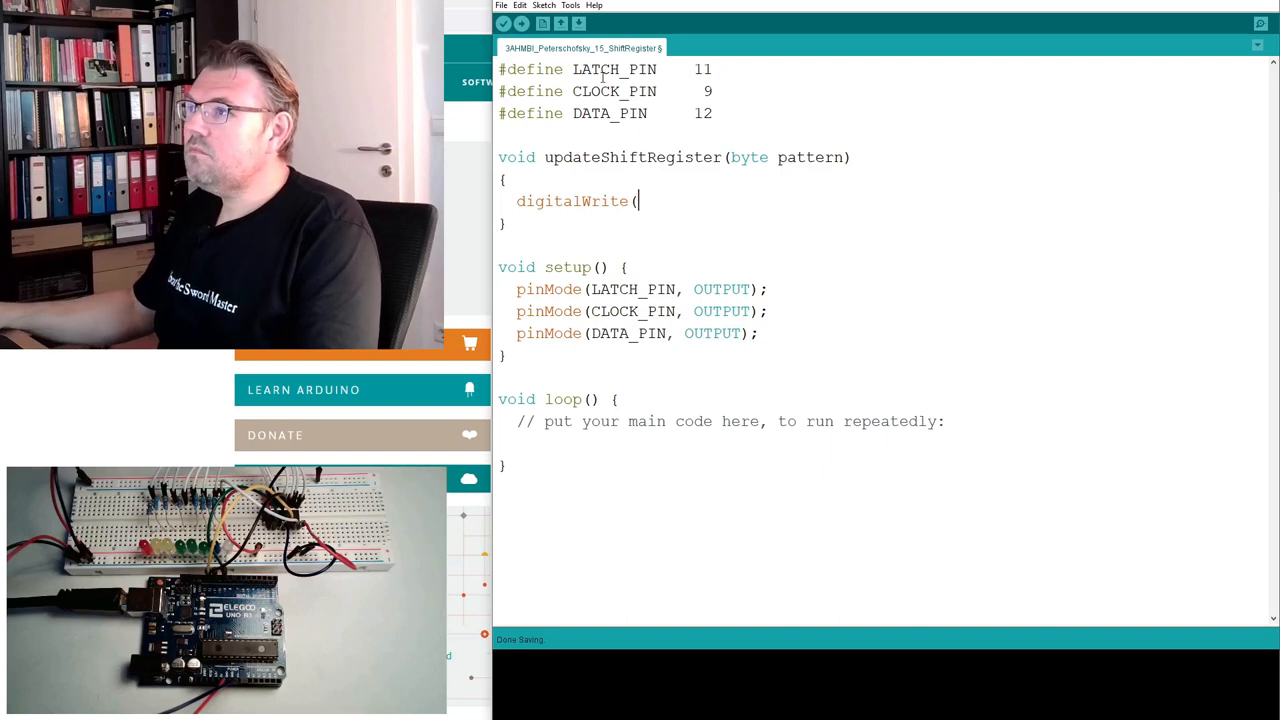
mouse_move(687, 249)
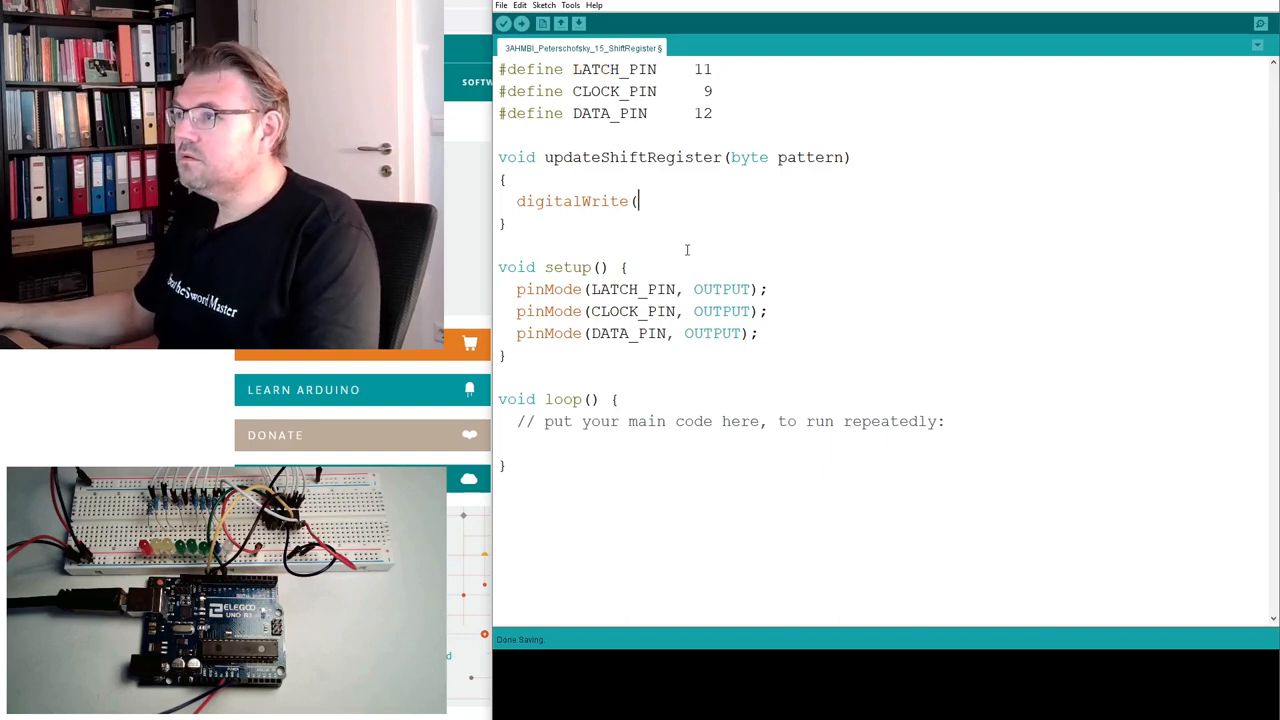
text(LATCH_PIN, 0);)
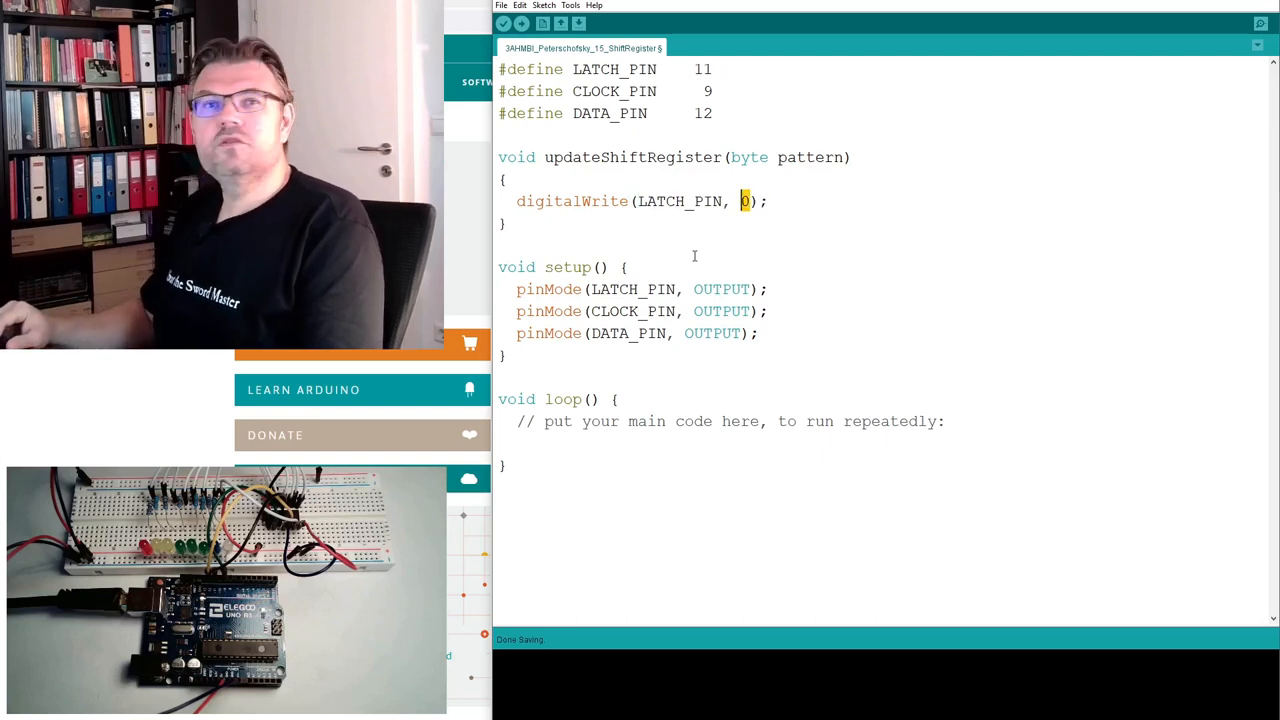
text(LOW)
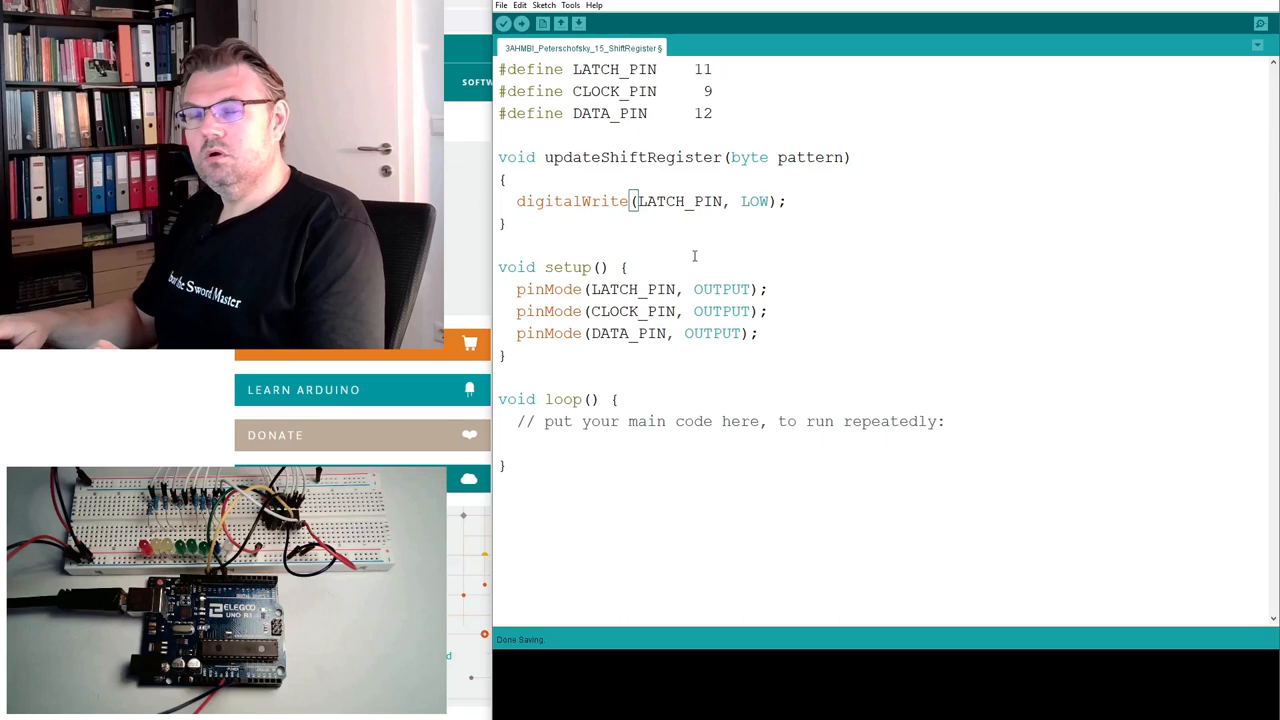
text(0)
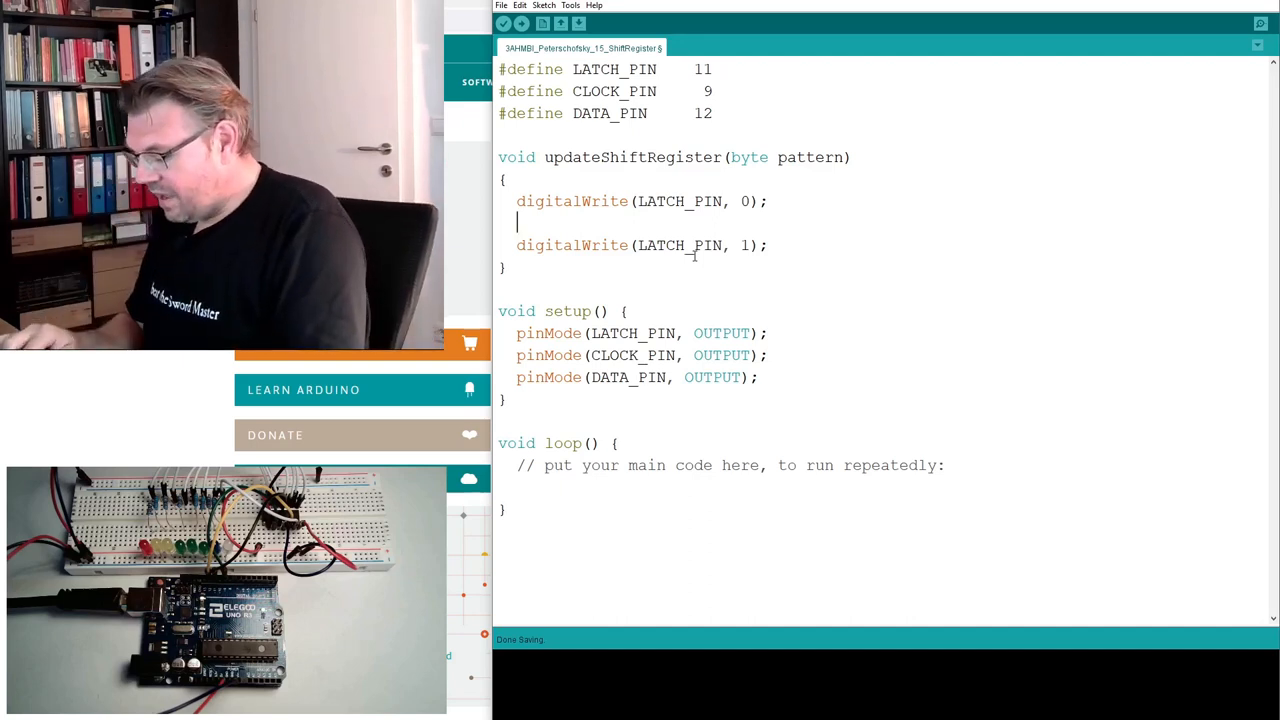
Type shiftOut(DATA_PIN, CLOCK_PIN, pattern); on the line between the latch writes.
text(shift)
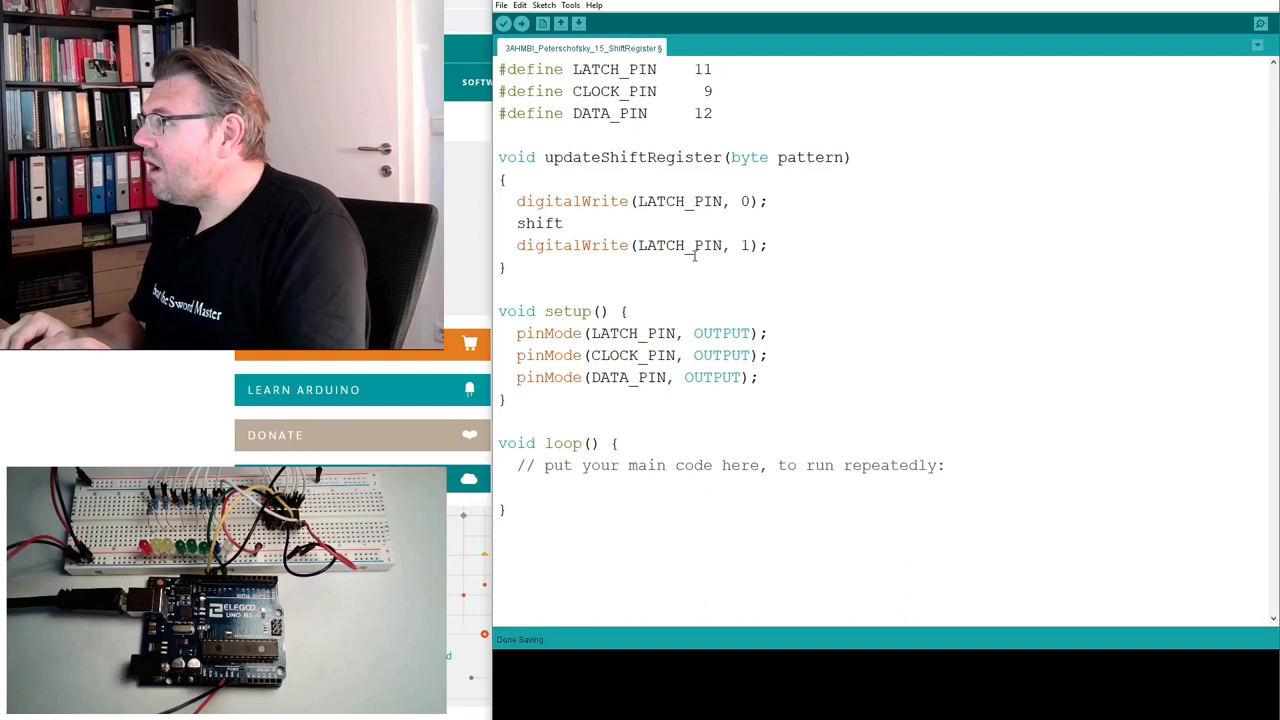
text(Out)
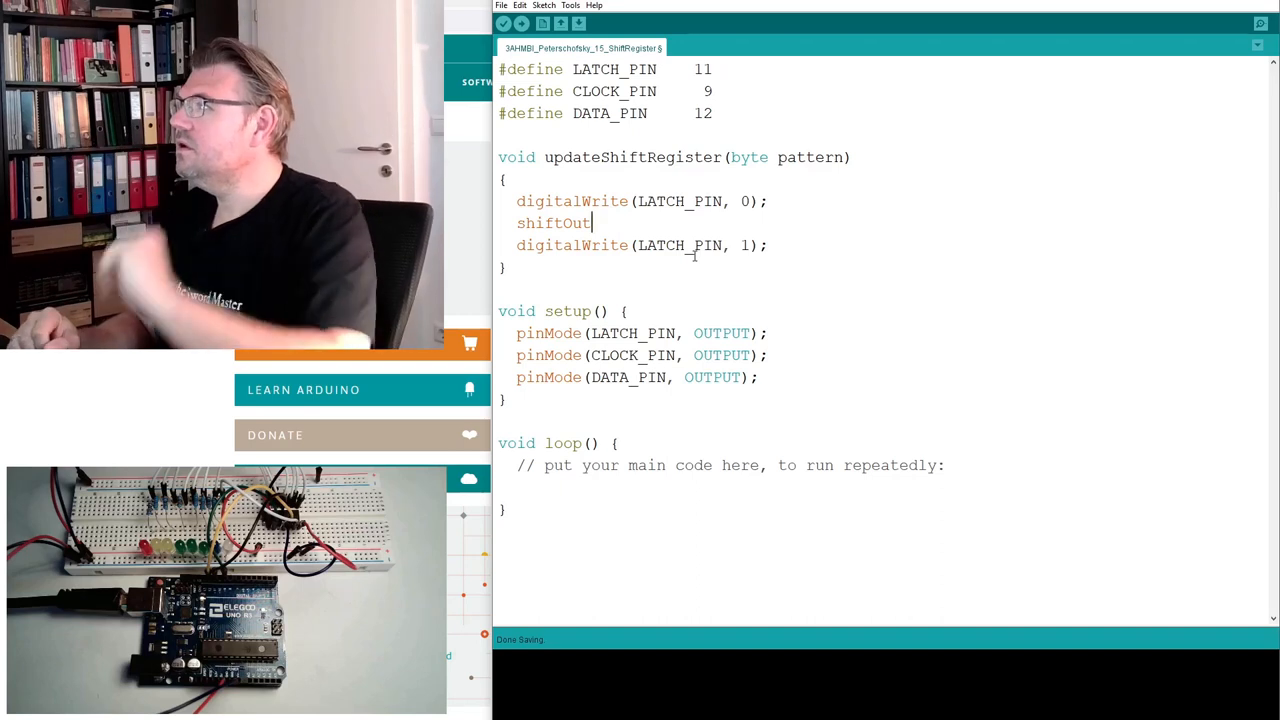
text(()
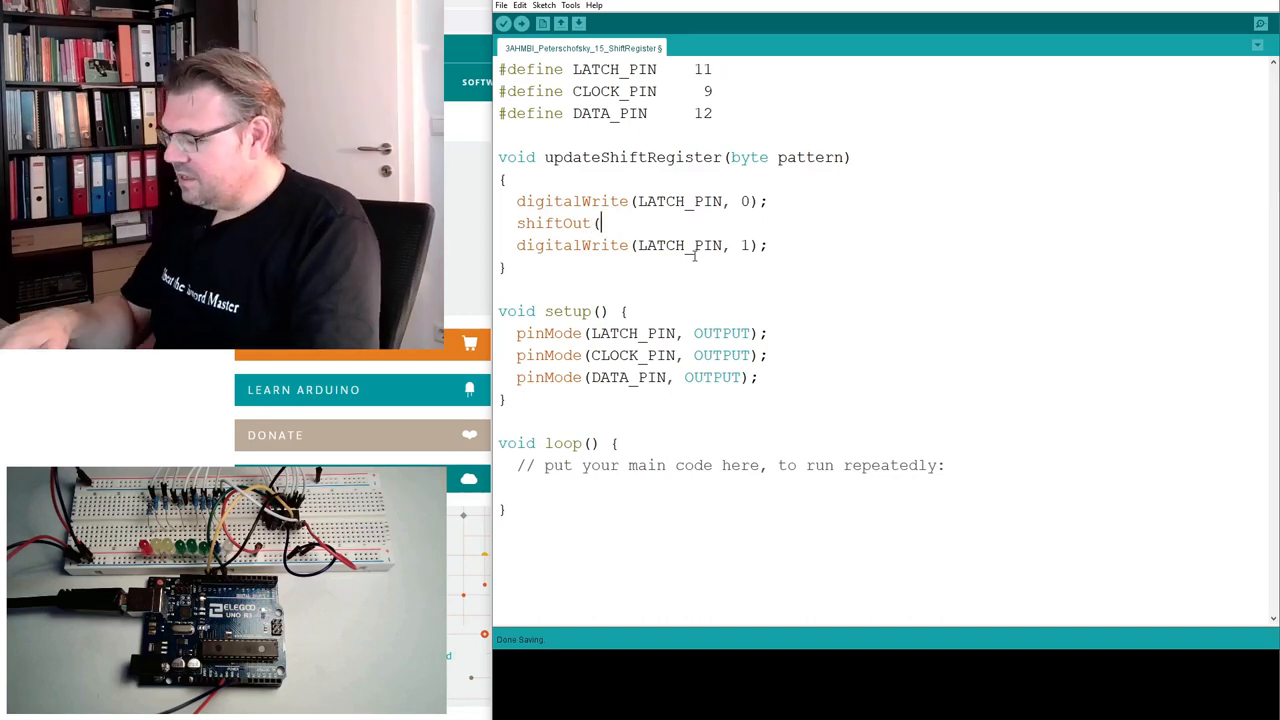
text(DATA_PIN)
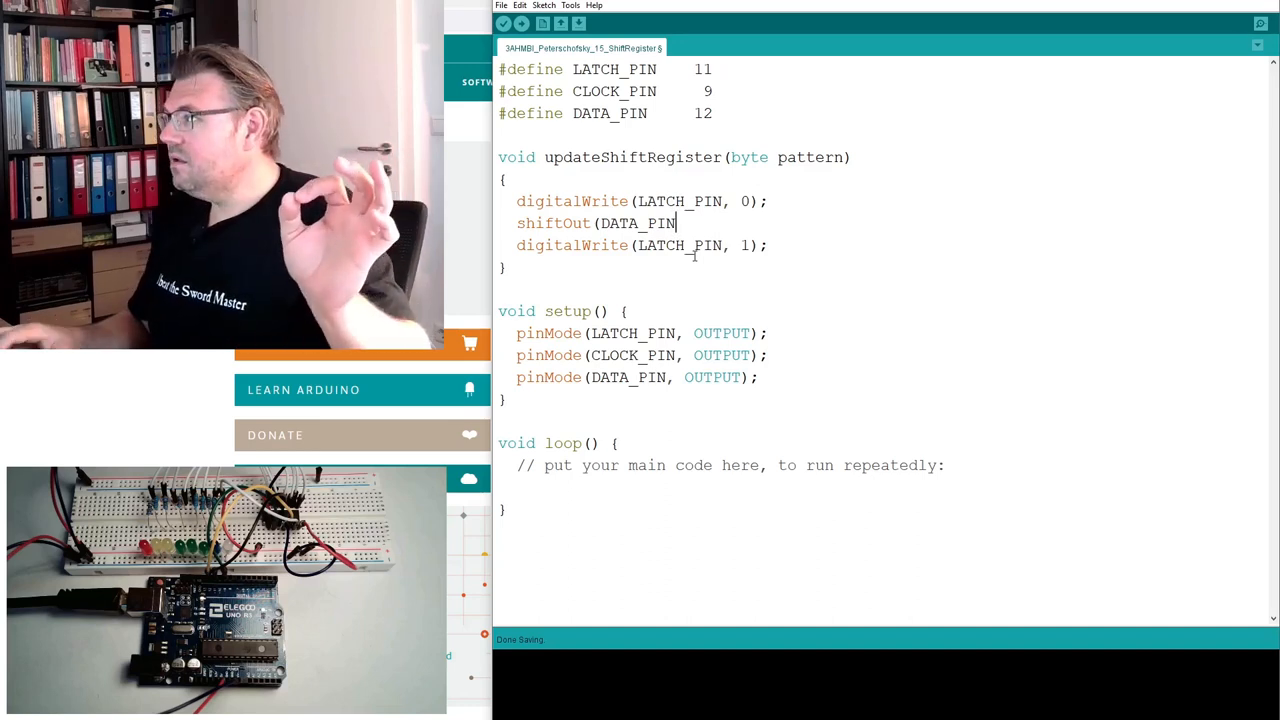
text(, CLOCK)
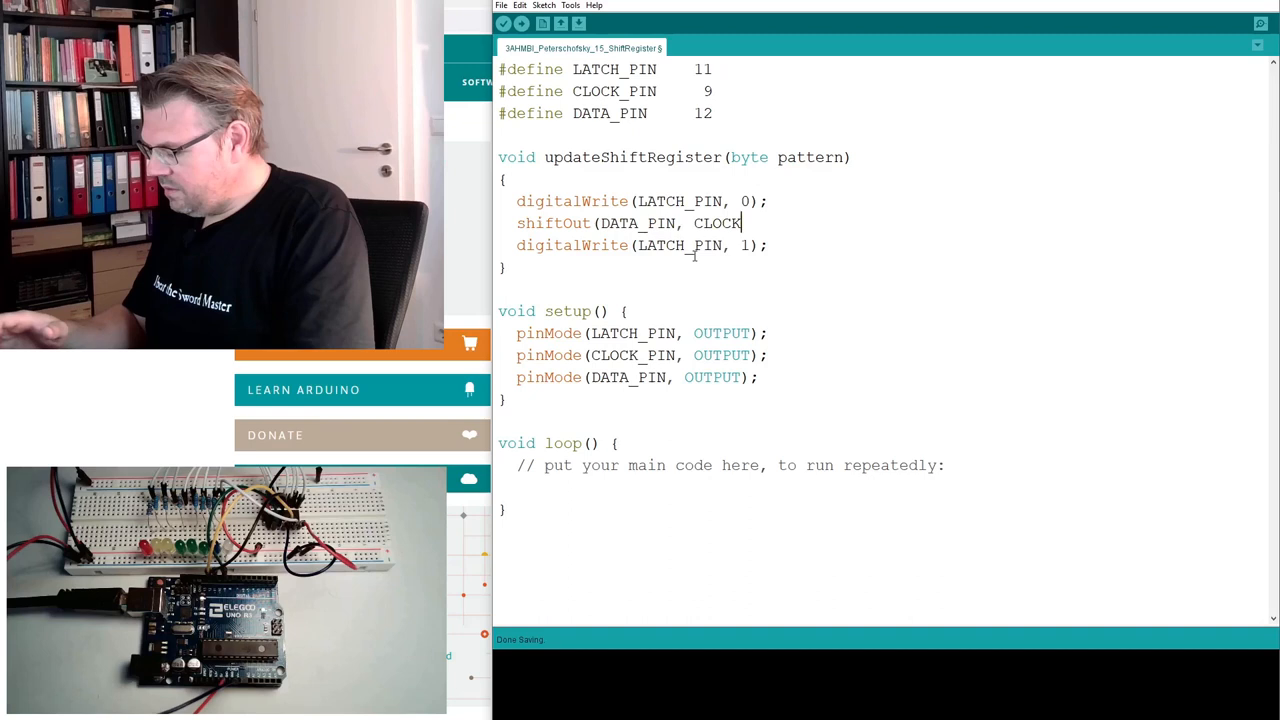
text(_PIN)
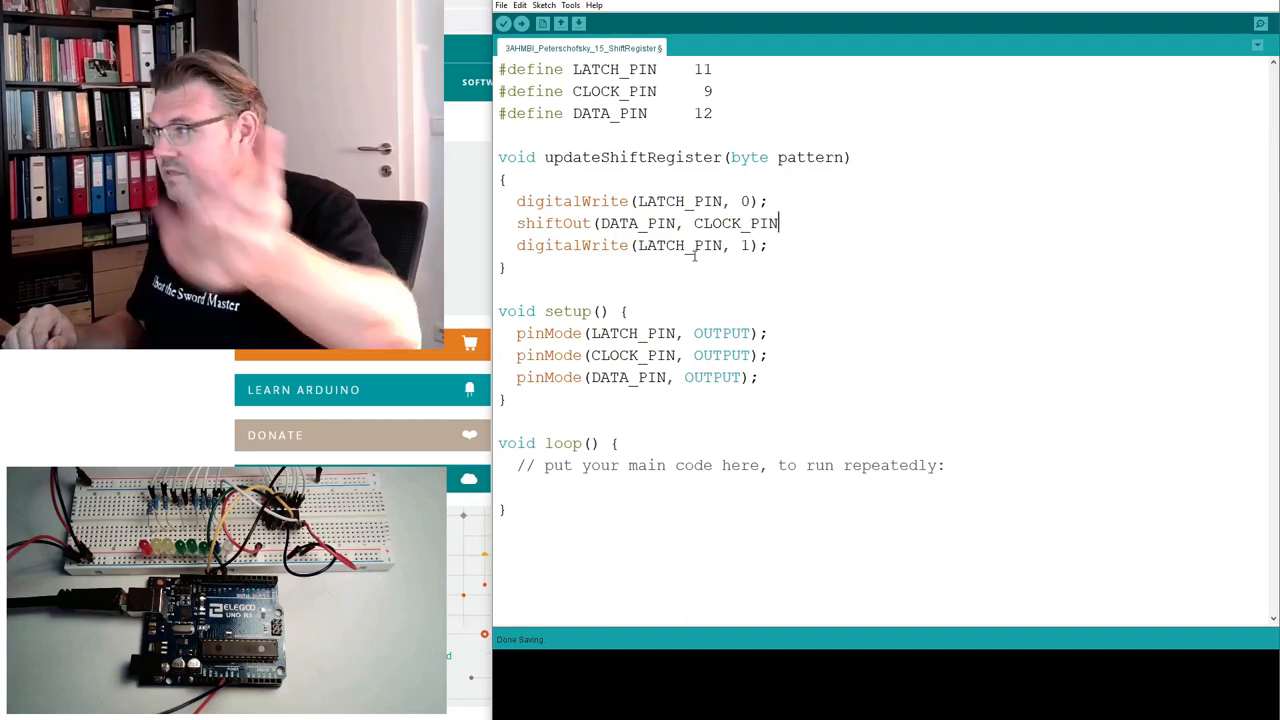
text(,)
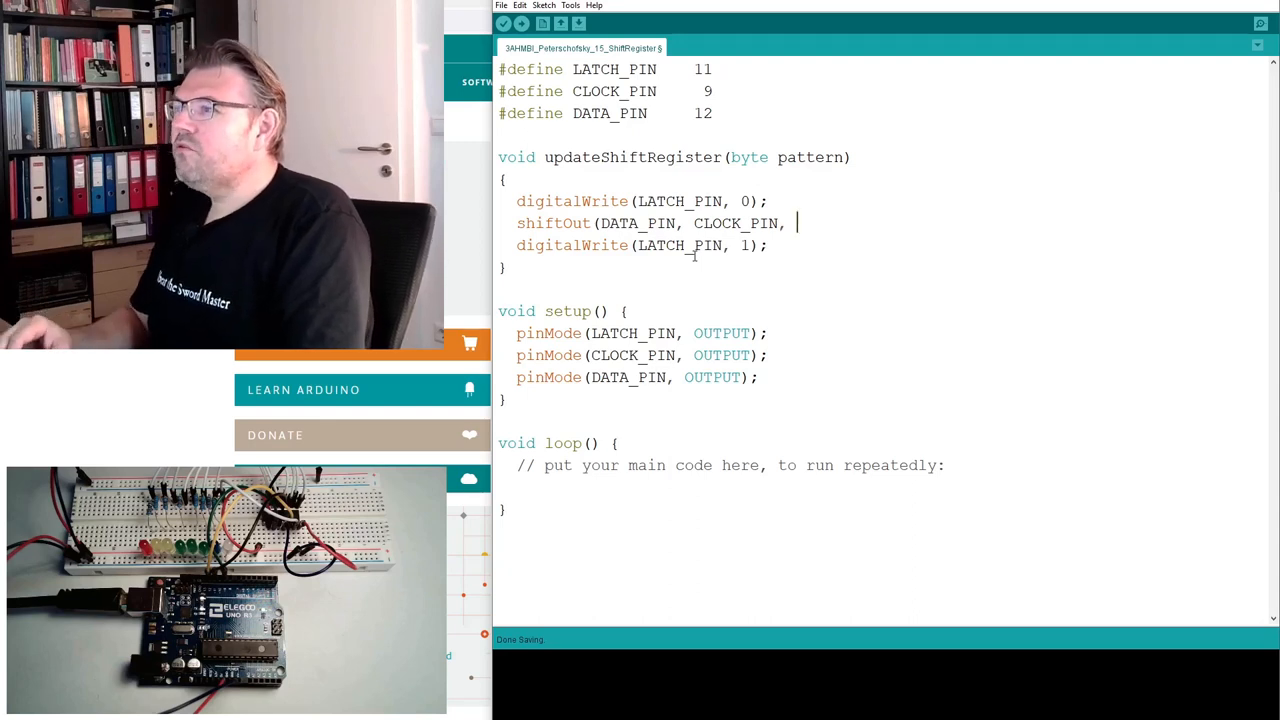
text(pattern)
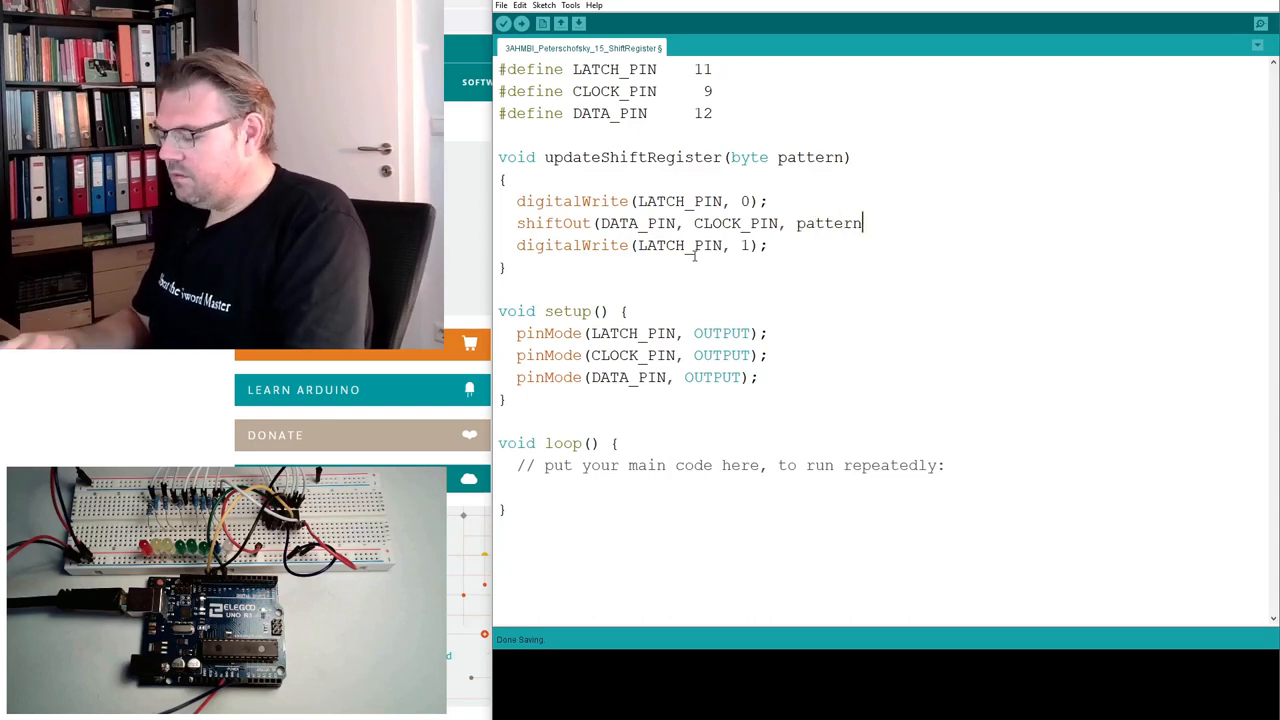
text();)
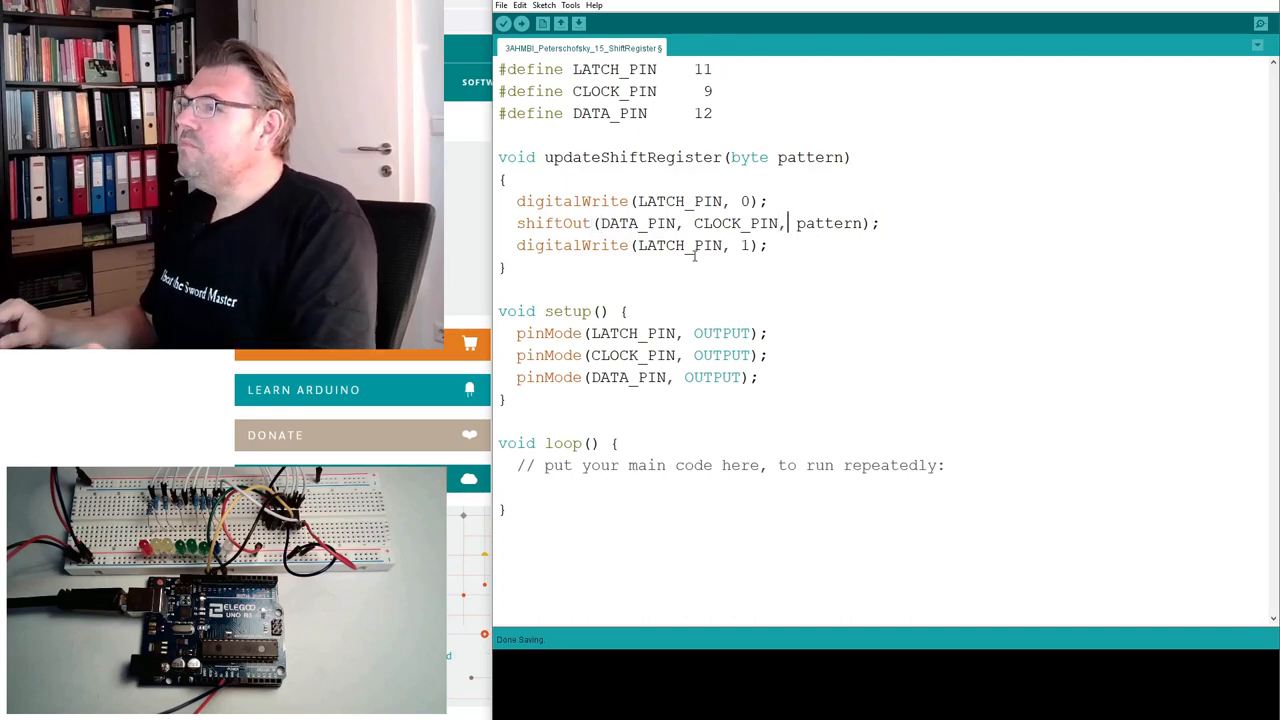
Insert the MSBFIRST bit-order argument into the shiftOut call.
text(,)
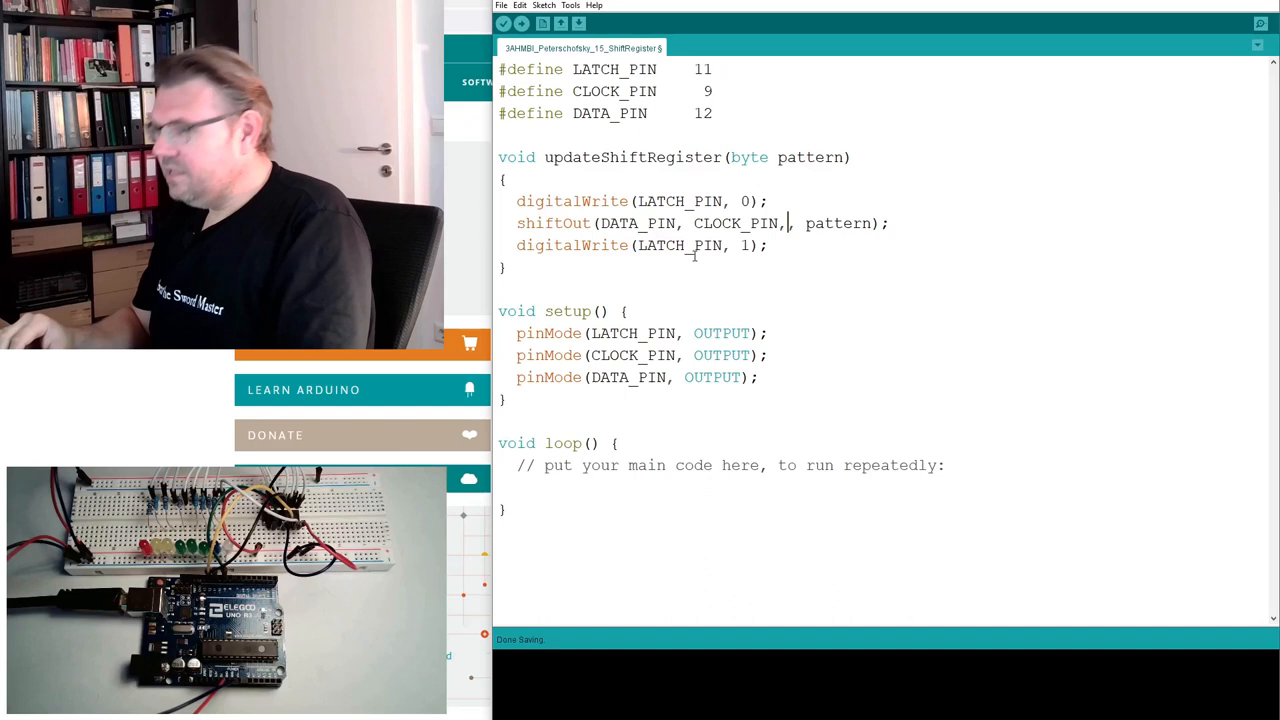
text(MSB)
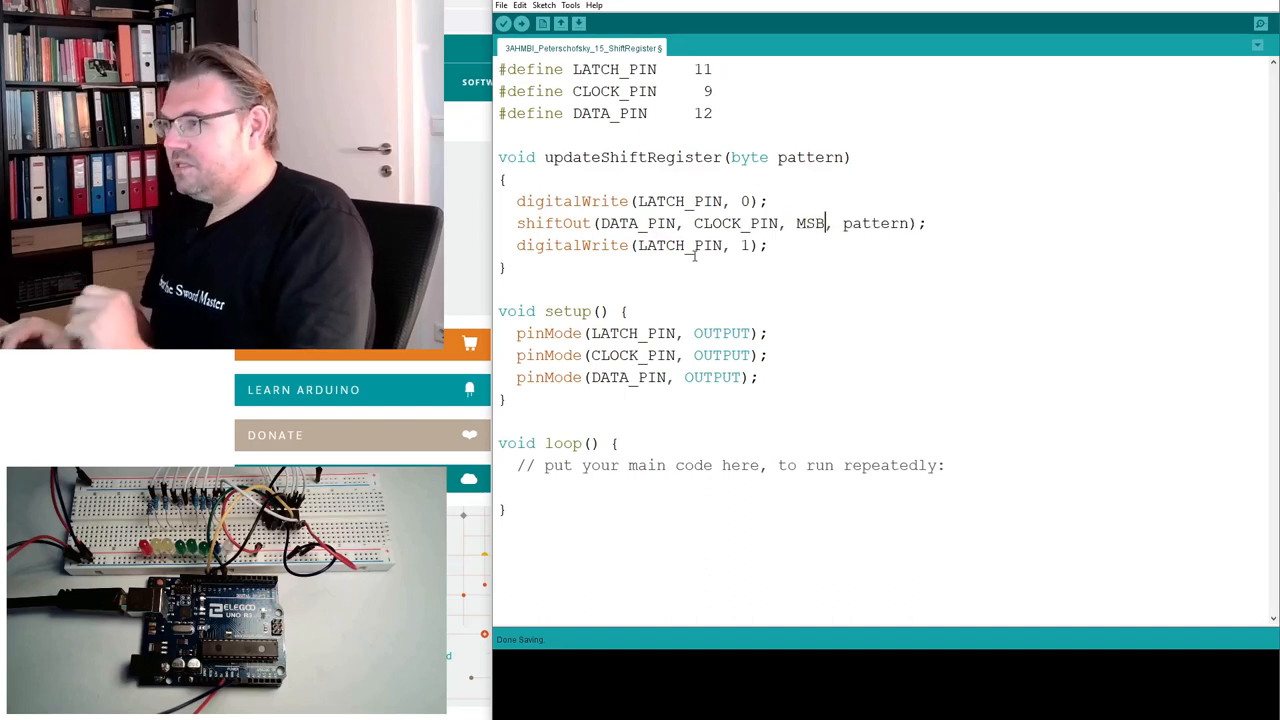
text(FIRST)
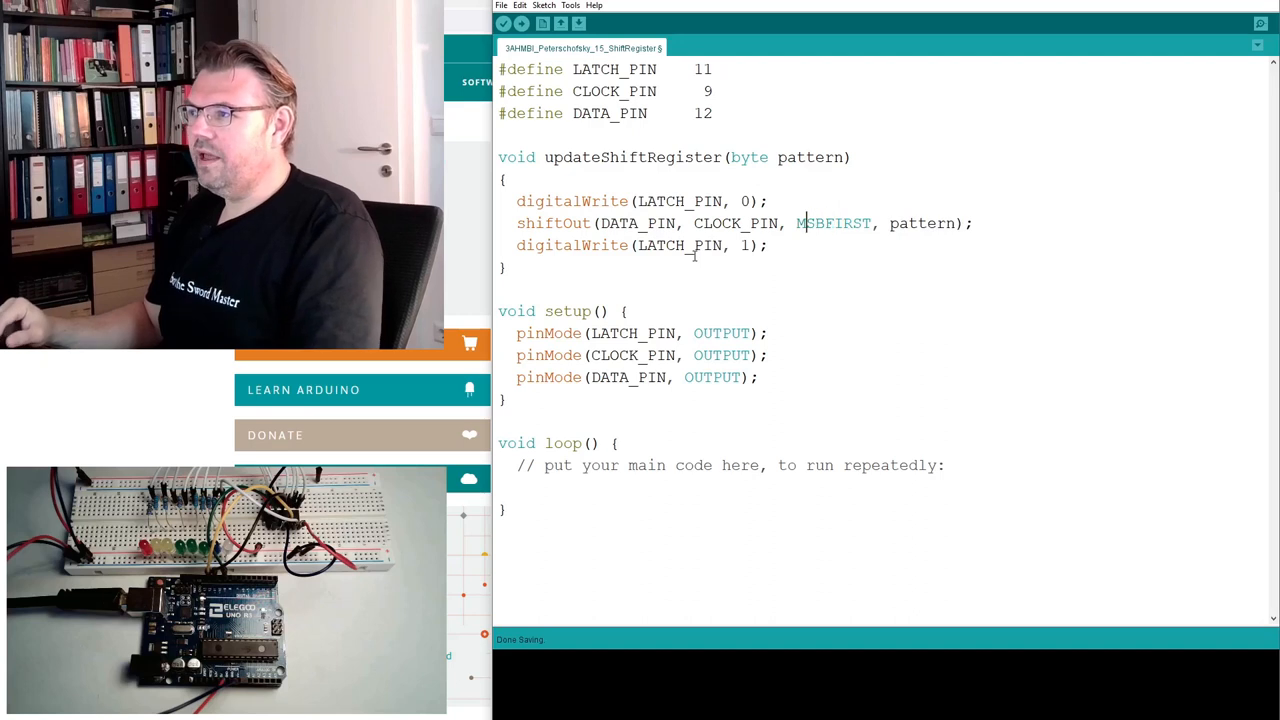
text(LSBFIRST)
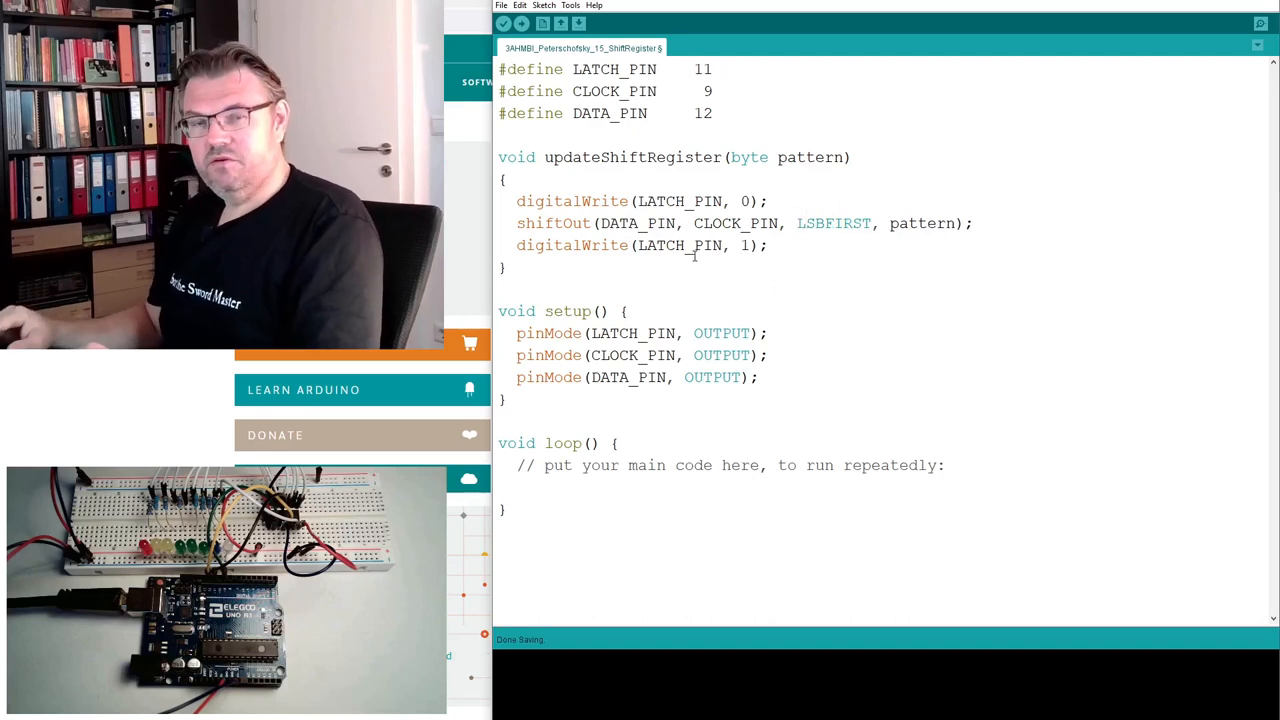
text(MSBFIRST)
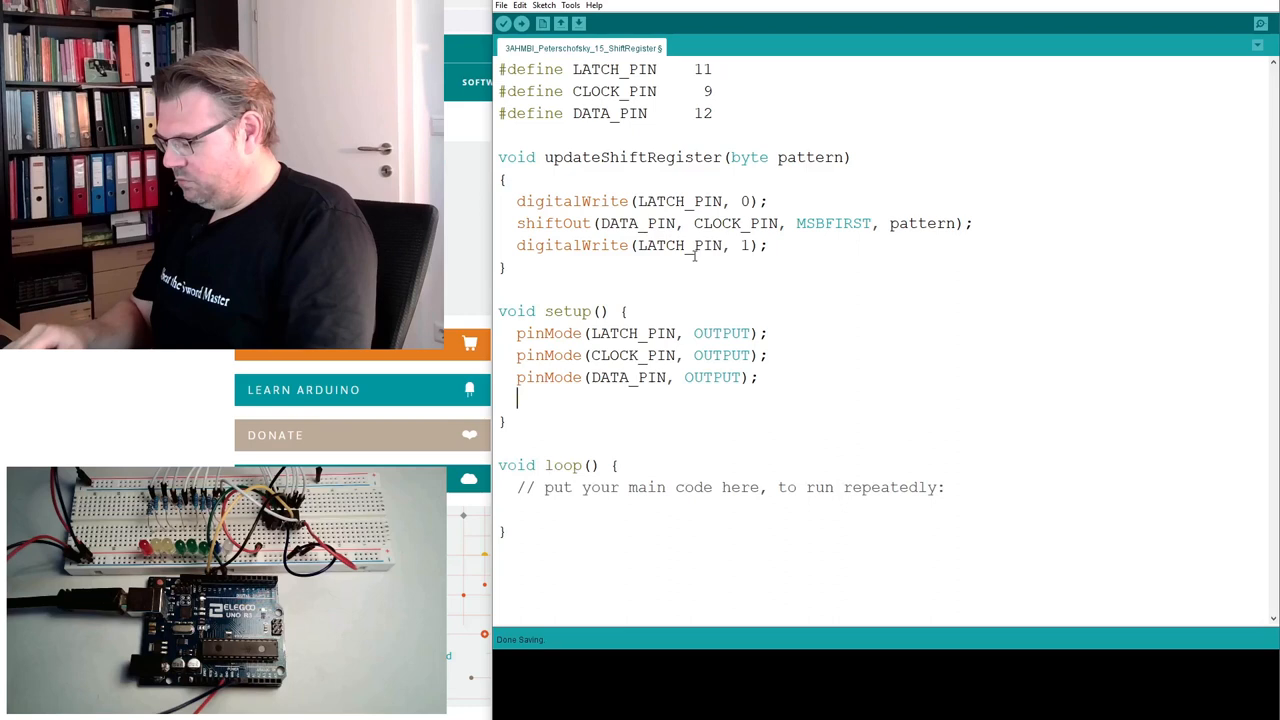
Add updateShiftRegister(0); as the last line of setup.
text(updateShiftRegister()
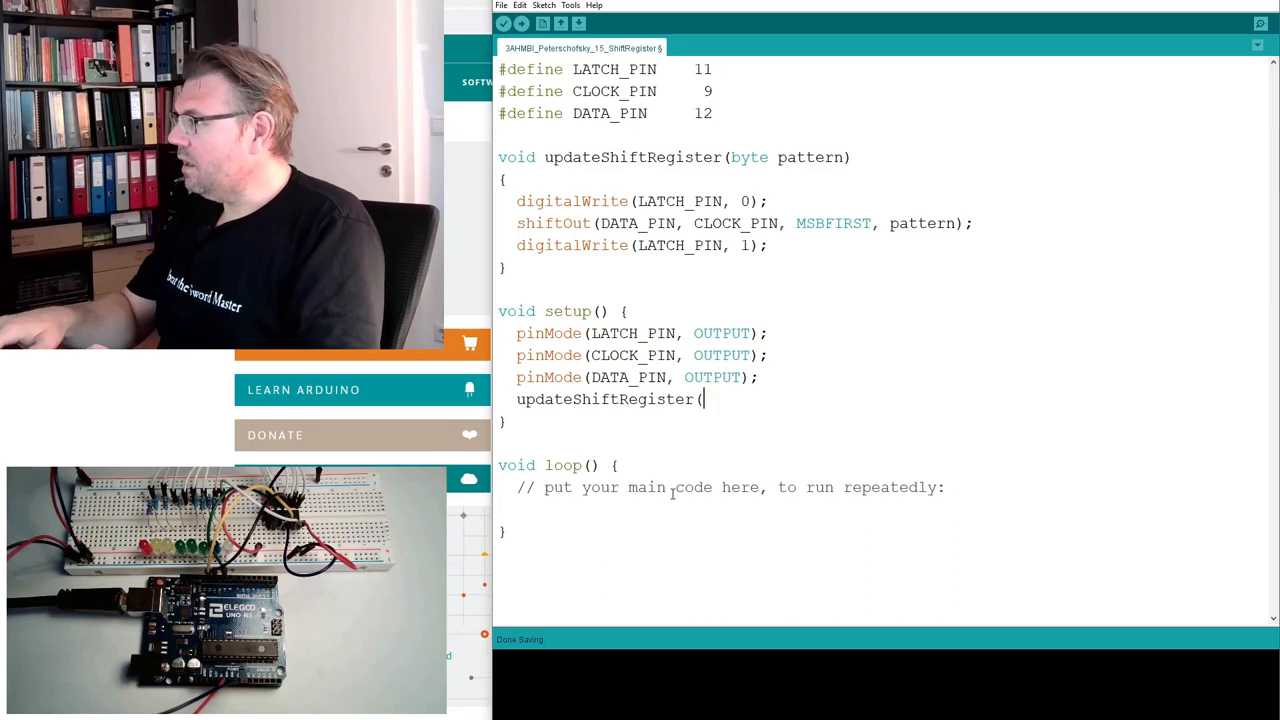
text(0)
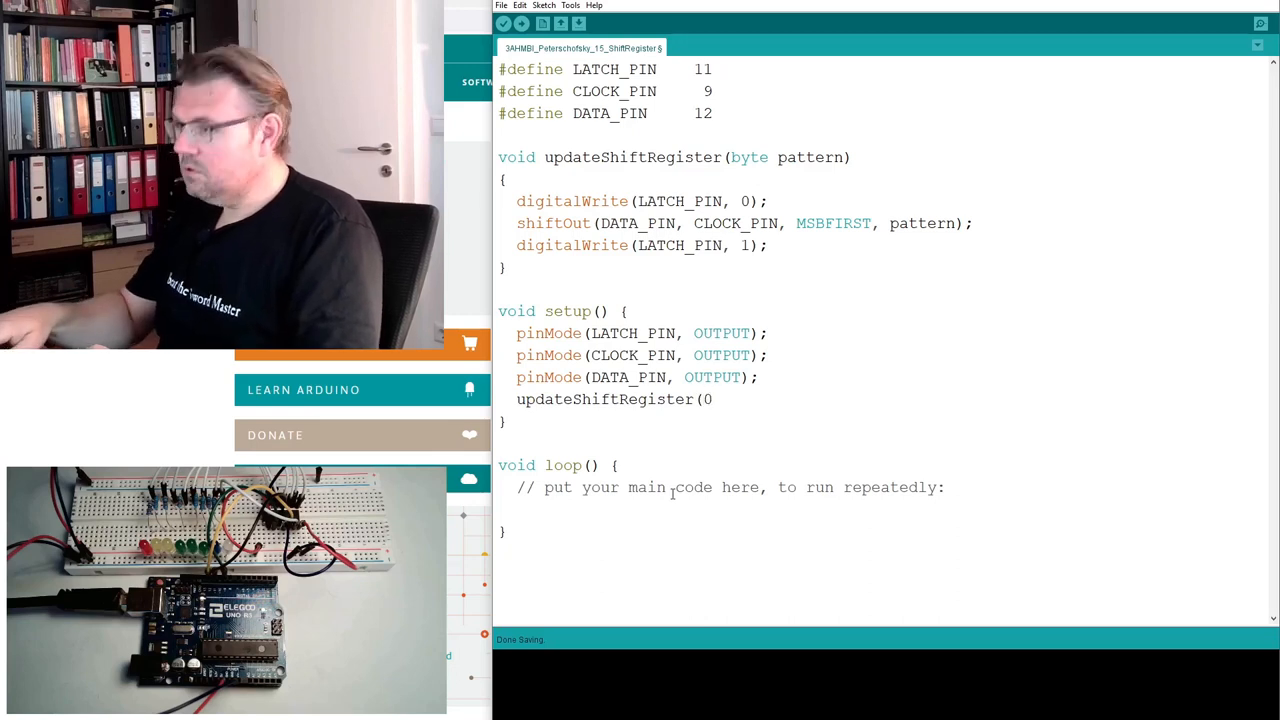
text();)
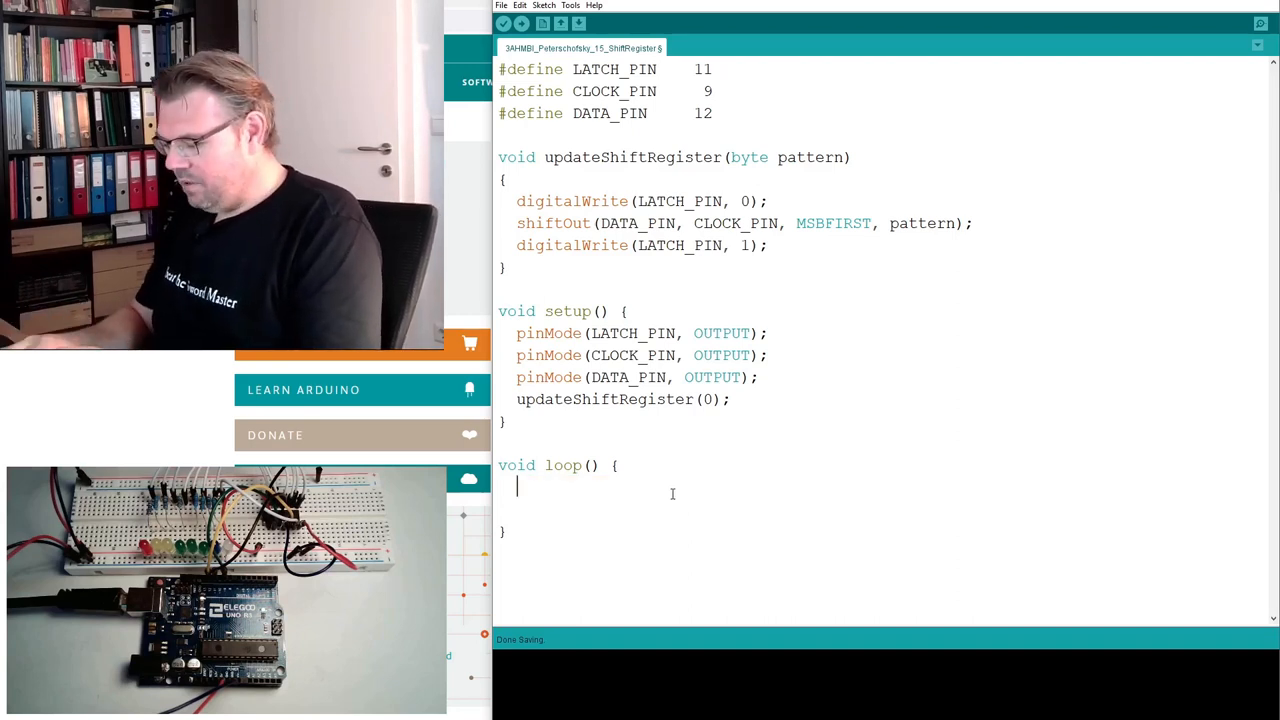
Declare byte leds = 0; and static int counter = 0; at the start of loop.
text(byte)
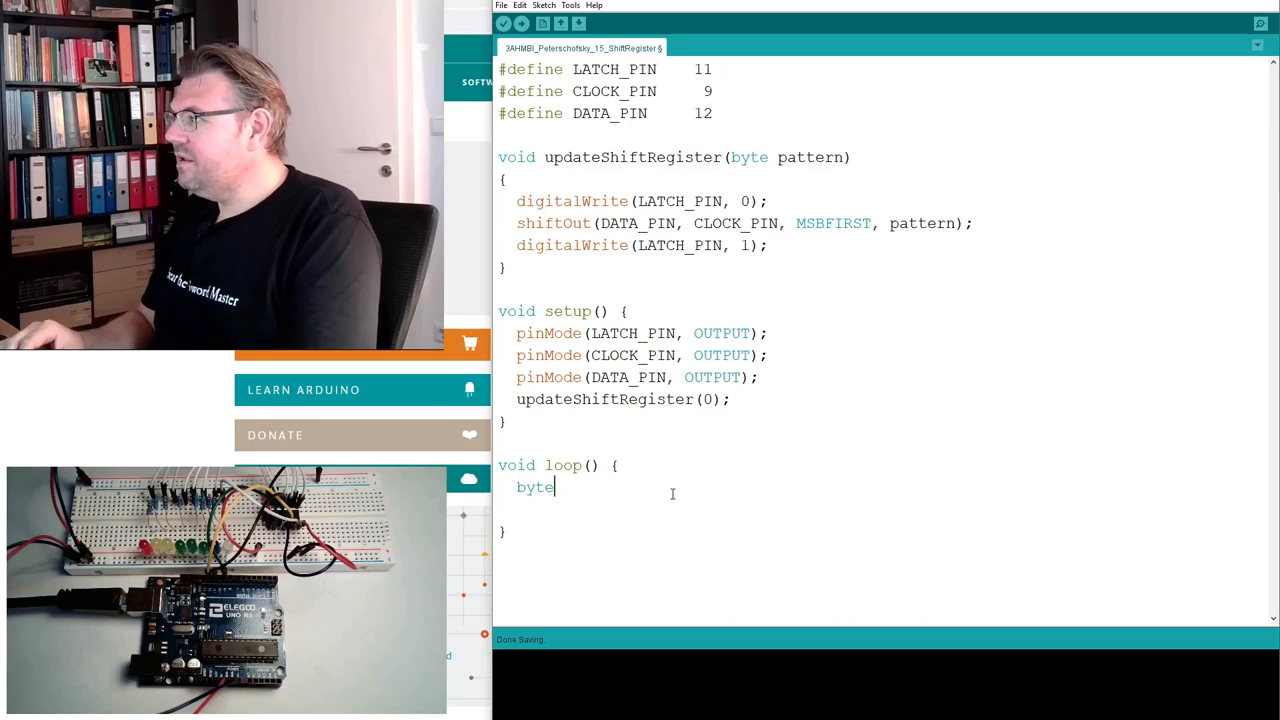
text(leds = 0;)
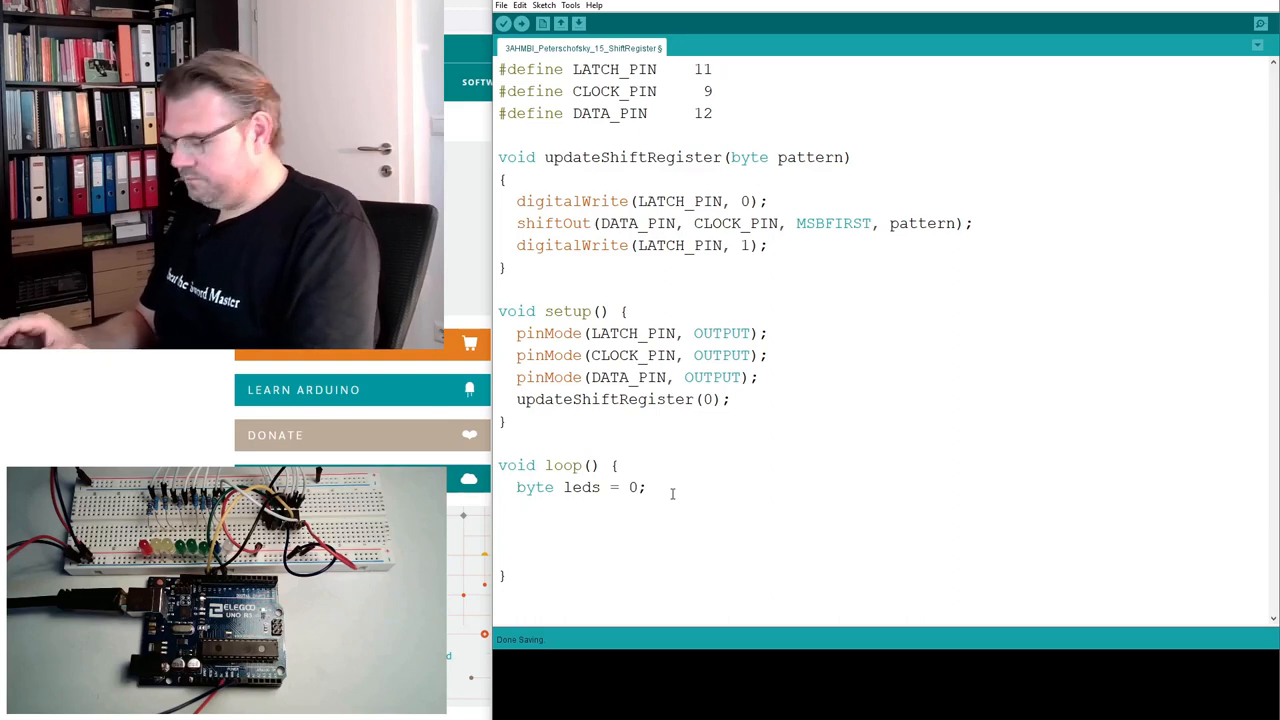
text(statri)
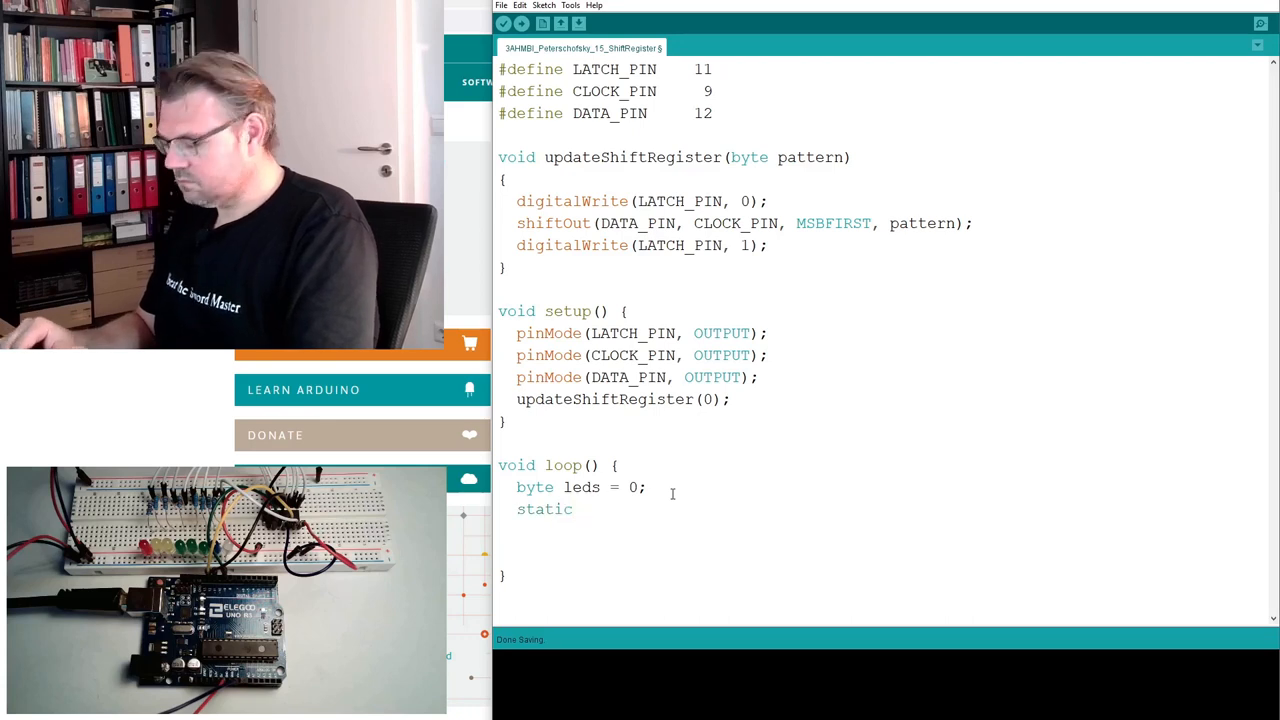
text(counter)
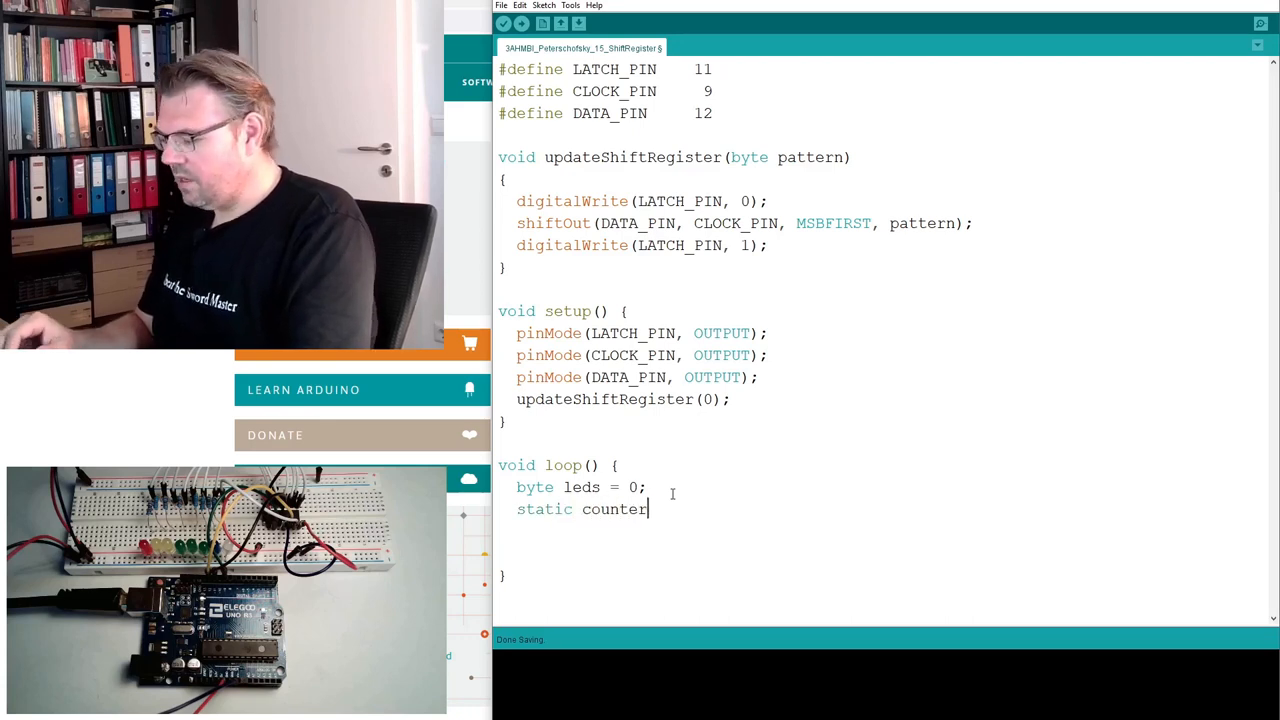
text(= 0;)
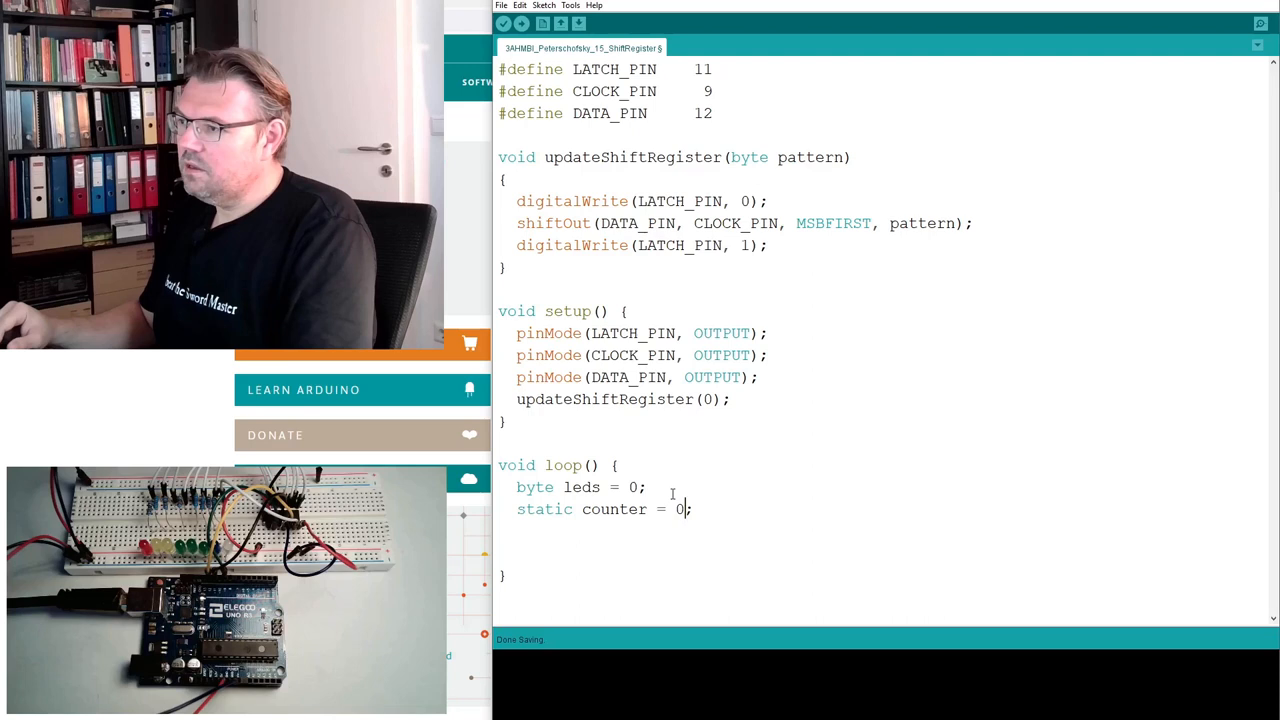
text(int)
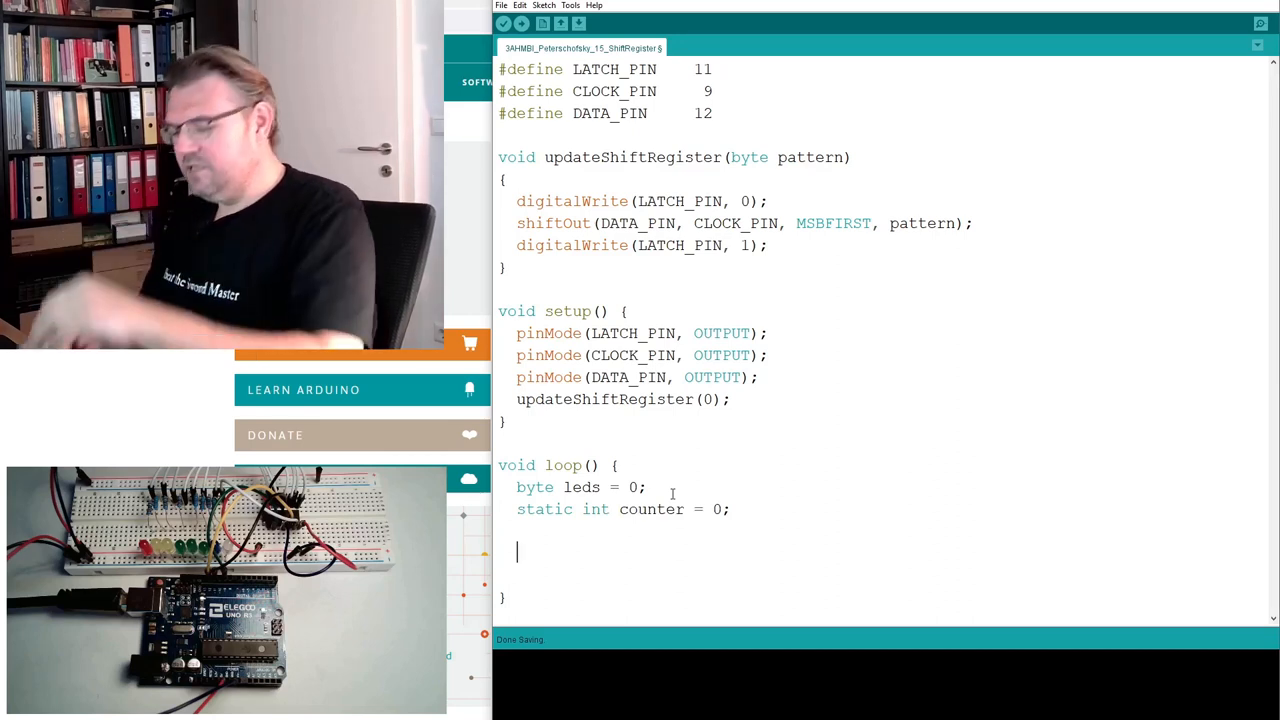
Write if (counter < 7) counter++; else counter = 0; in loop, adjusting the comparison.
text(counter)
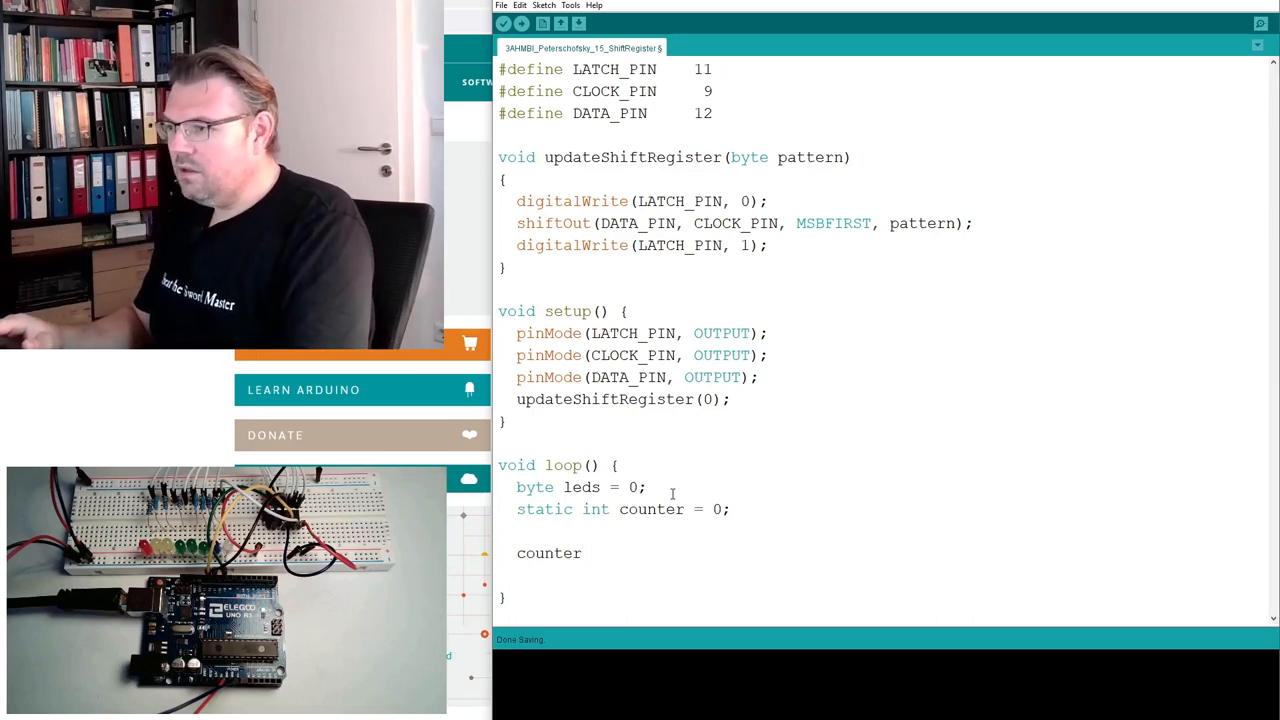
text(++)
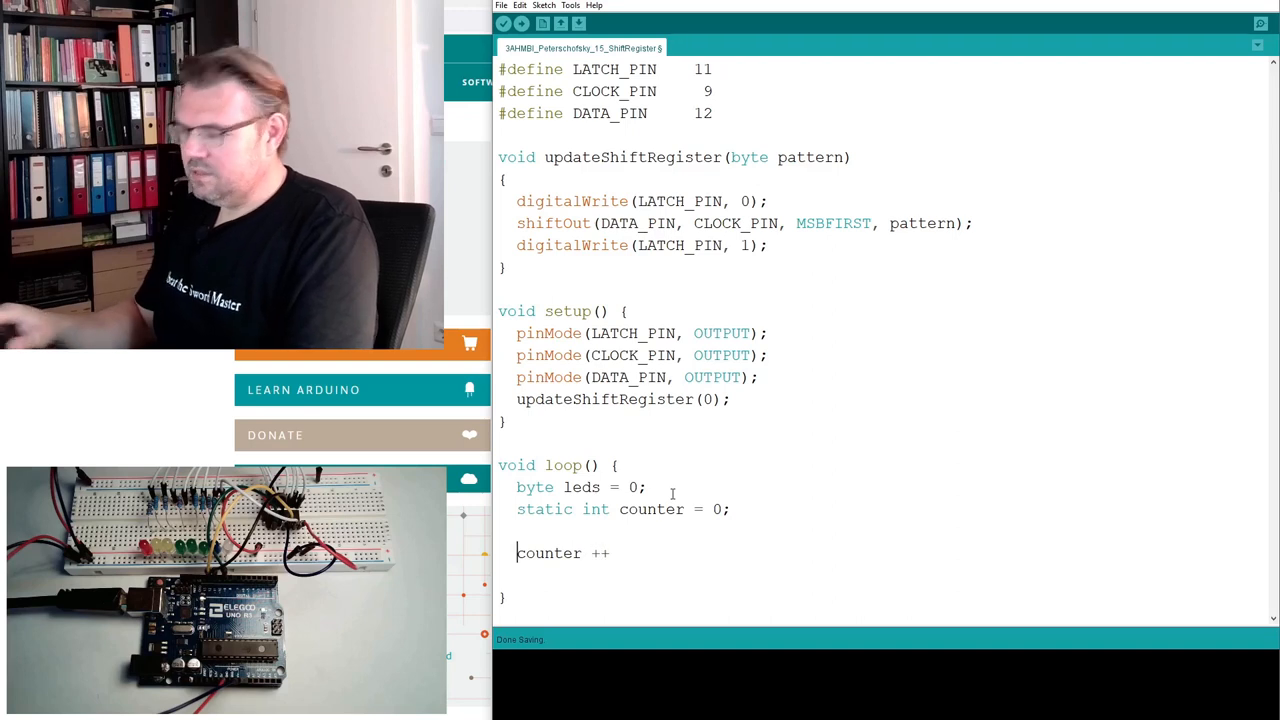
text(if (c)
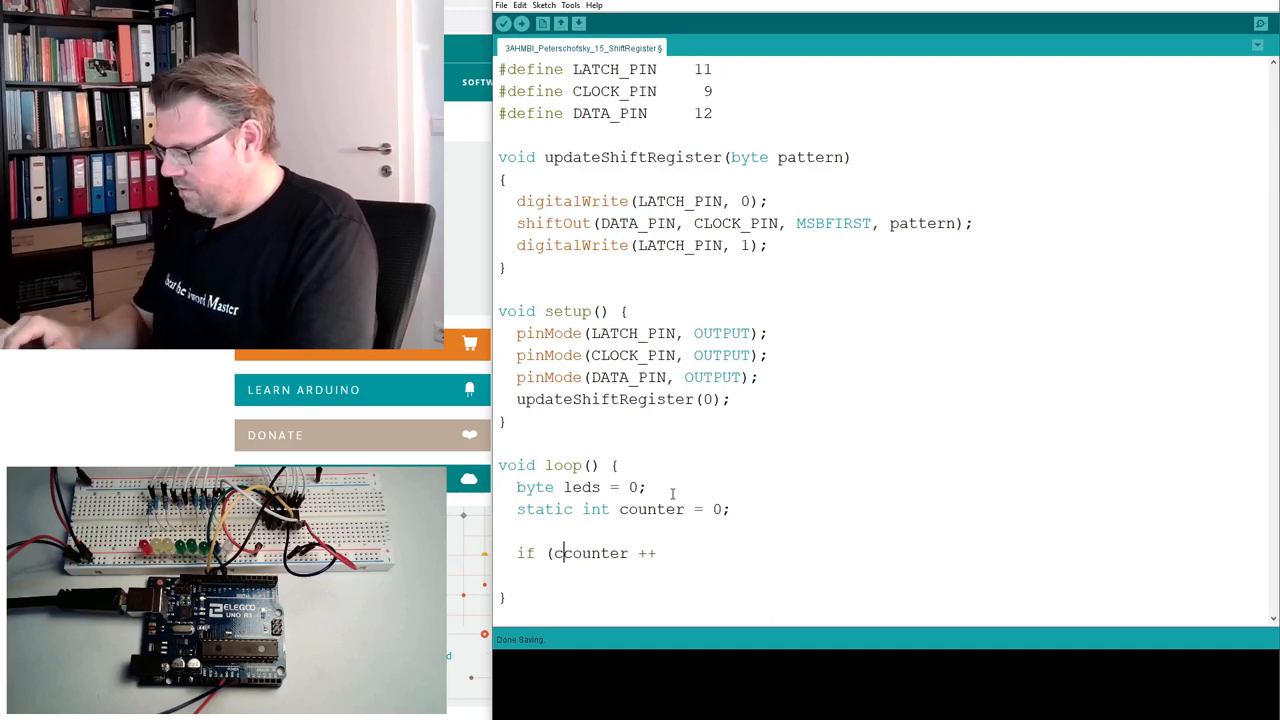
text(ounter <)
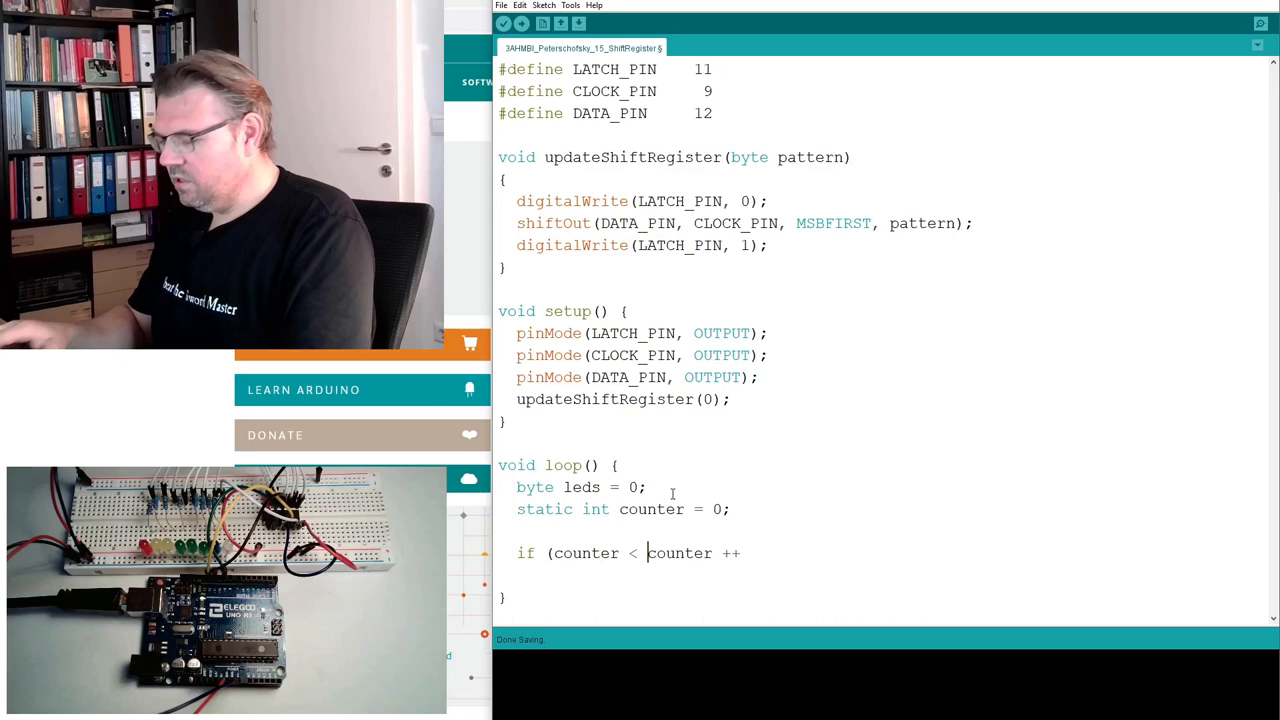
text(7))
text(else)
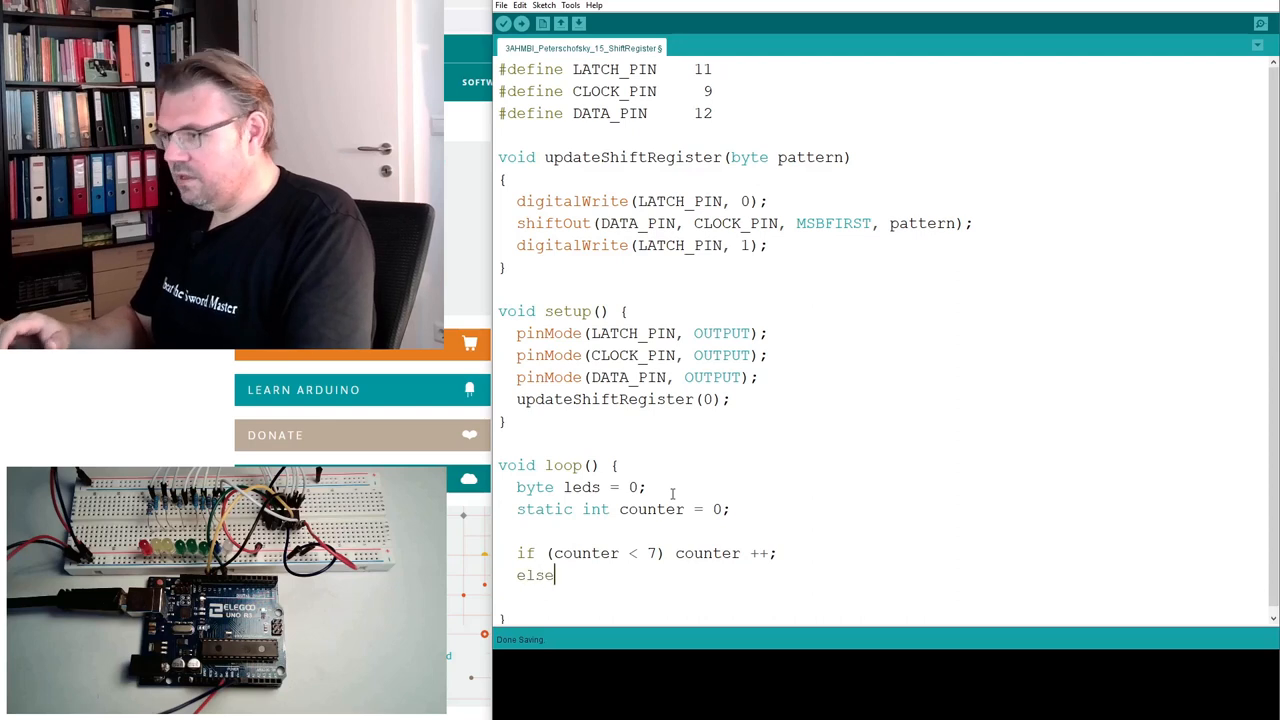
text(counter)
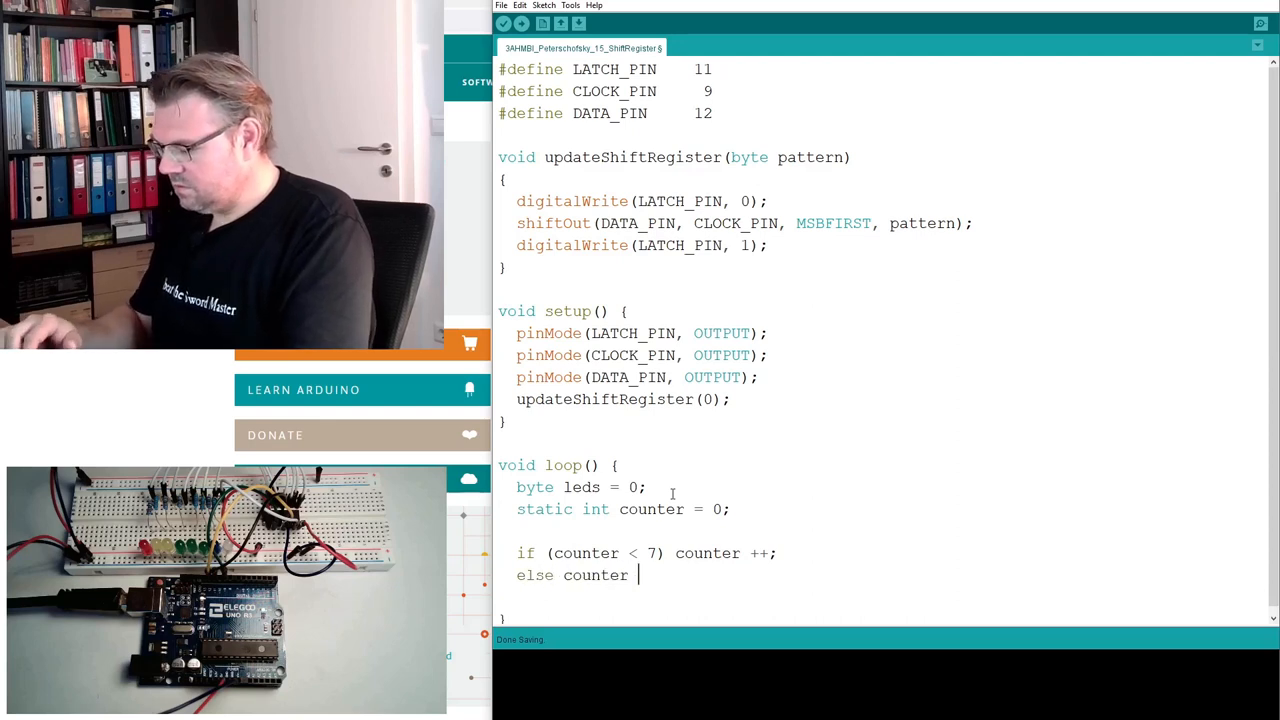
text(= 0;)
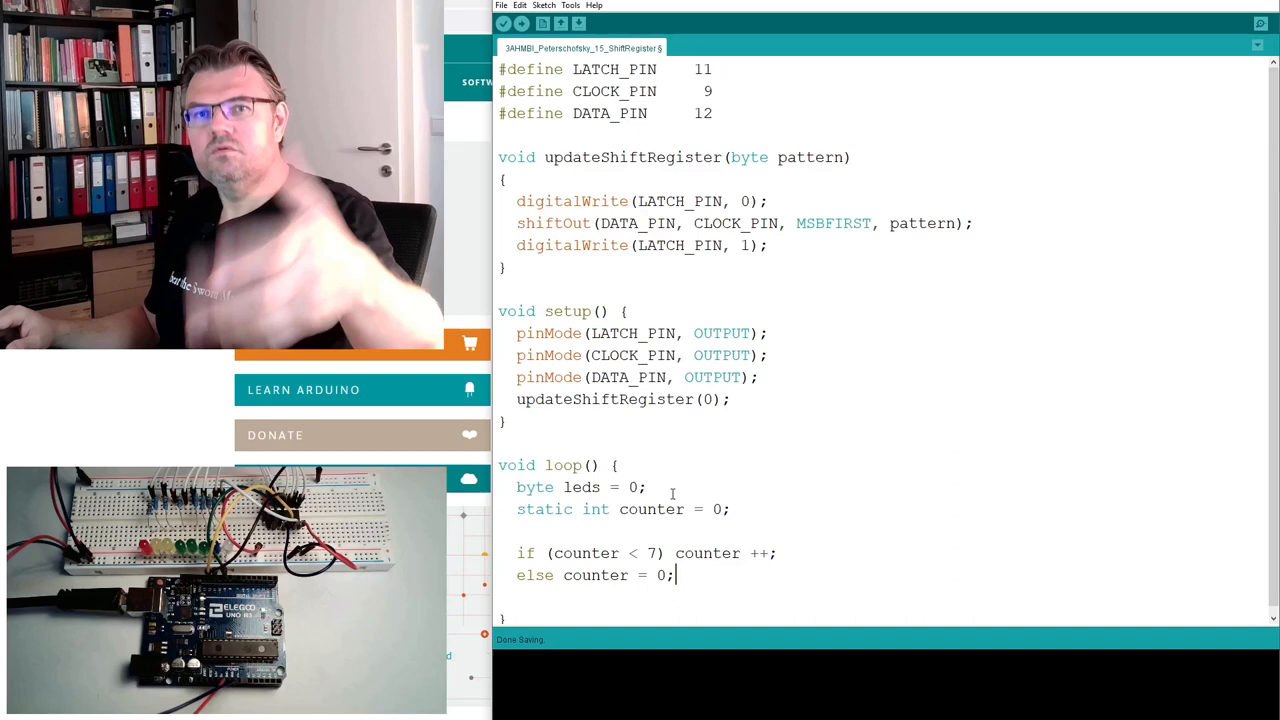
click(672, 553)
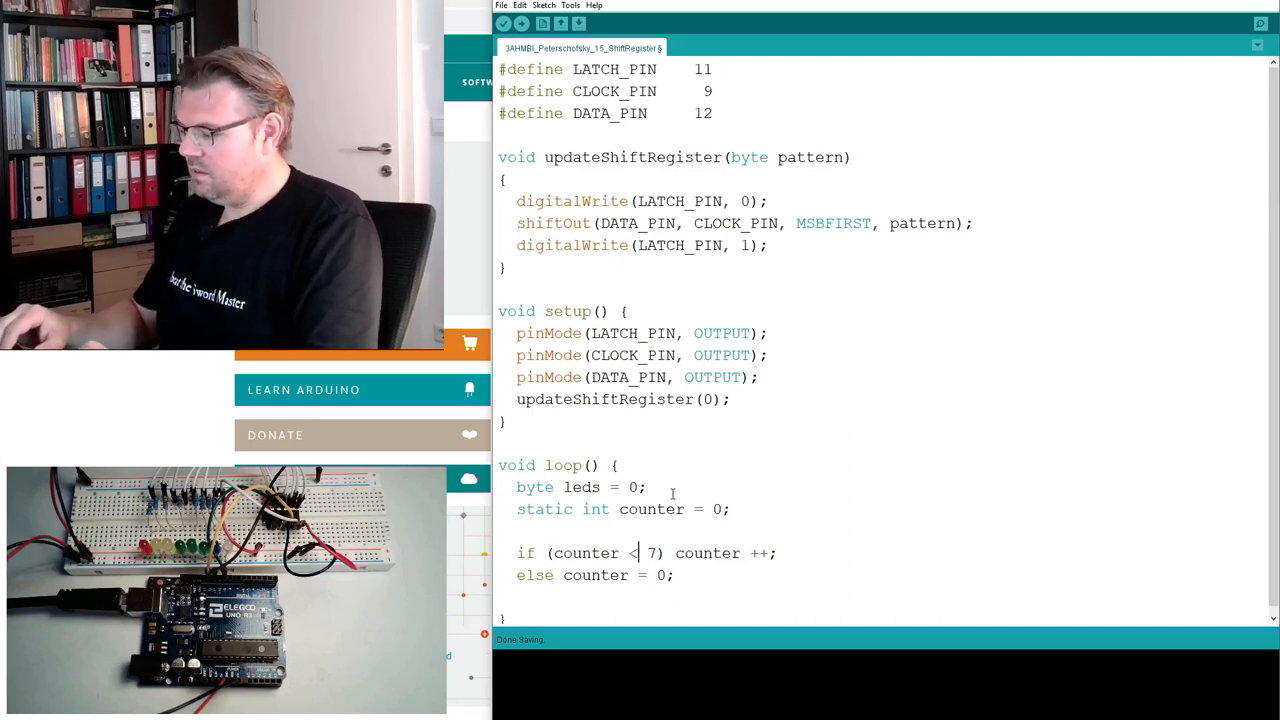
text(=)
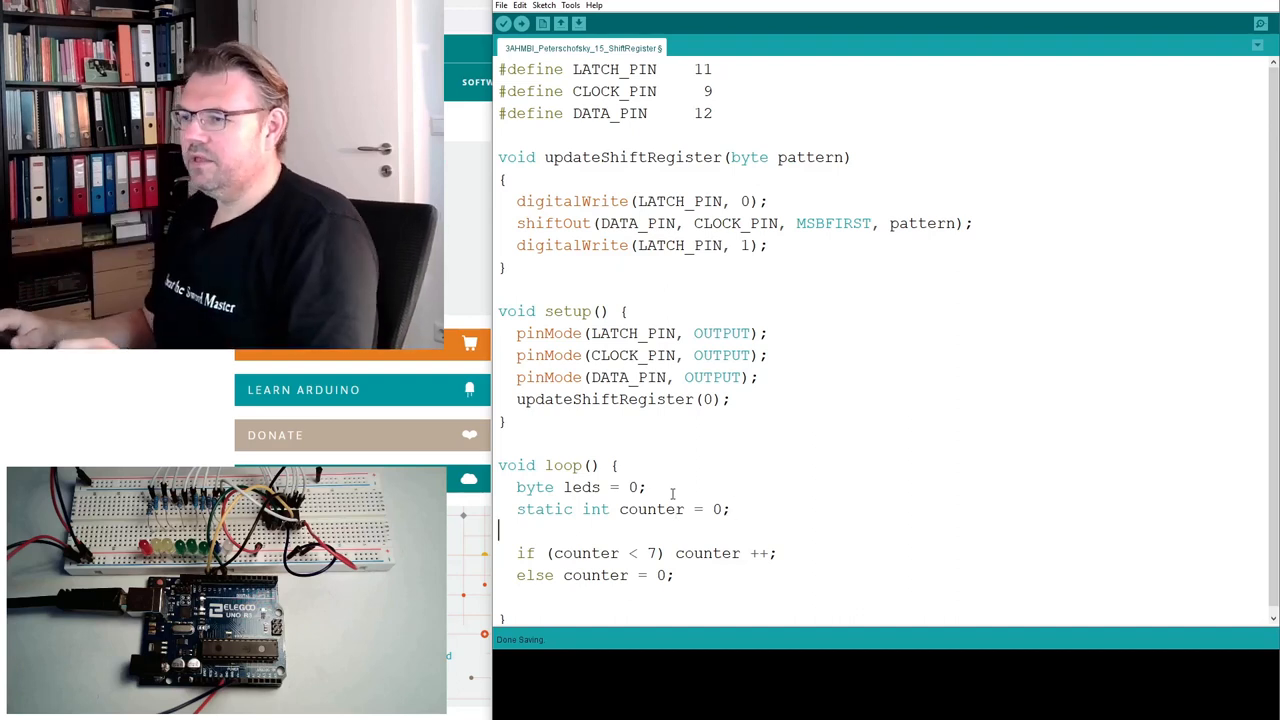
Add counter++; before the if and change the condition to counter > 7.
text(v)
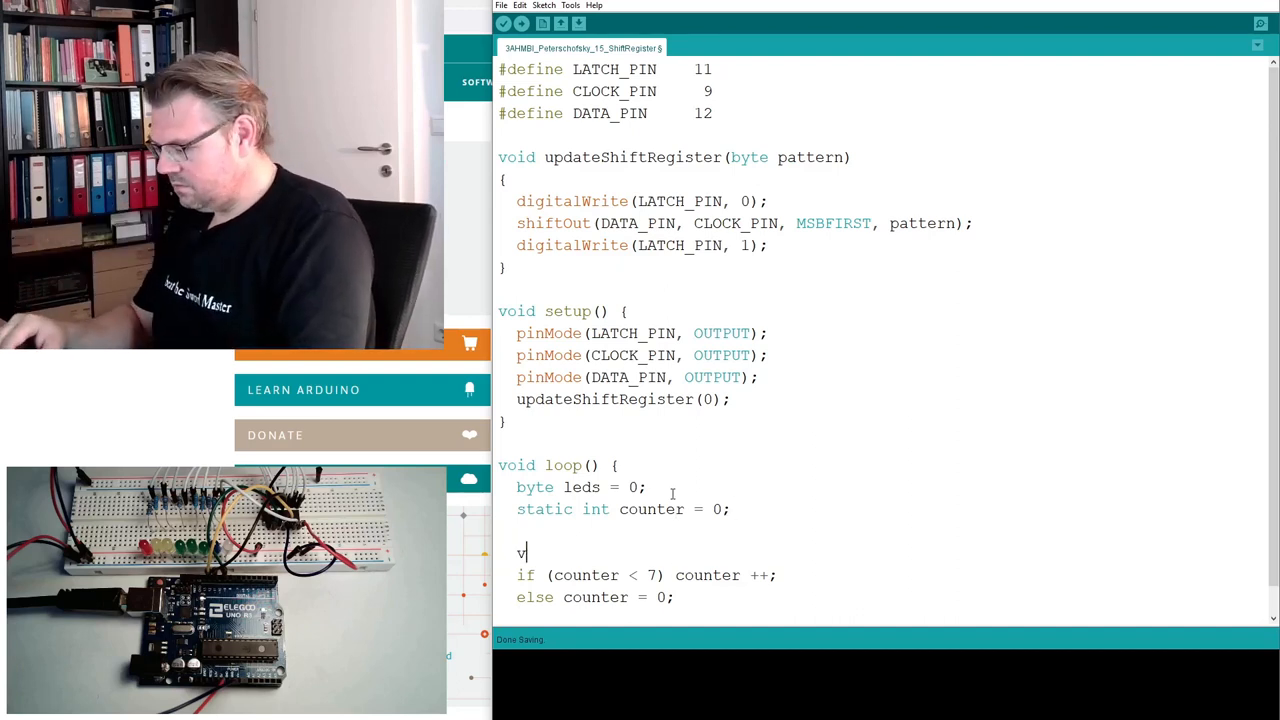
text(ounter)
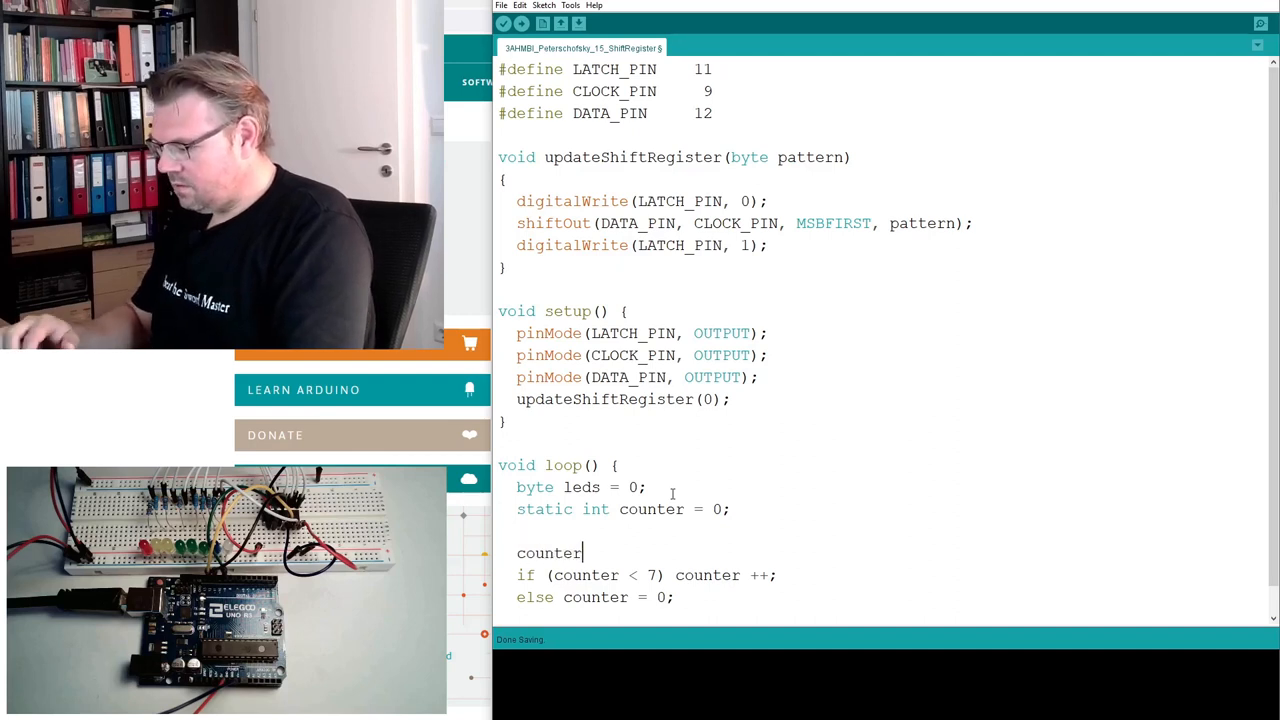
text(++;)
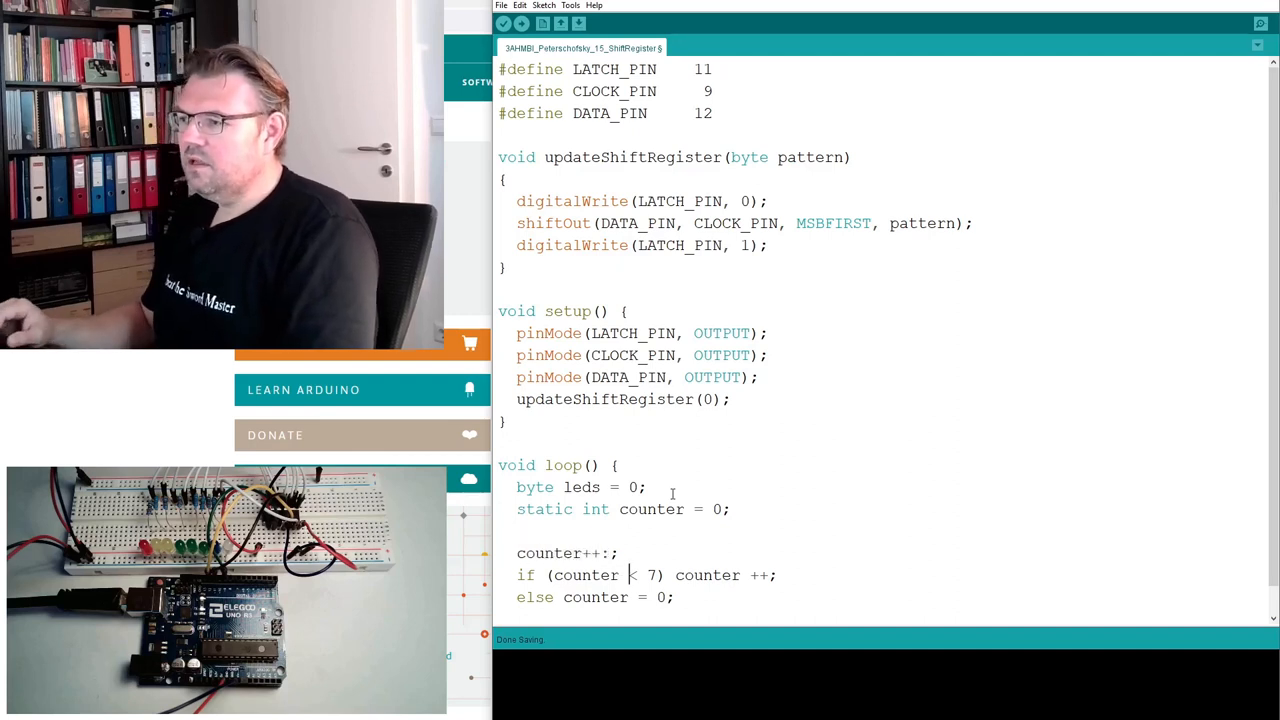
text(>)
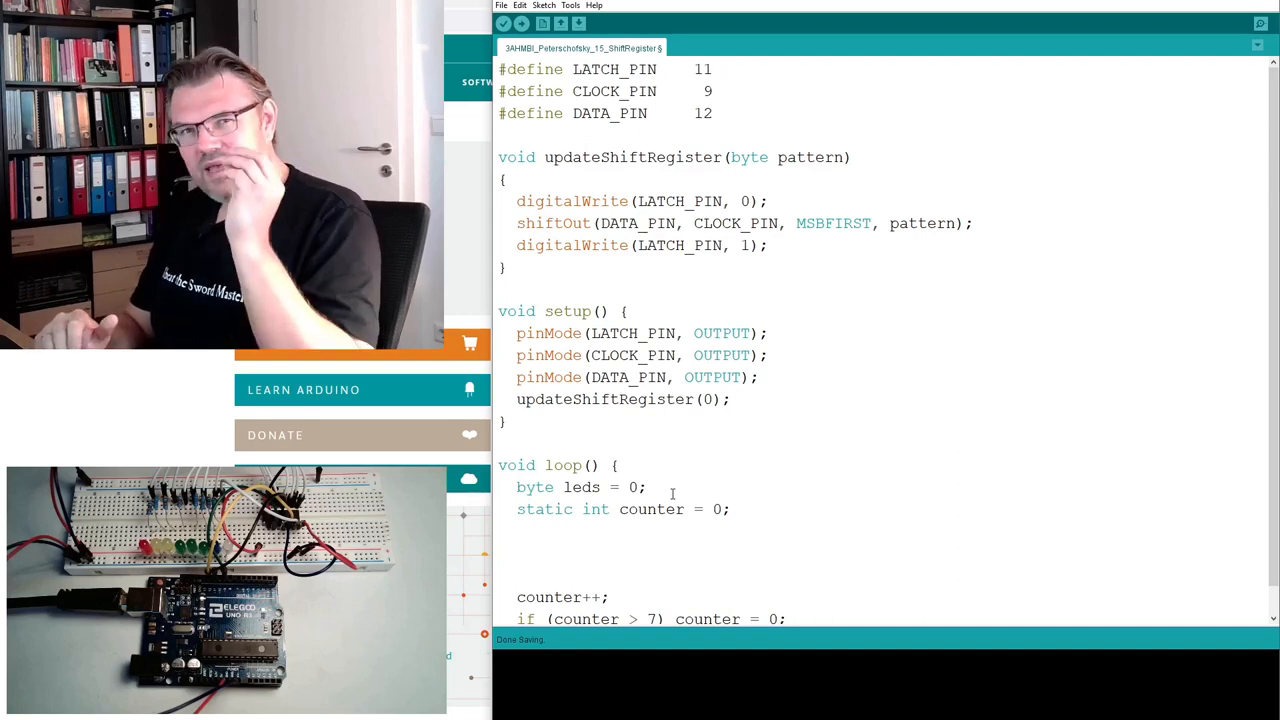
Write bitSet(leds, number); in loop, renaming the counter variable to number.
text(bit)
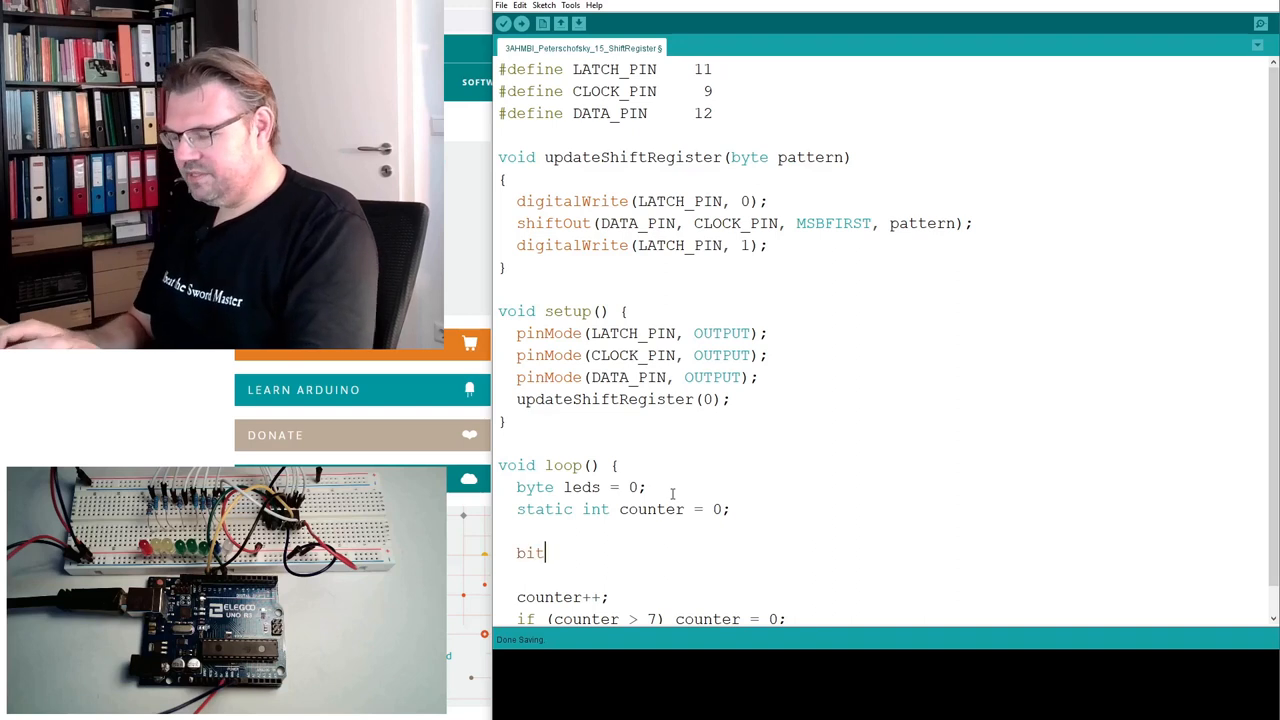
text(Set)
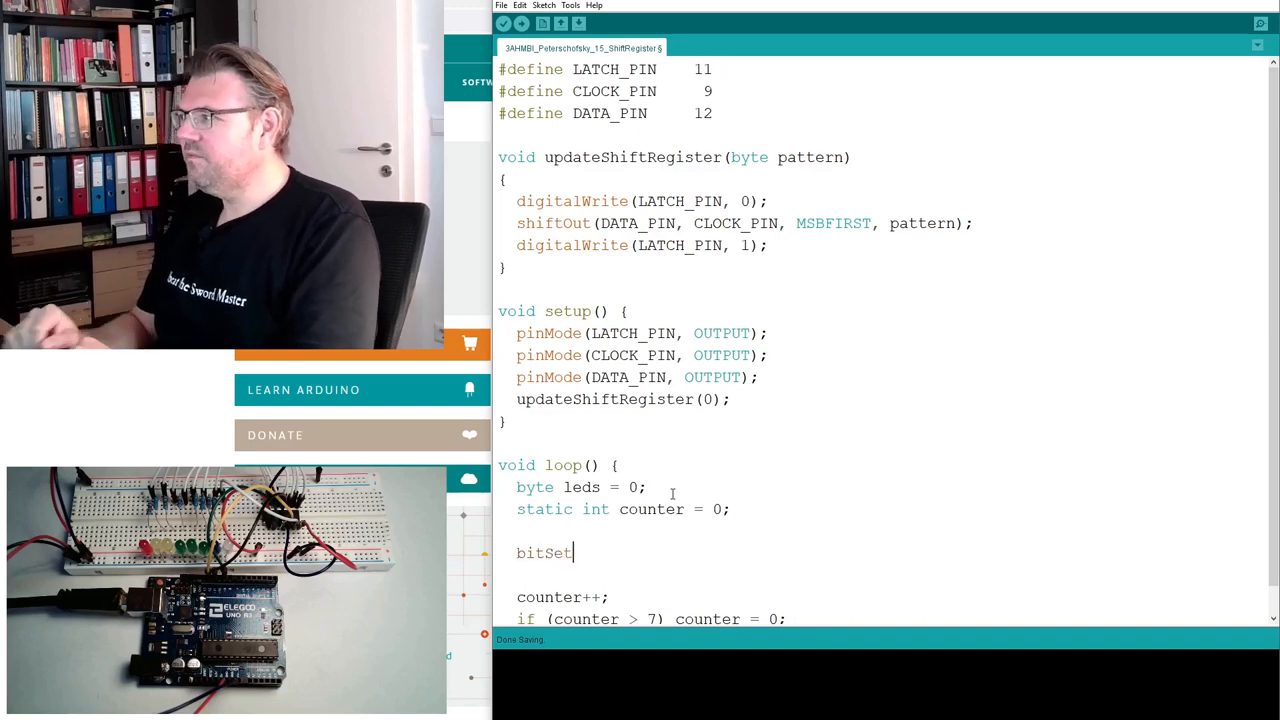
text(()
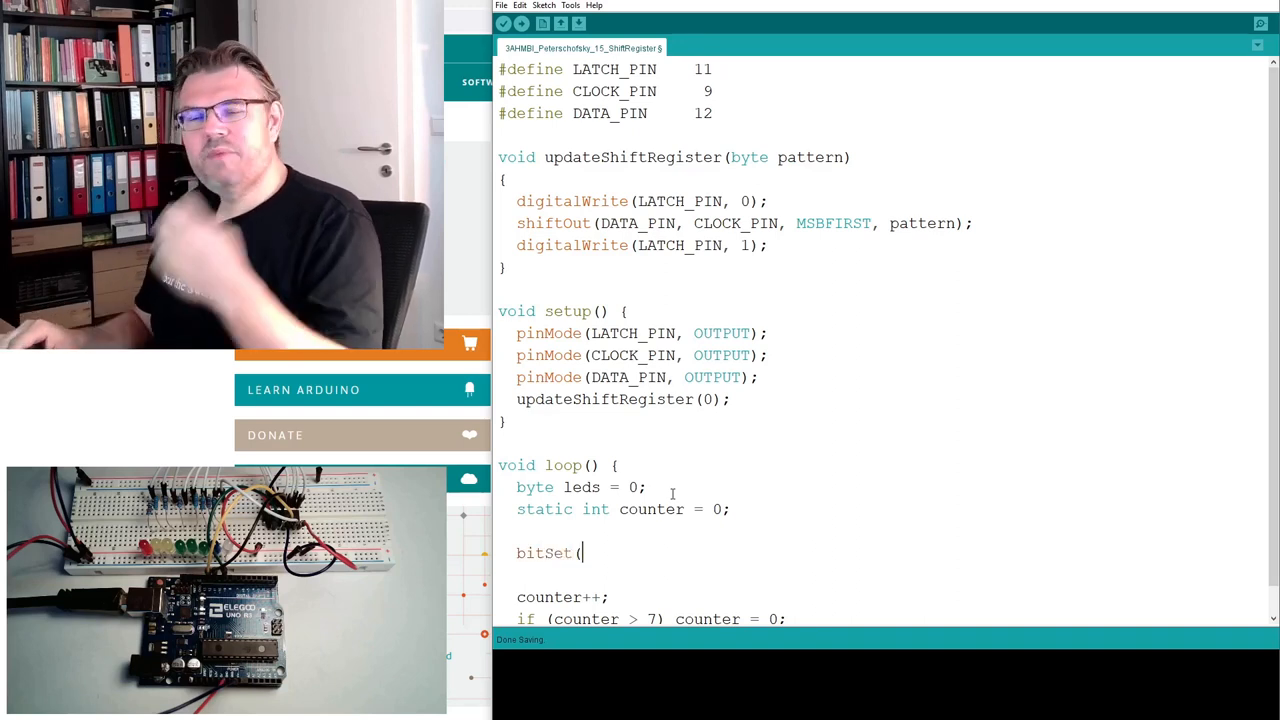
text(led)
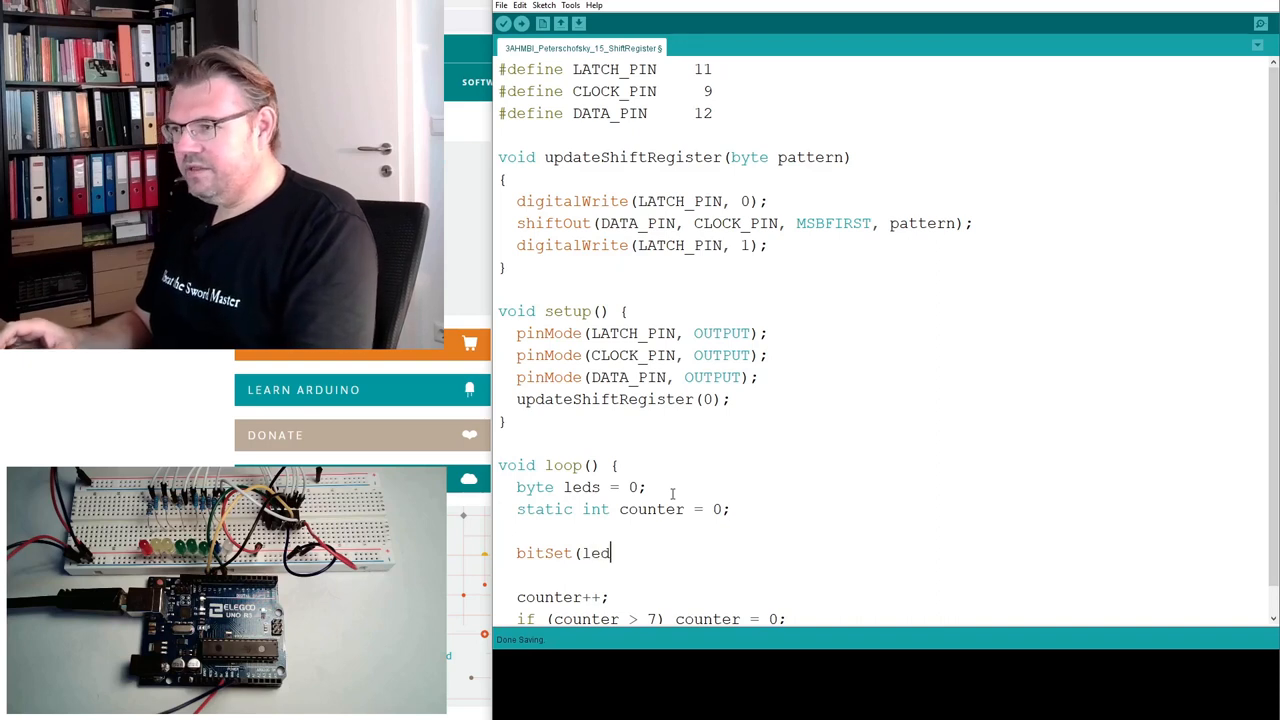
text(s,)
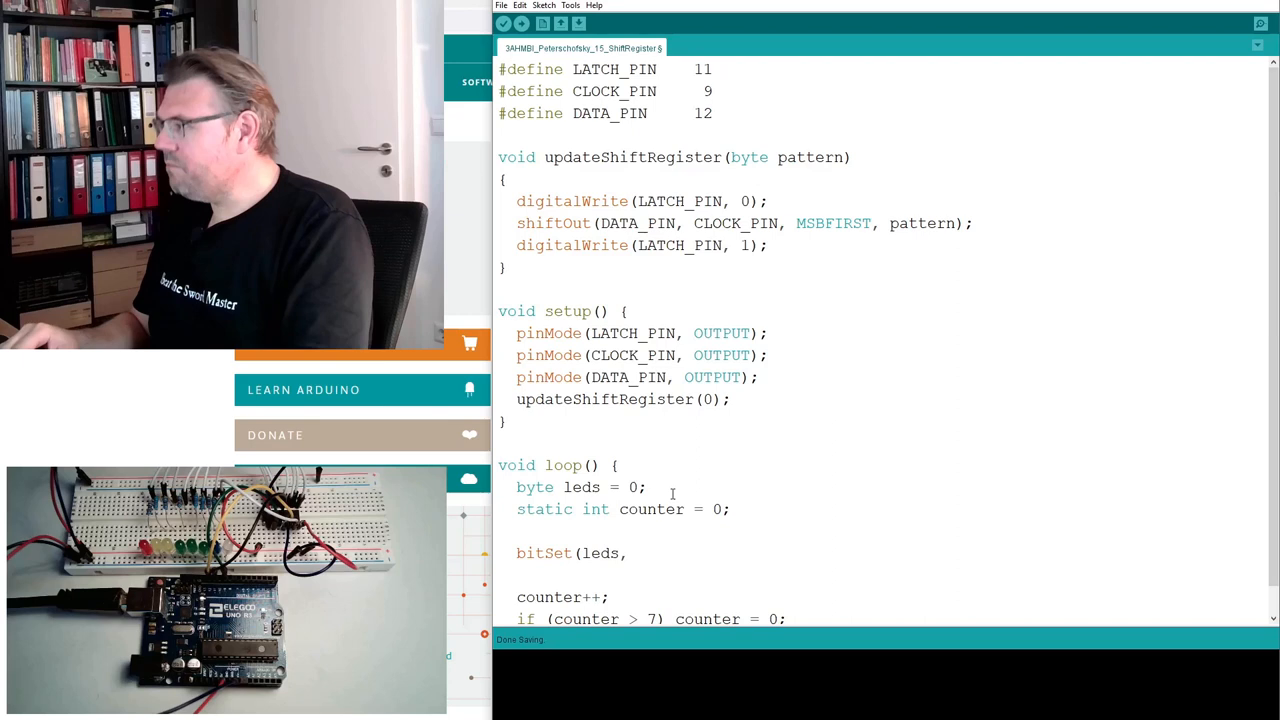
text(counter)
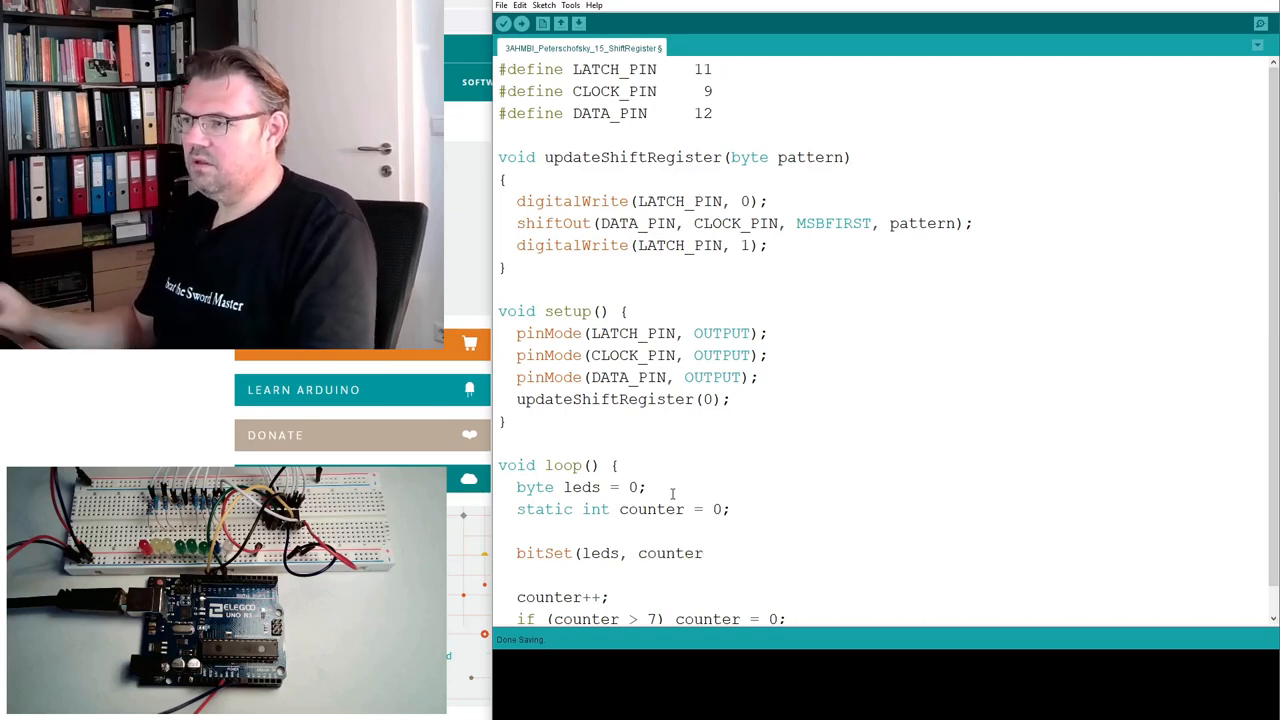
double_click(651, 509)
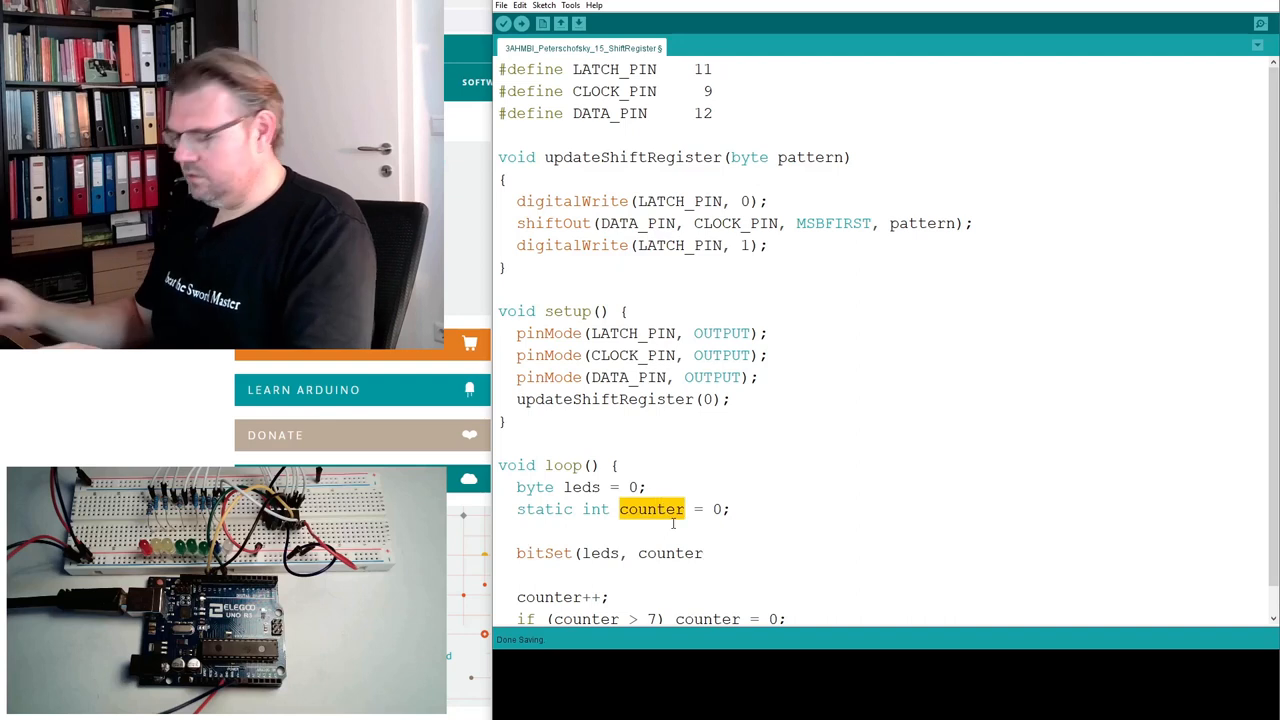
text(nuimber)
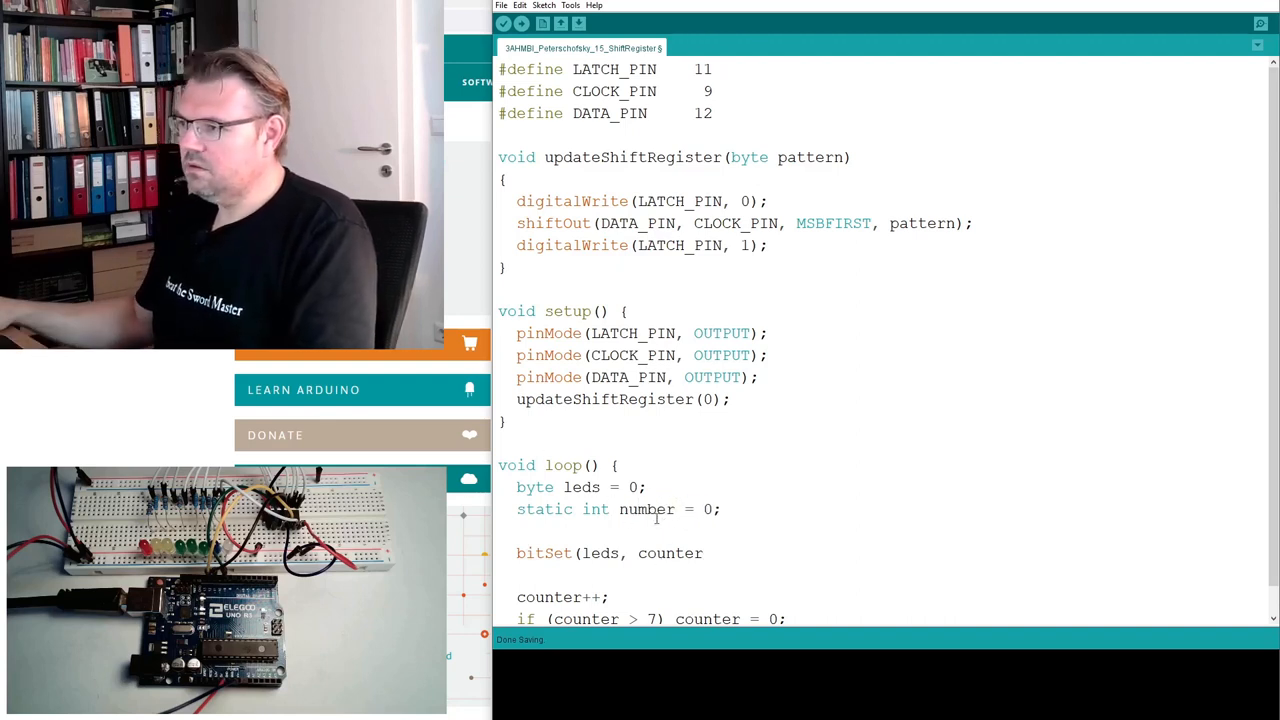
double_click(646, 509)
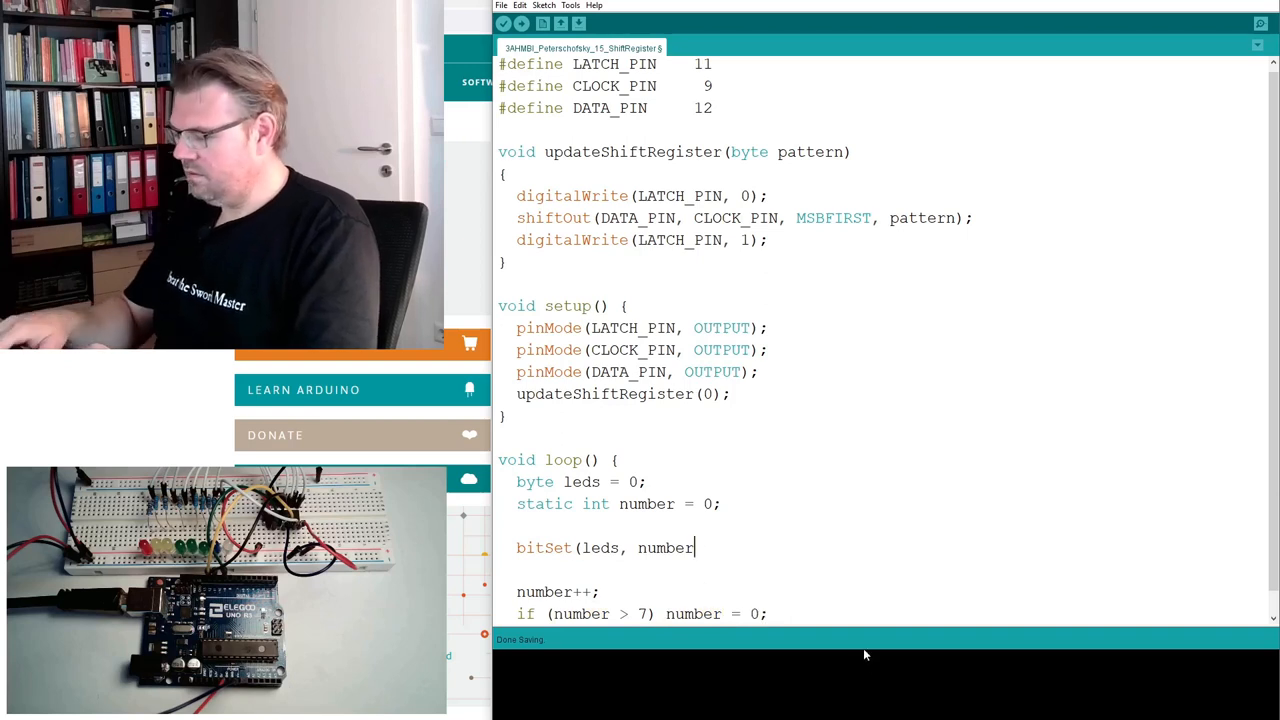
text();)
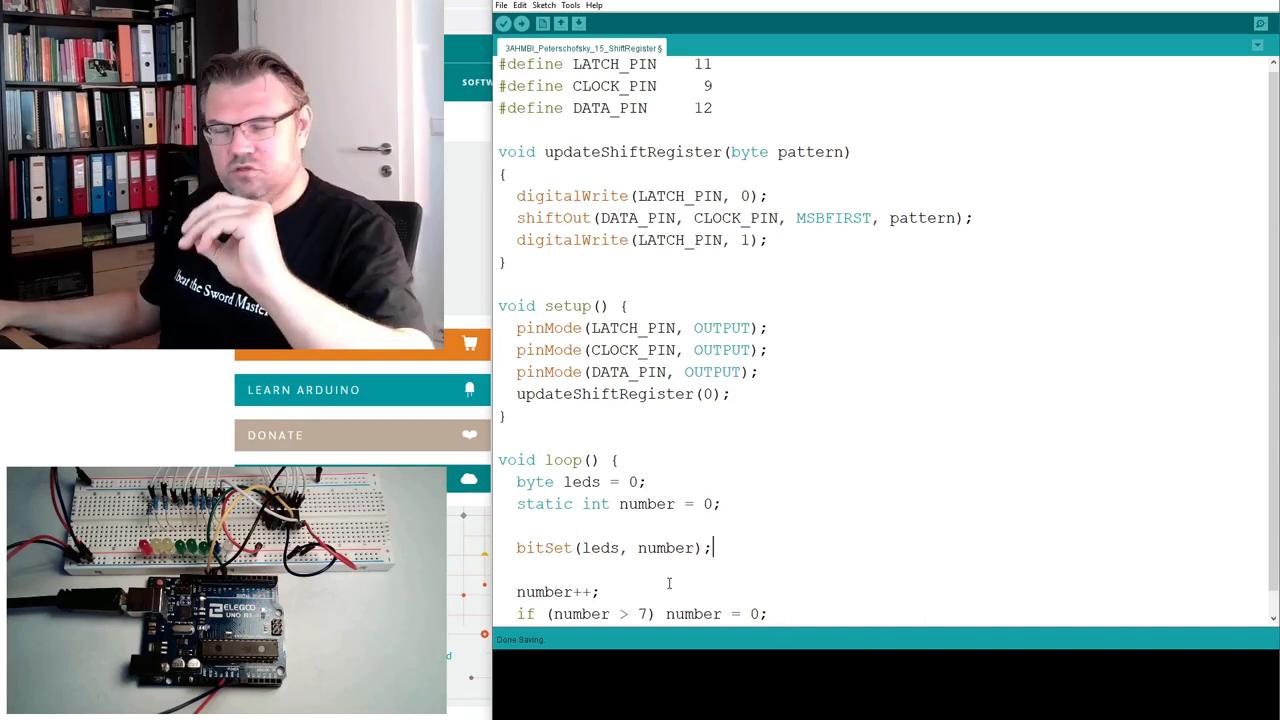
mouse_move(715, 590)
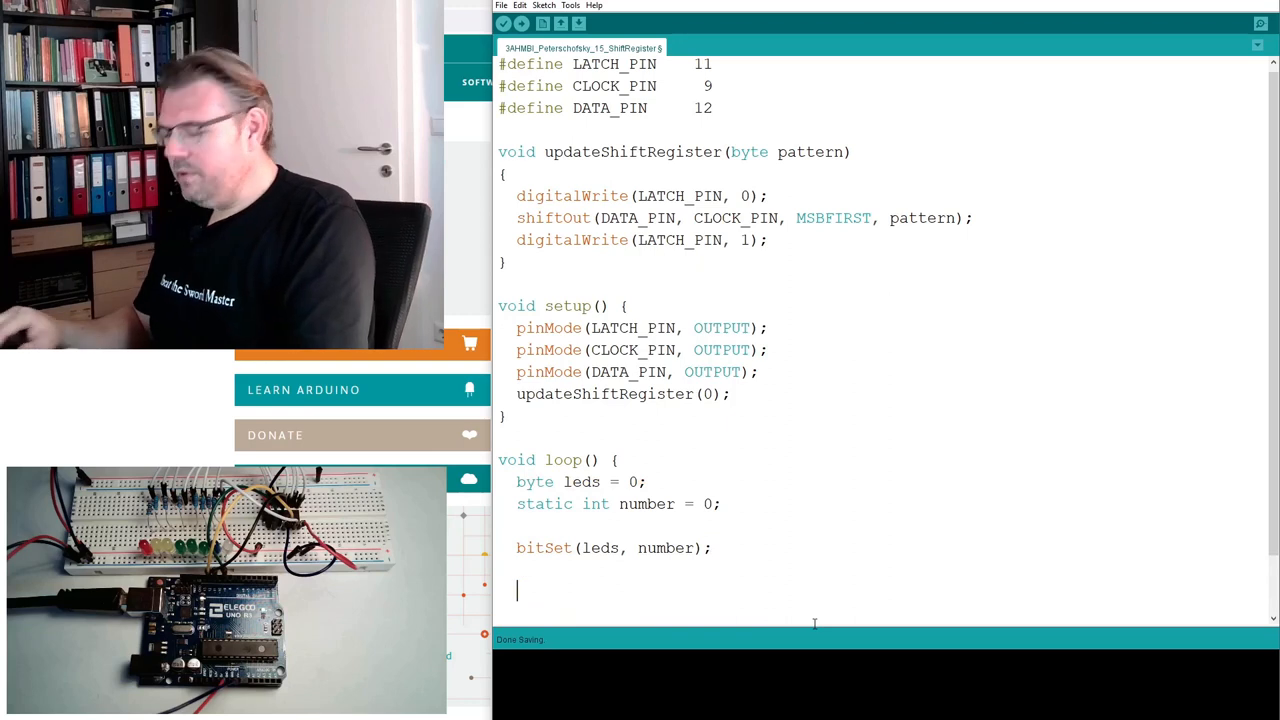
Add updateShiftRegister(leds); on the line after bitSet in loop().
text(update)
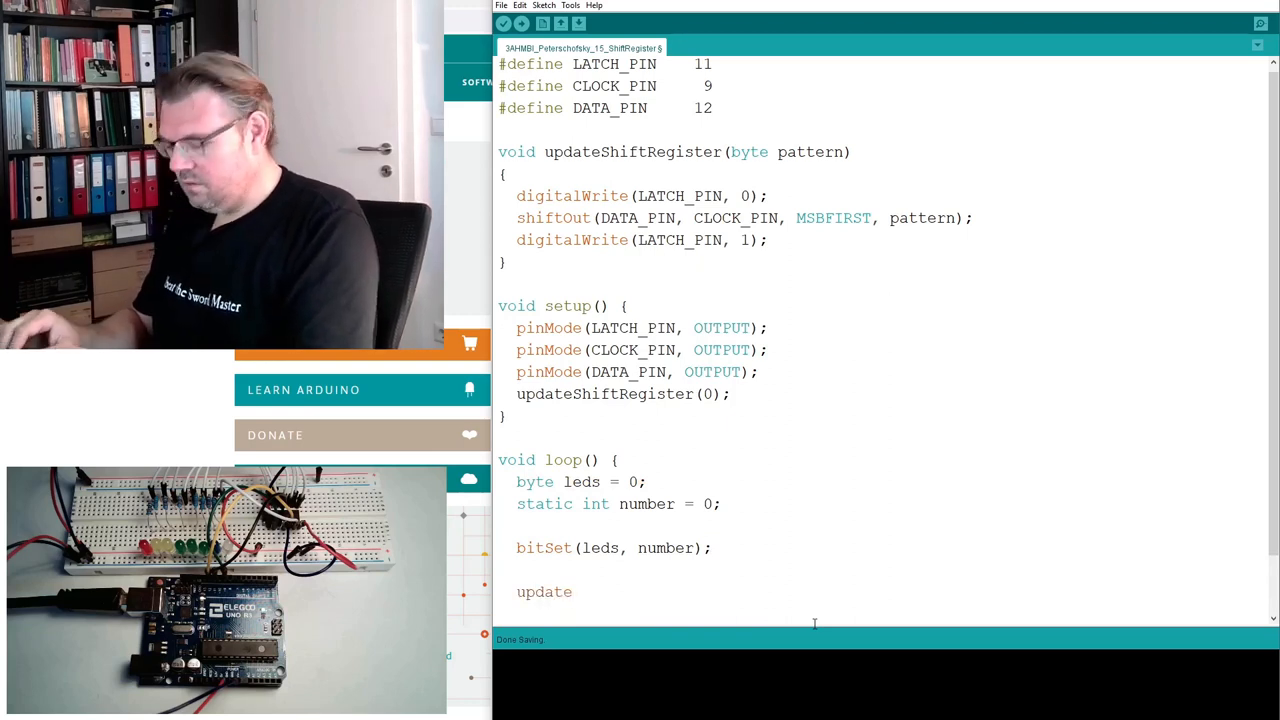
text(ShiftReg)
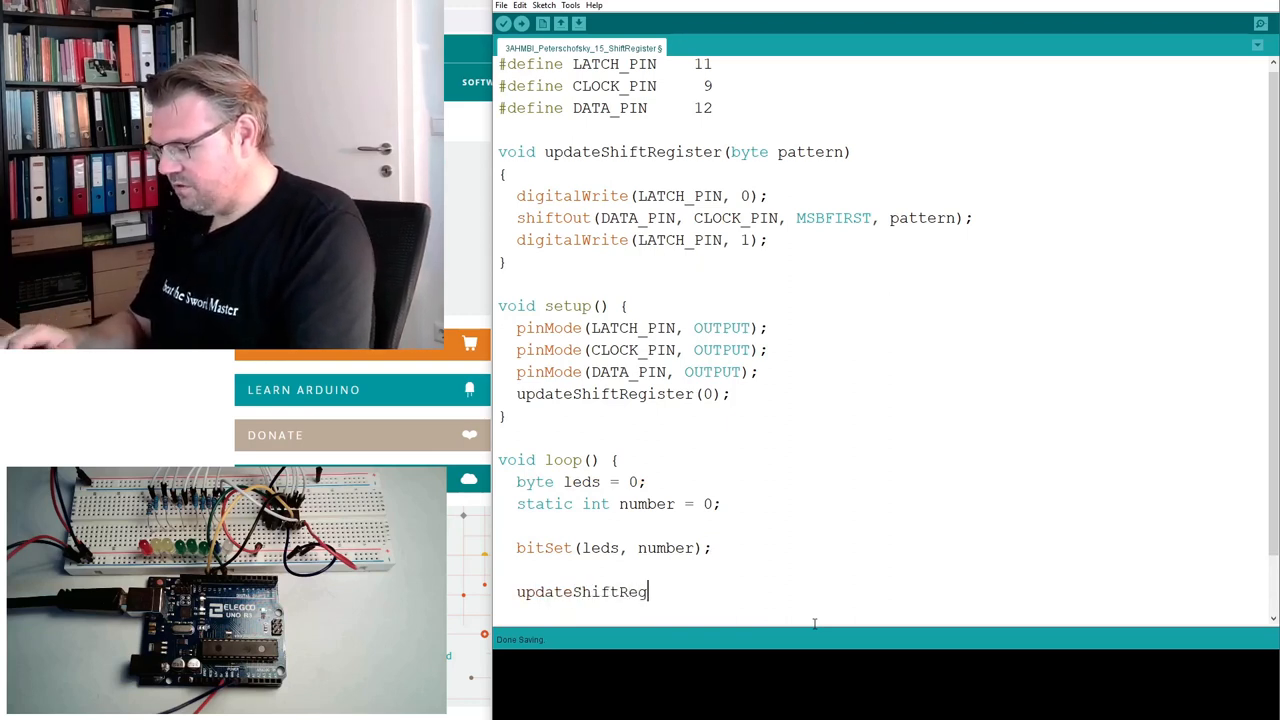
double_click(604, 393)
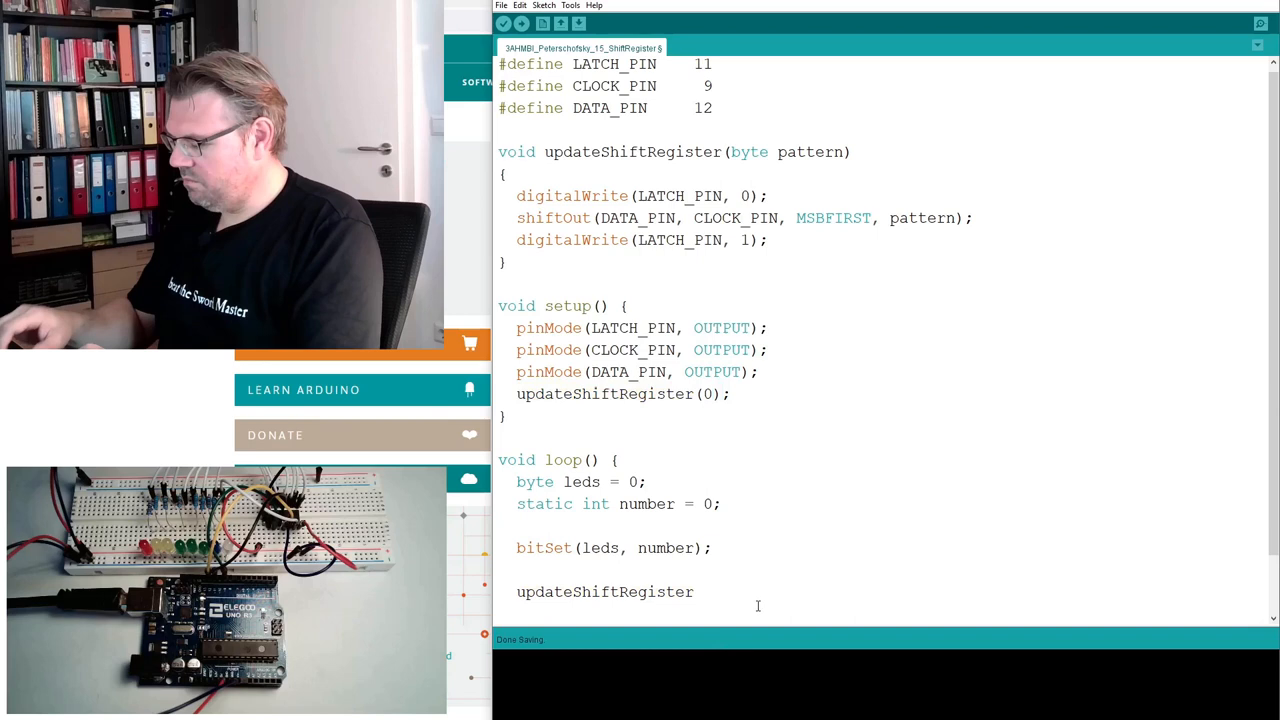
text(()
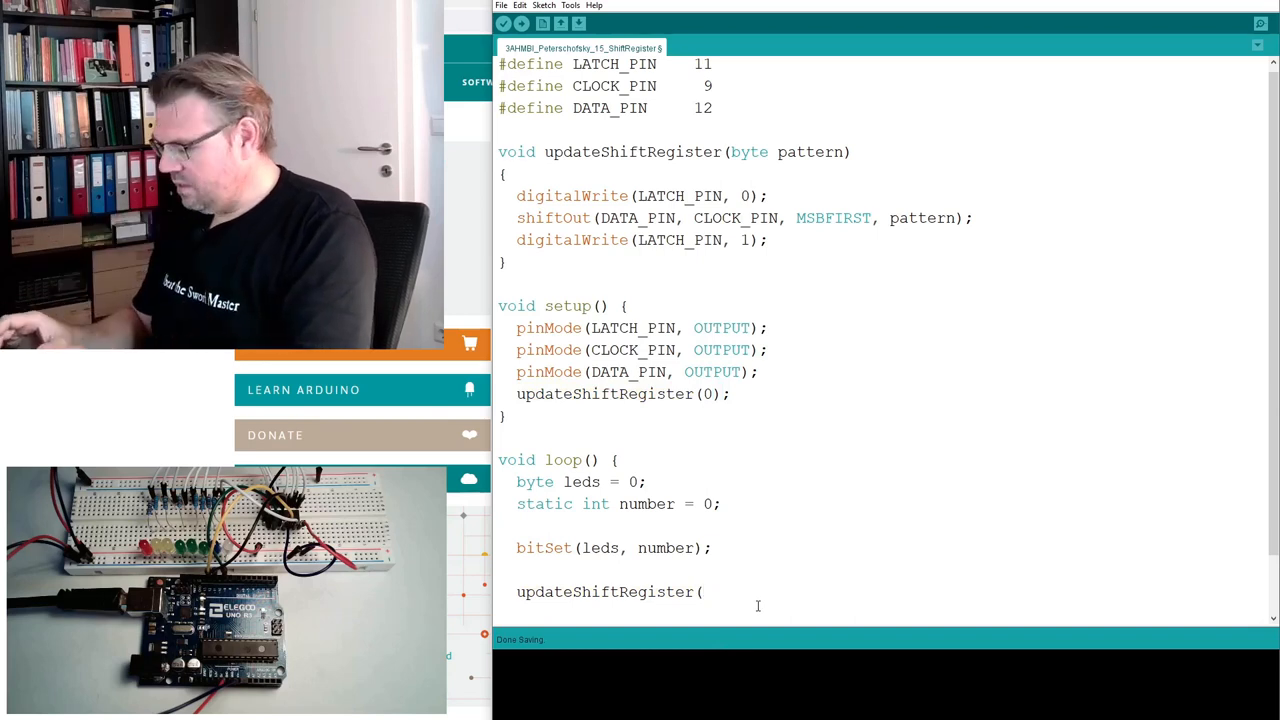
text(leds);)
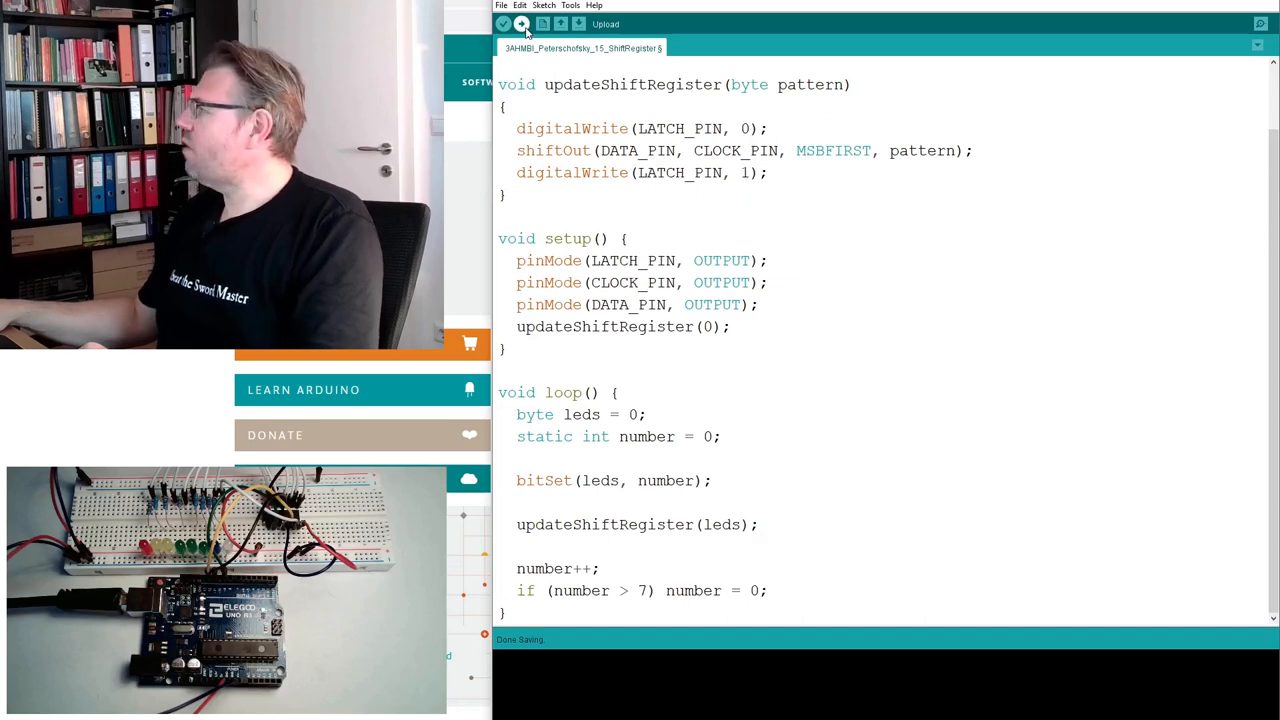
Upload the LED-stepping sketch to the board until 'Done uploading' appears.
click(522, 23)
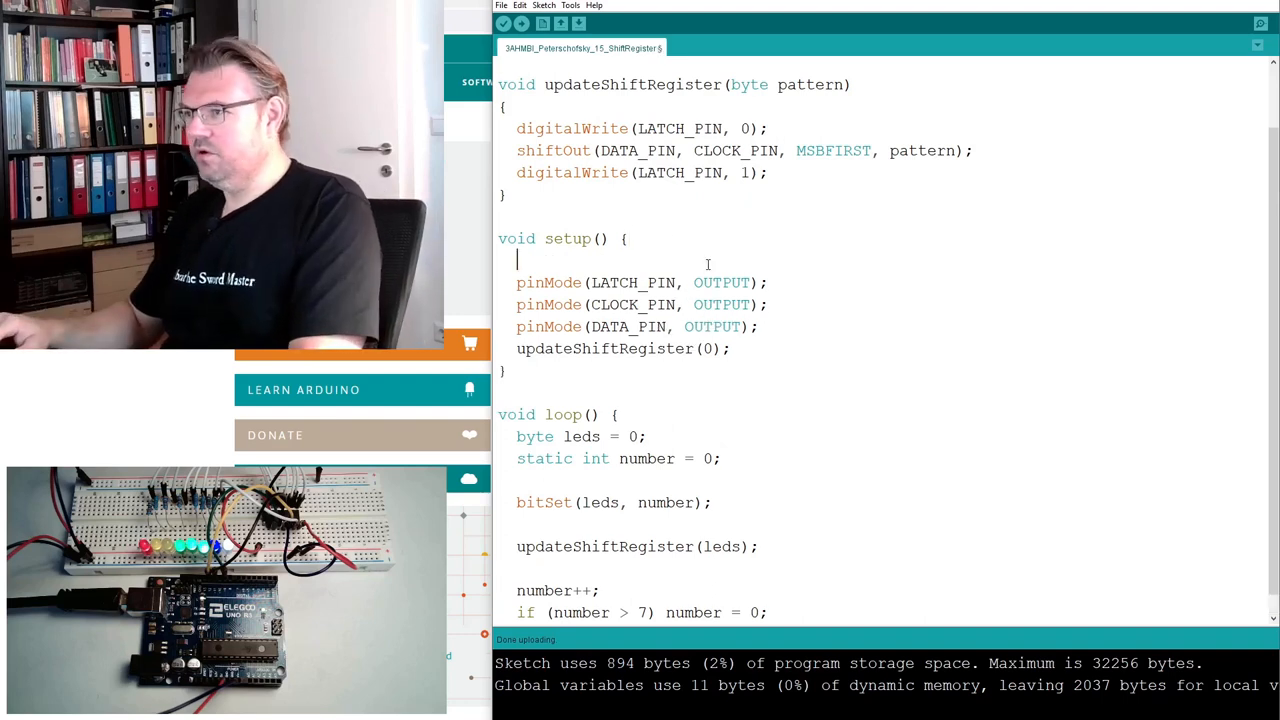
Add Serial.begin(9600); to setup.
text(Serial.)
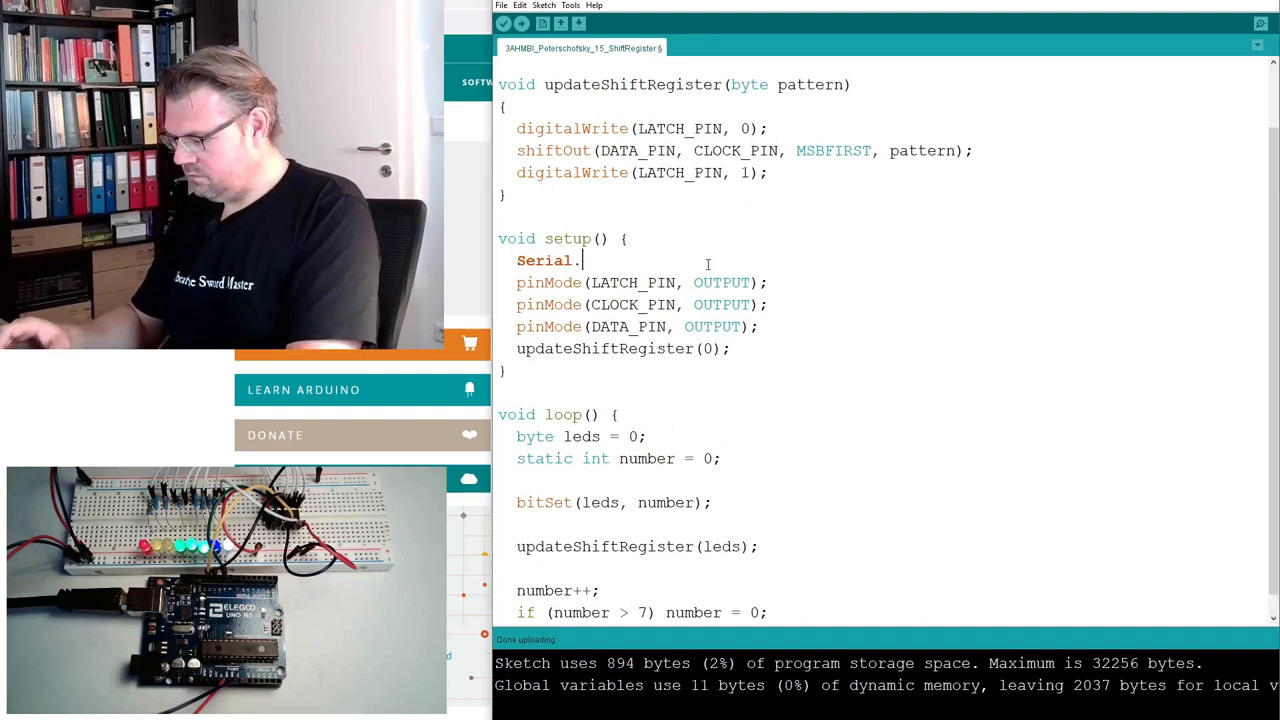
text(begin)
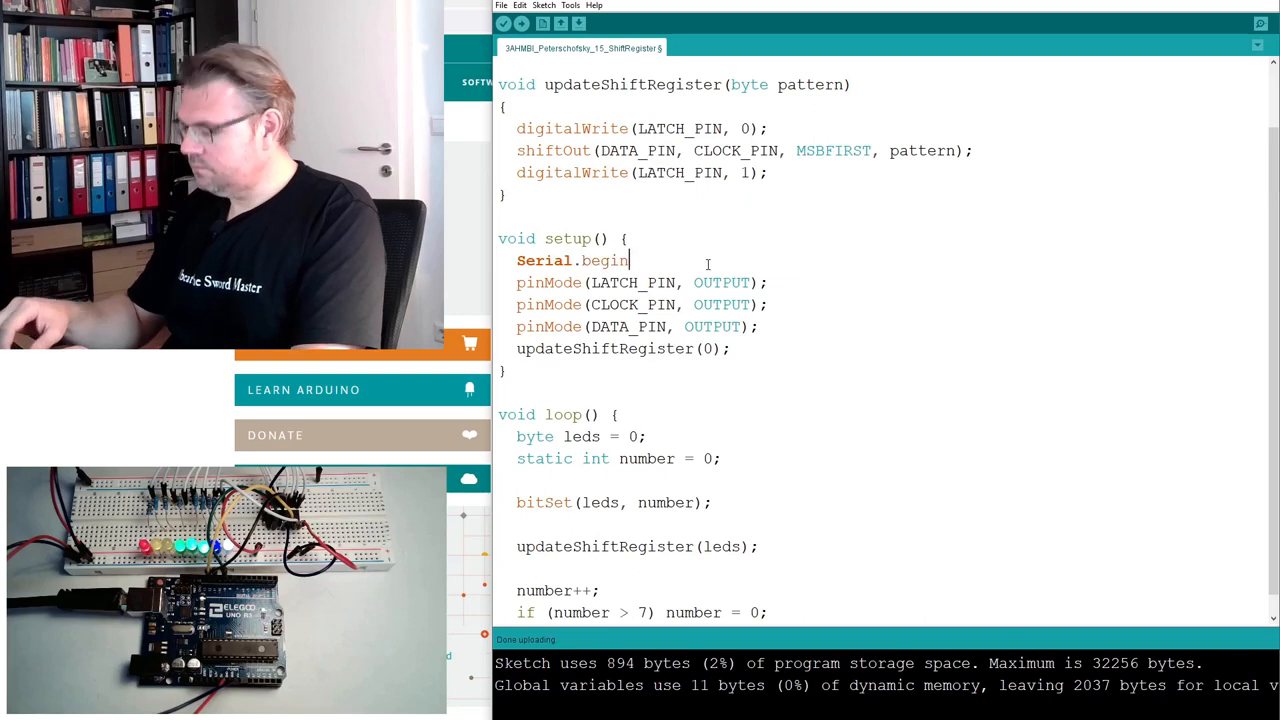
text((9600);)
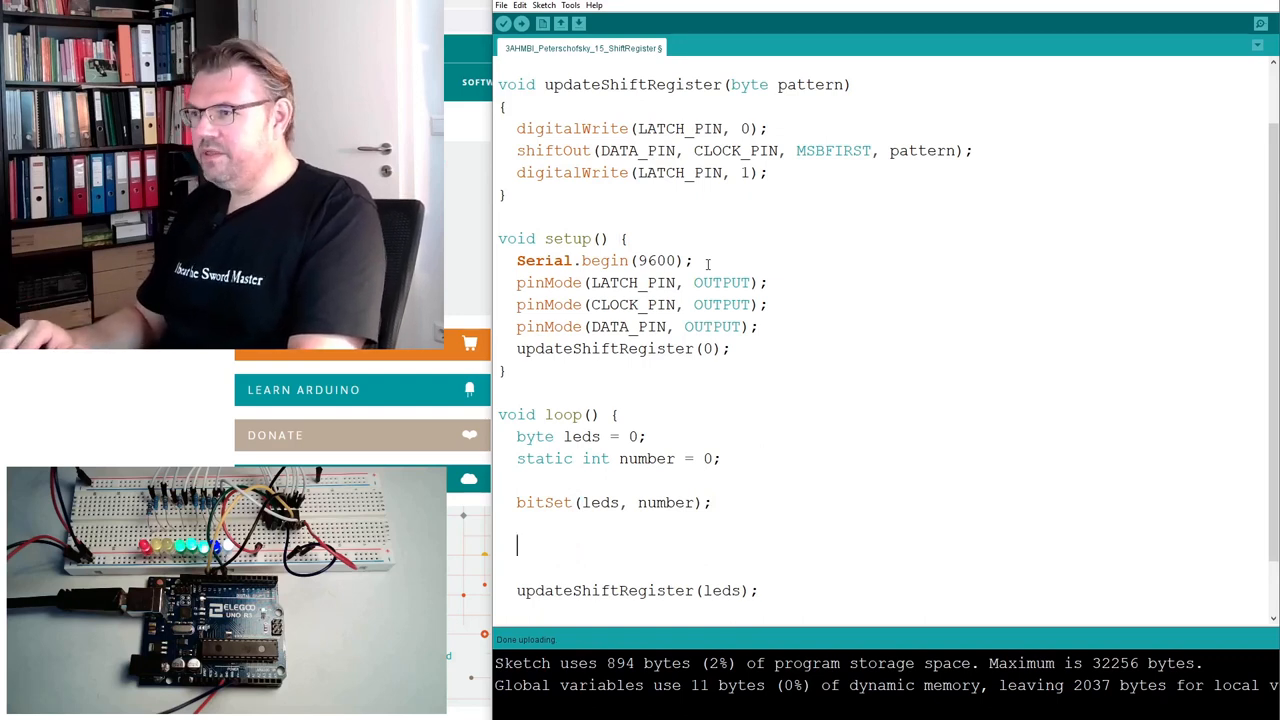
Print leds in binary with Serial.println(leds, 2); in loop and upload.
text(Serial)
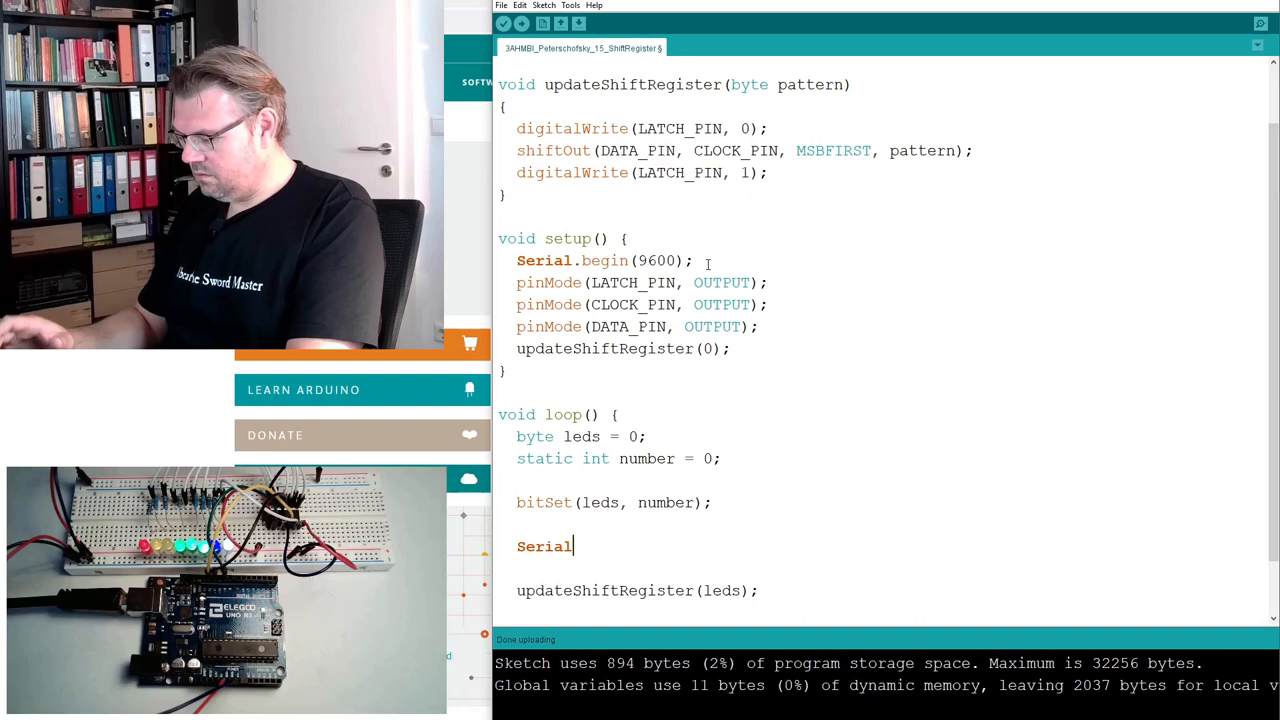
text(.print)
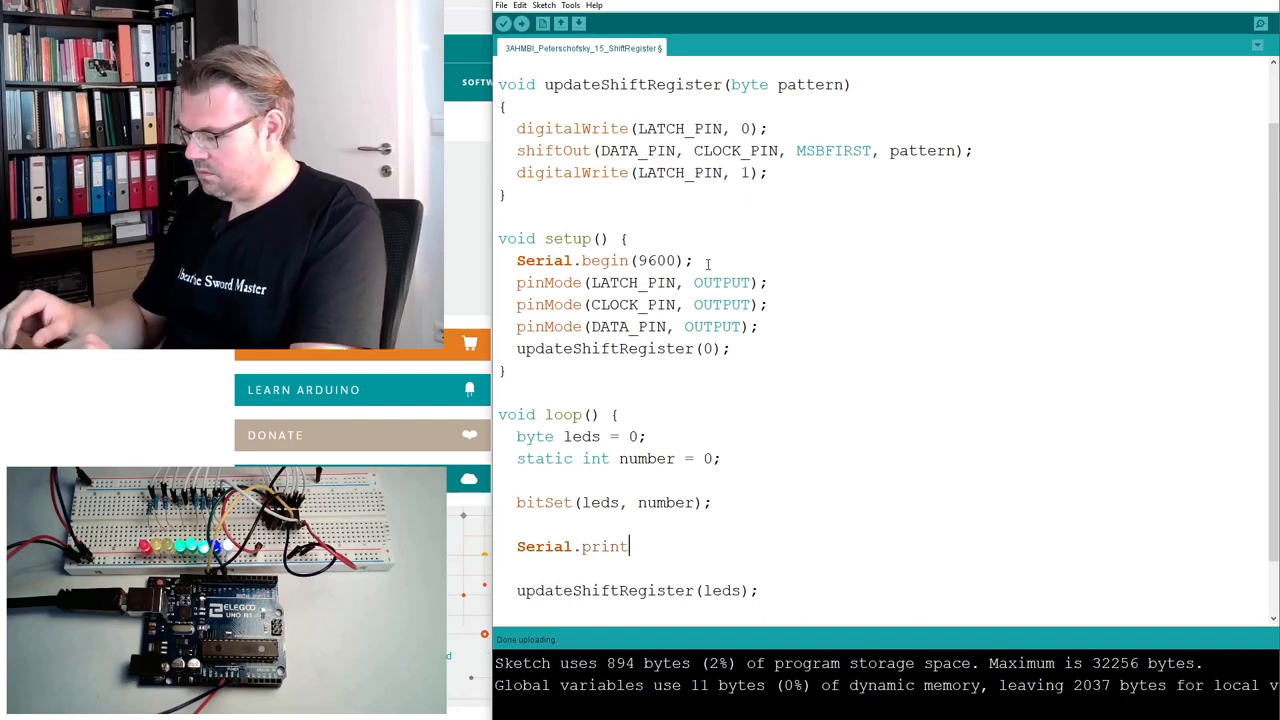
text(ln()
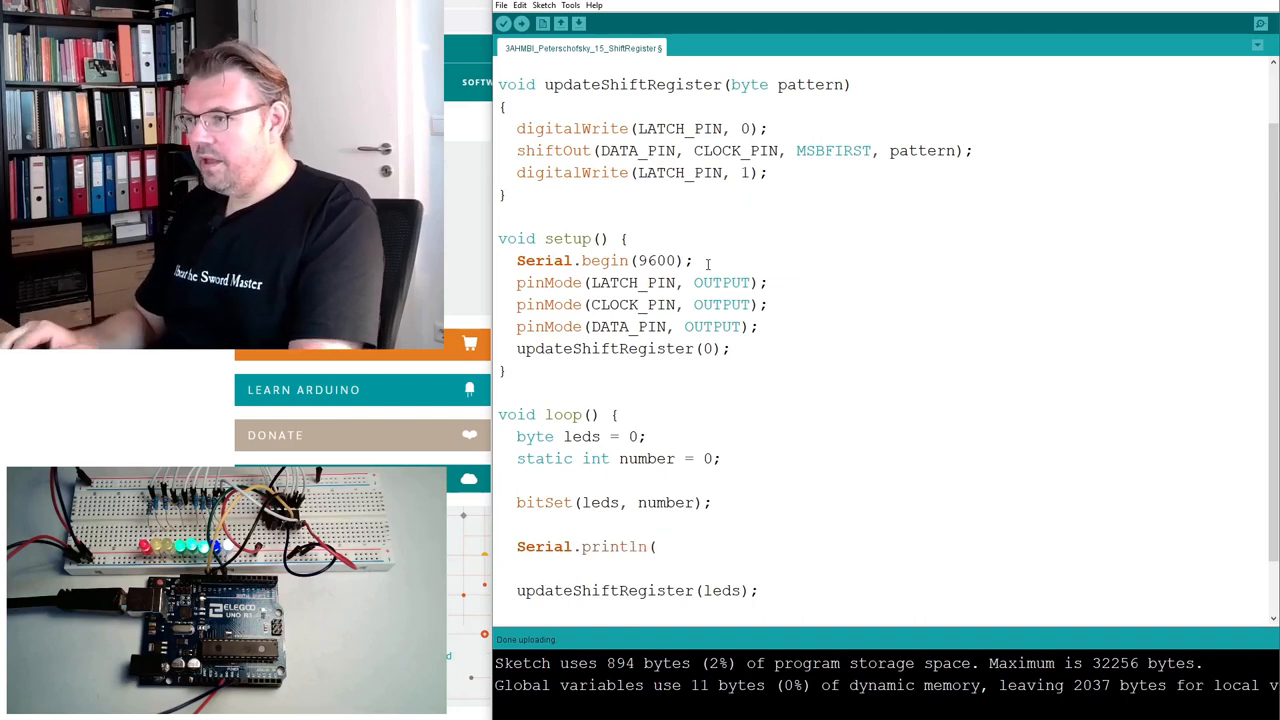
text(leds)
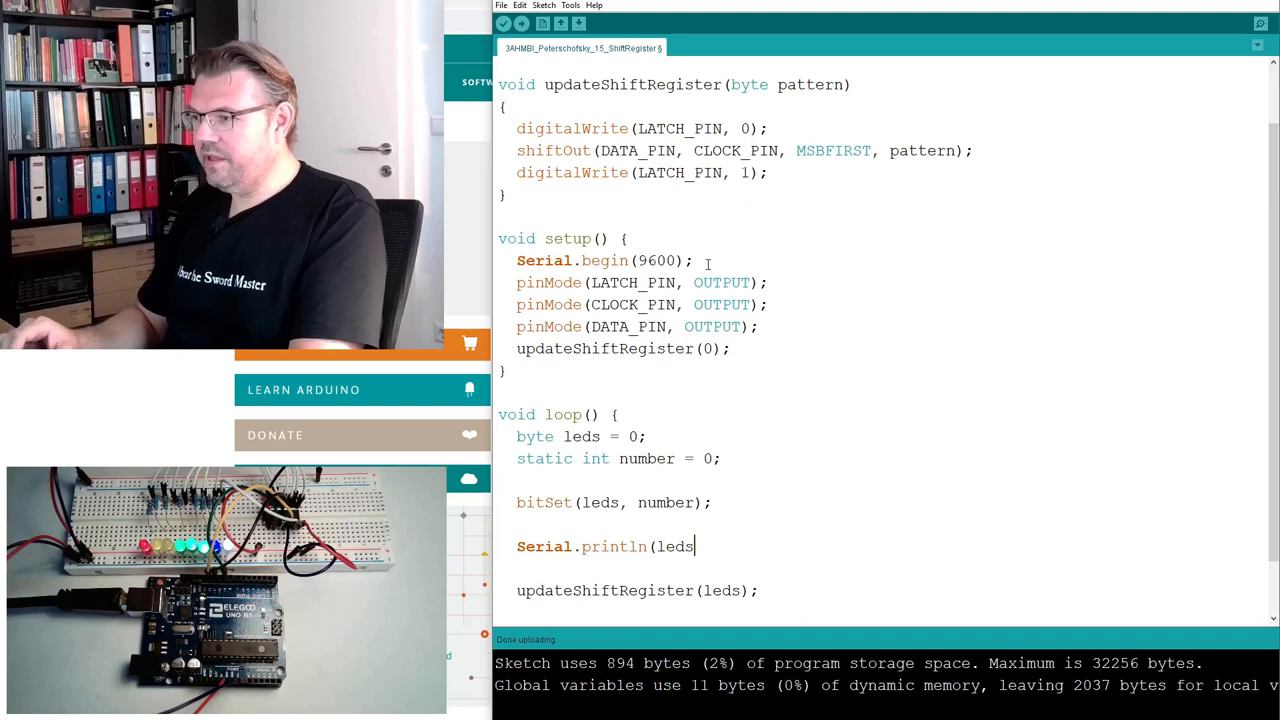
text(,)
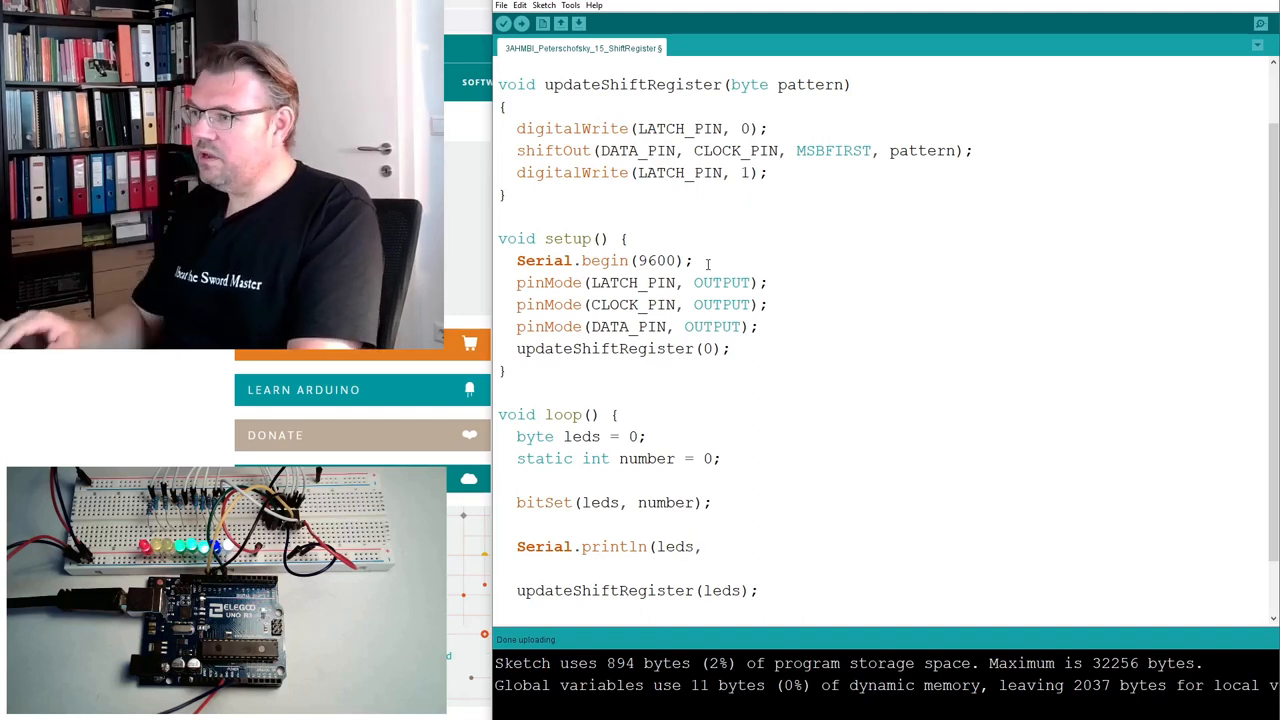
text(, 2);)
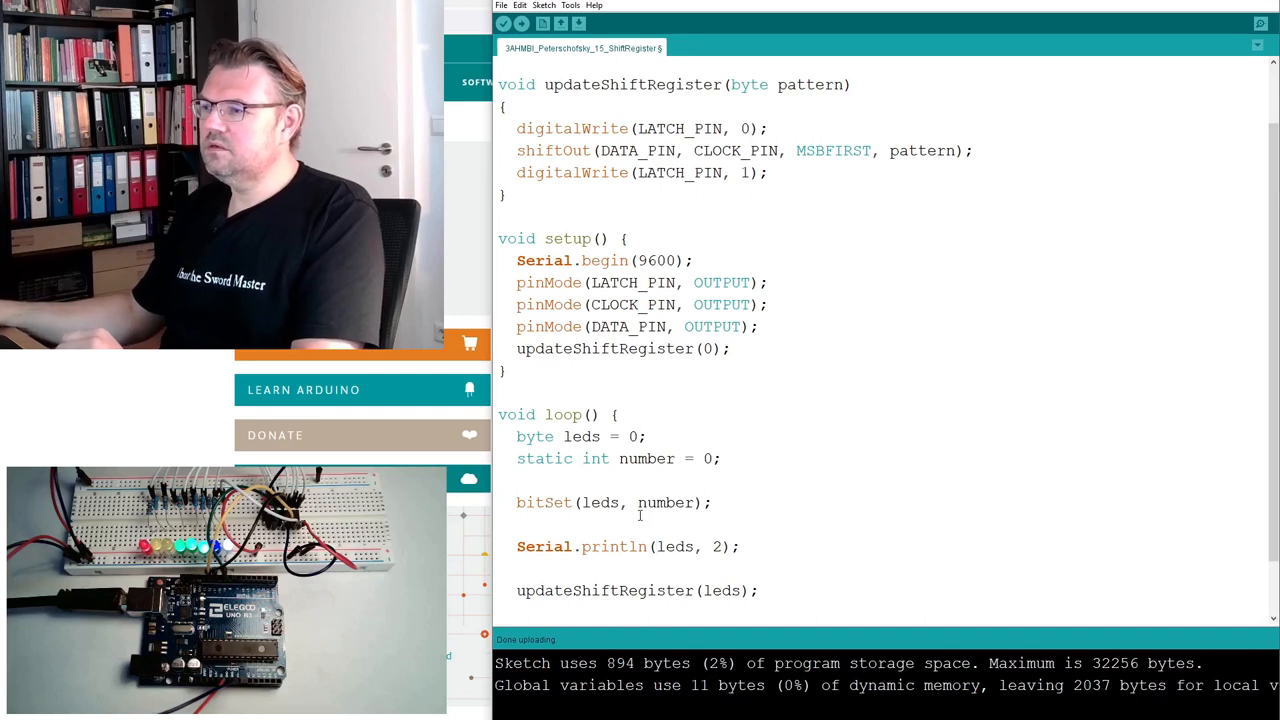
click(520, 24)
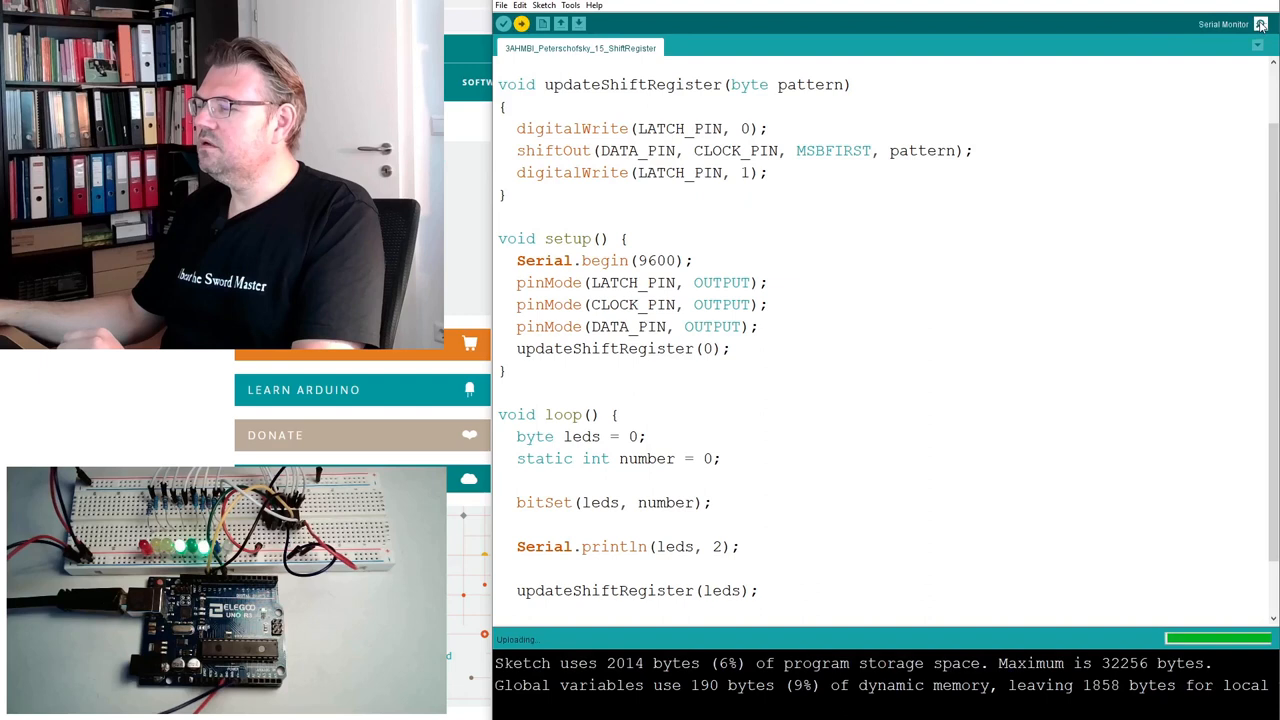
click(1260, 22)
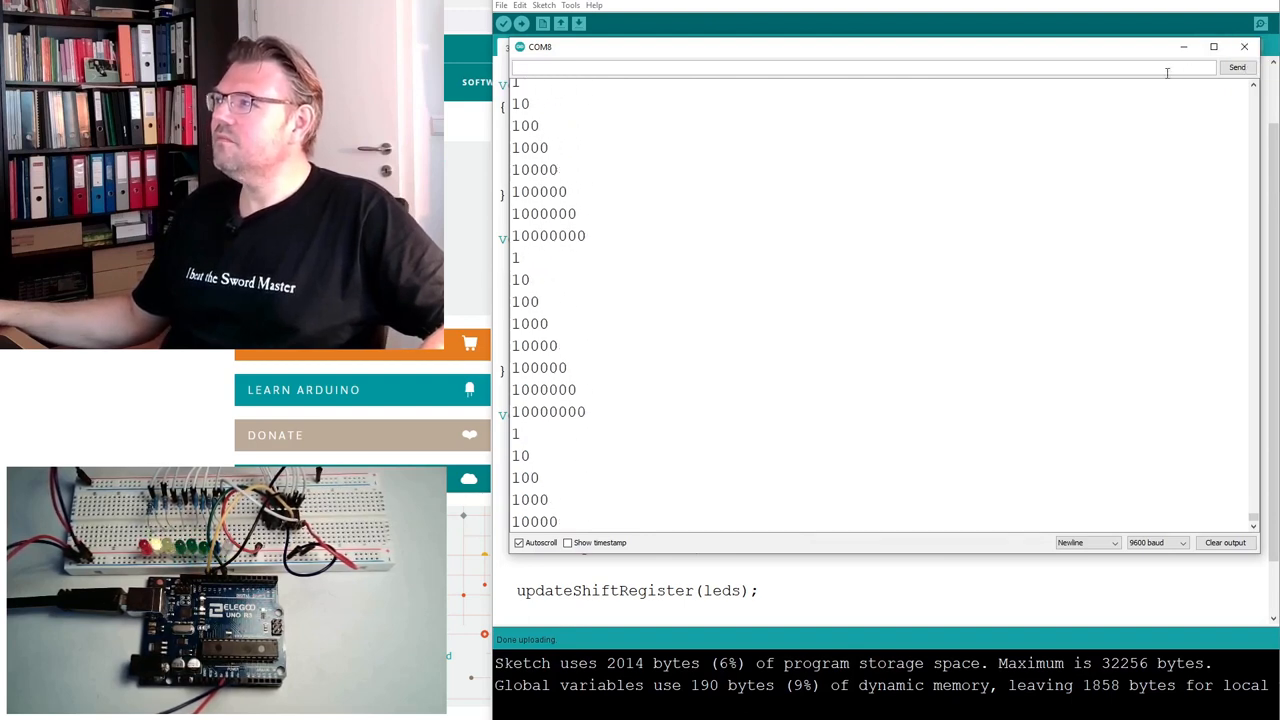
click(1241, 46)
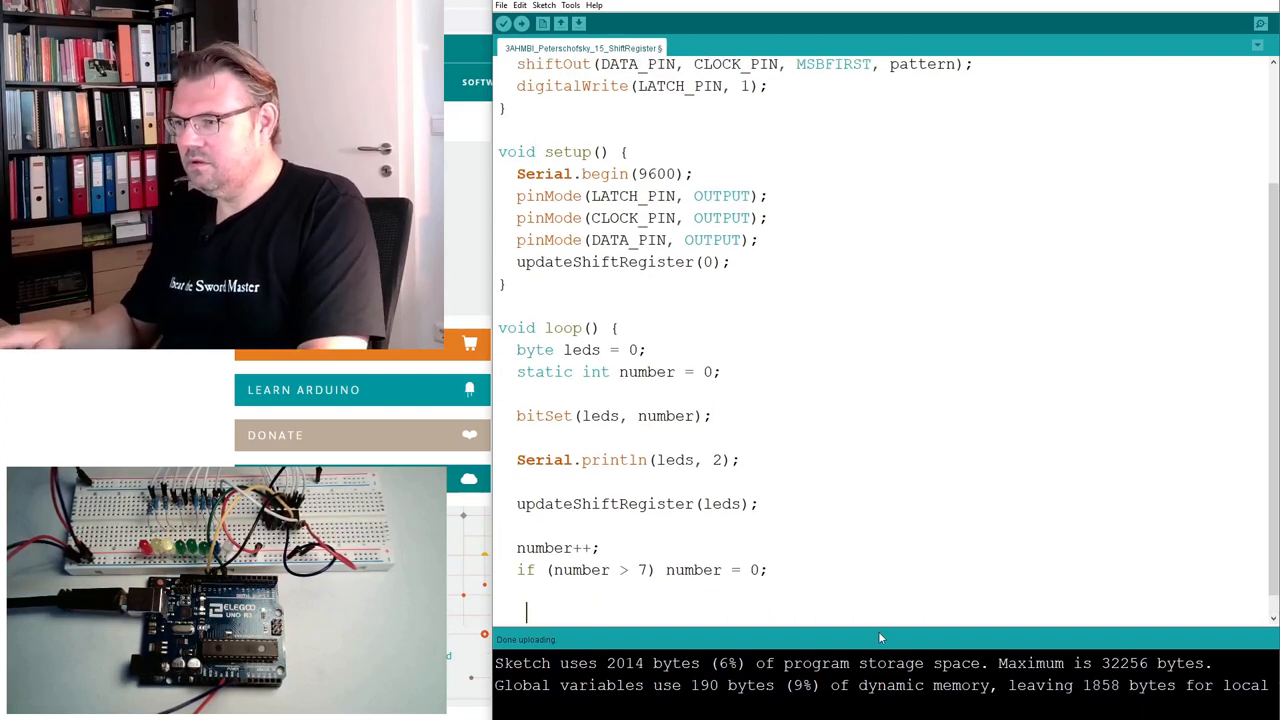
End loop with delay(500); and upload, hitting the COM8 serial port error.
text(dela)
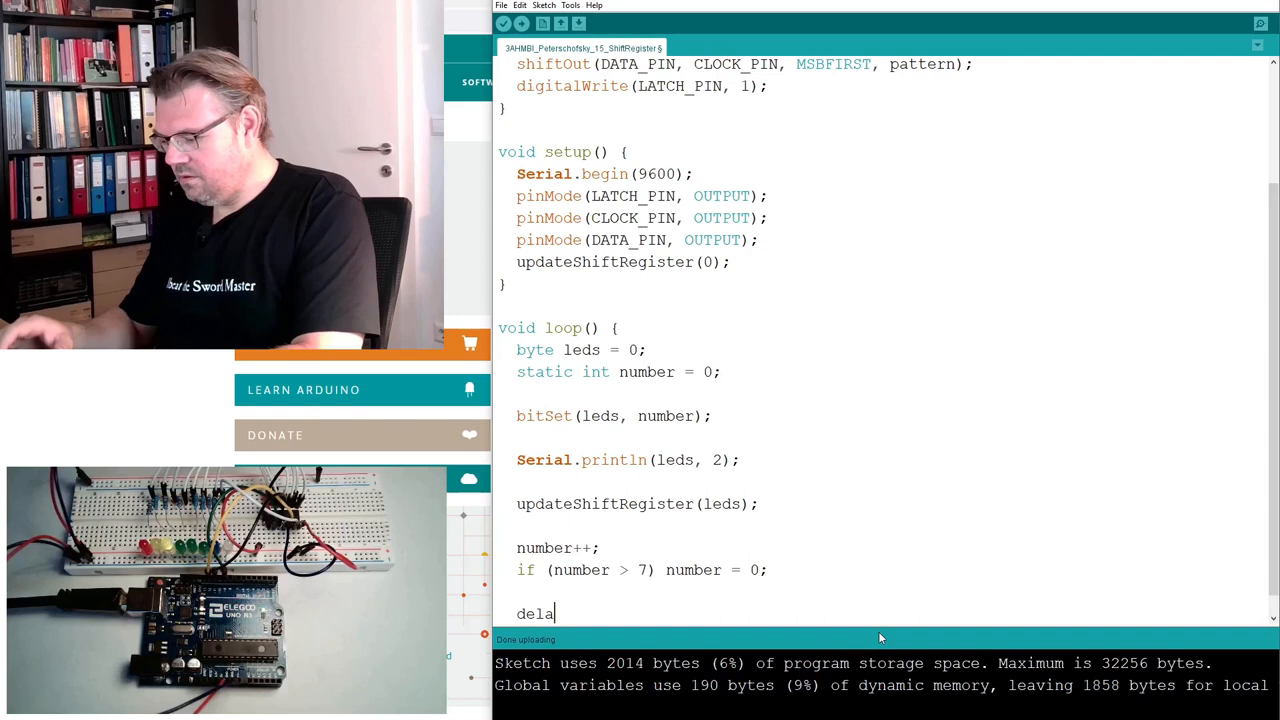
text(y()
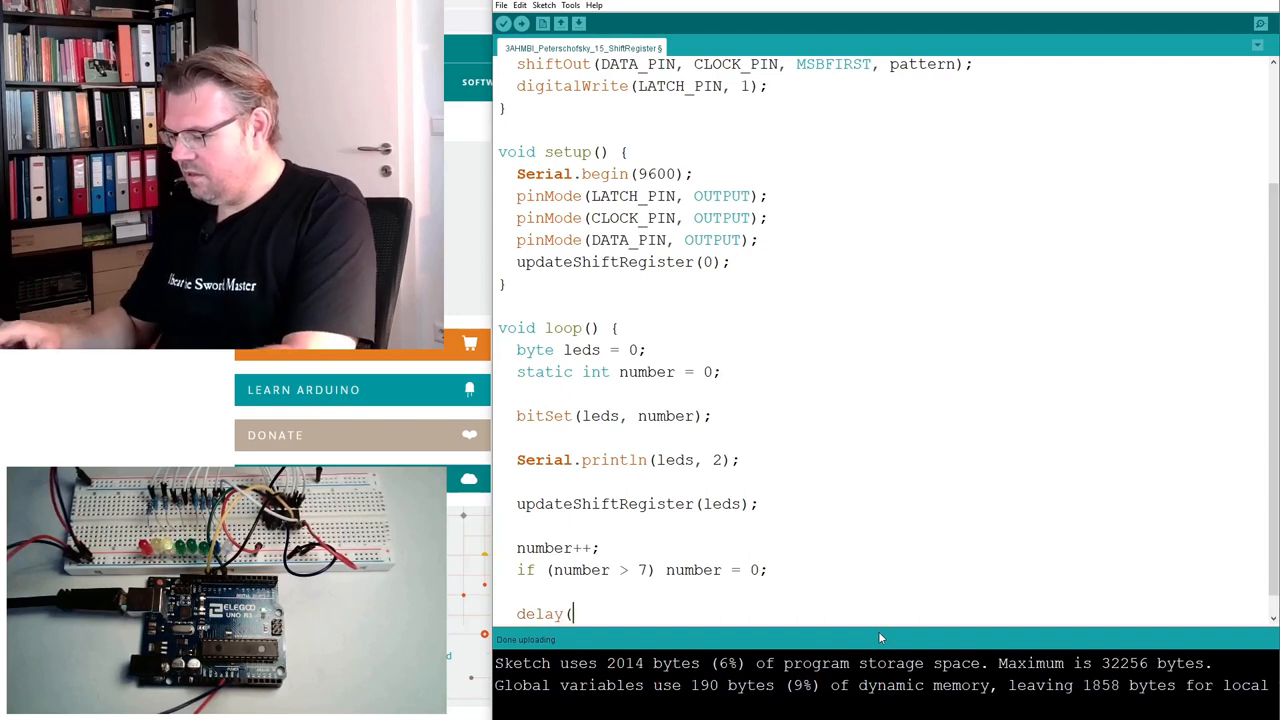
text(500);)
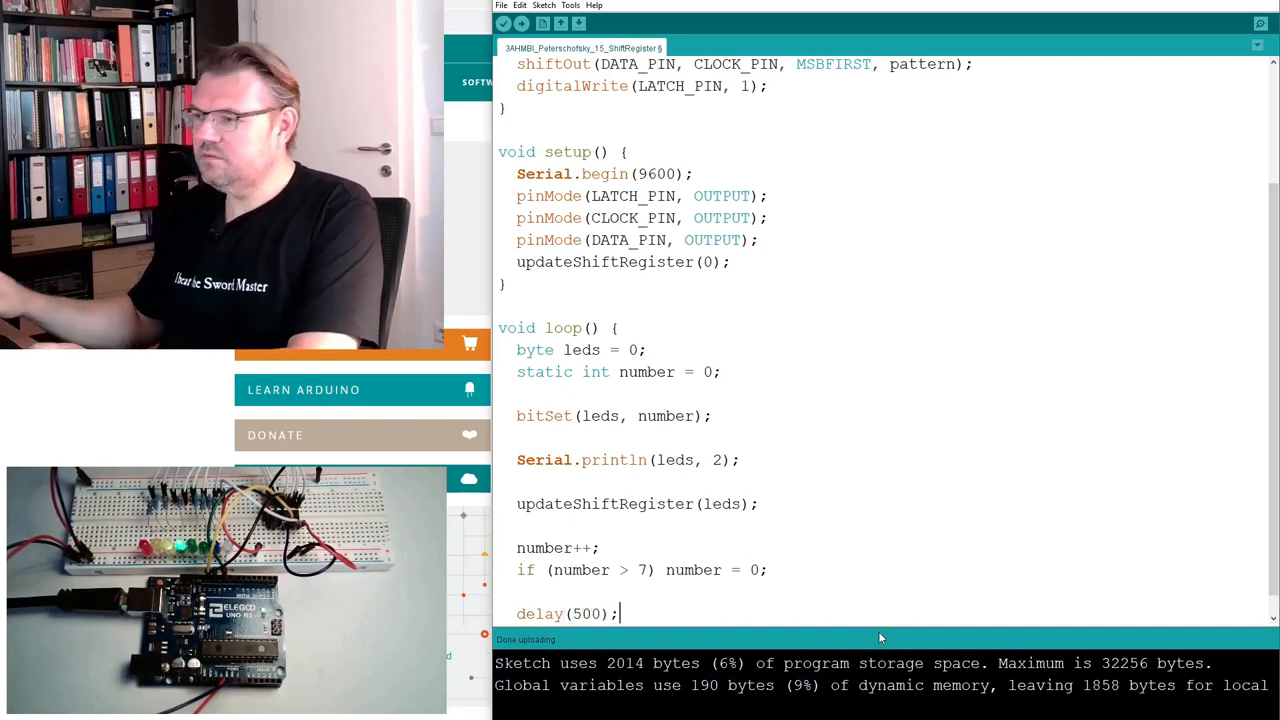
click(502, 23)
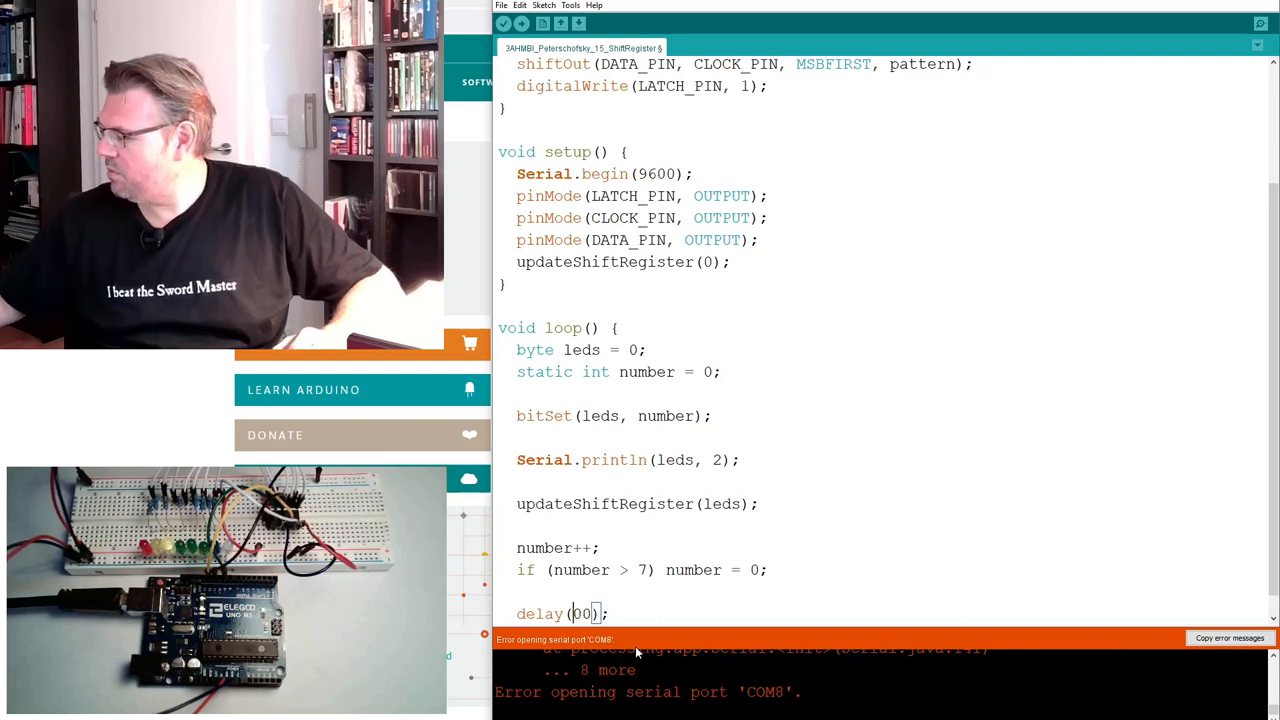
click(528, 23)
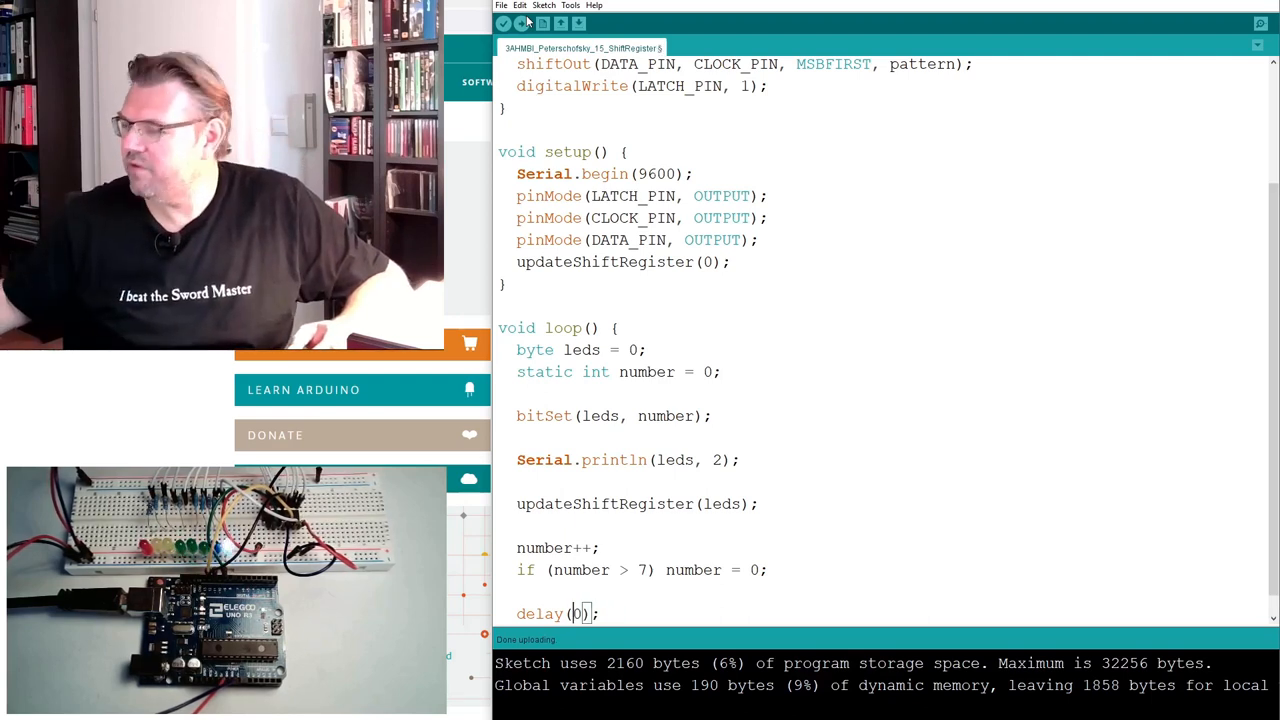
Re-upload the sketch with the loop delay cut to delay(0).
click(523, 23)
text(L)
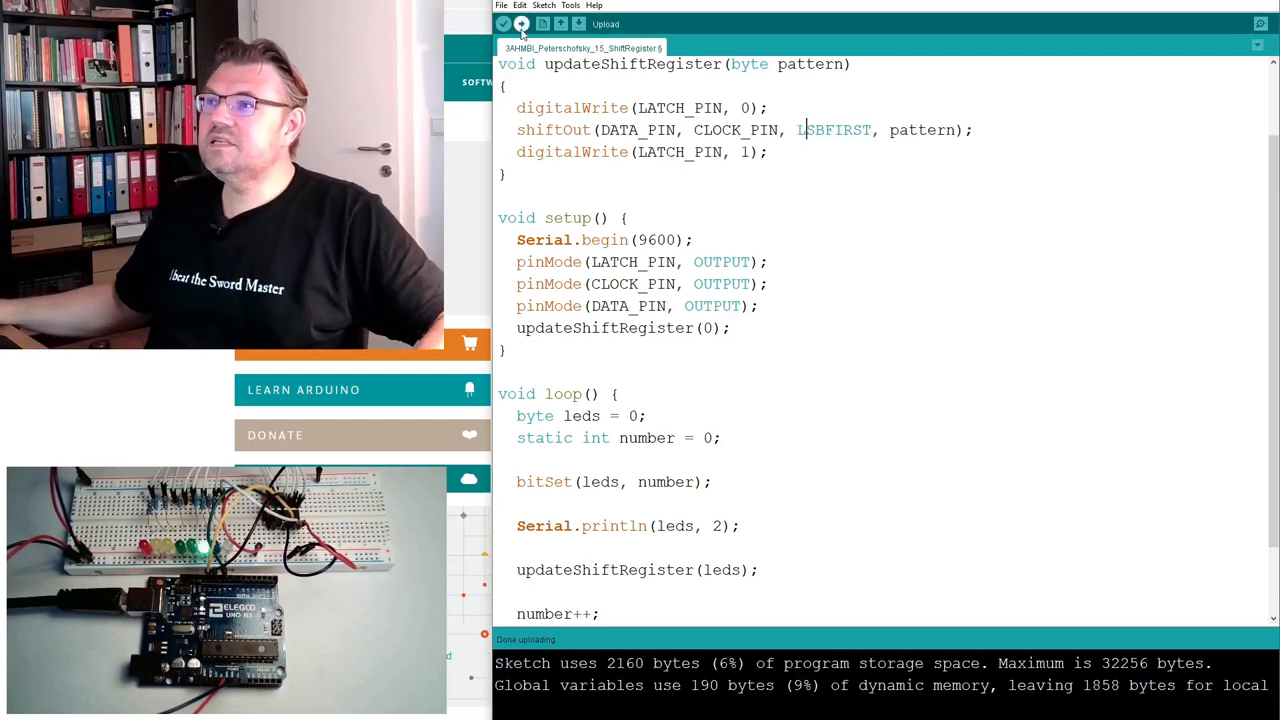
Upload the 2160-byte sketch again with shiftOut back on MSBFIRST.
click(520, 23)
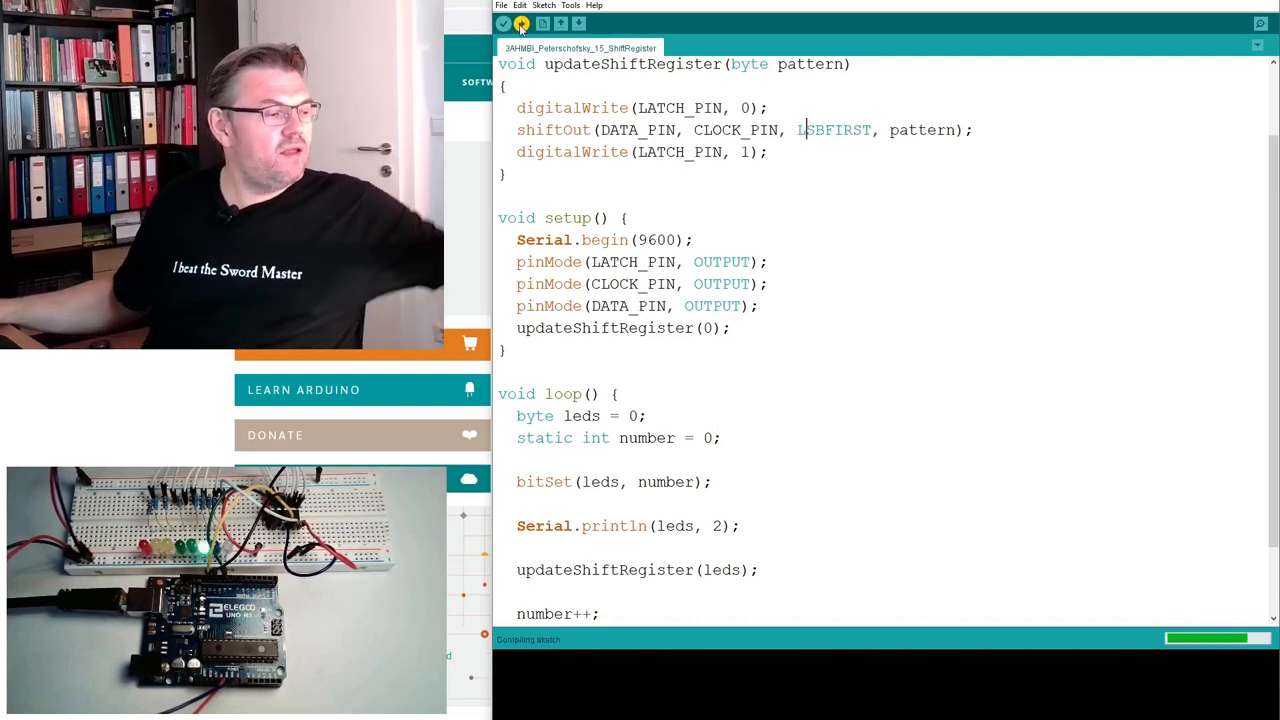
click(518, 24)
text(M)
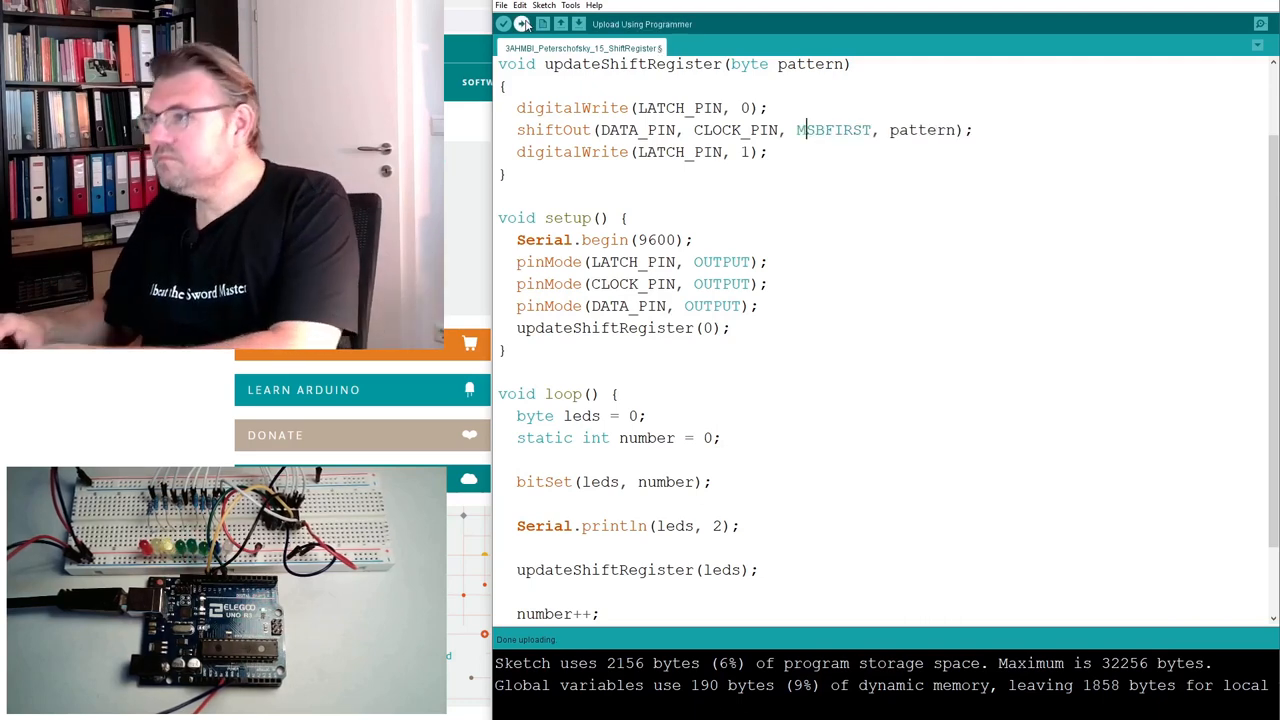
click(518, 24)
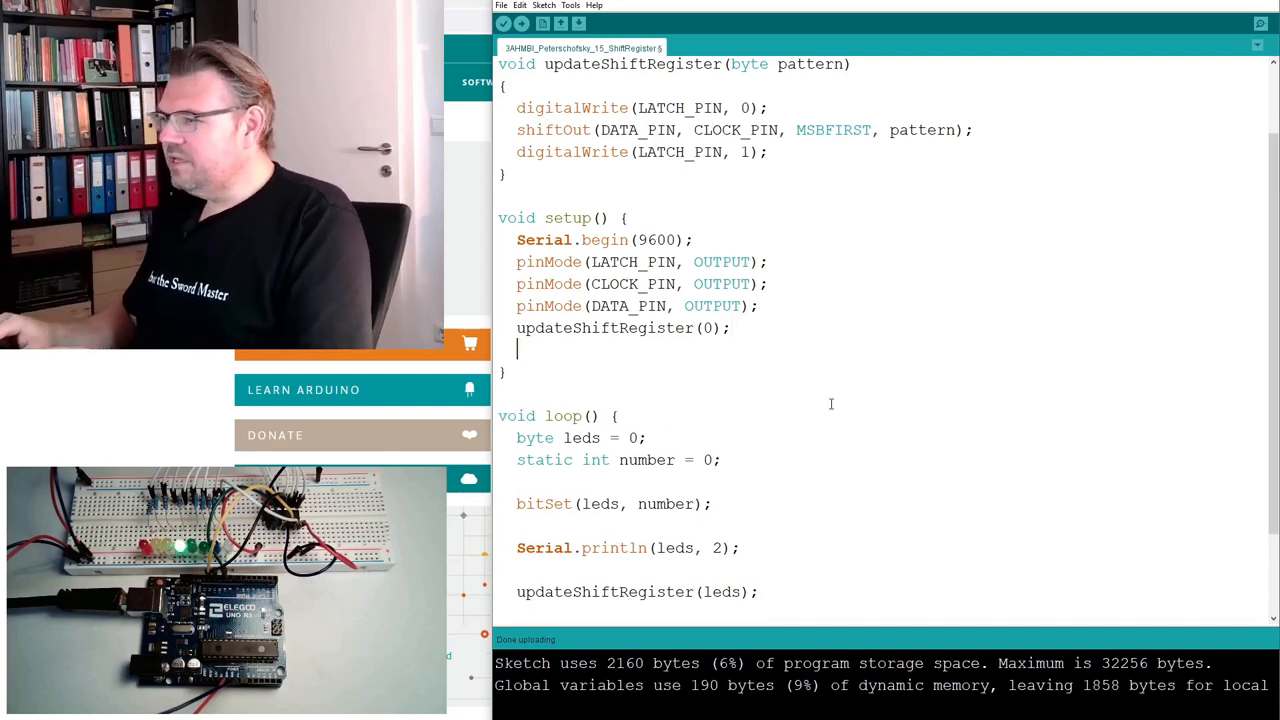
Add Serial.println("Please type a LED-number or 'x' to delete: "); to setup.
text(Serial.prin)
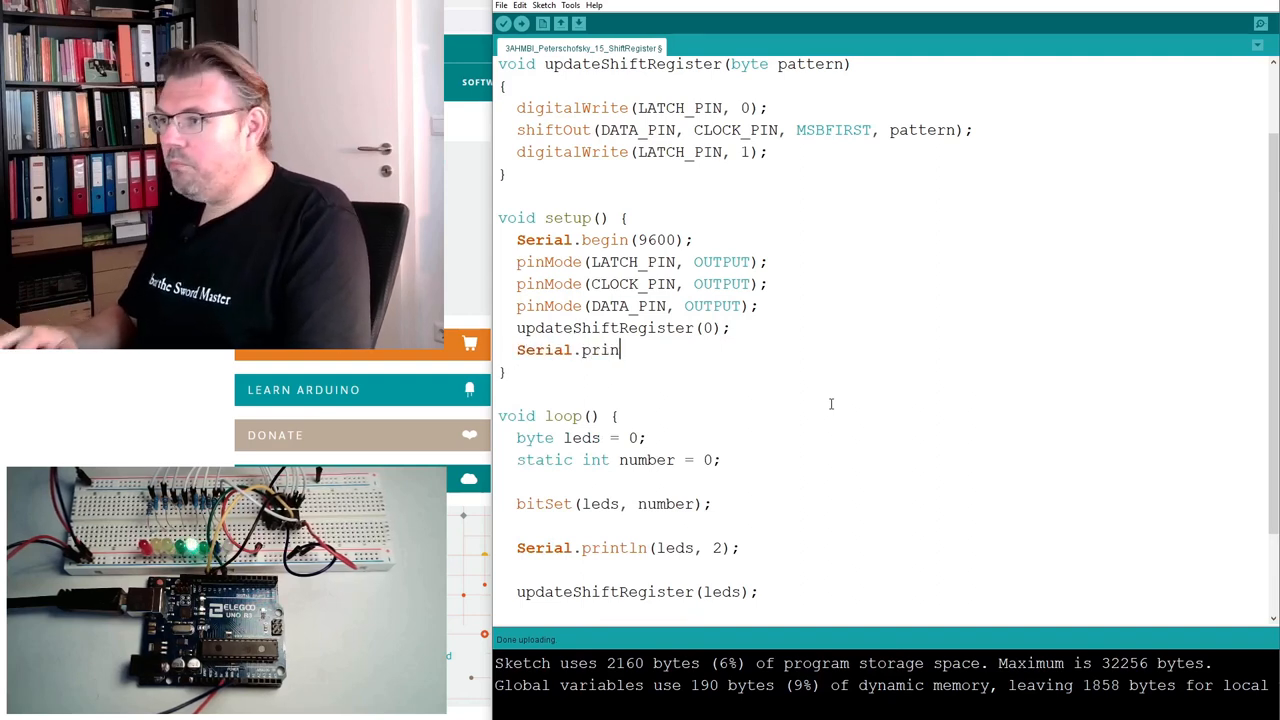
text(tln)
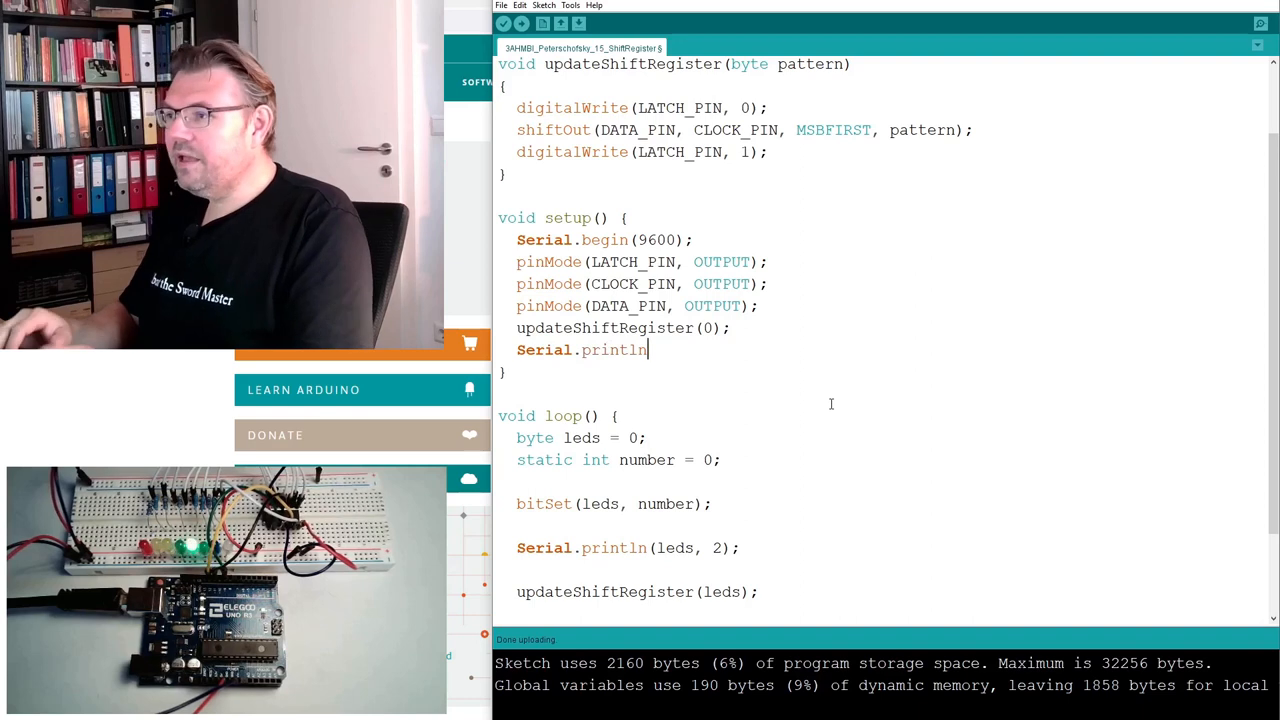
text(")
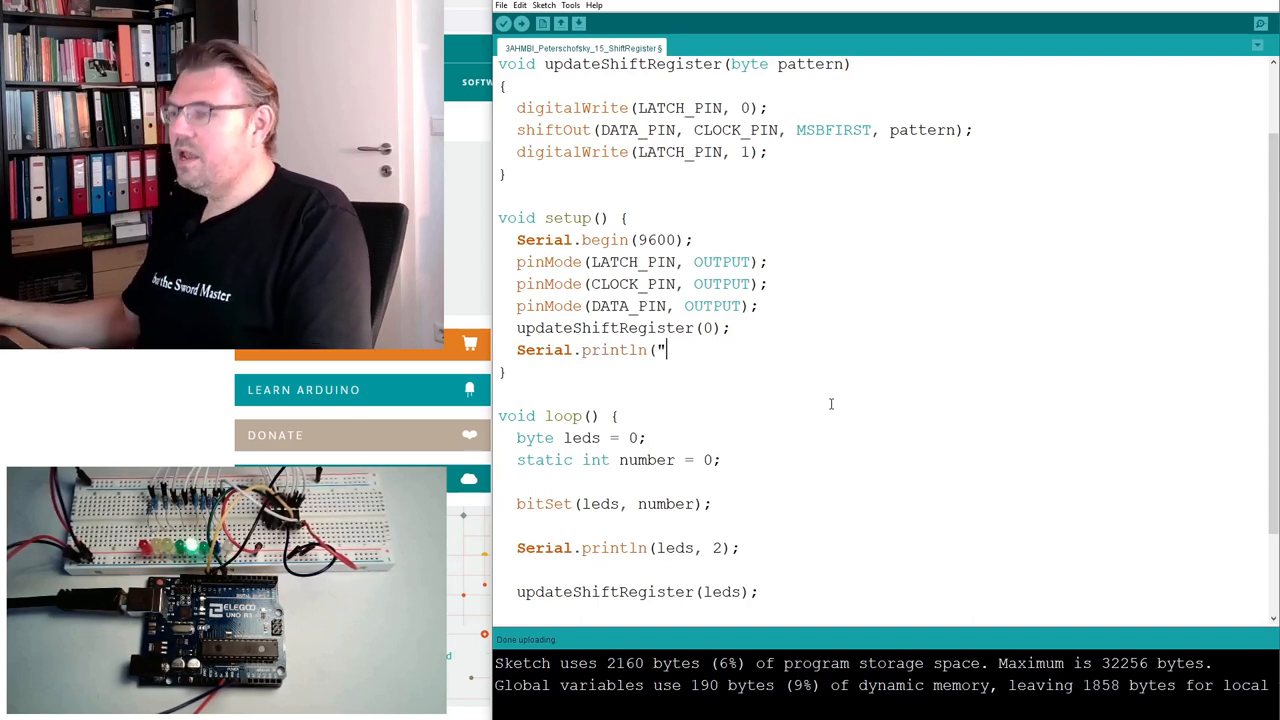
text(Please t)
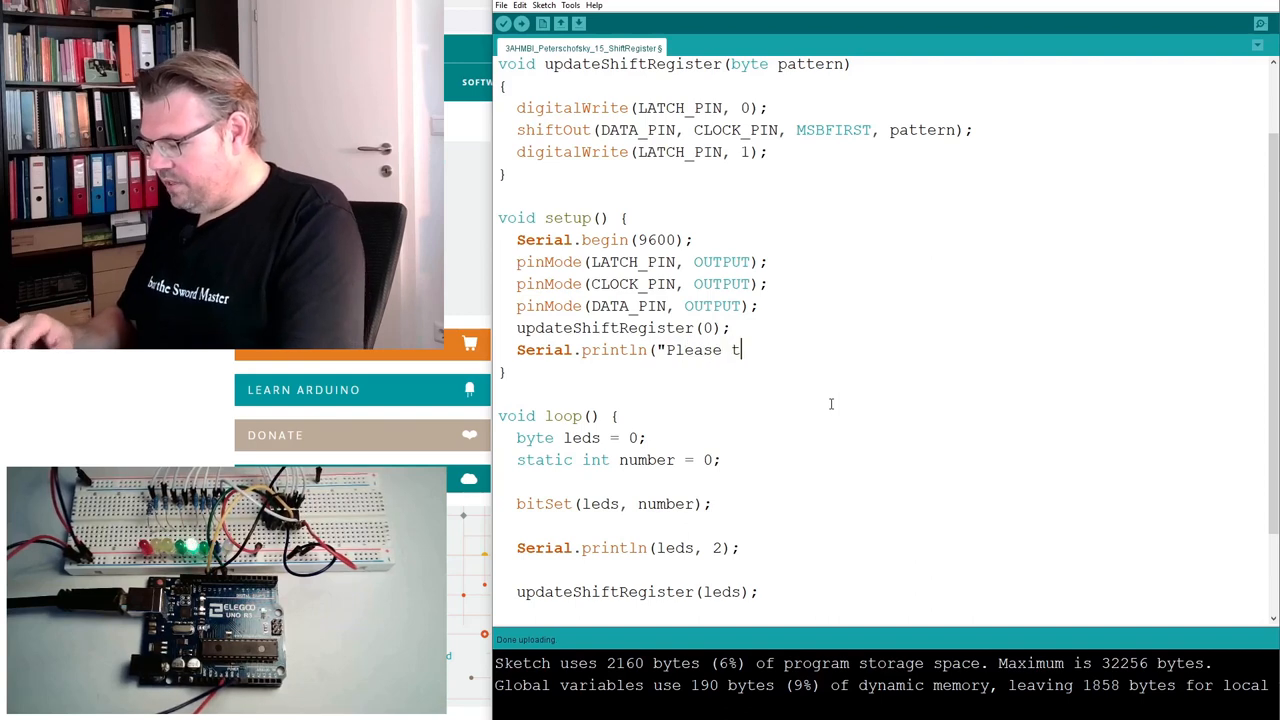
text(ype a)
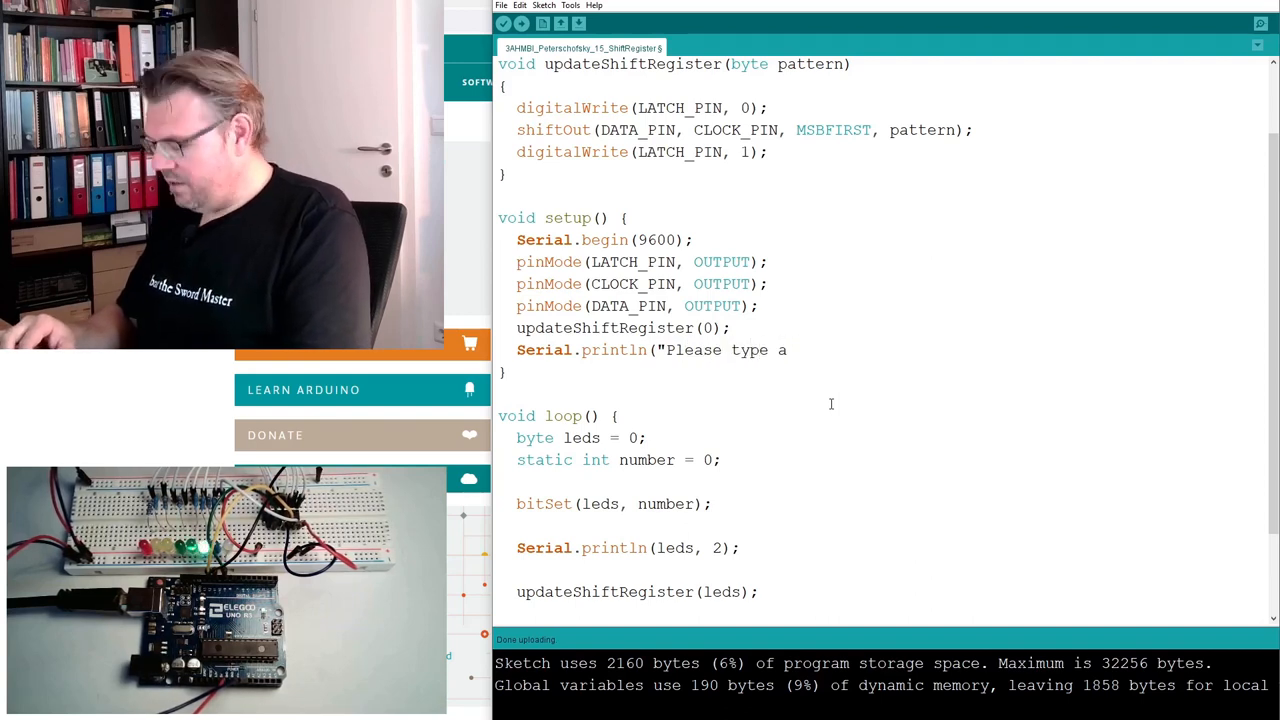
text(LED-n)
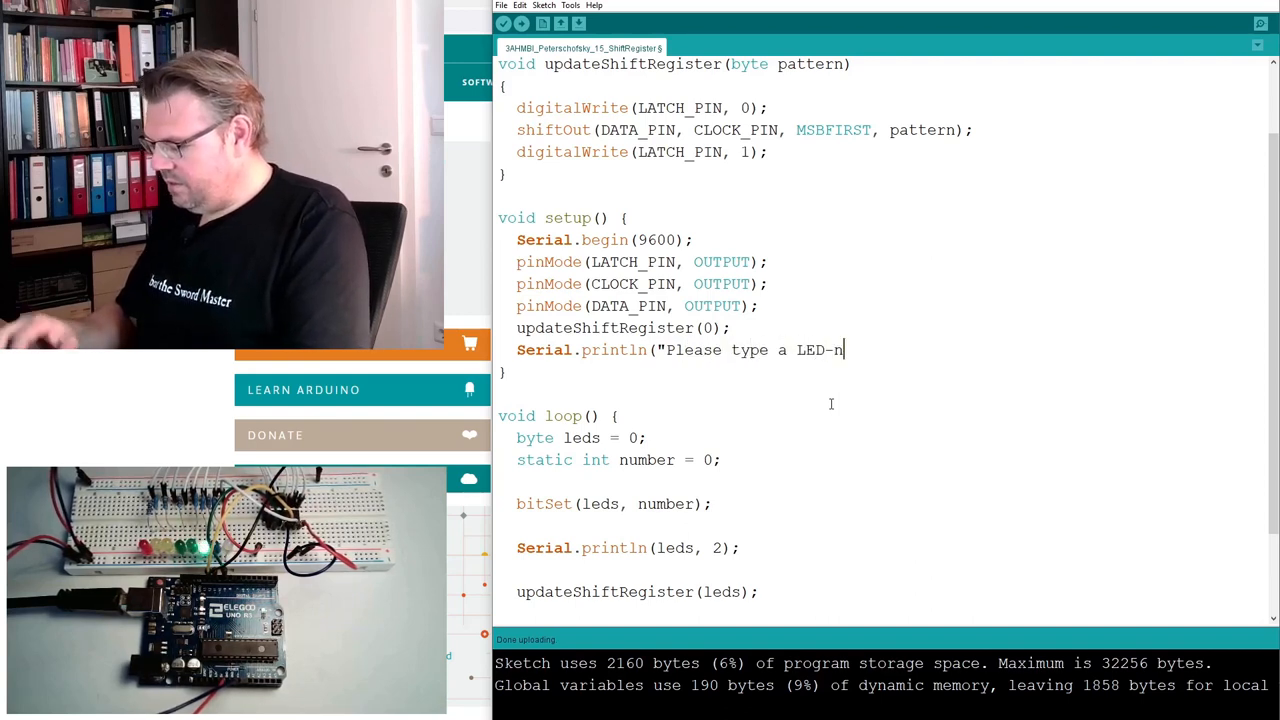
text(umber)
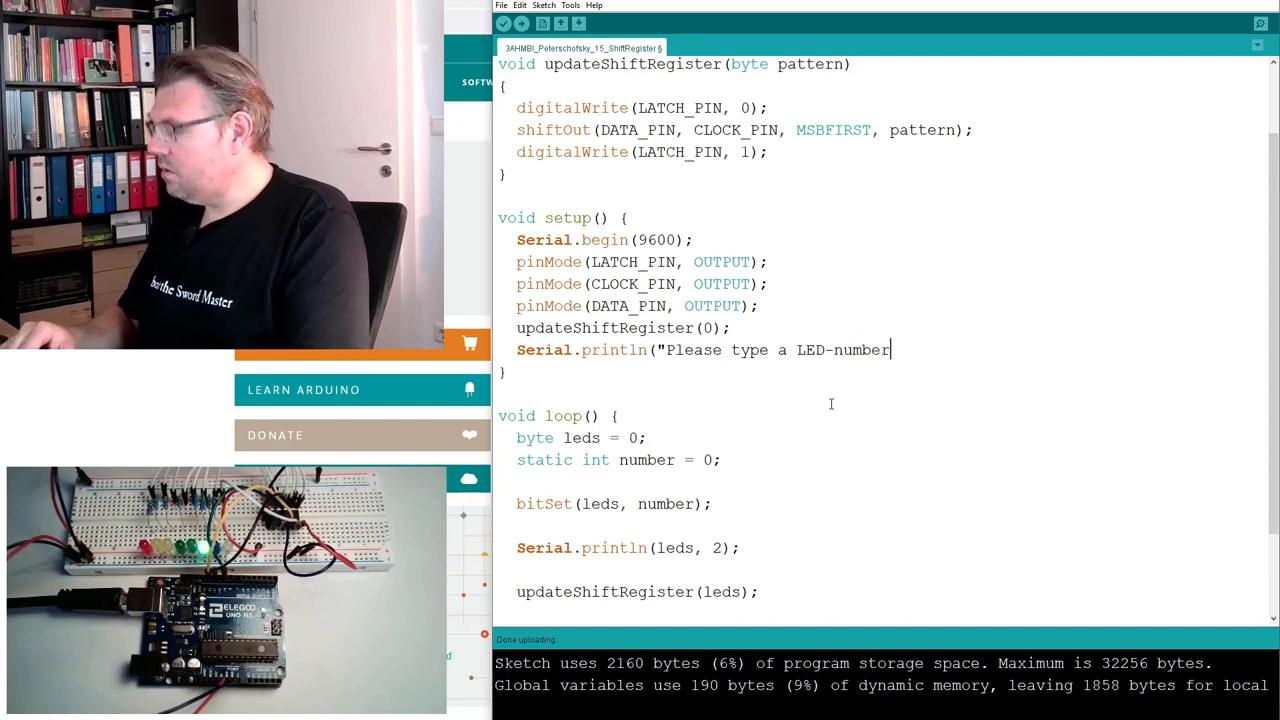
text(or ')
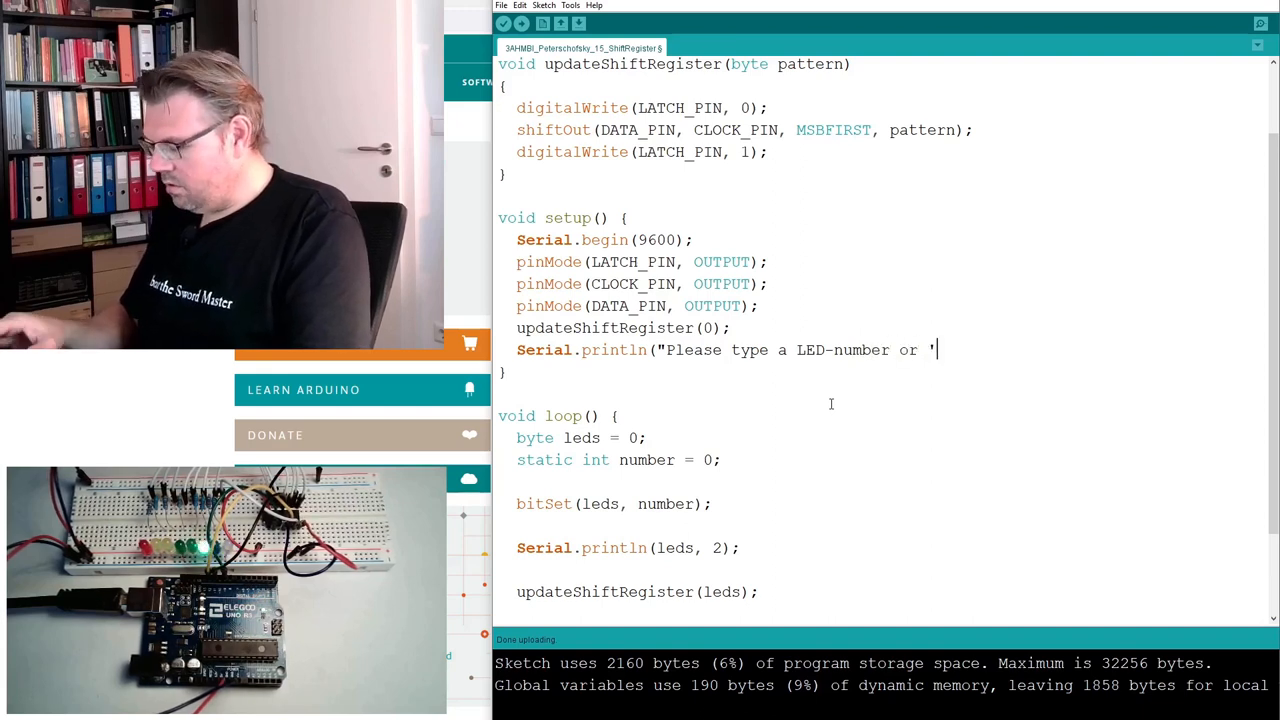
text(x' to del)
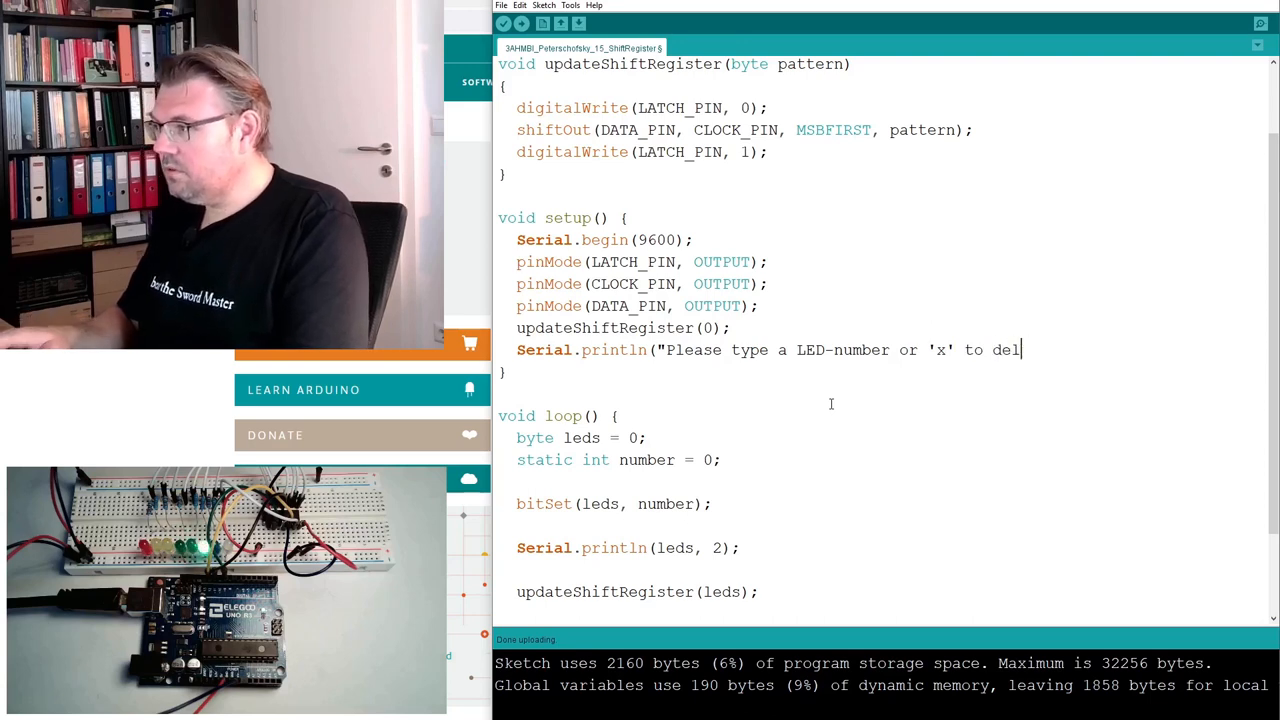
text(ete)
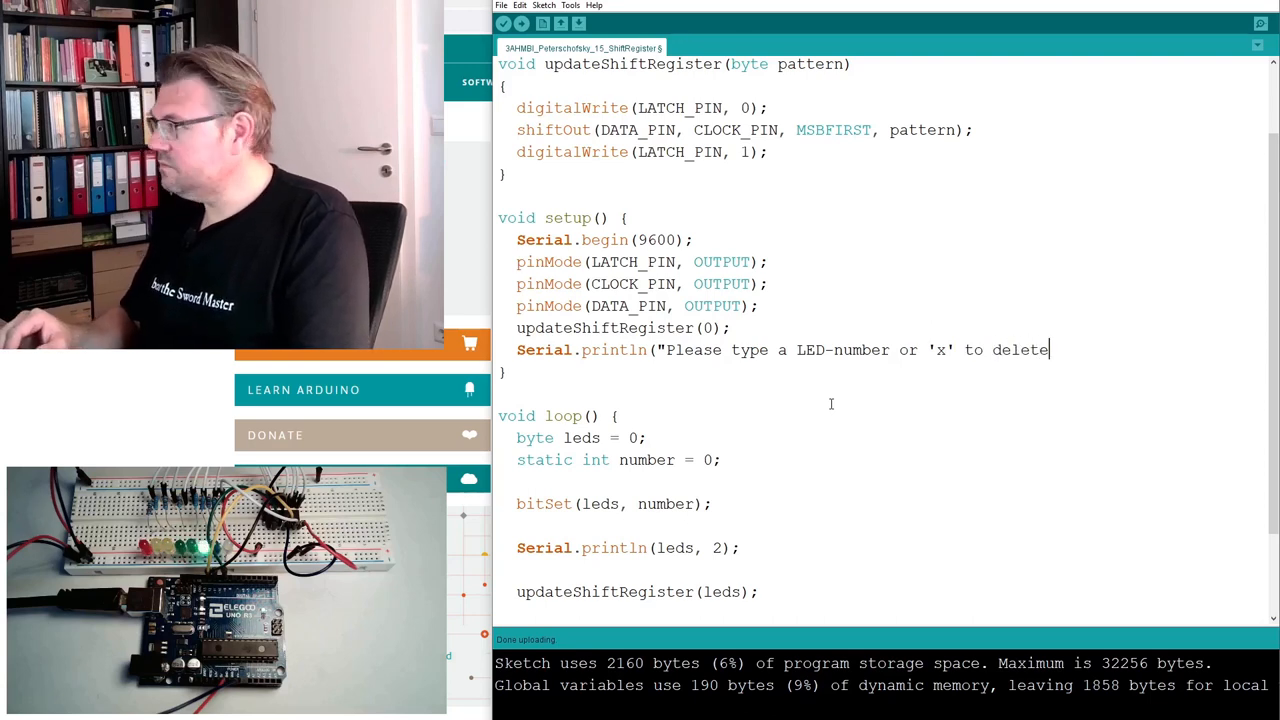
text(: ");)
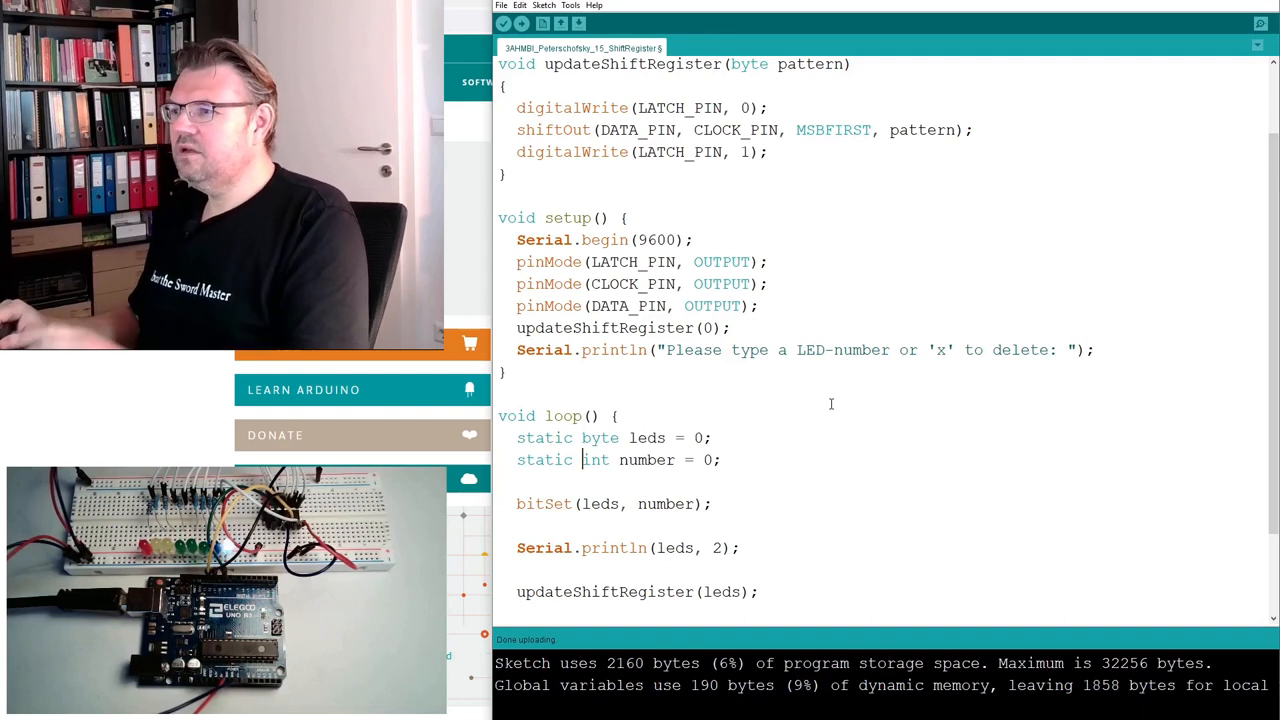
Declare char ch; below static byte leds = 0; in loop().
text(c)
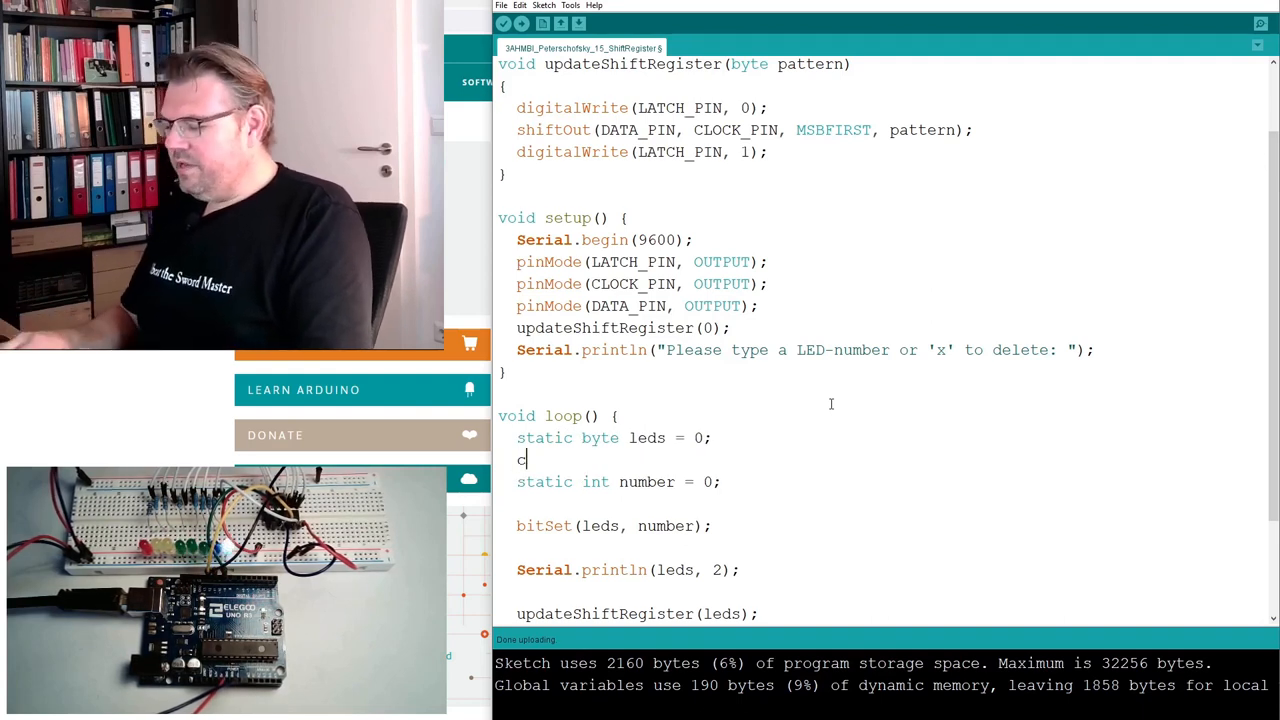
text(har)
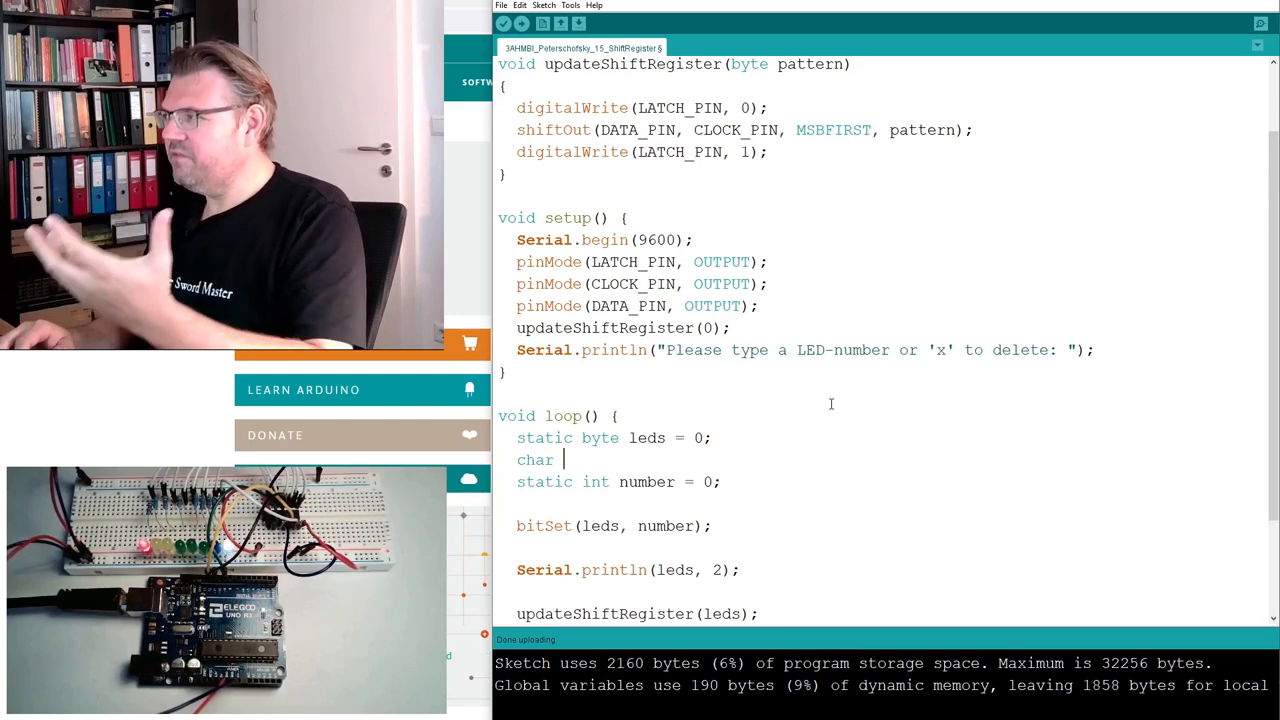
text(ch)
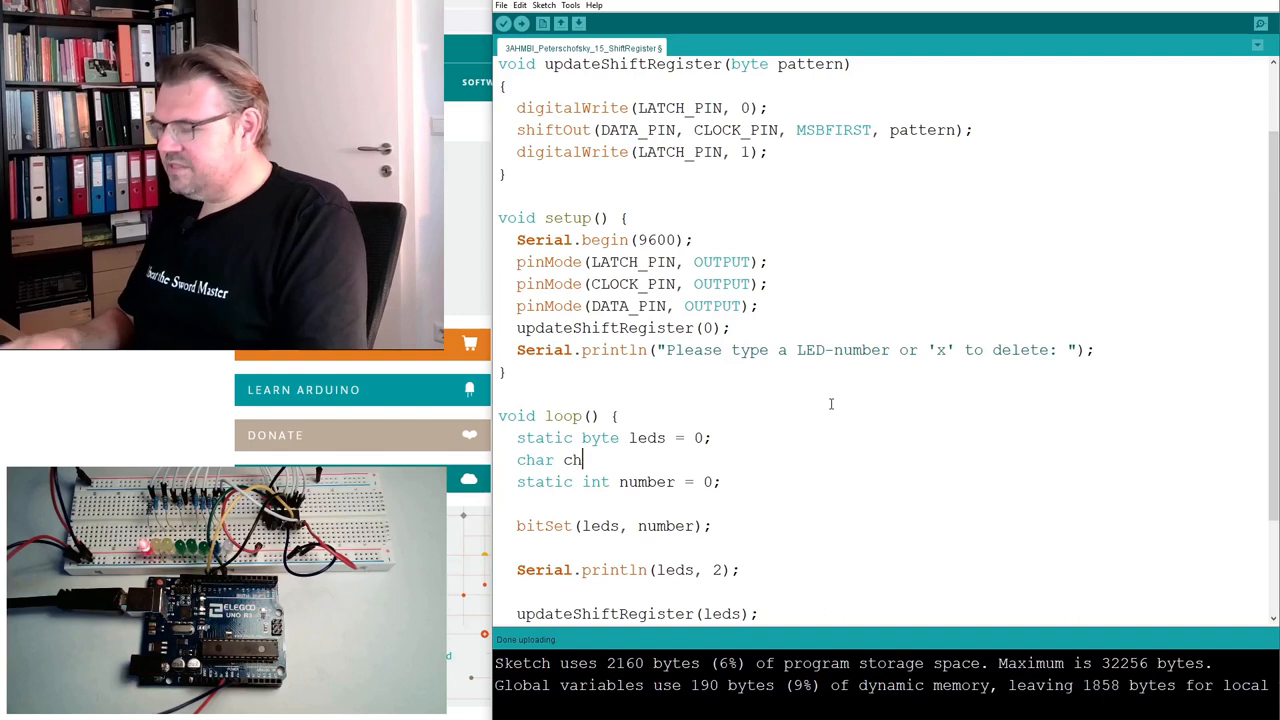
text(;)
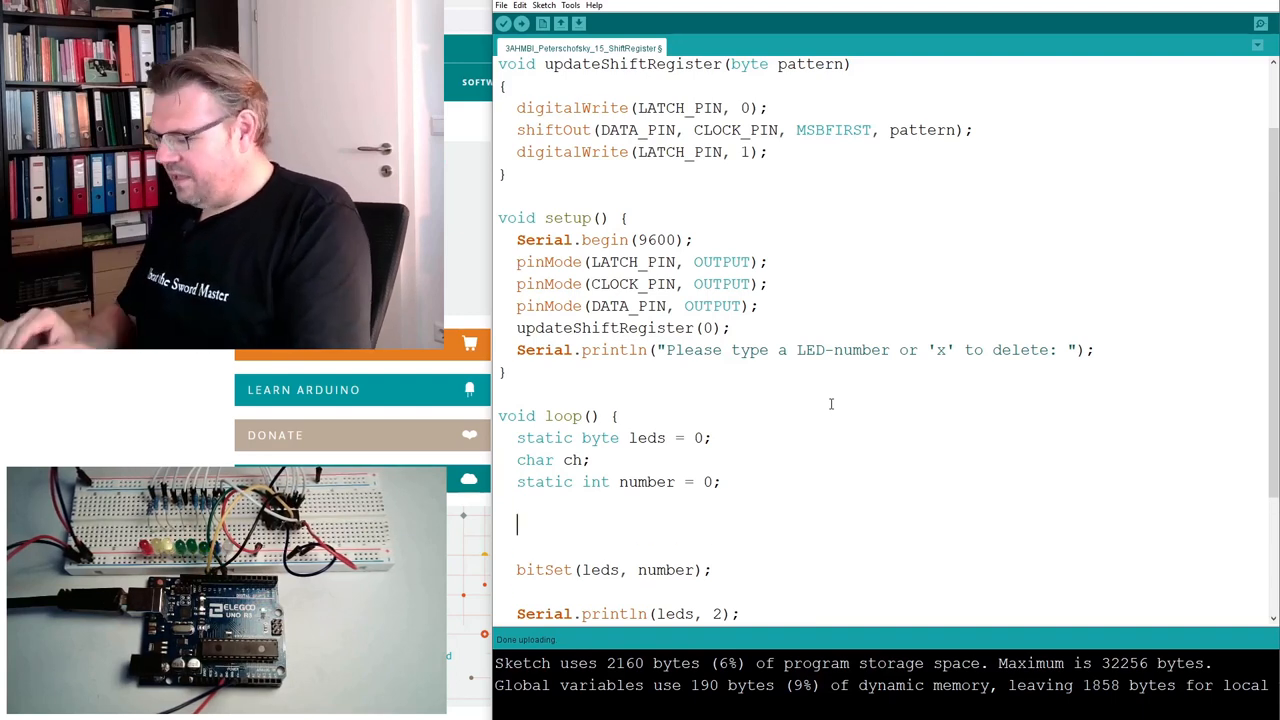
Wrap ch = Serial.read(); in if (Serial.available()) and begin a nested if.
text(if)
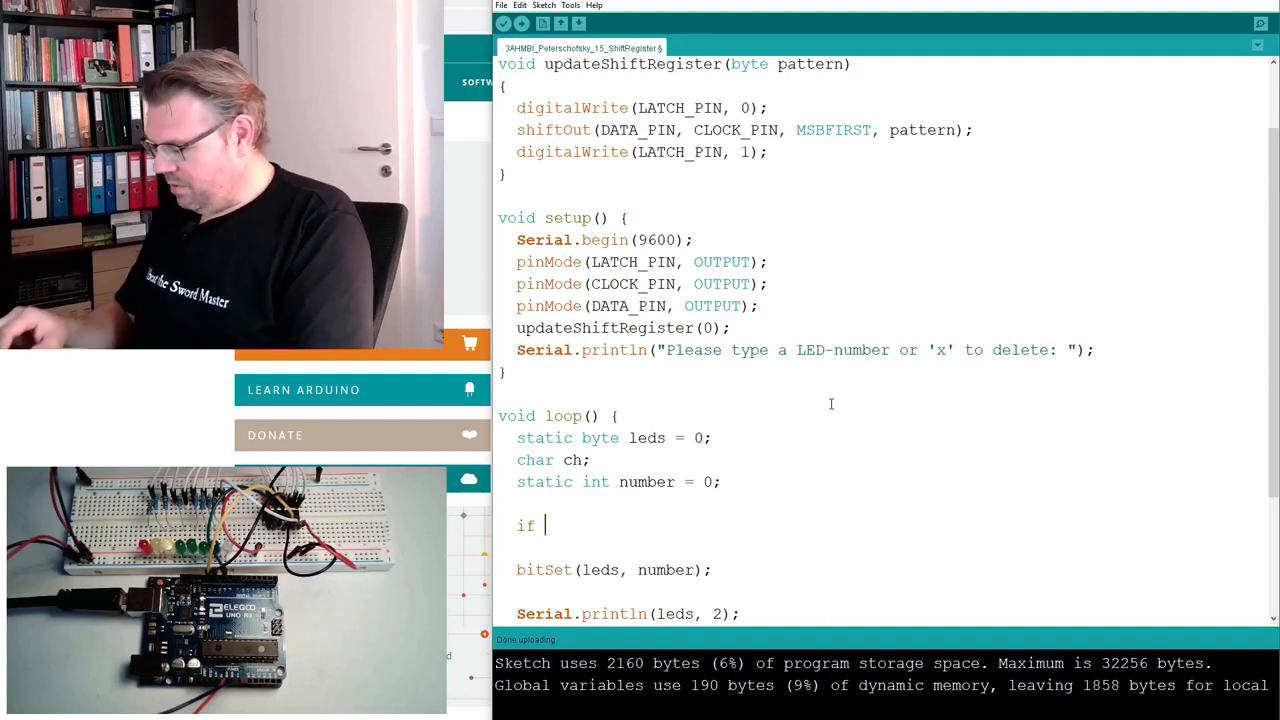
text((Serial.availab)
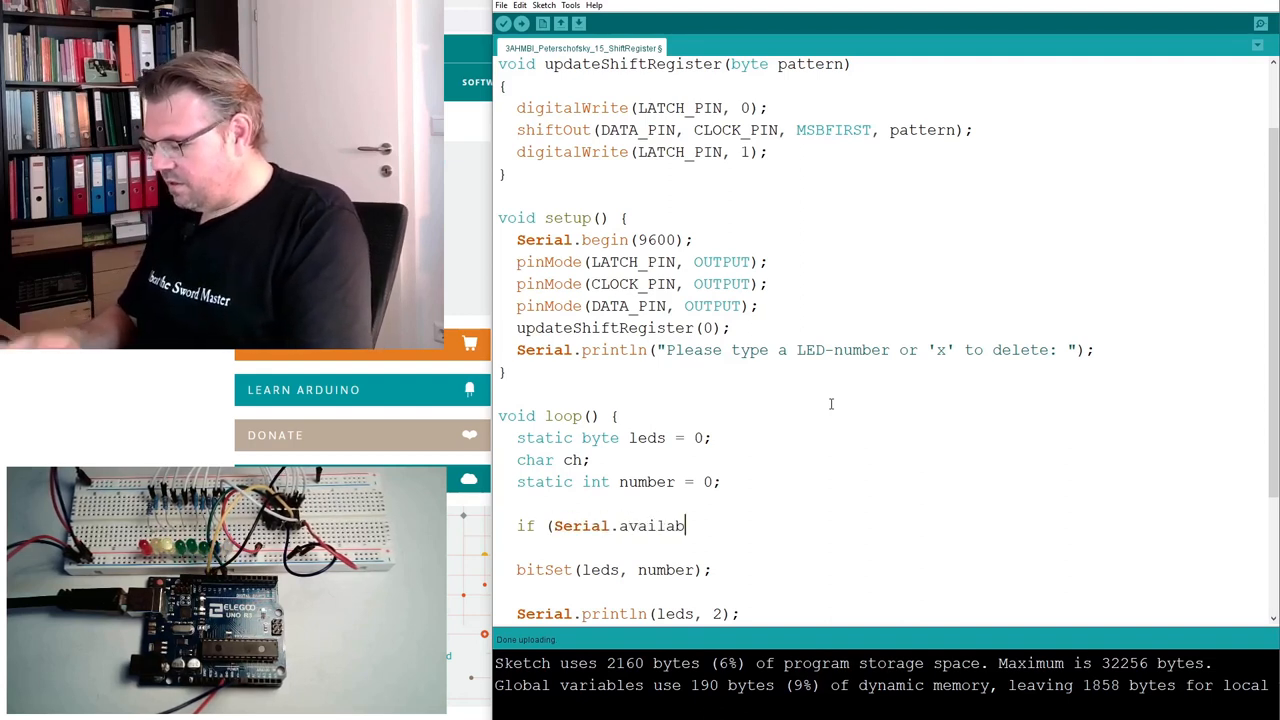
text(le()))
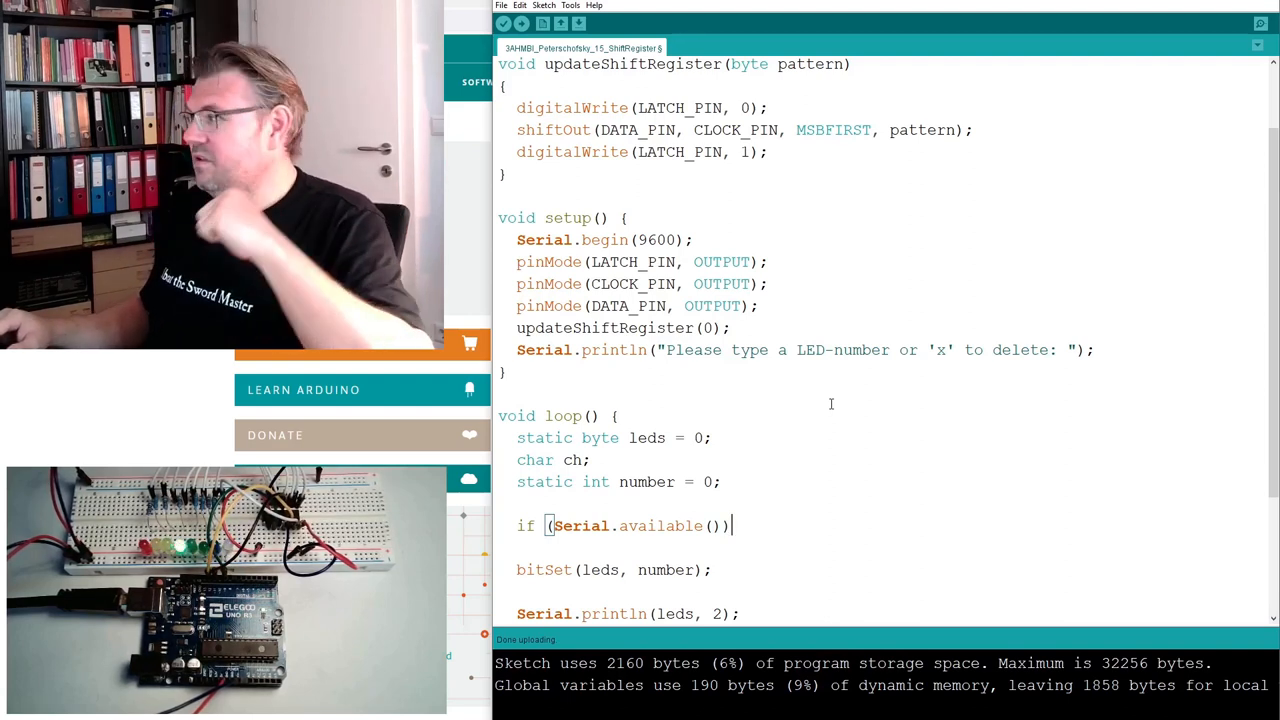
text({)
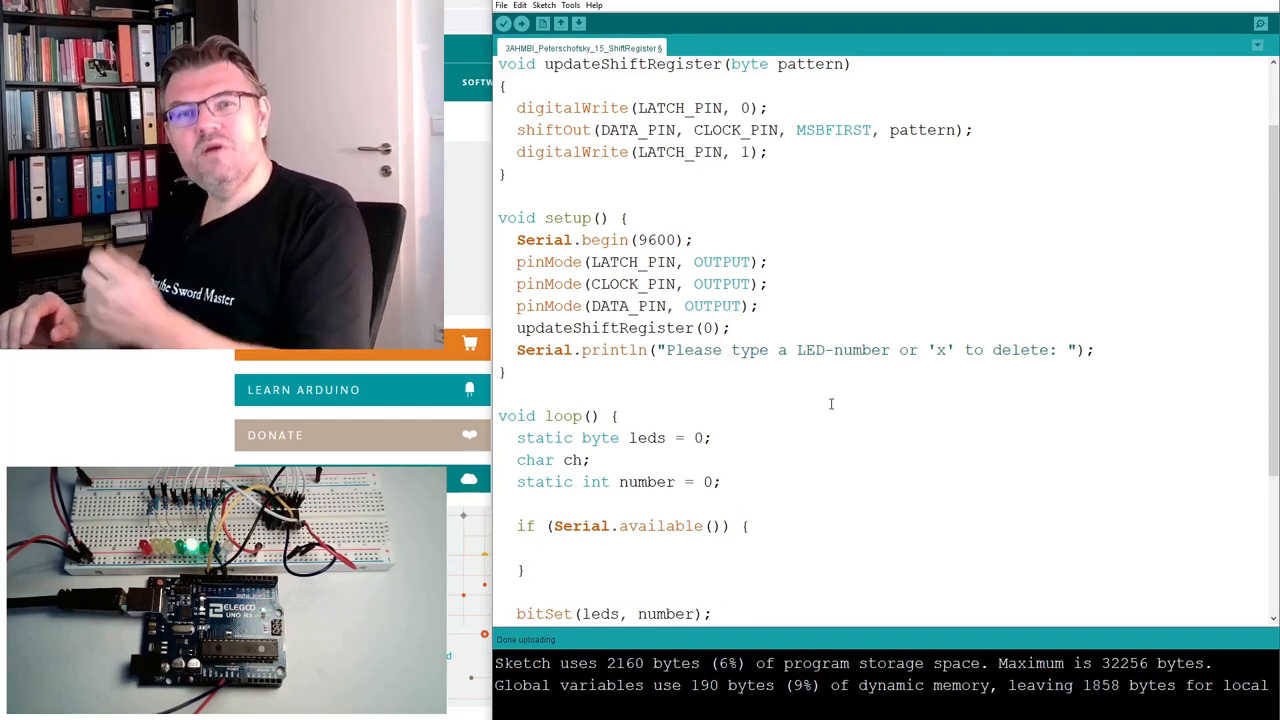
text(ch =)
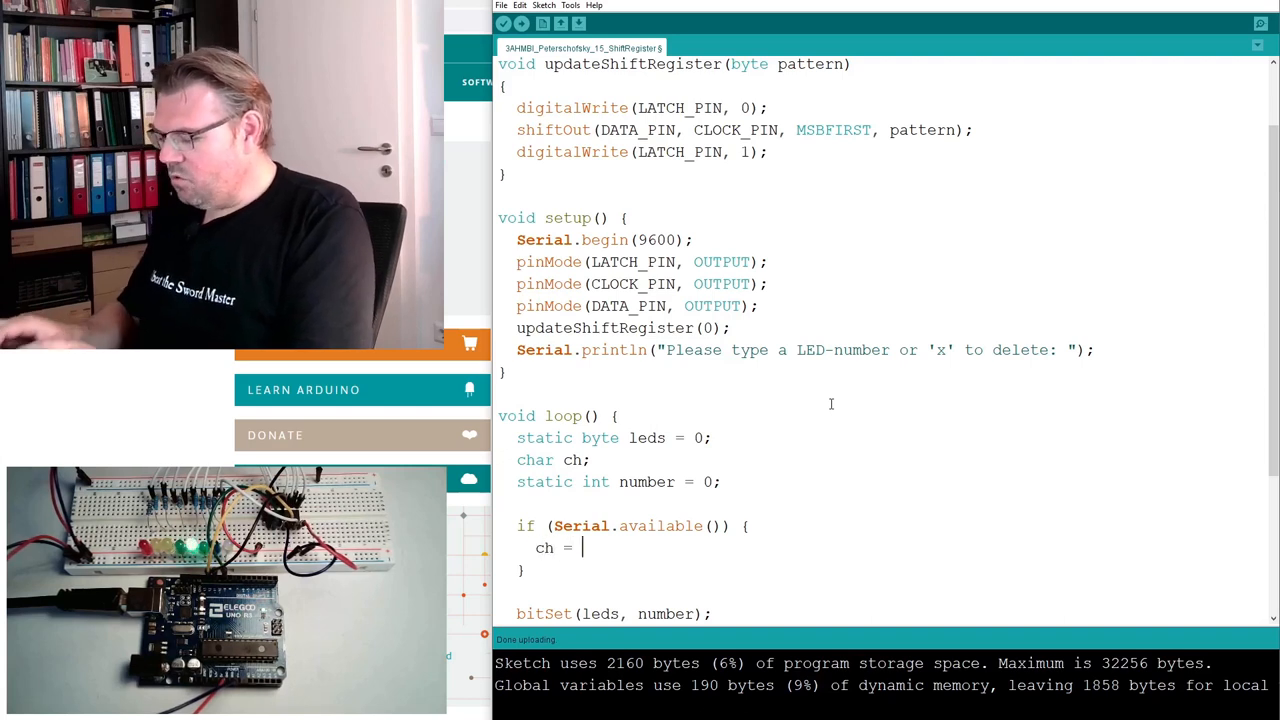
text(Serial.)
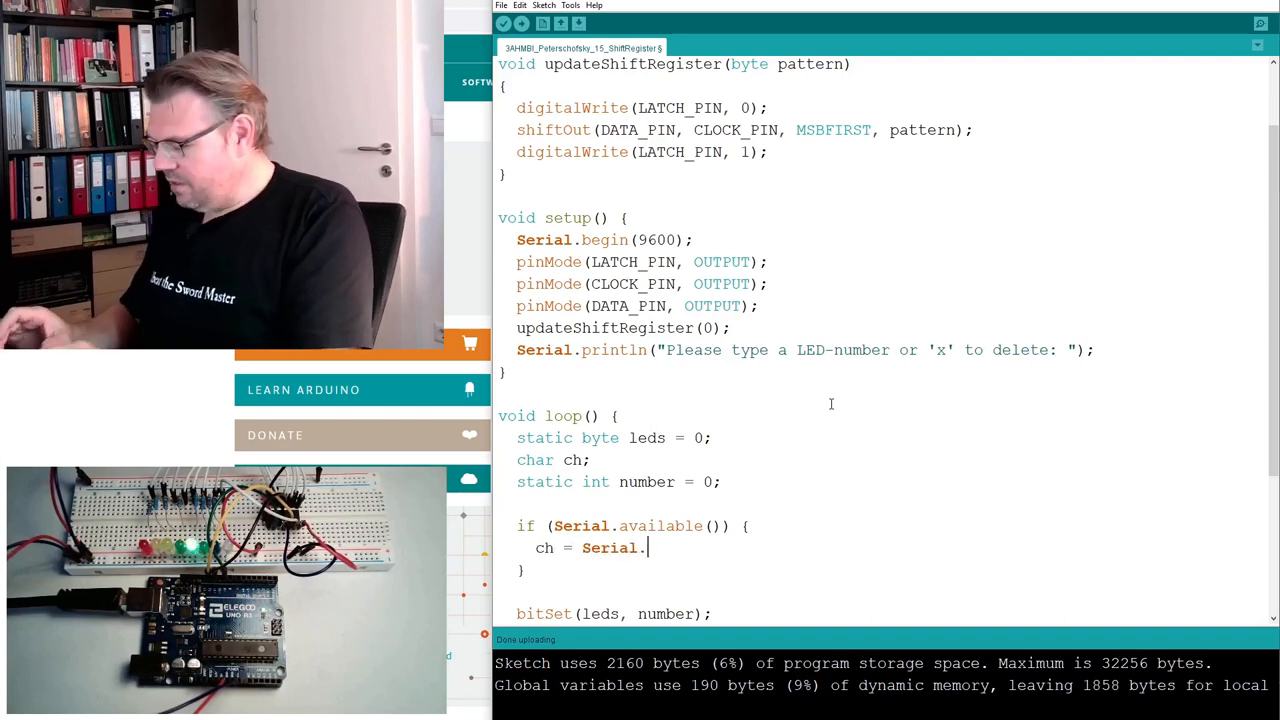
text(read)
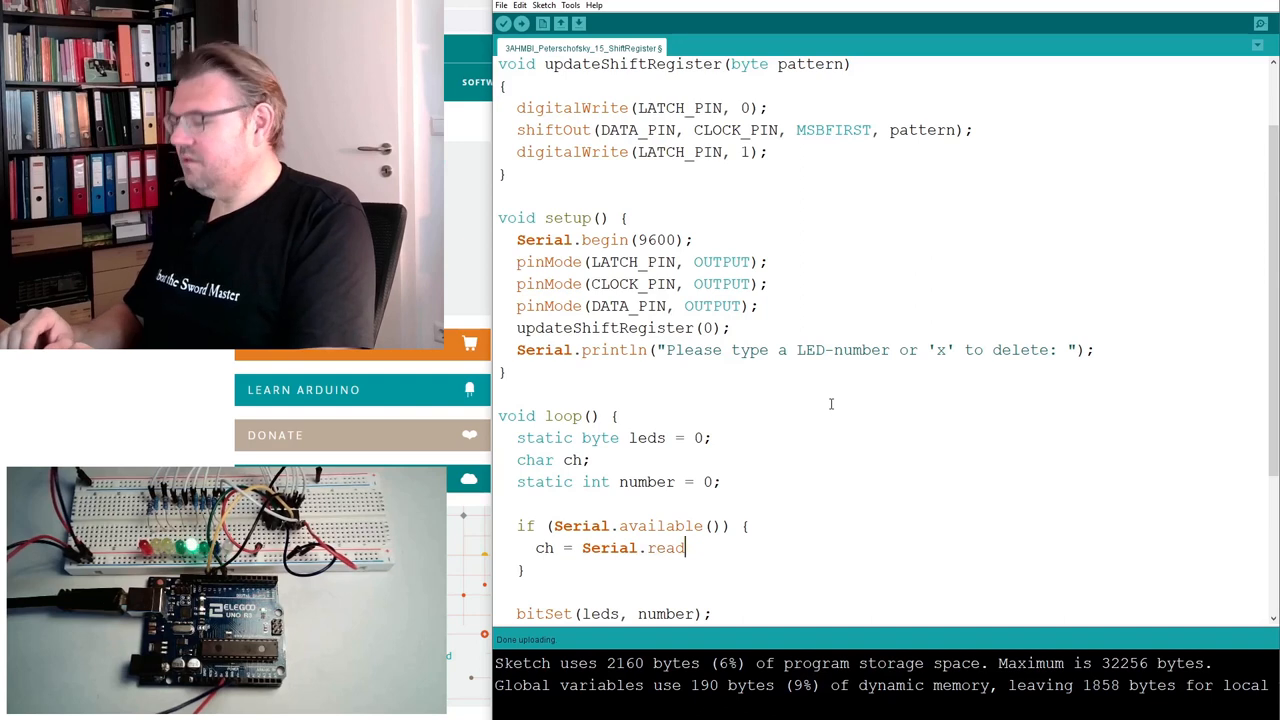
text(();)
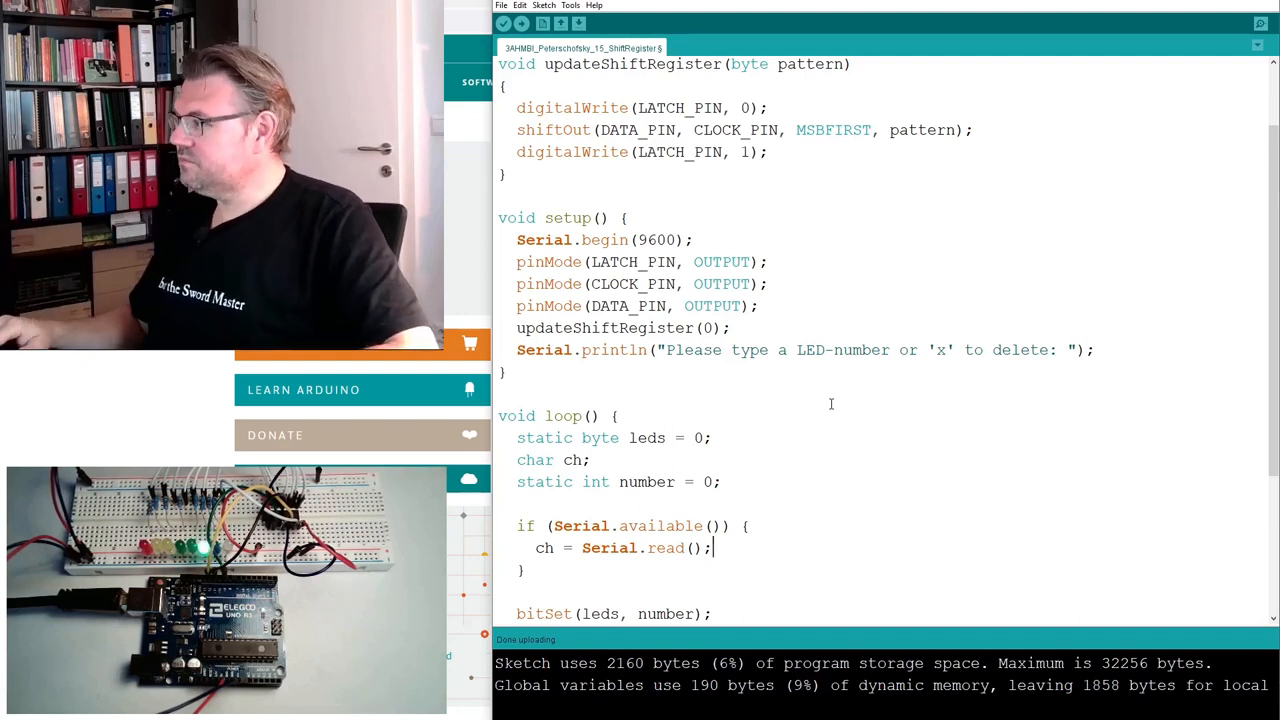
text(if)
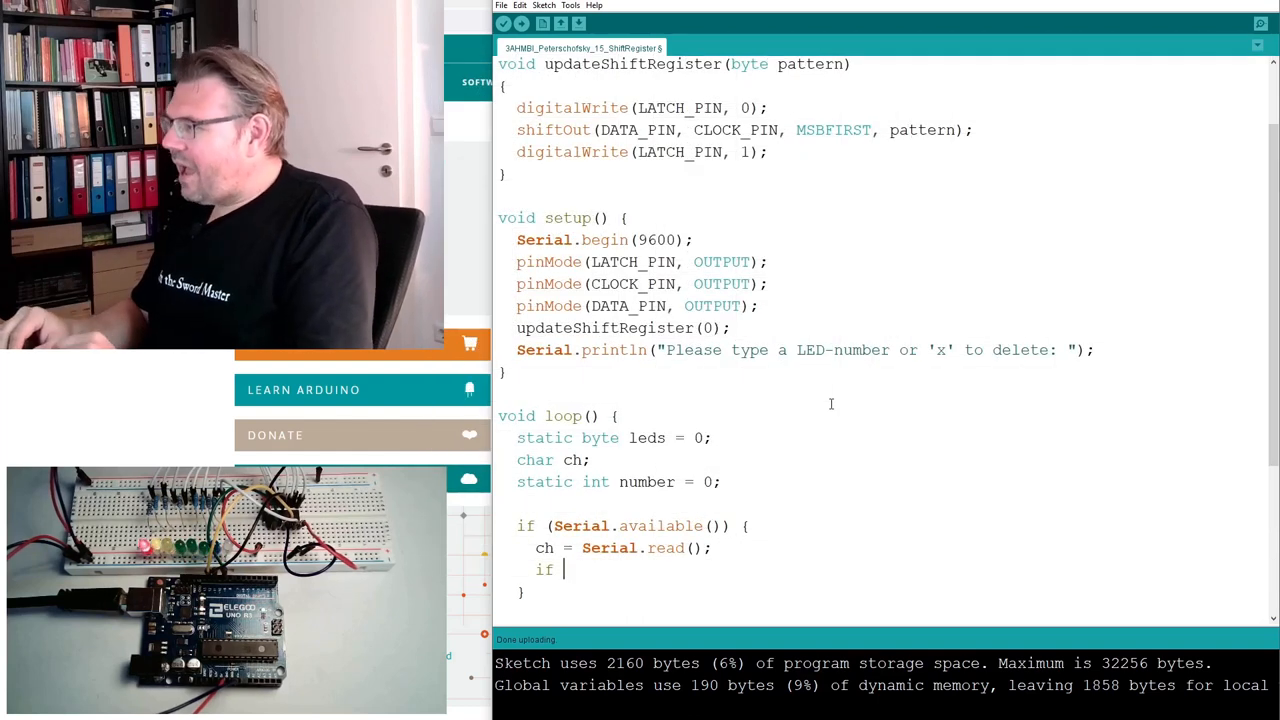
Add the condition if ((ch >= '0') && (ch <= '7')) with an empty block and un-static number.
text(()
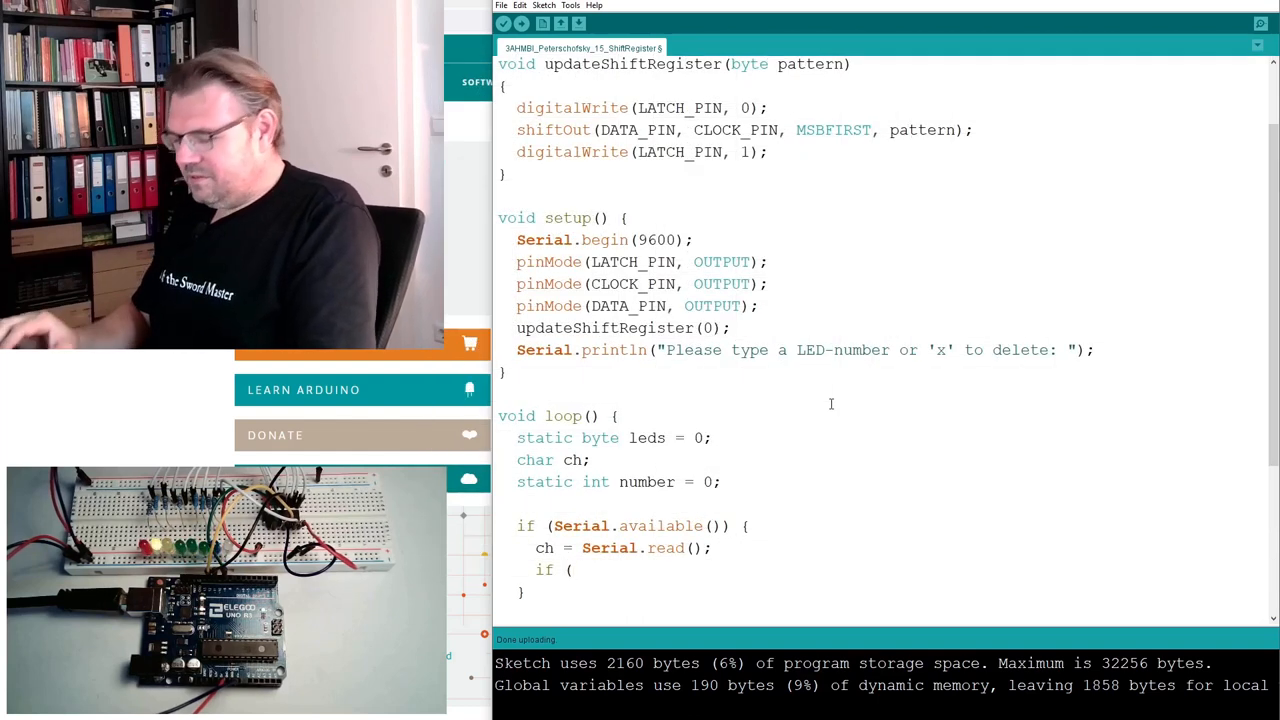
text(ch)
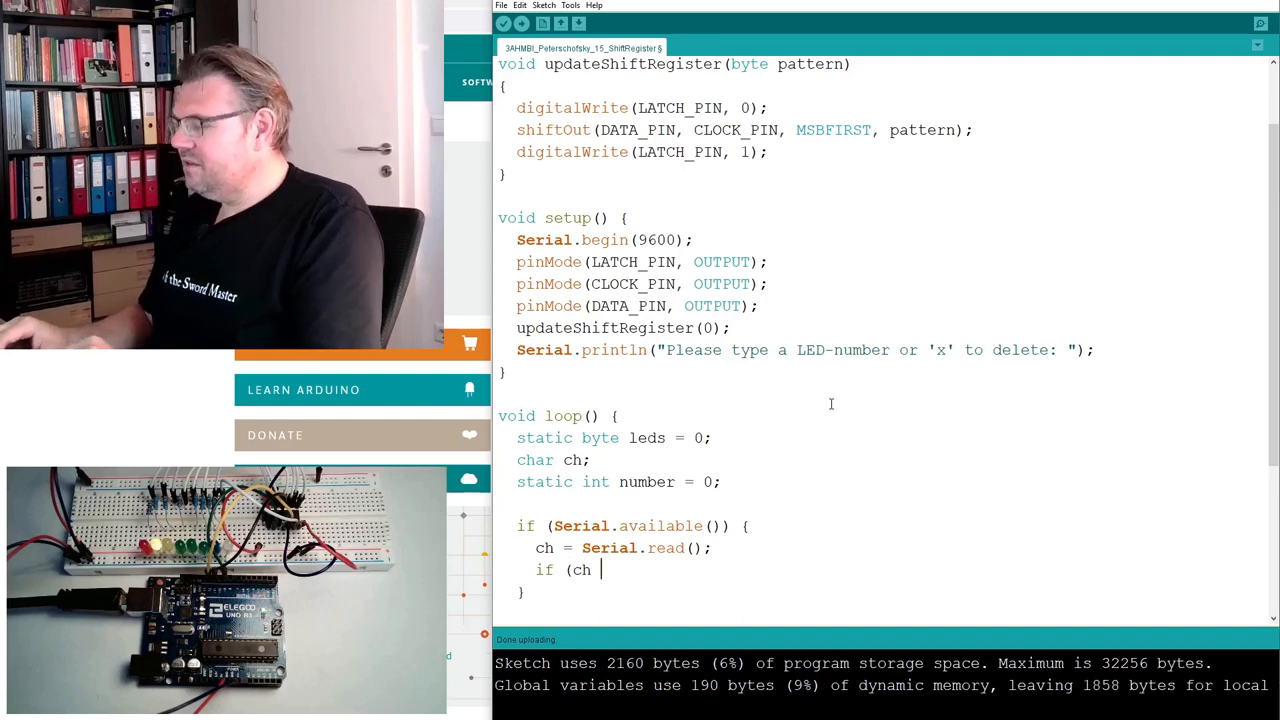
text(>0)
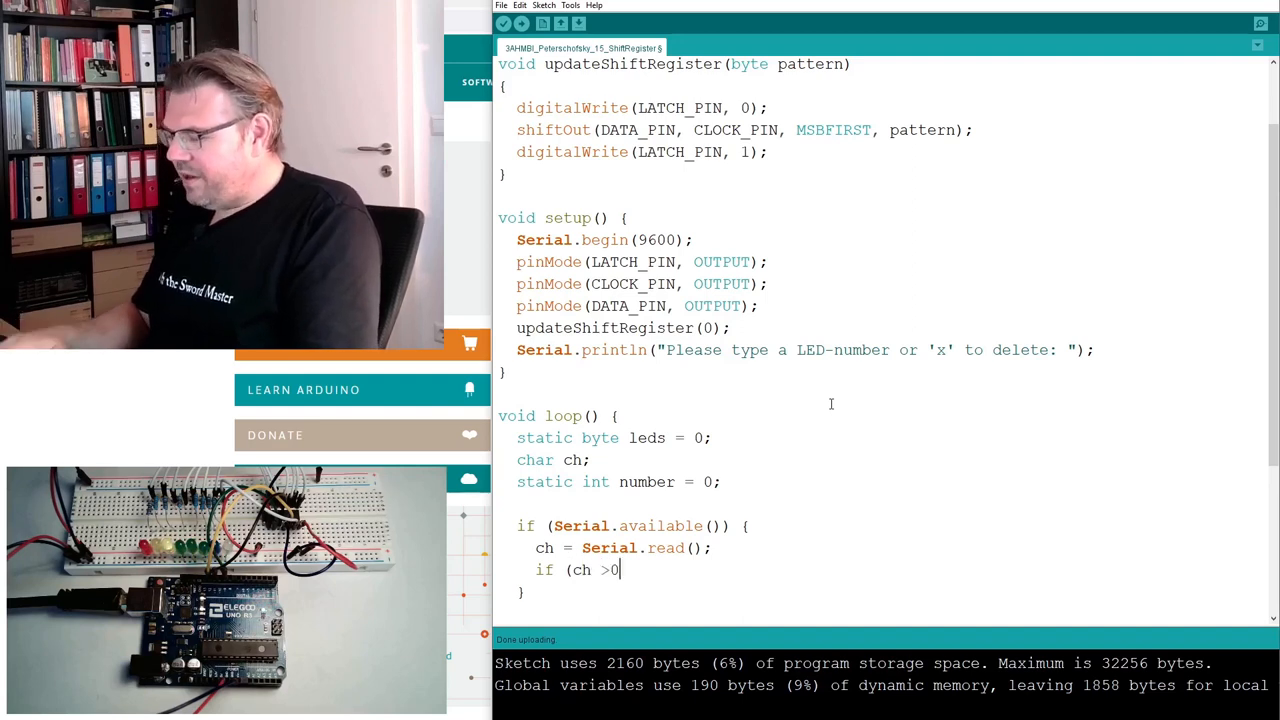
key(Backspace)
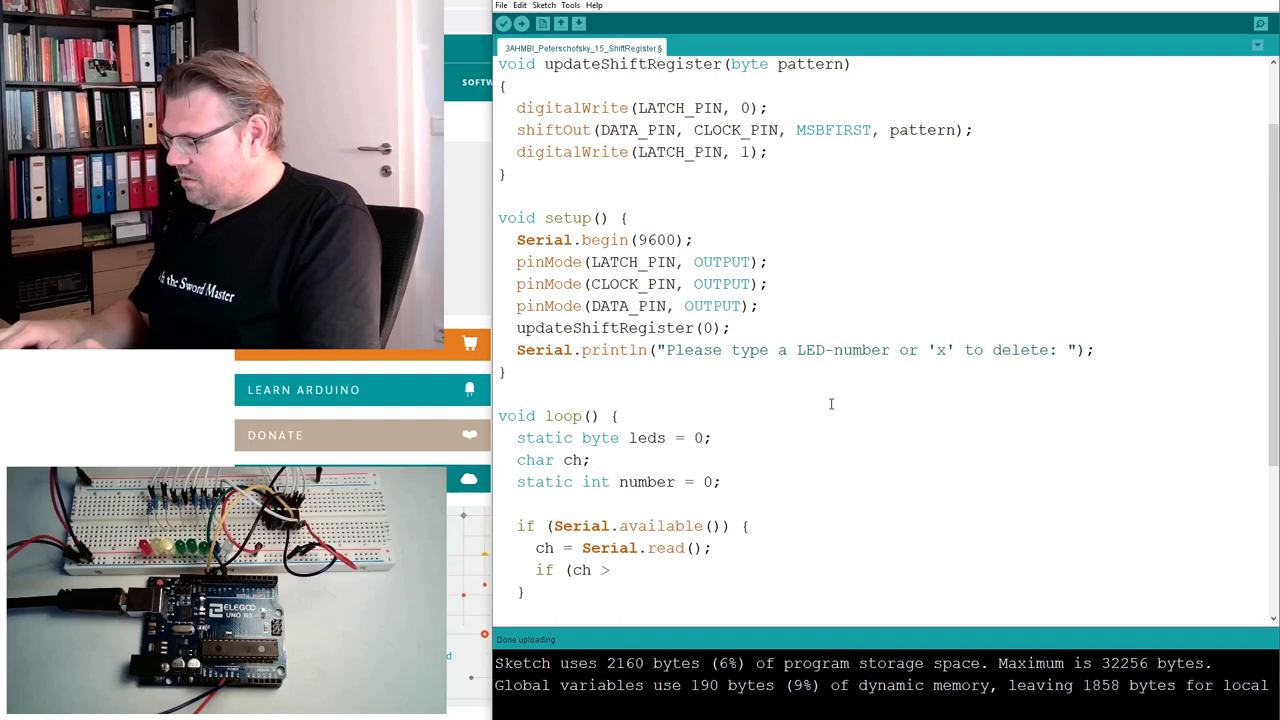
text(= 0)
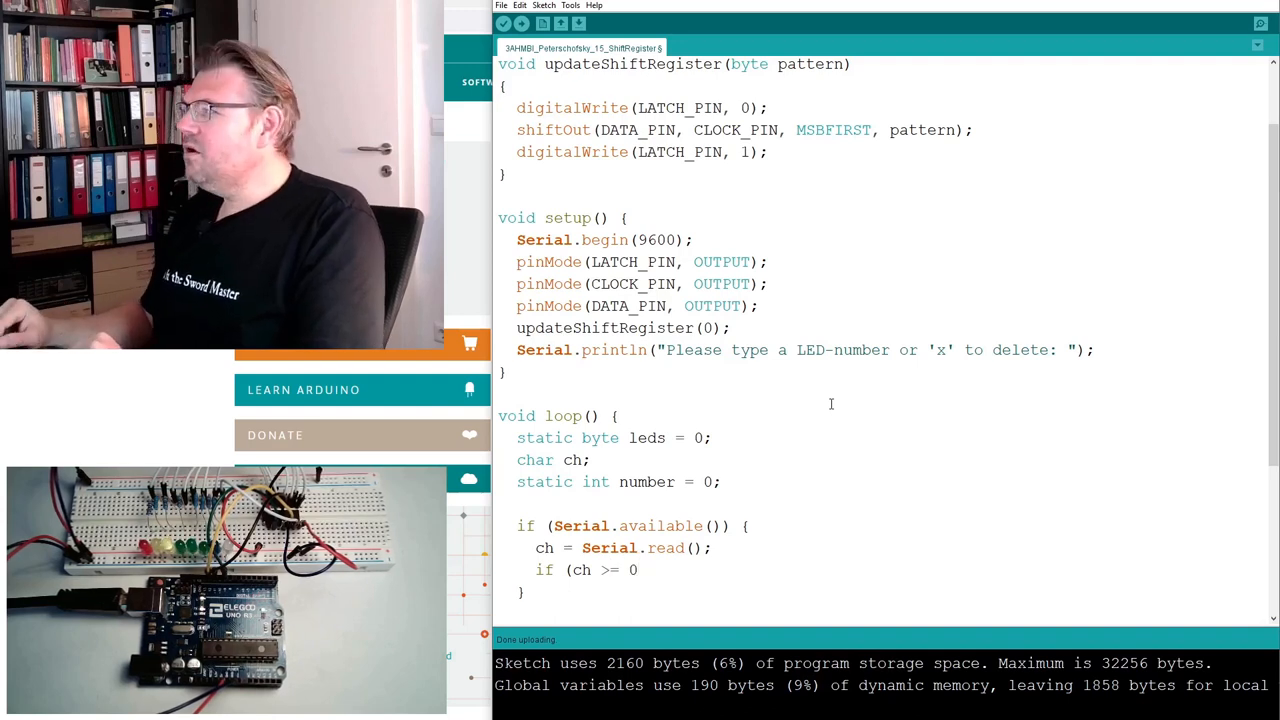
text('0)
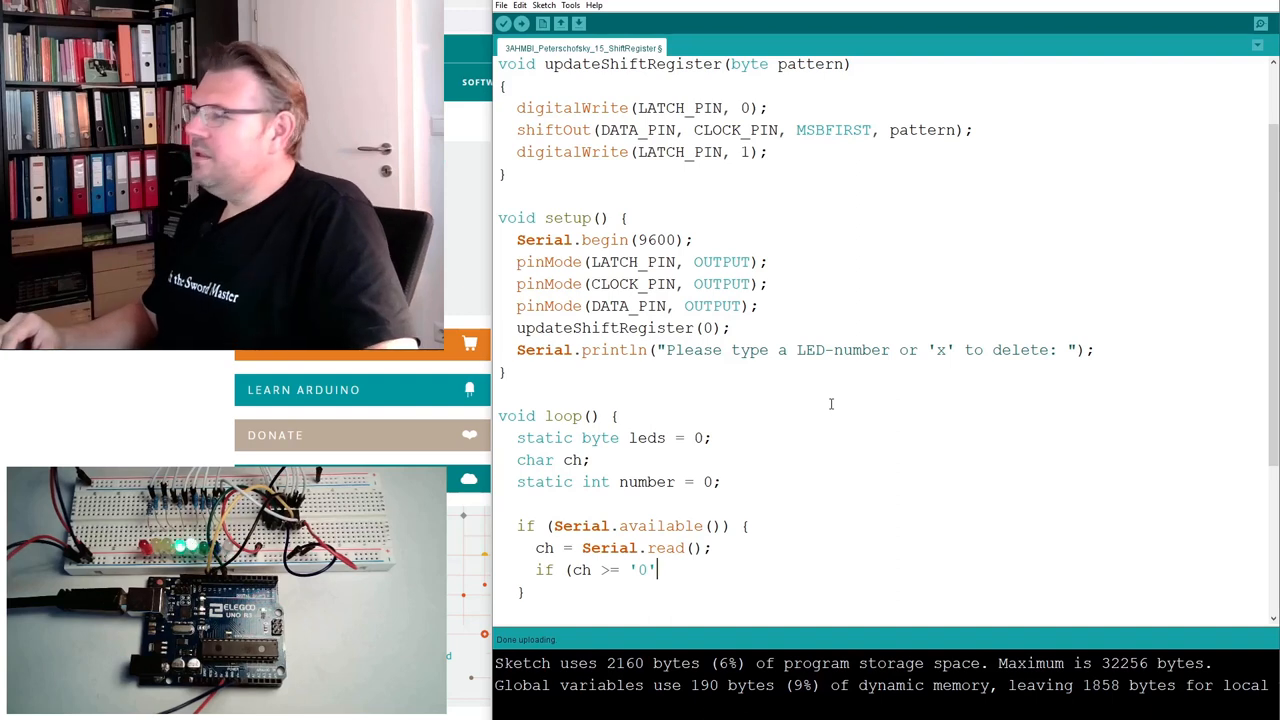
text())
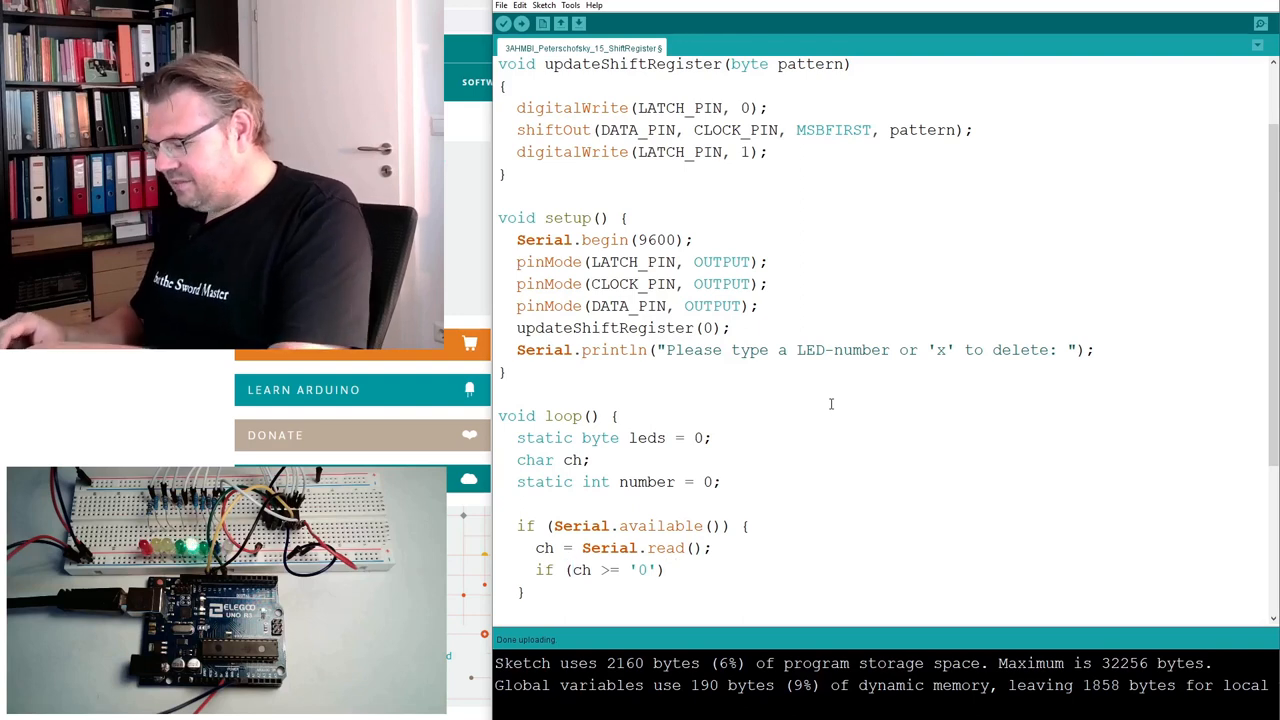
text(&&)
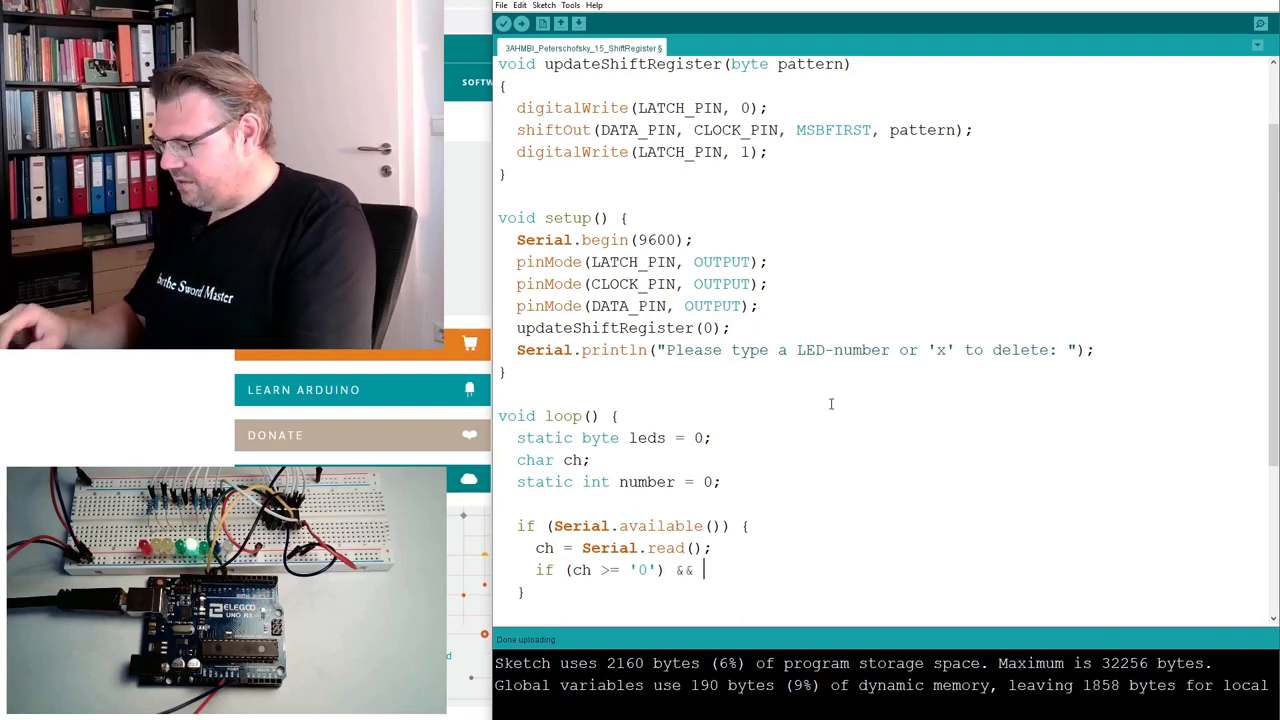
text((ch)
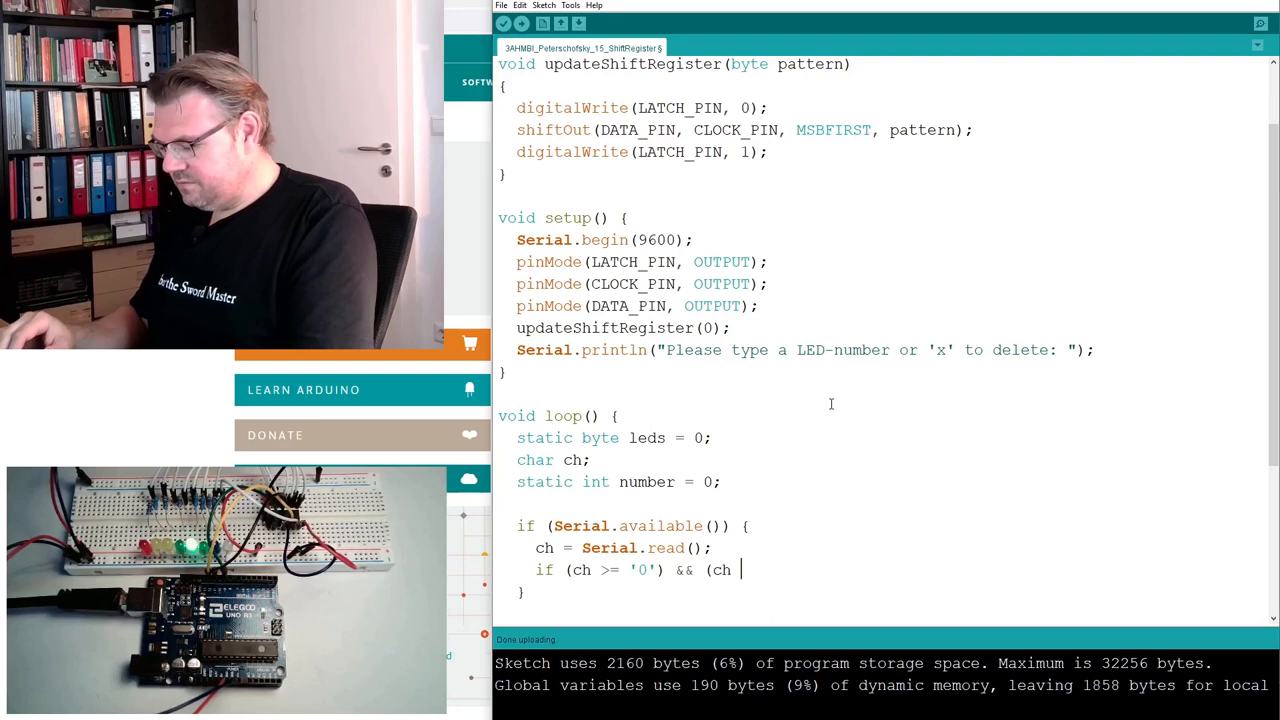
text(<= '7')))
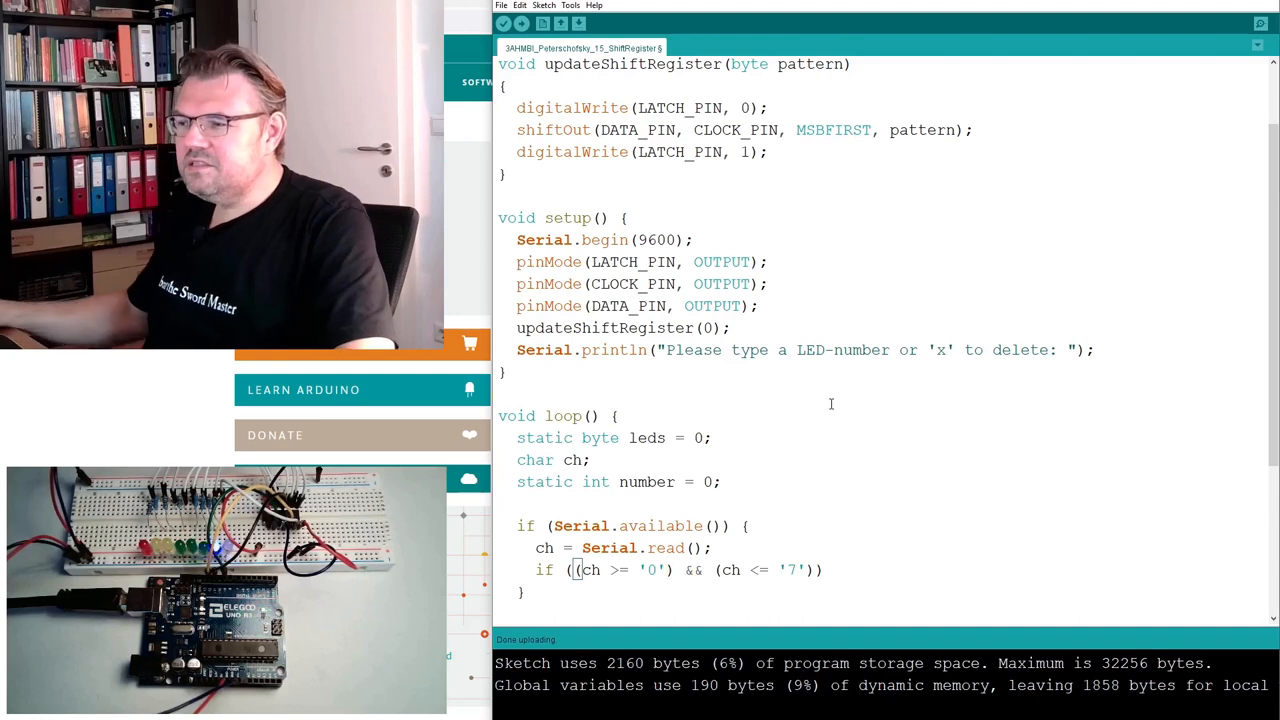
drag(719, 569, 793, 569)
text({)
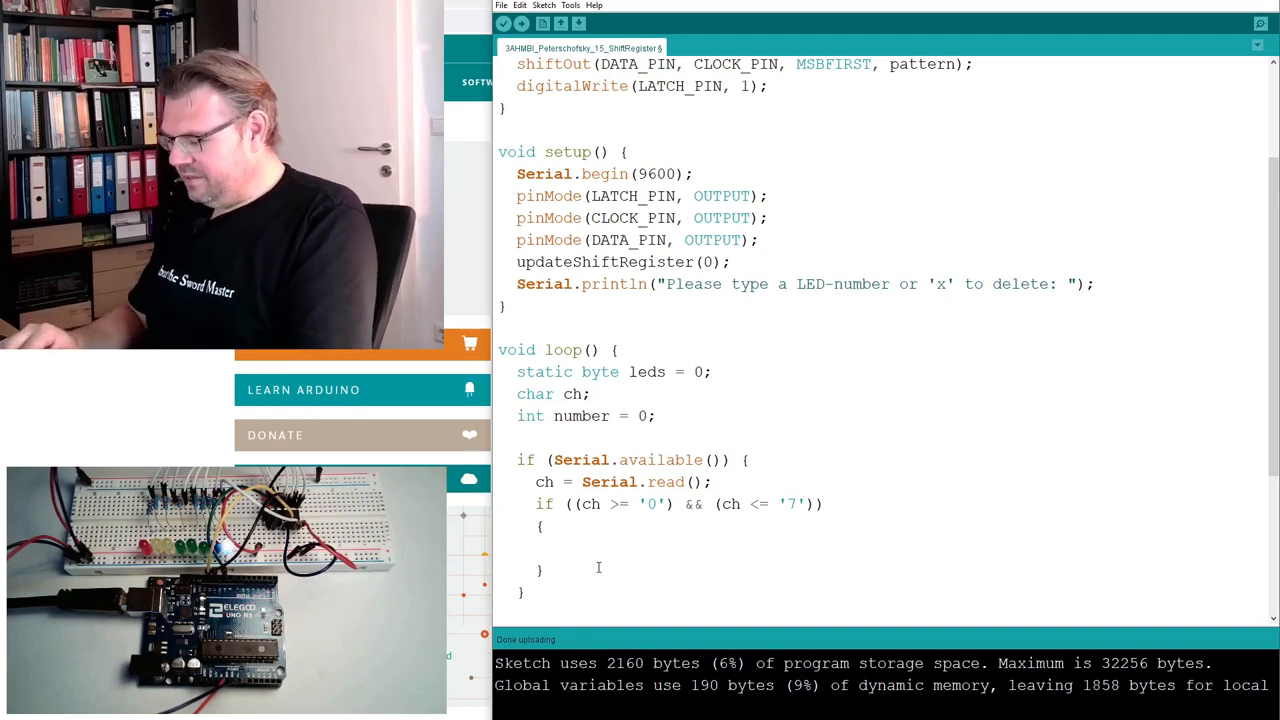
Convert the character to a digit with number = ch - '0';.
text(number)
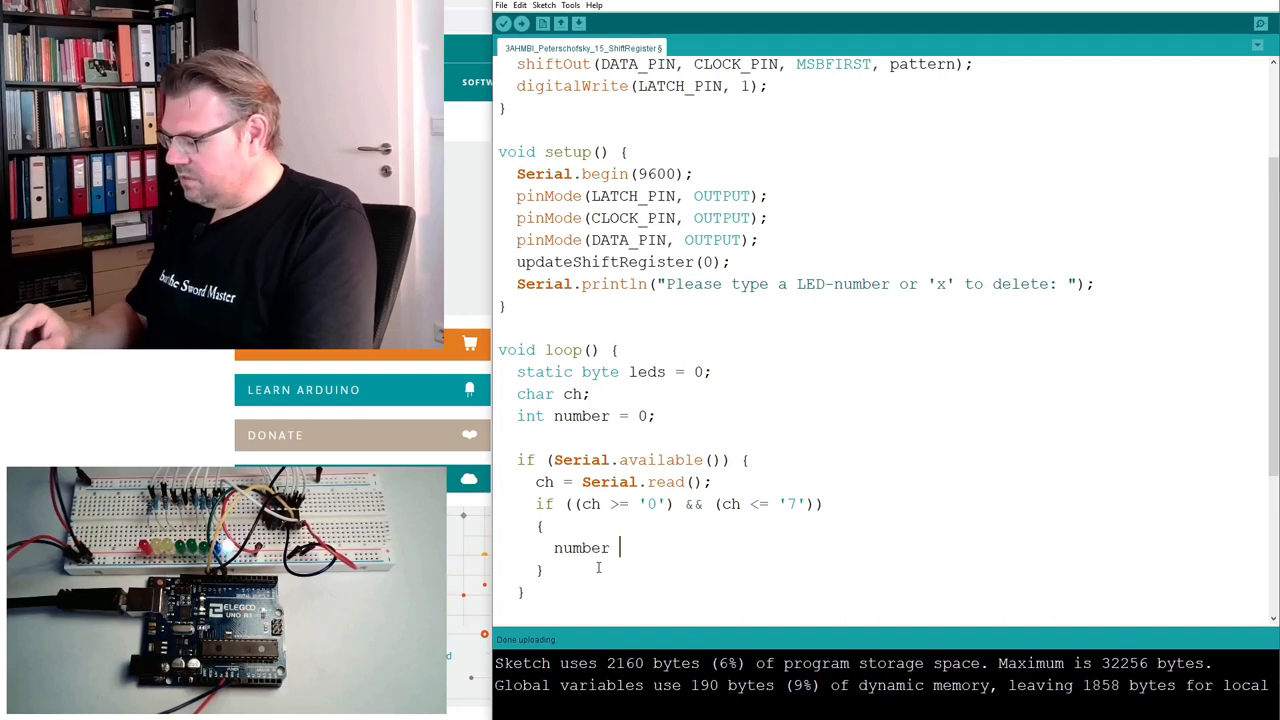
text(=)
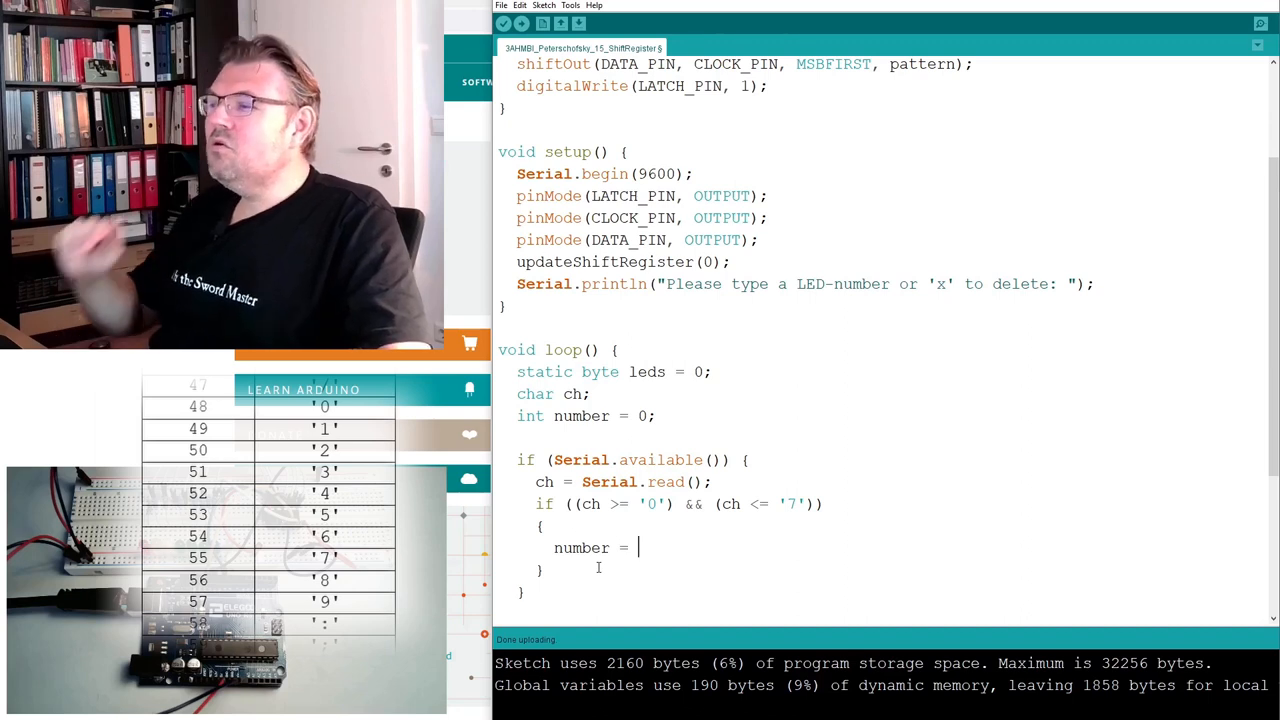
text(ch)
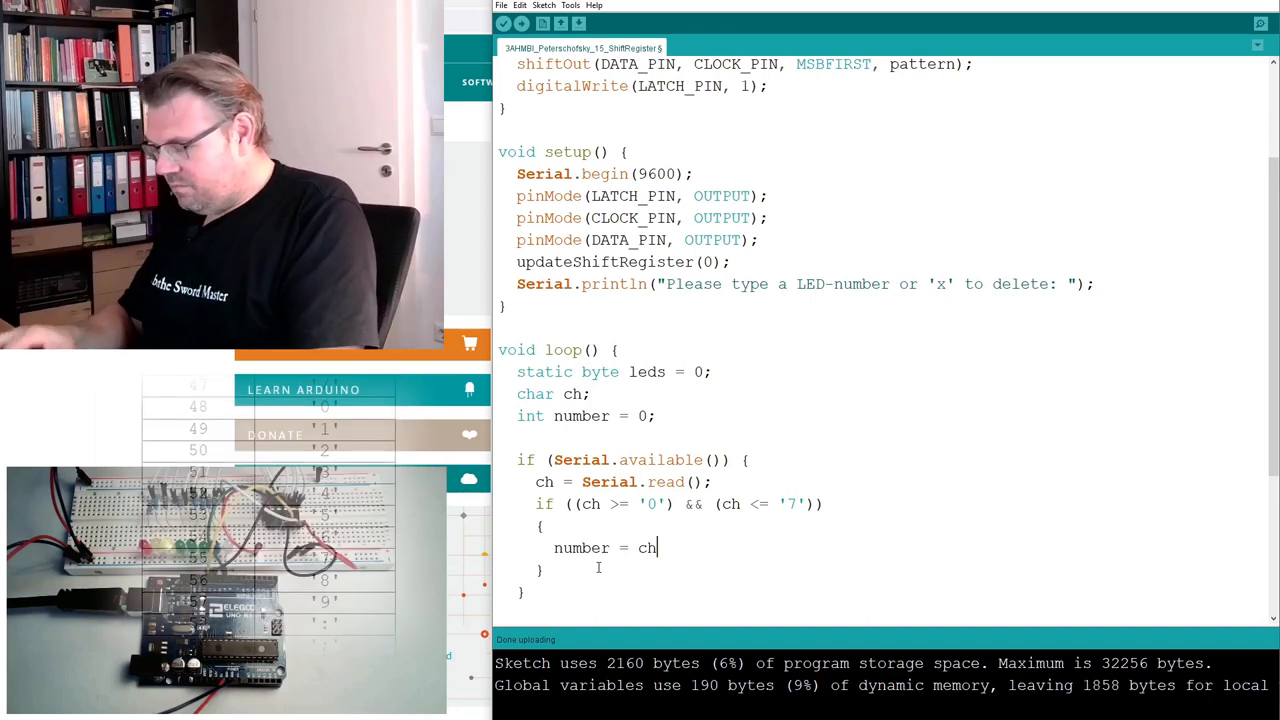
text(-)
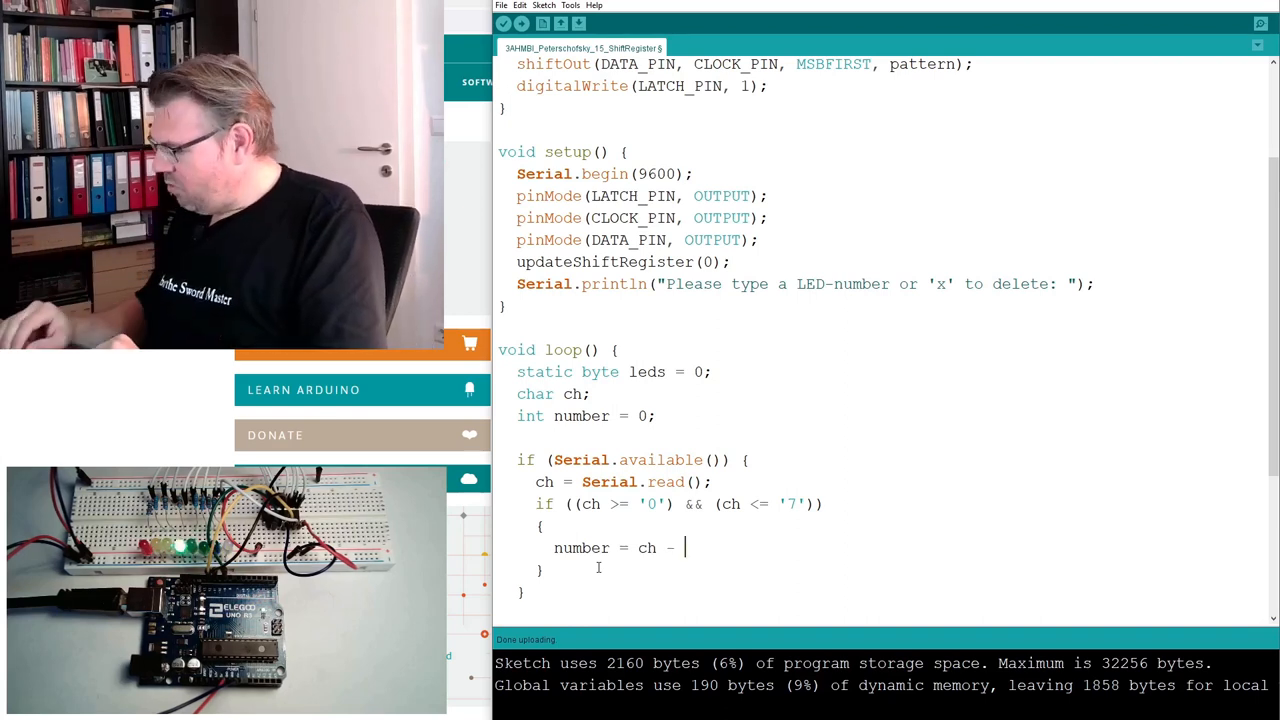
text(')
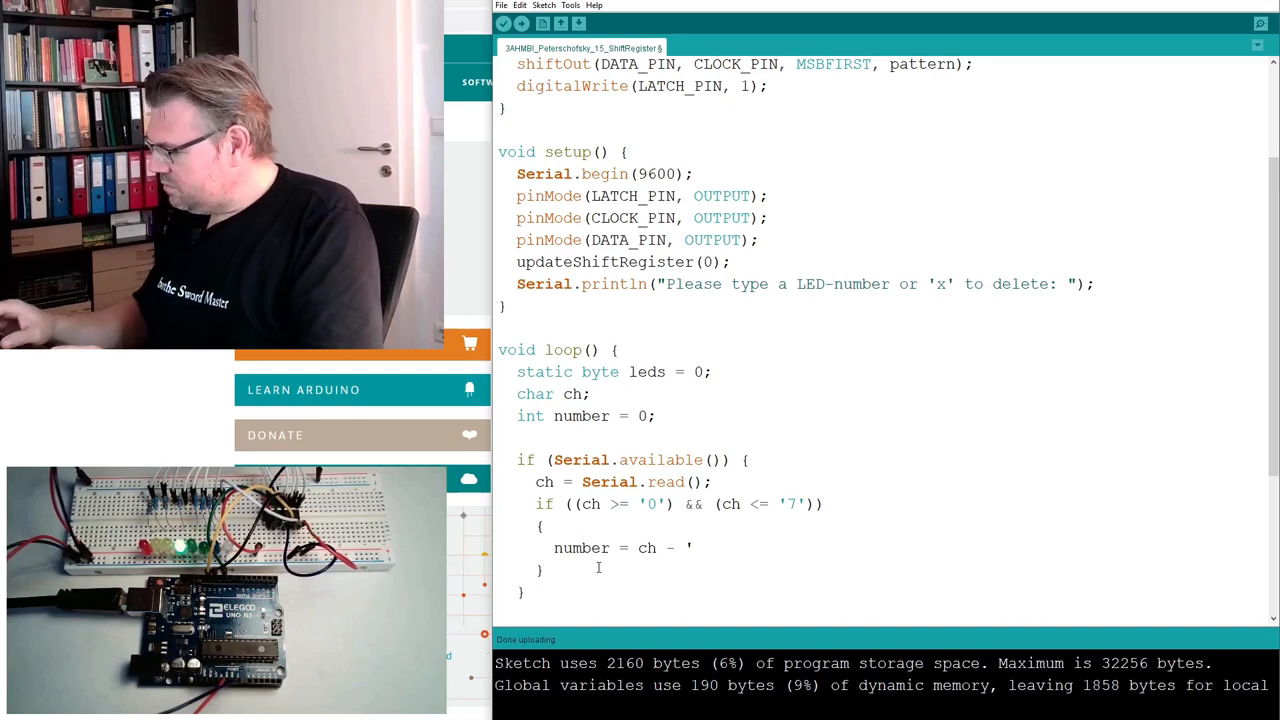
text(')
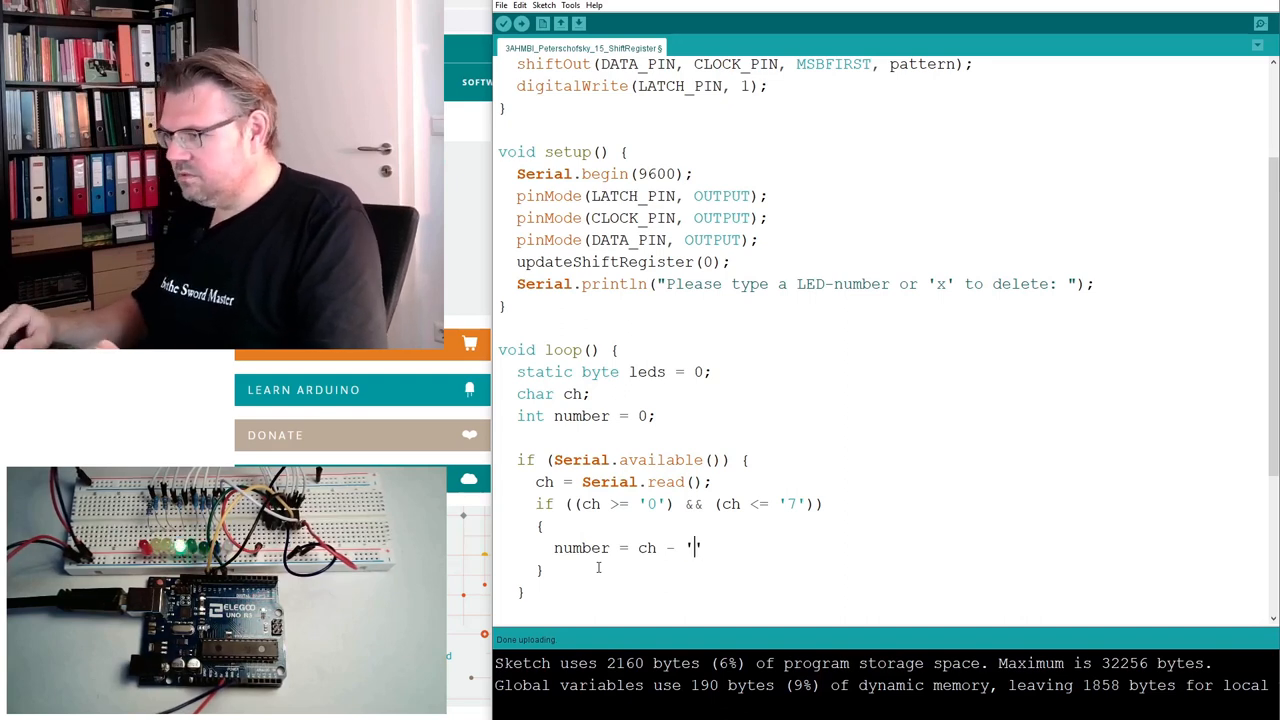
text(0';)
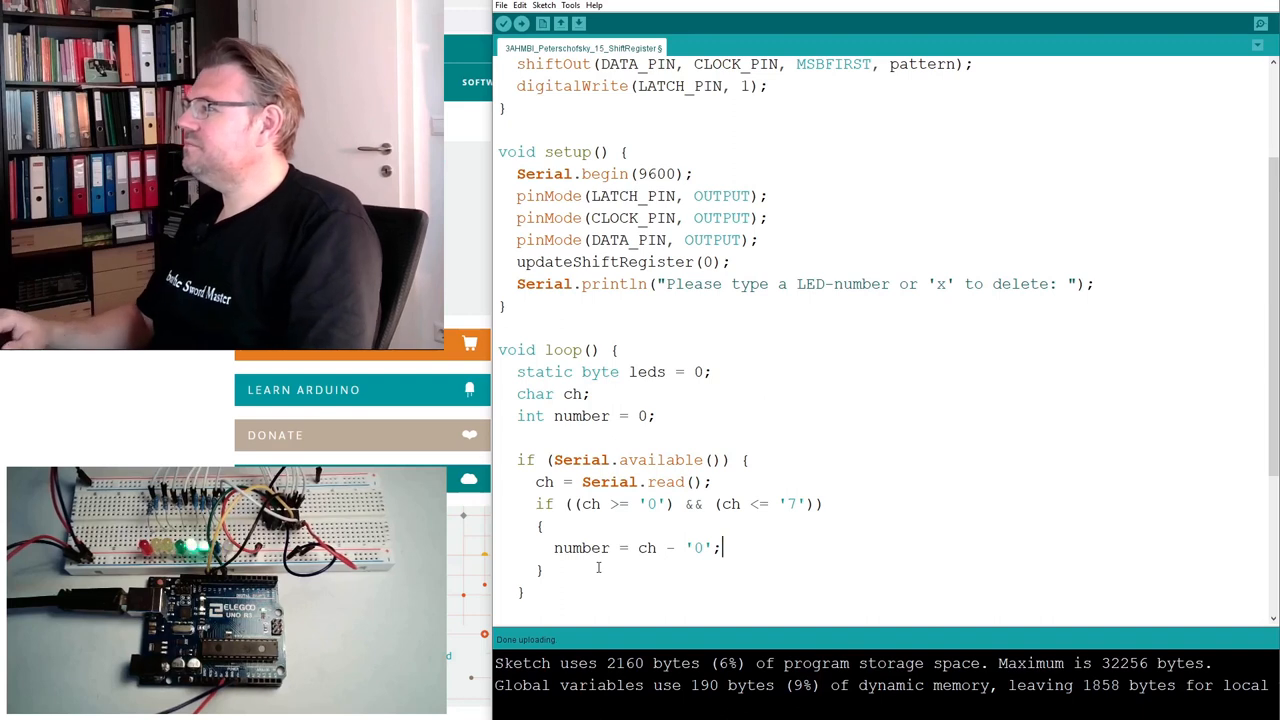
Move bitSet(leds, number); into the digit block and add updateShiftRegister(leds);.
scroll(down, 3)
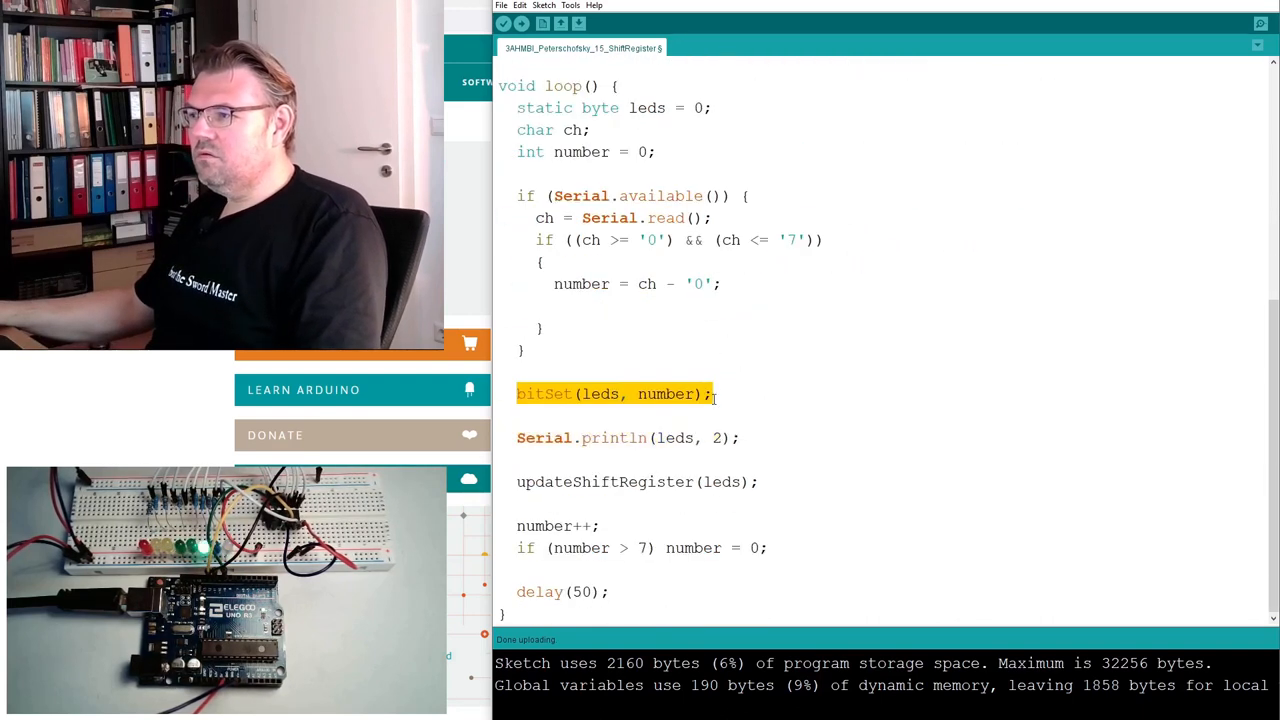
key(Delete)
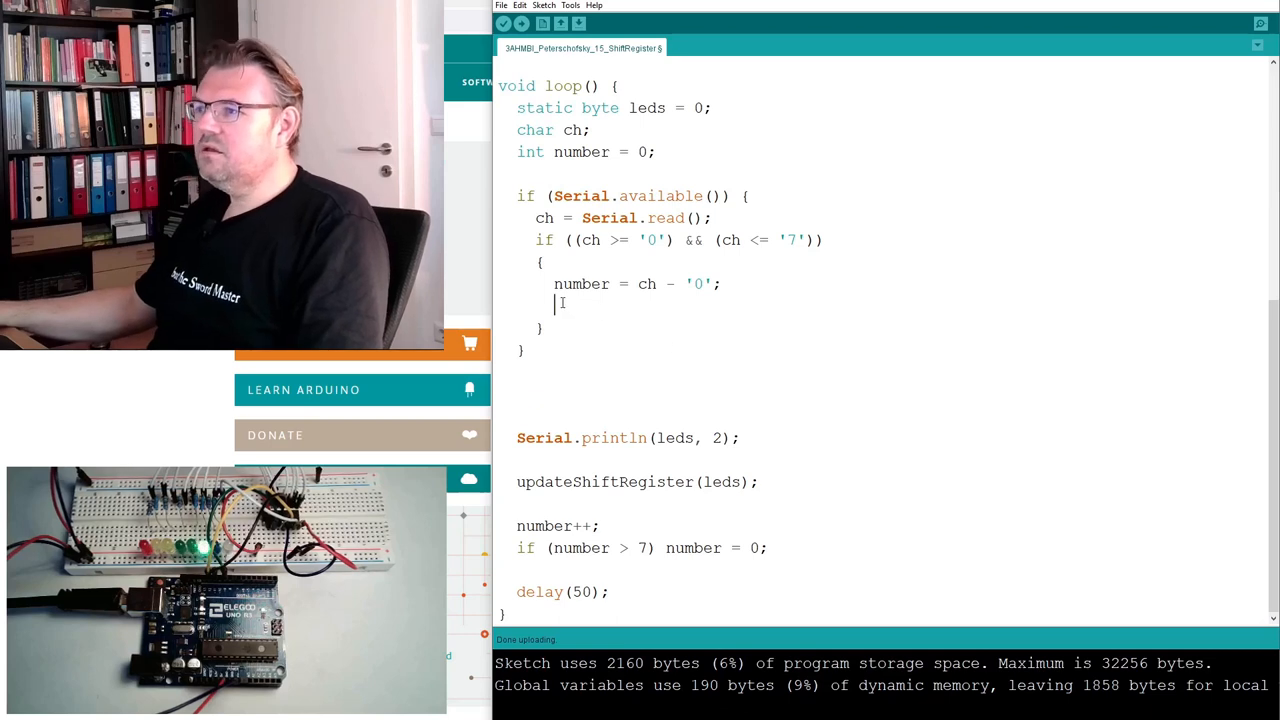
text(bitSet(leds, number);)
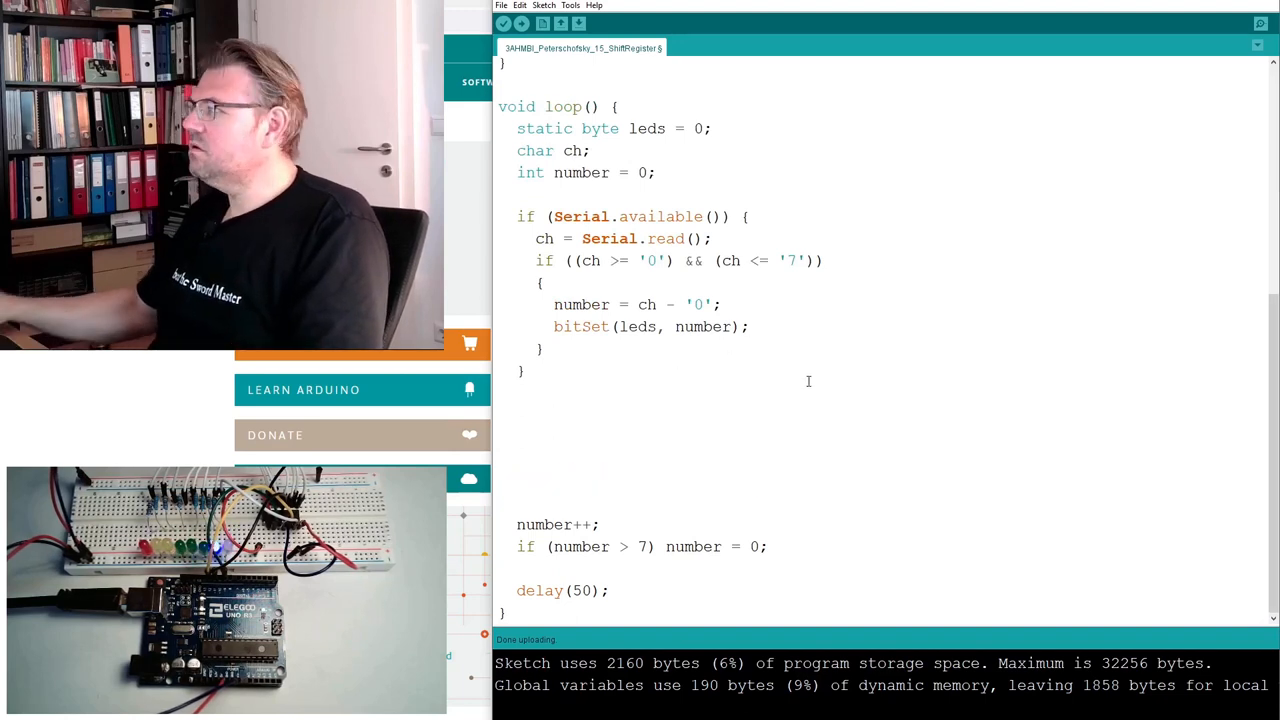
text(updateShiftRegister(leds);)
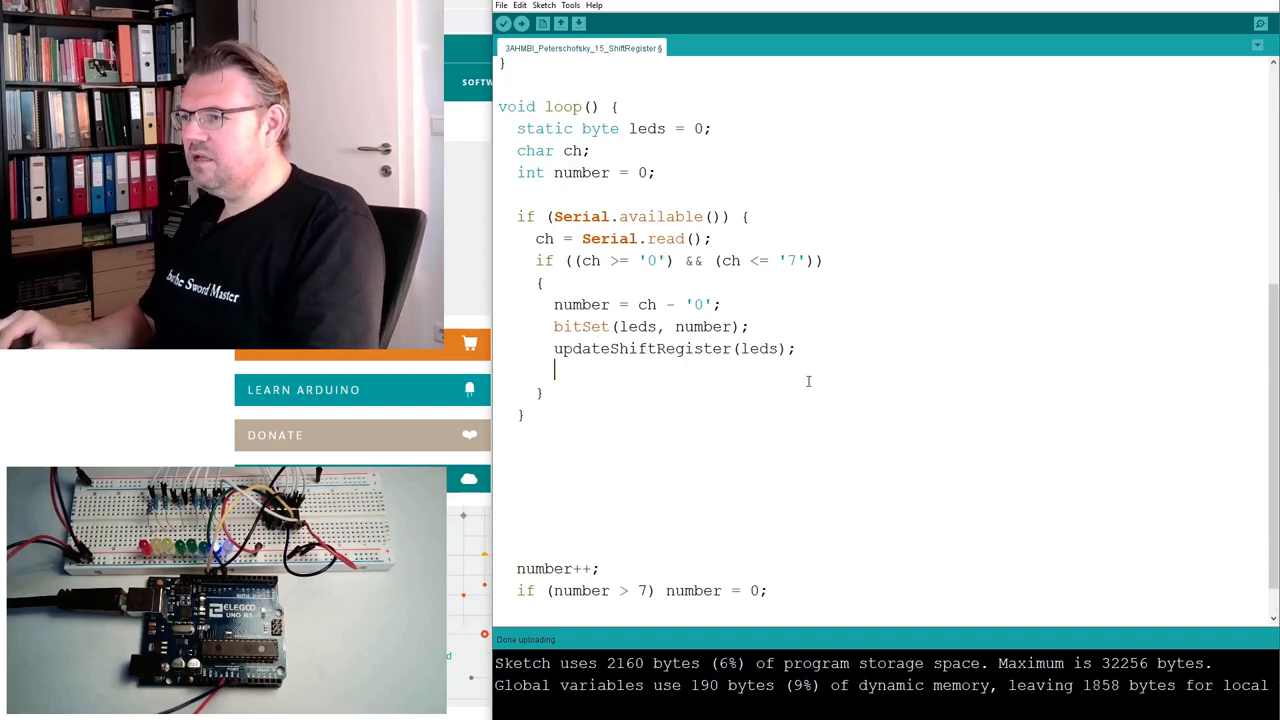
Add Serial.print("Turning on LED #"); to the digit block.
text(Serial)
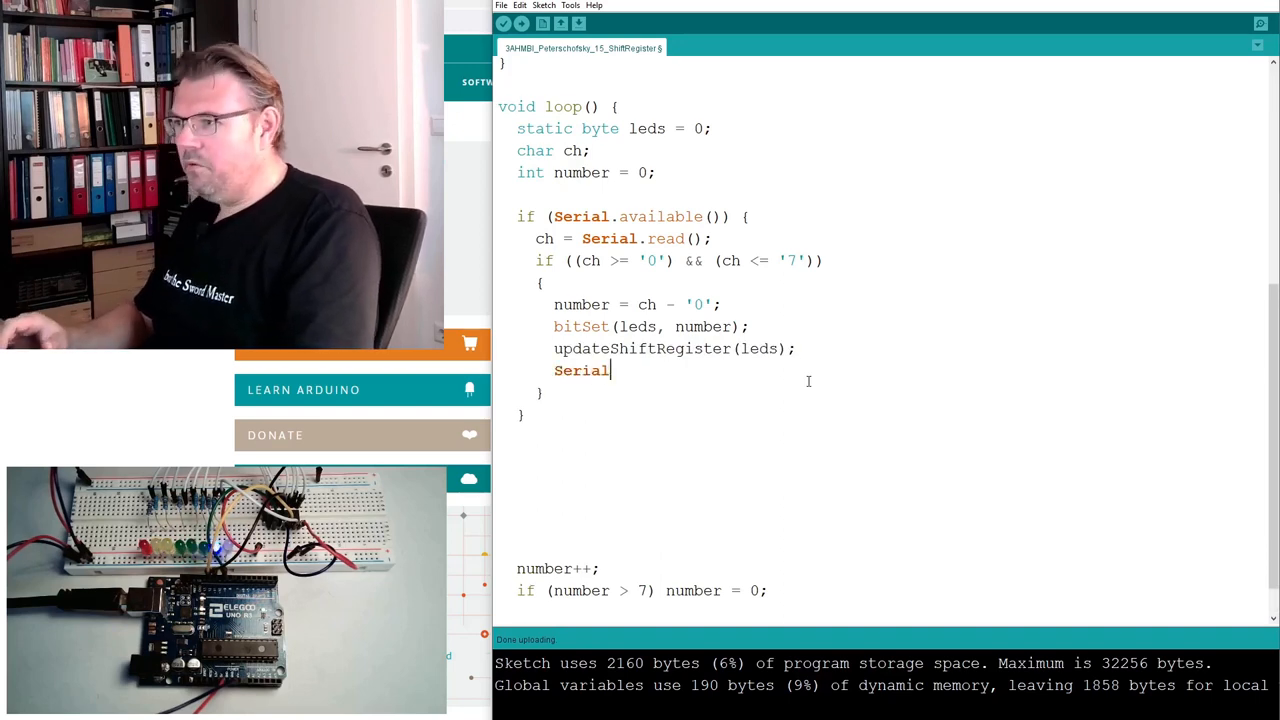
text(.print)
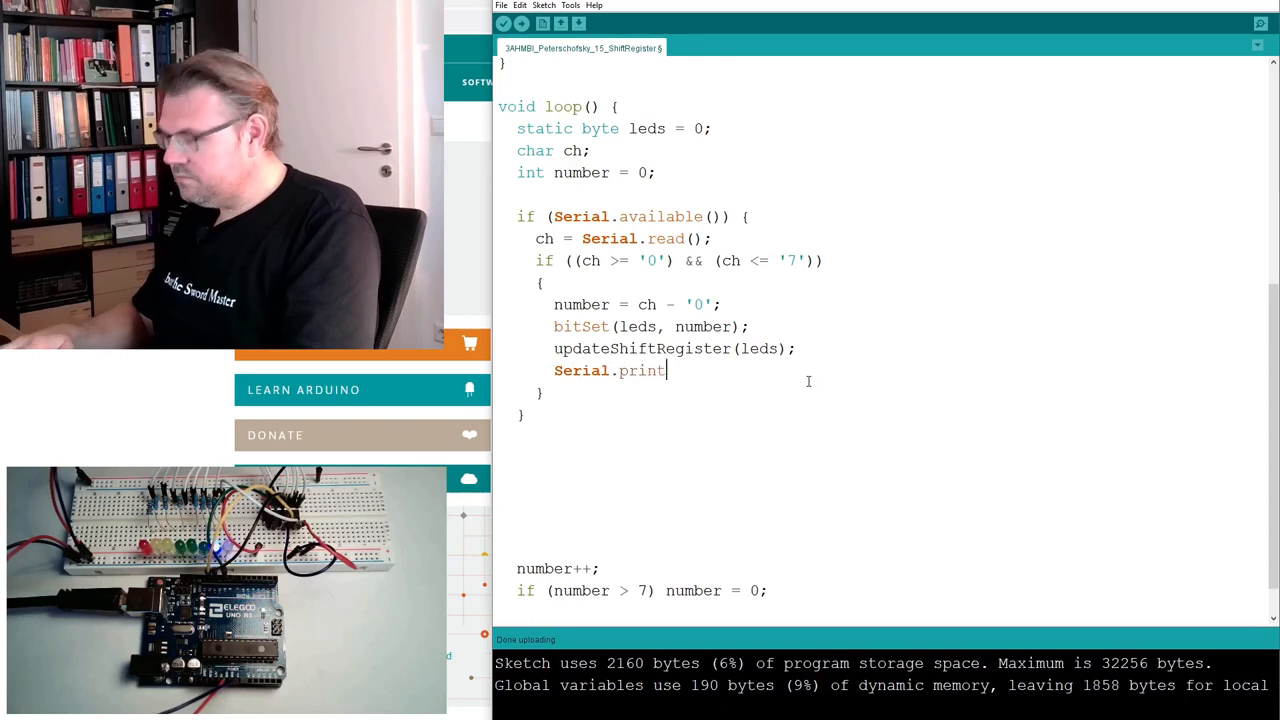
text((")
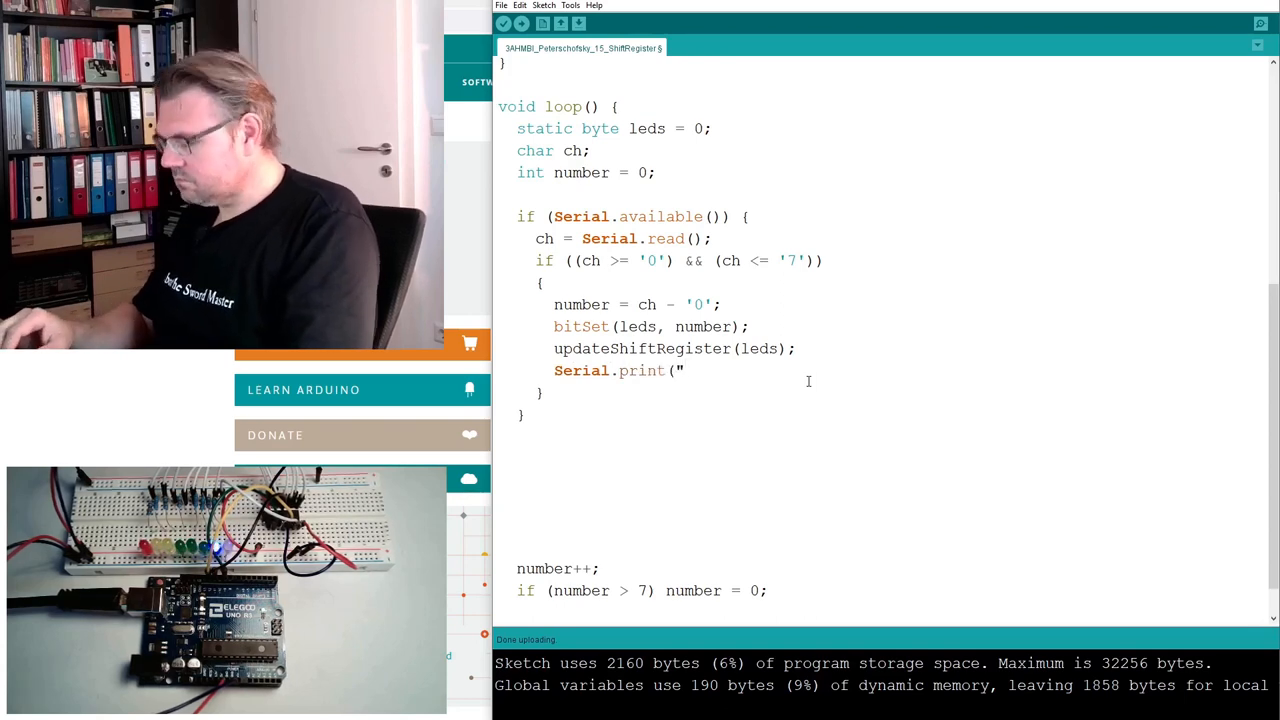
text(Turning)
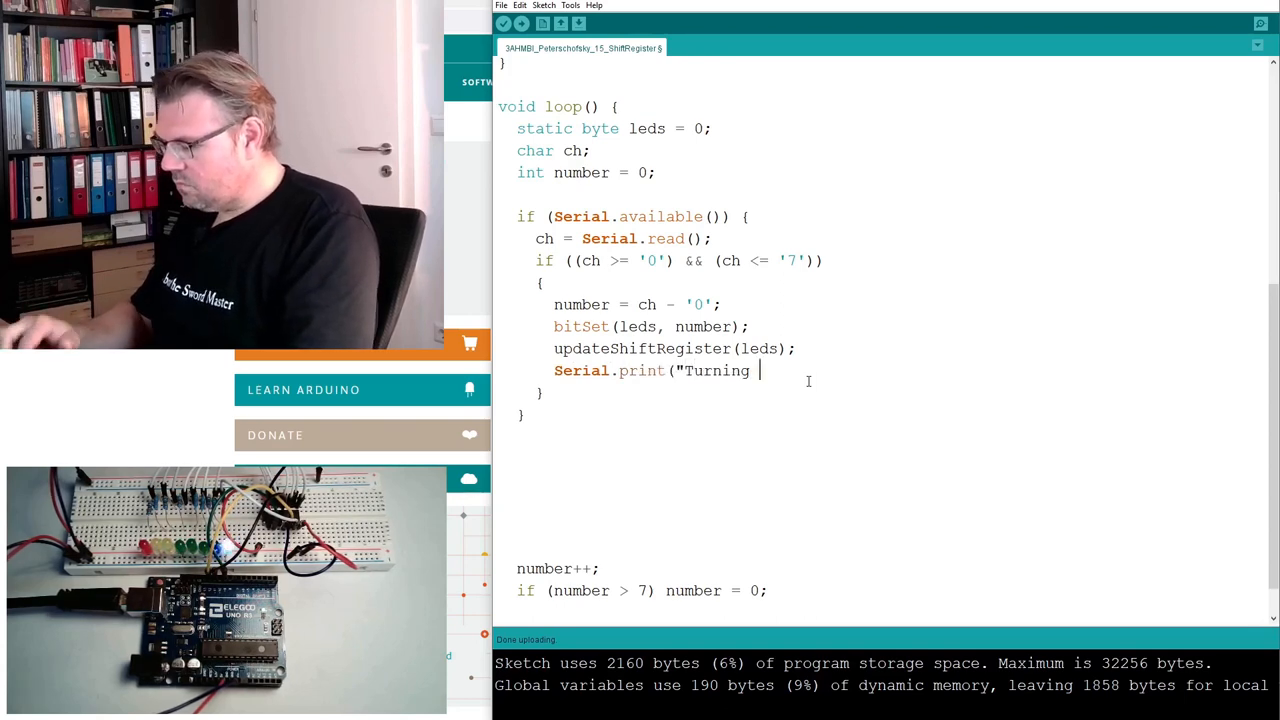
text(on LED)
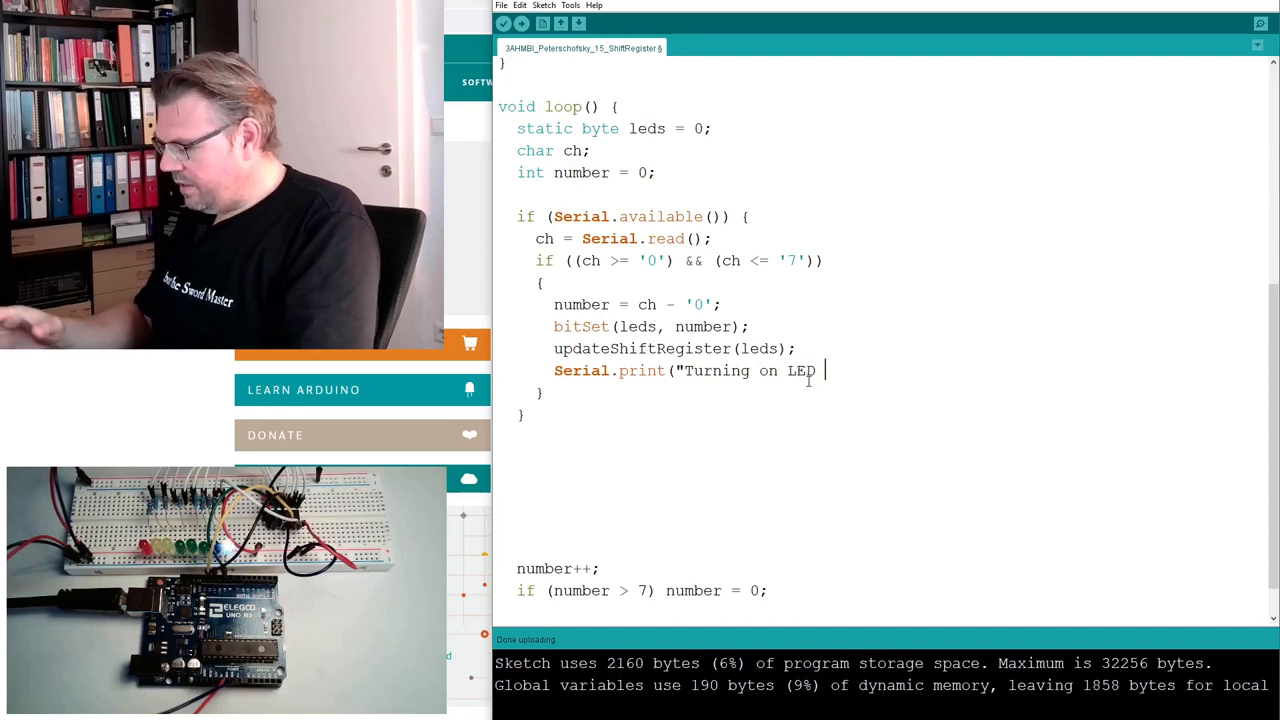
text(#")
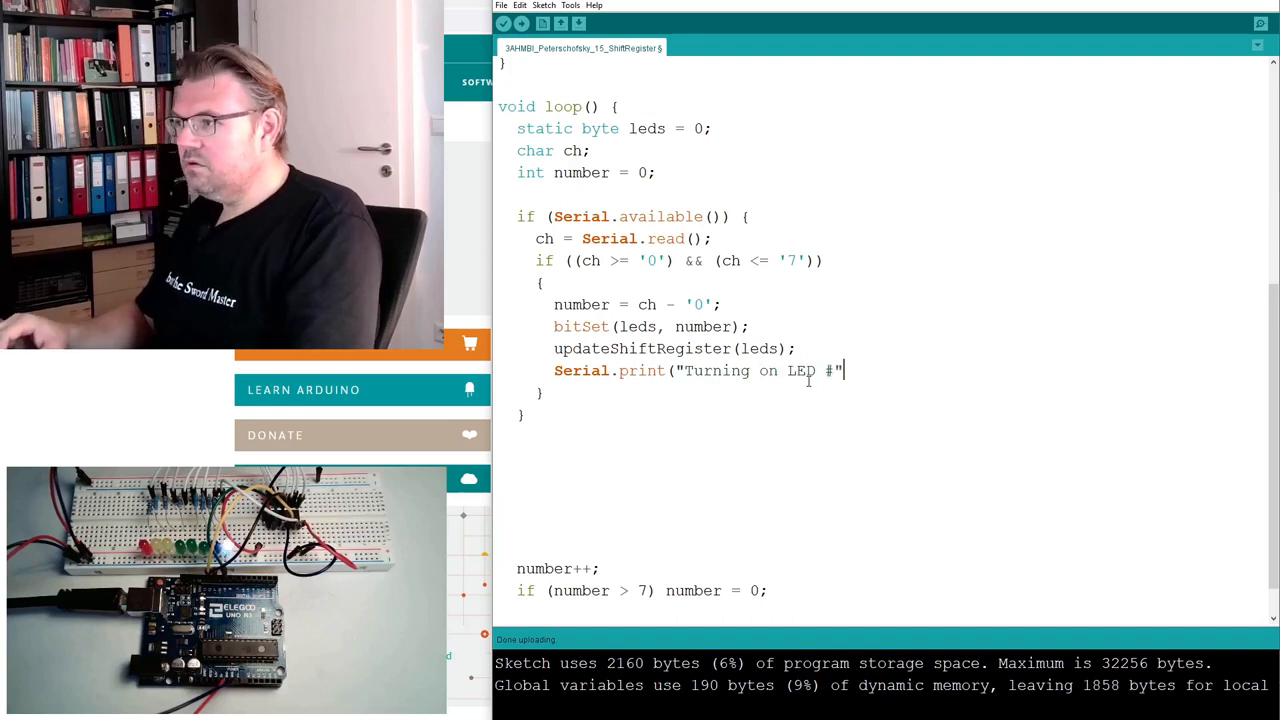
text();)
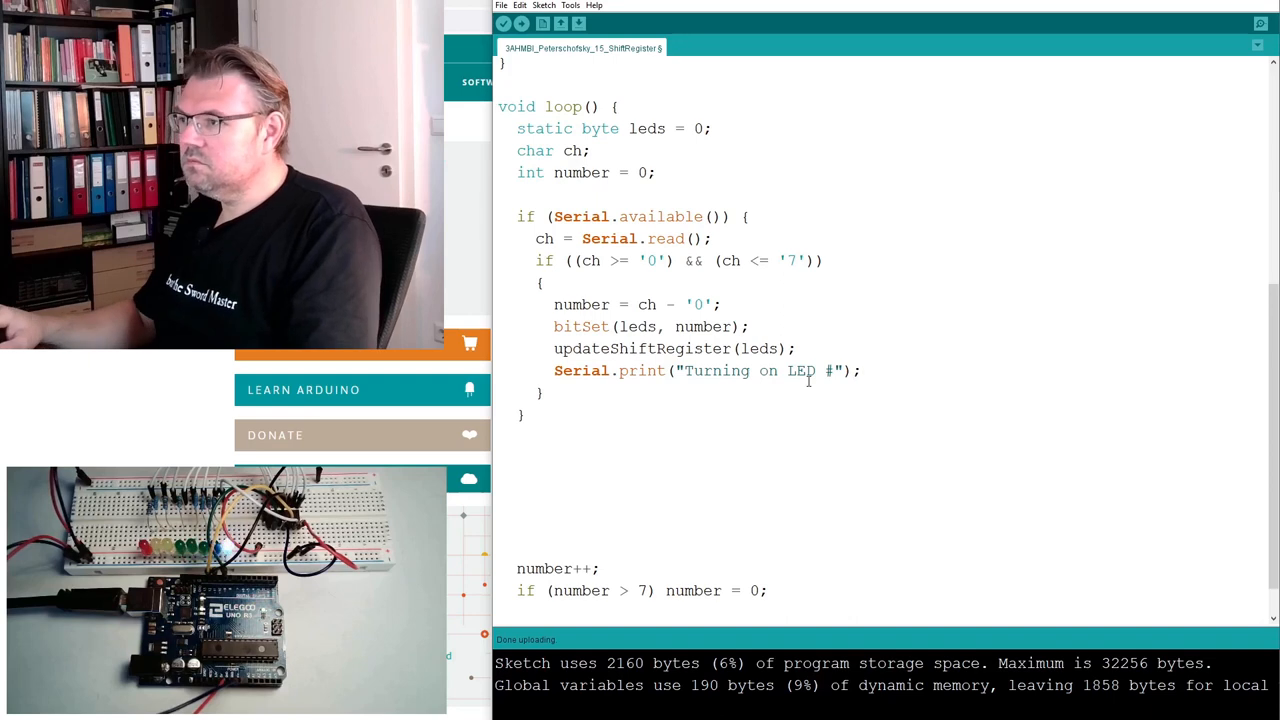
Follow it with Serial.println(number);, fixing the println typo.
text(Serial)
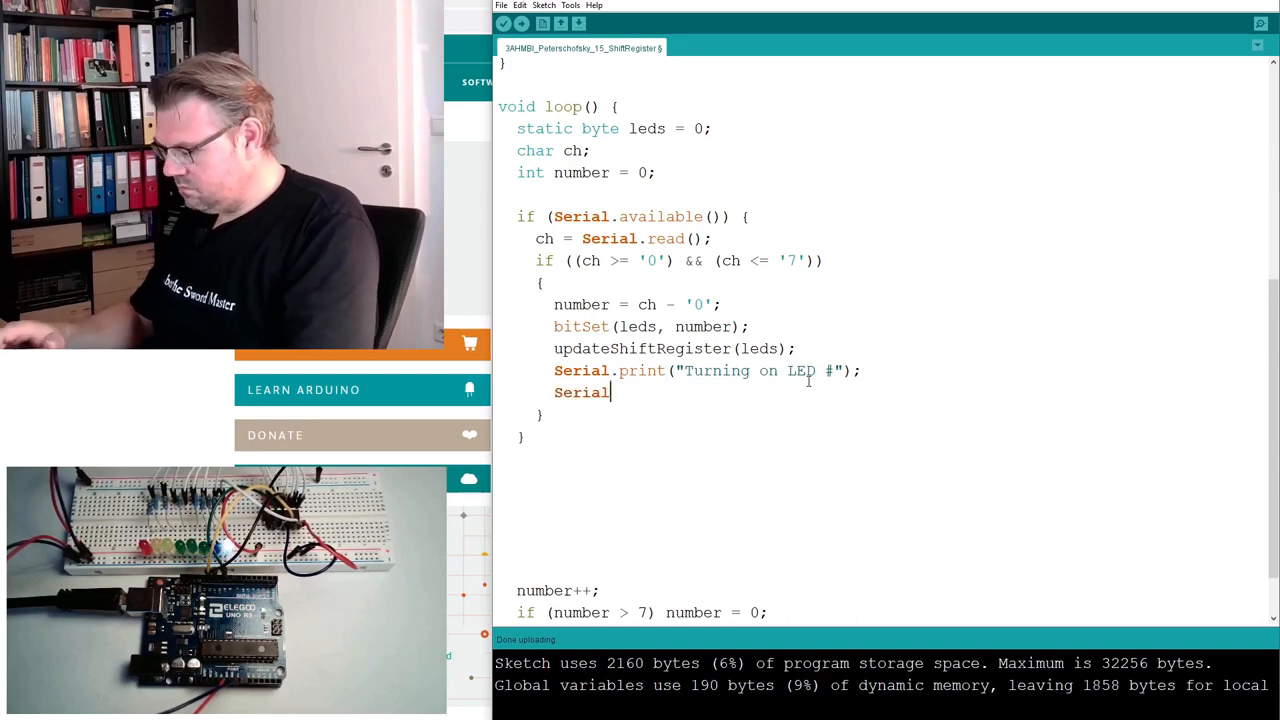
text(.pritnl)
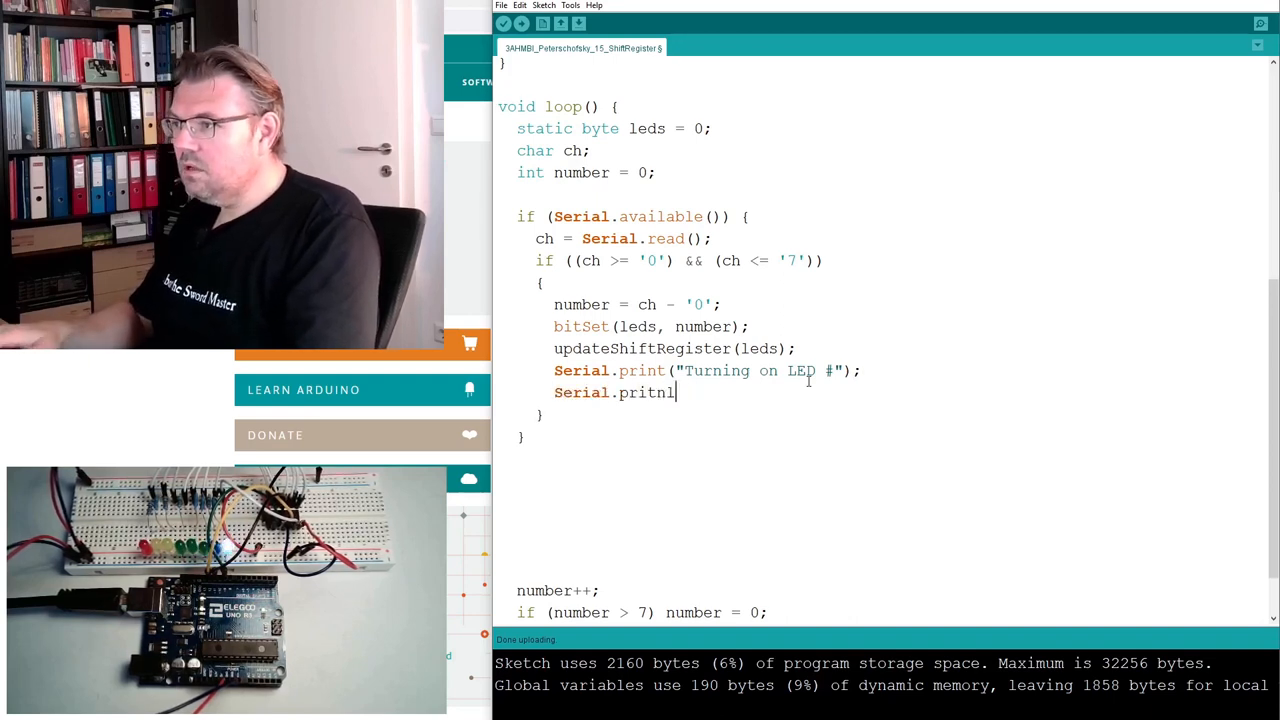
text(ntl)
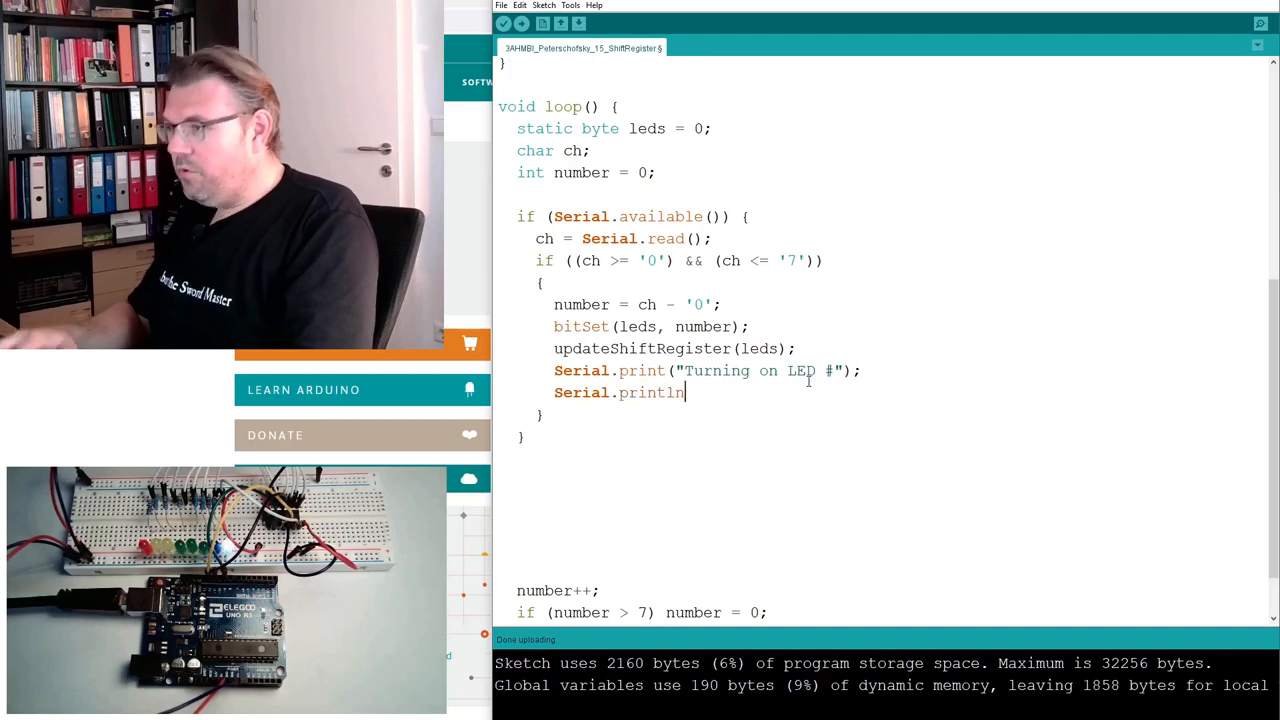
text((nu)
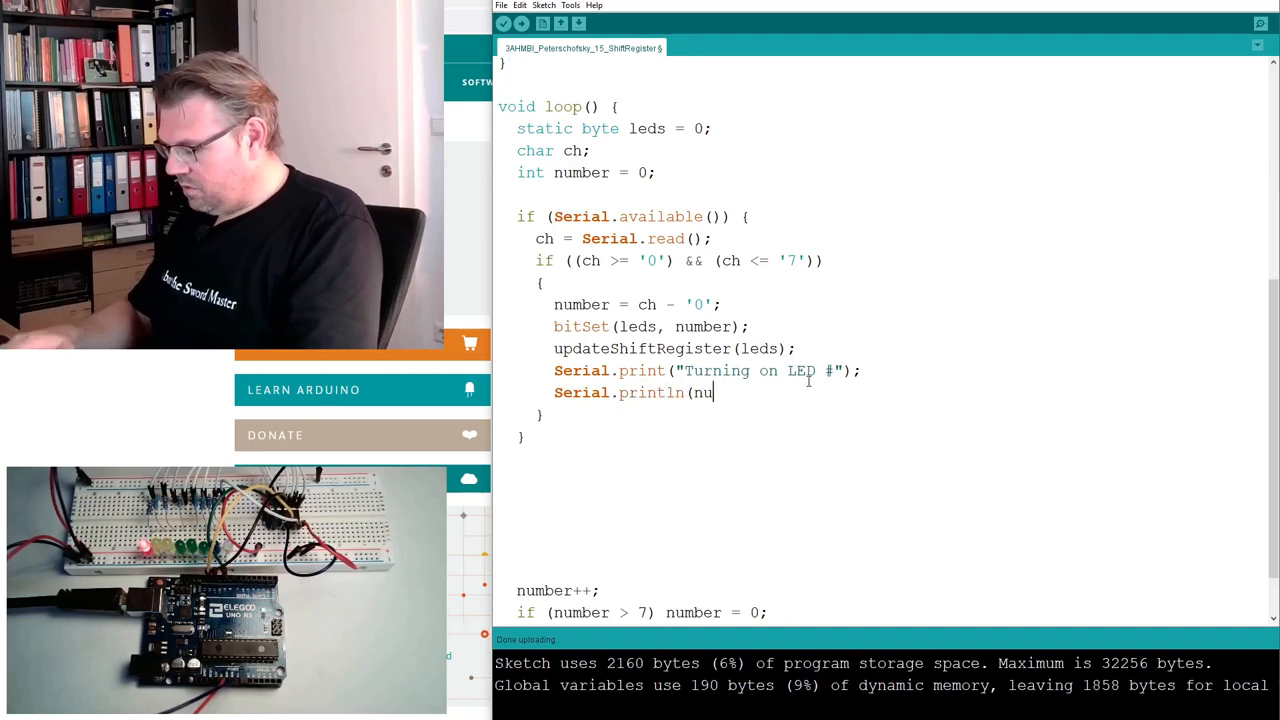
text(mber)
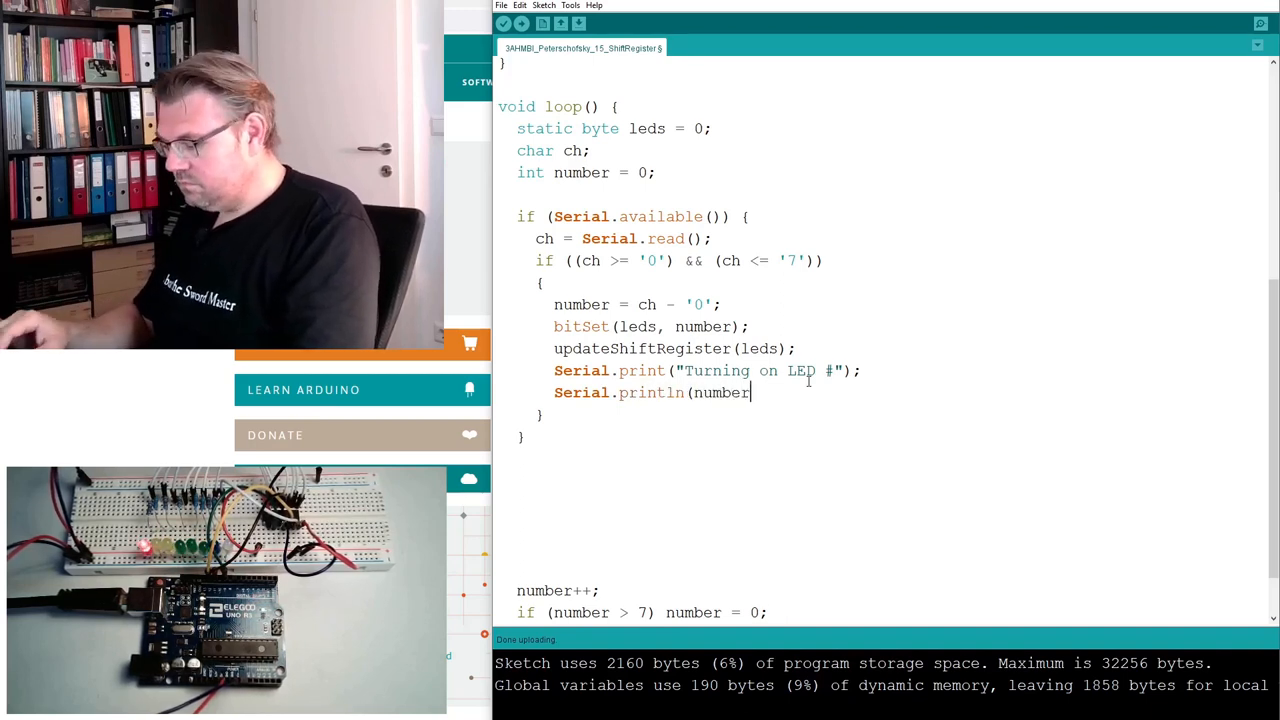
text();)
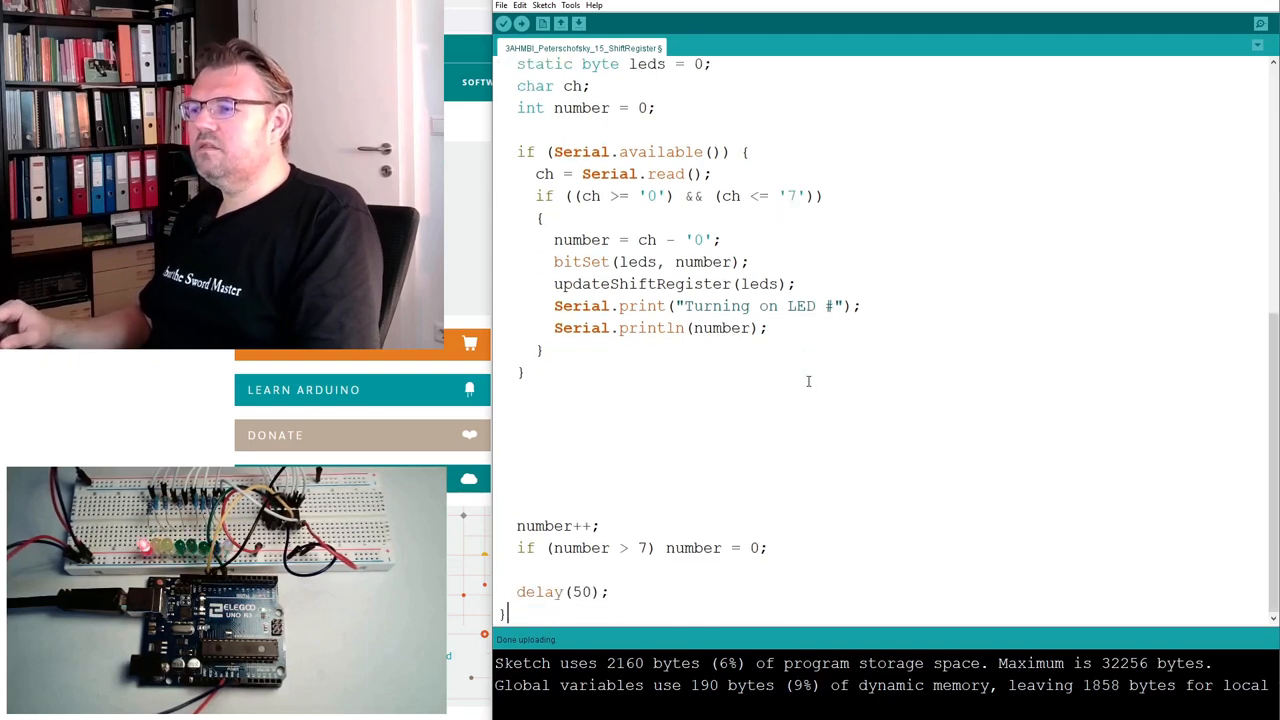
Start a new branch below the digit block: if (ch == 'x').
drag(517, 547, 608, 591)
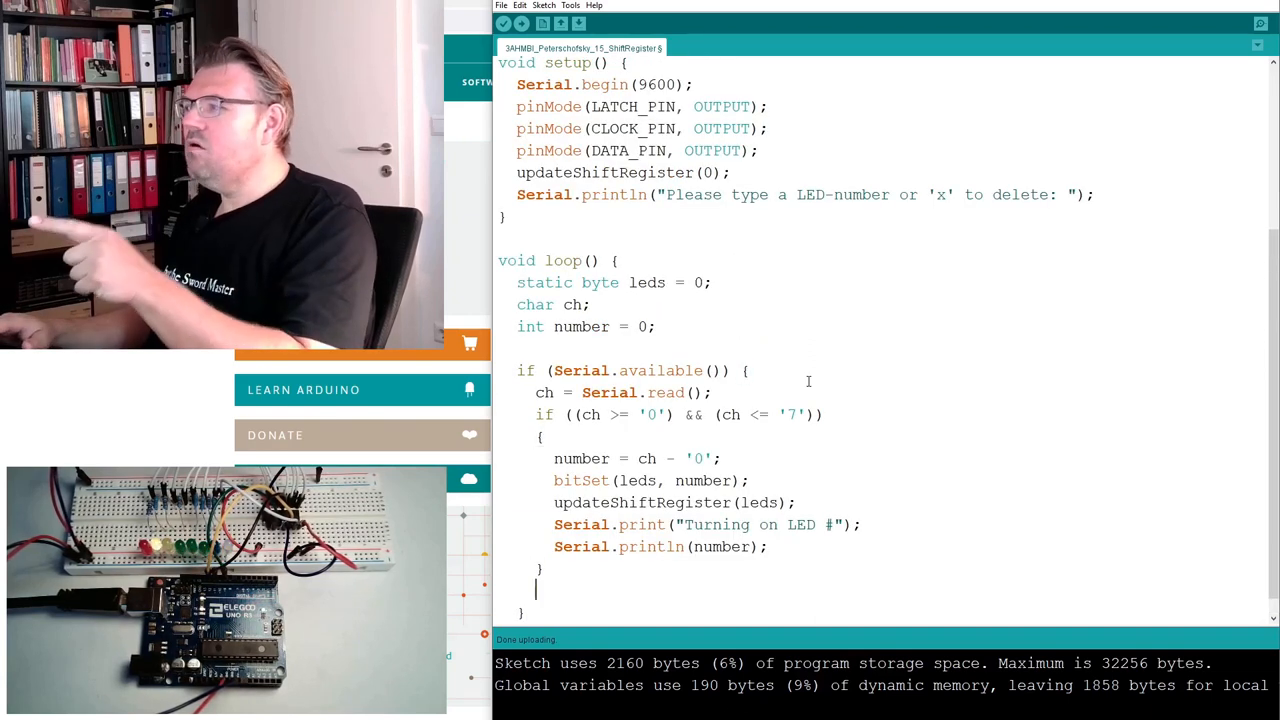
text(if)
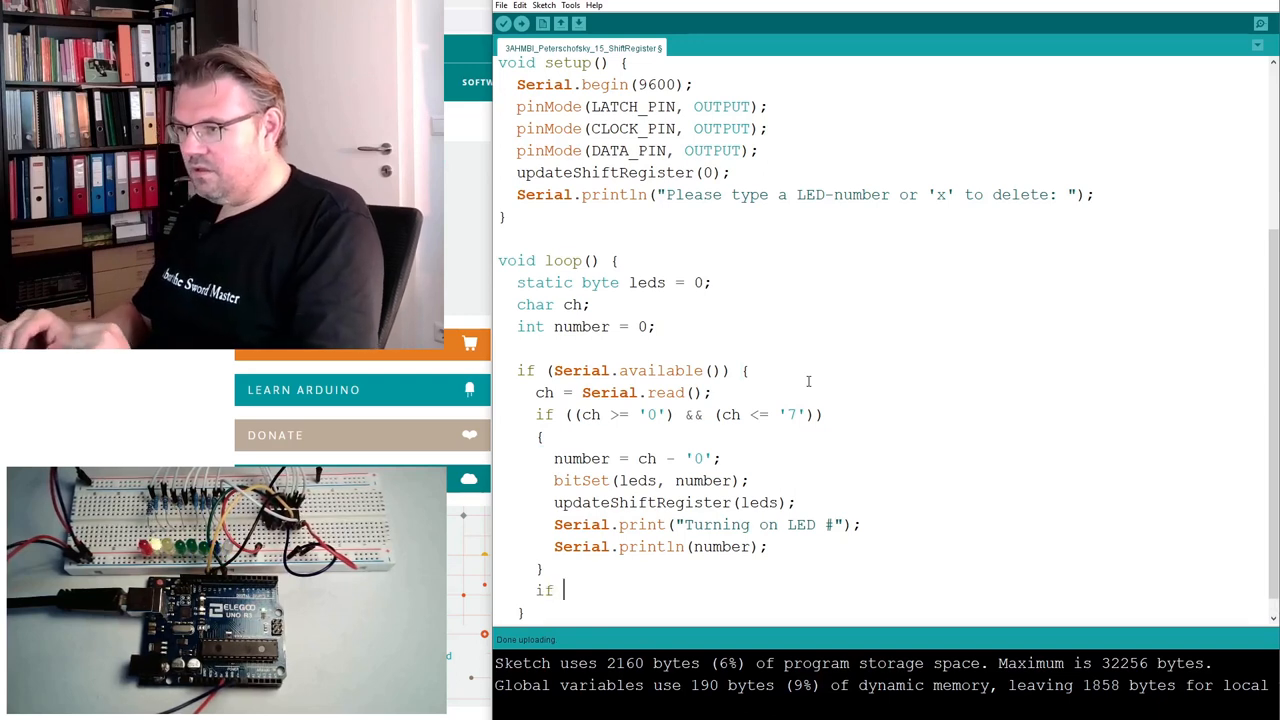
text((ch)
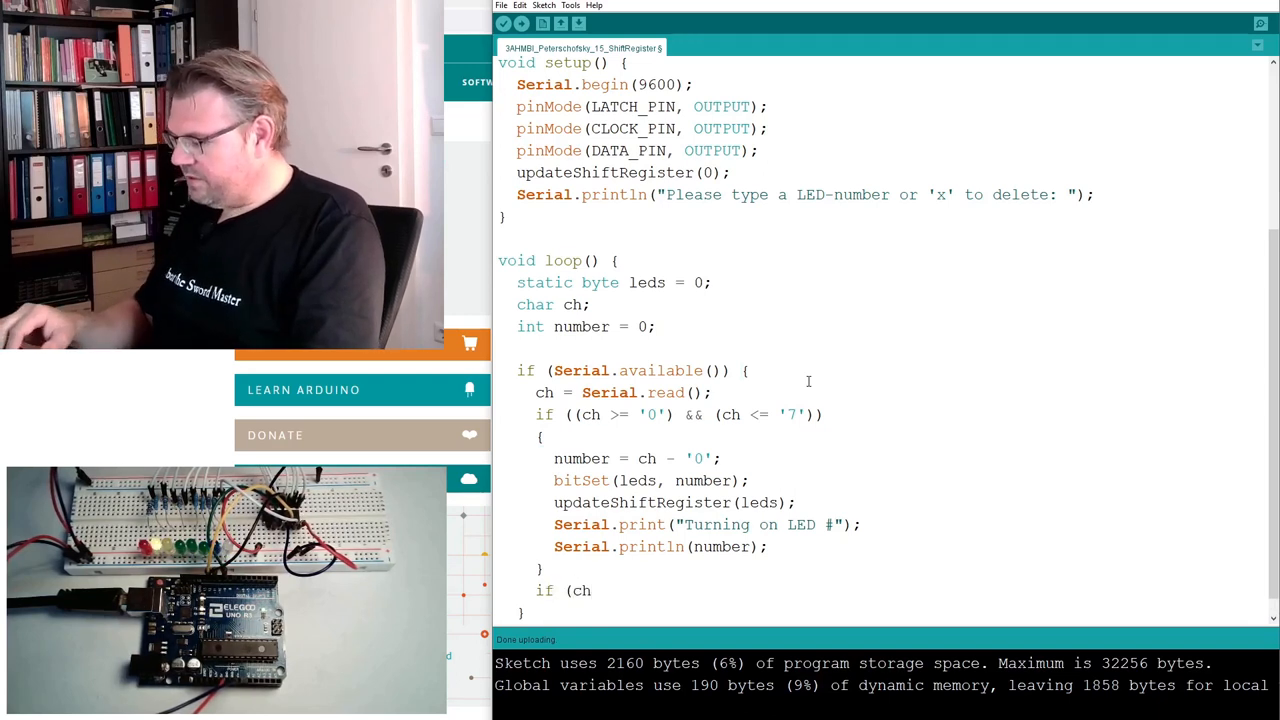
text(==)
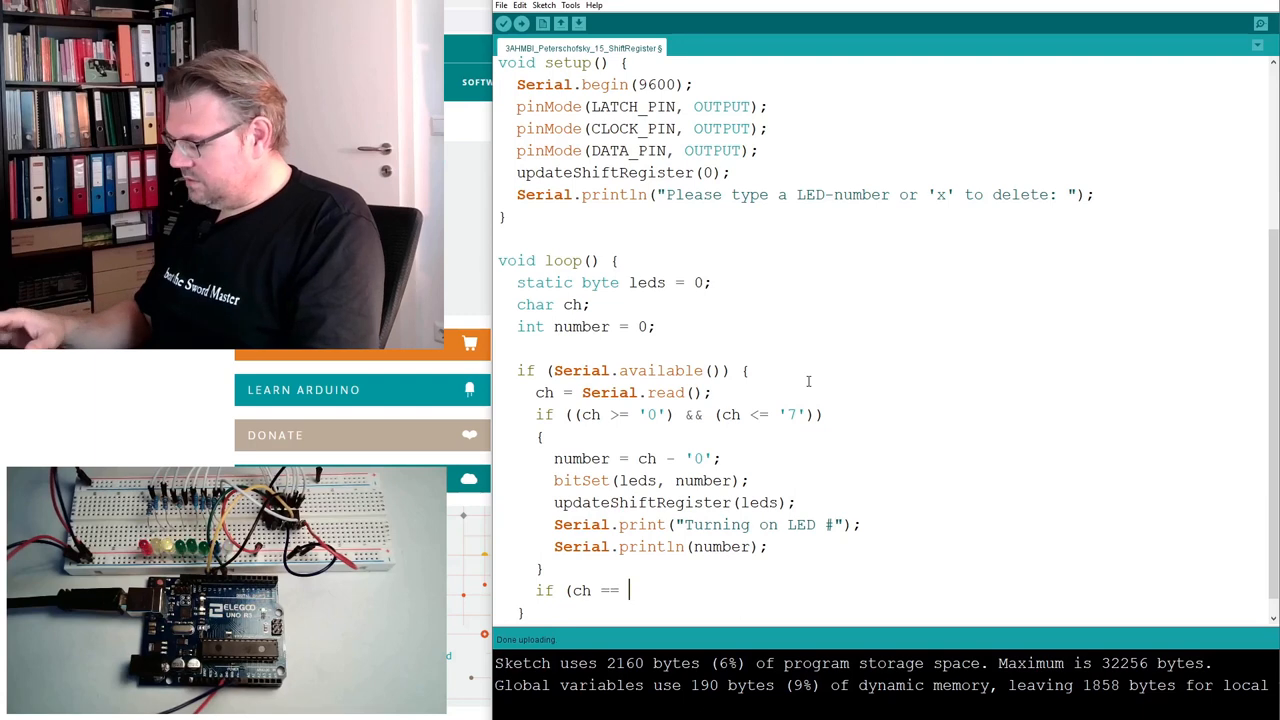
text('x')
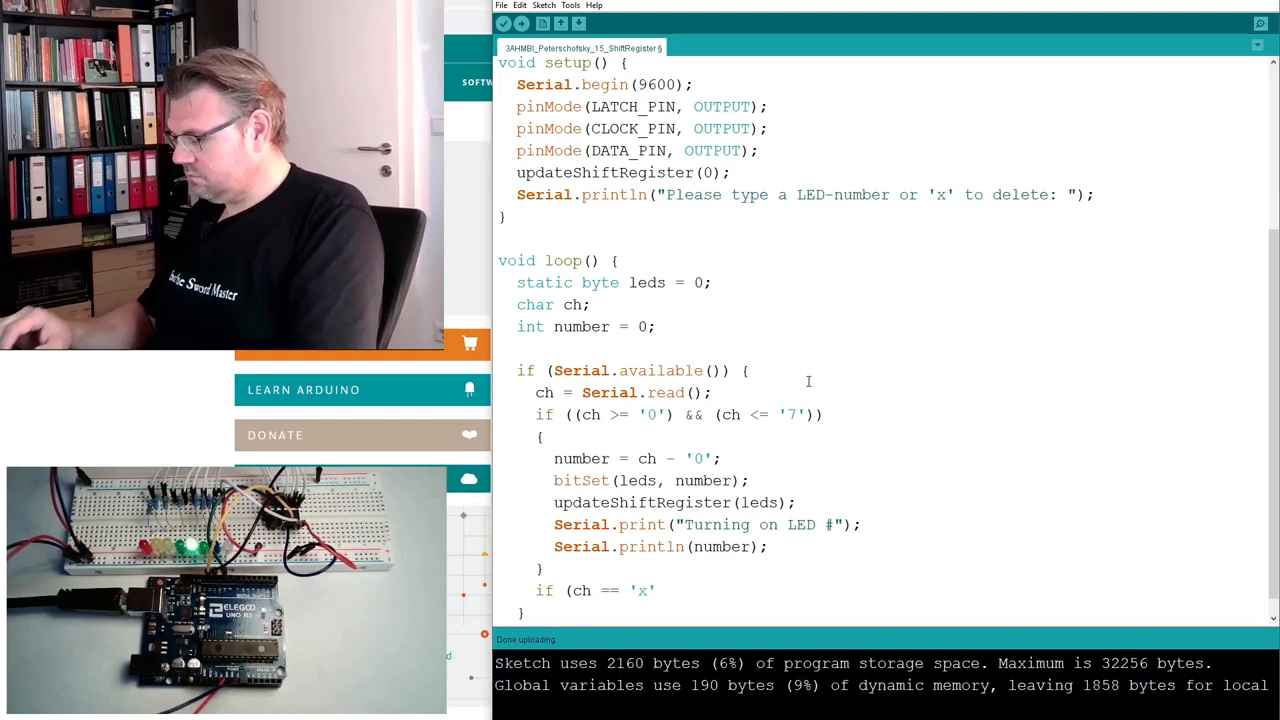
Fill the branch with leds = 0; and updateShiftRegister(leds);, and select the printed word to edit.
text({)
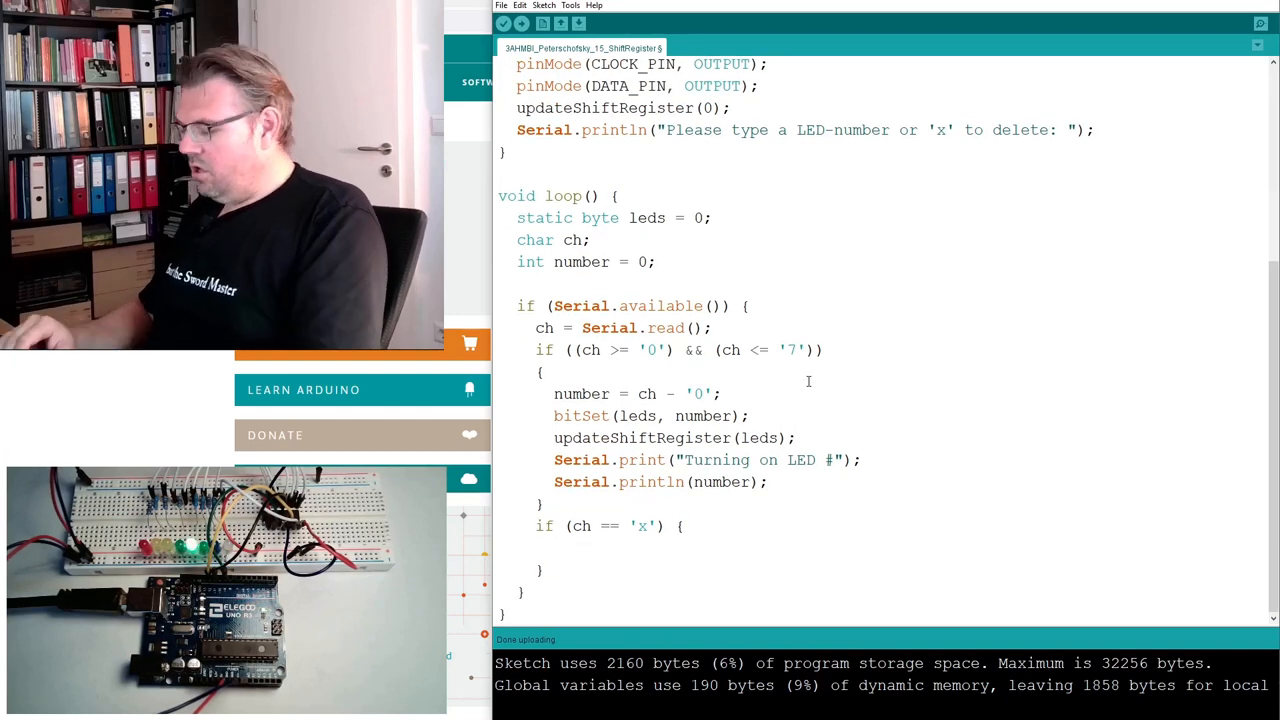
text(leds =)
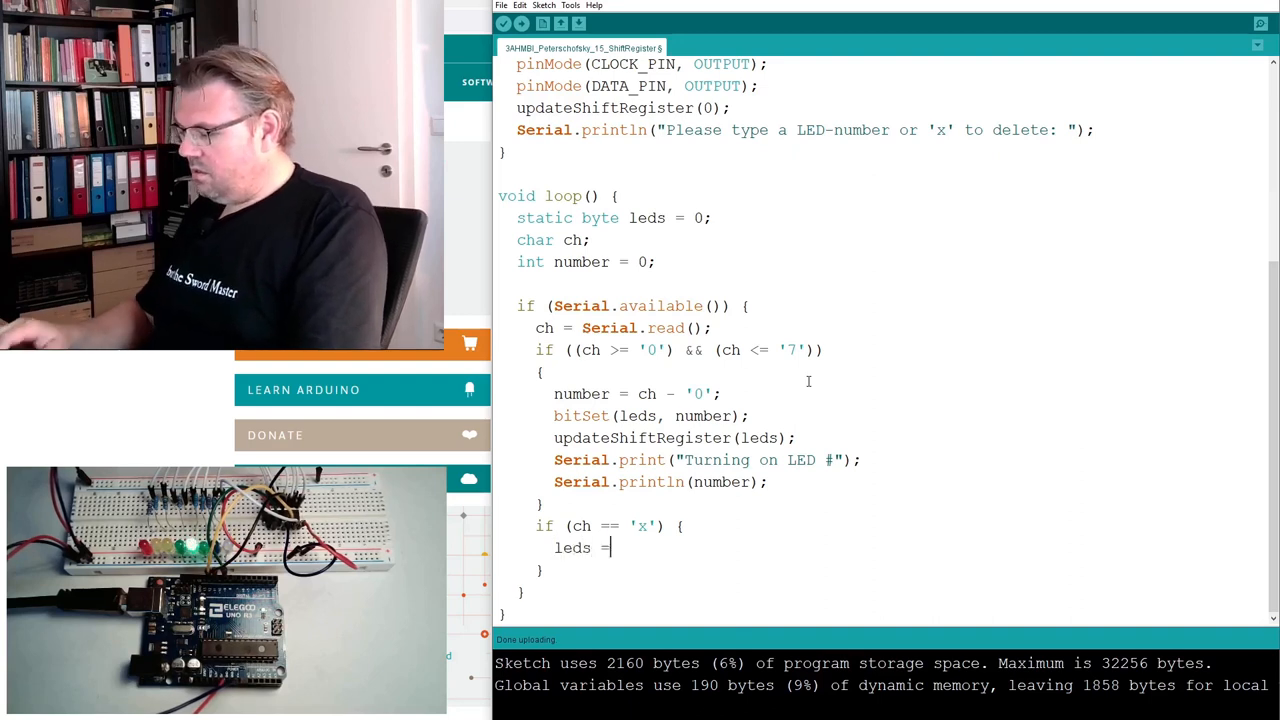
text(0;)
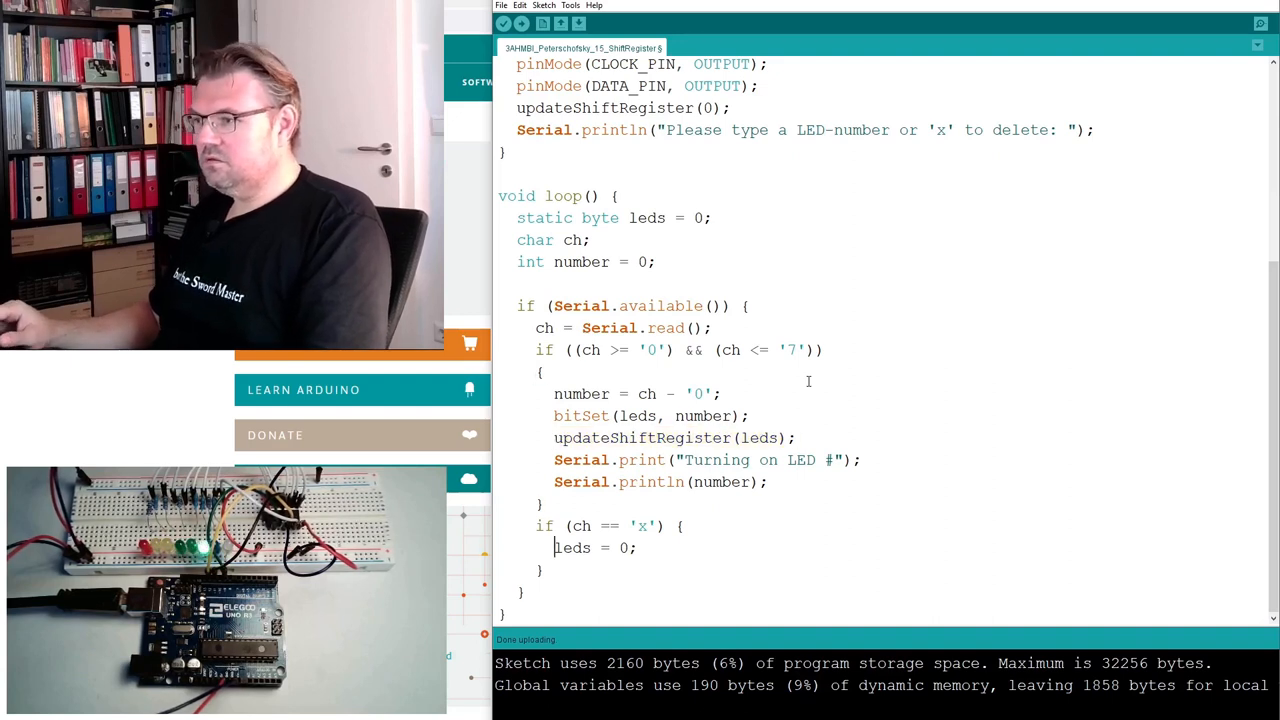
text(updateShiftRegister(leds);)
text(Serial.println(number);)
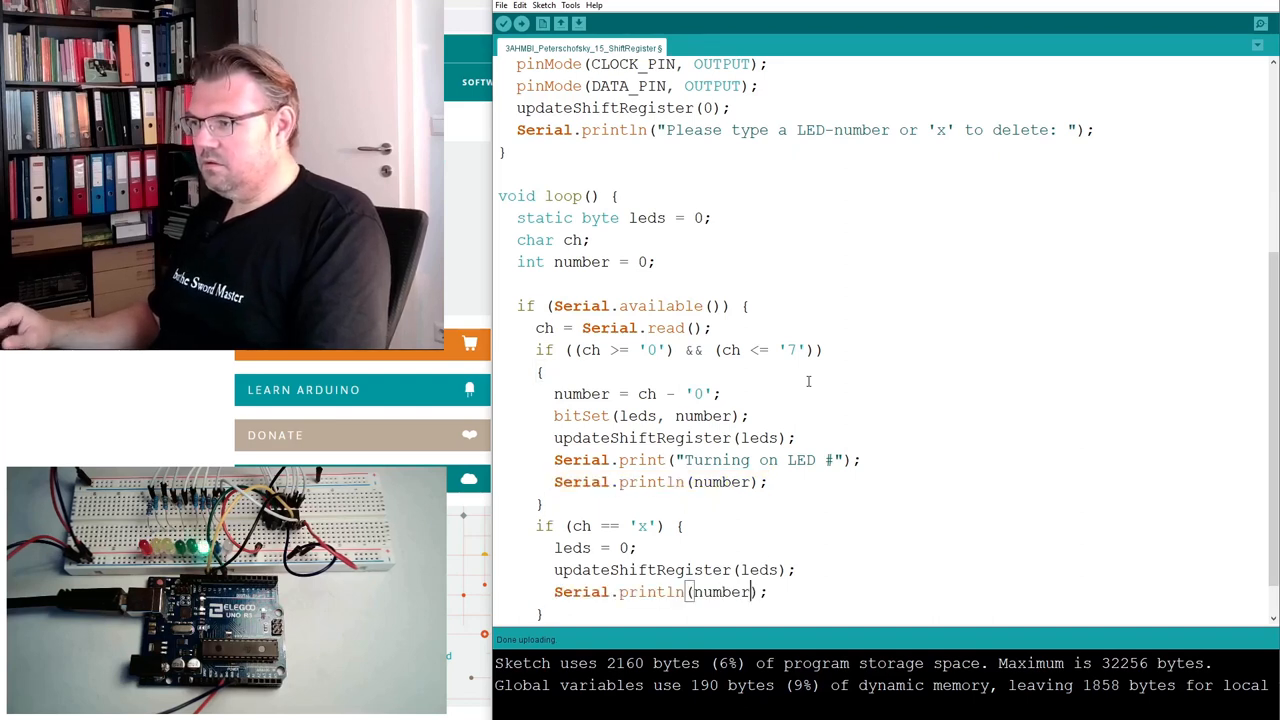
double_click(722, 592)
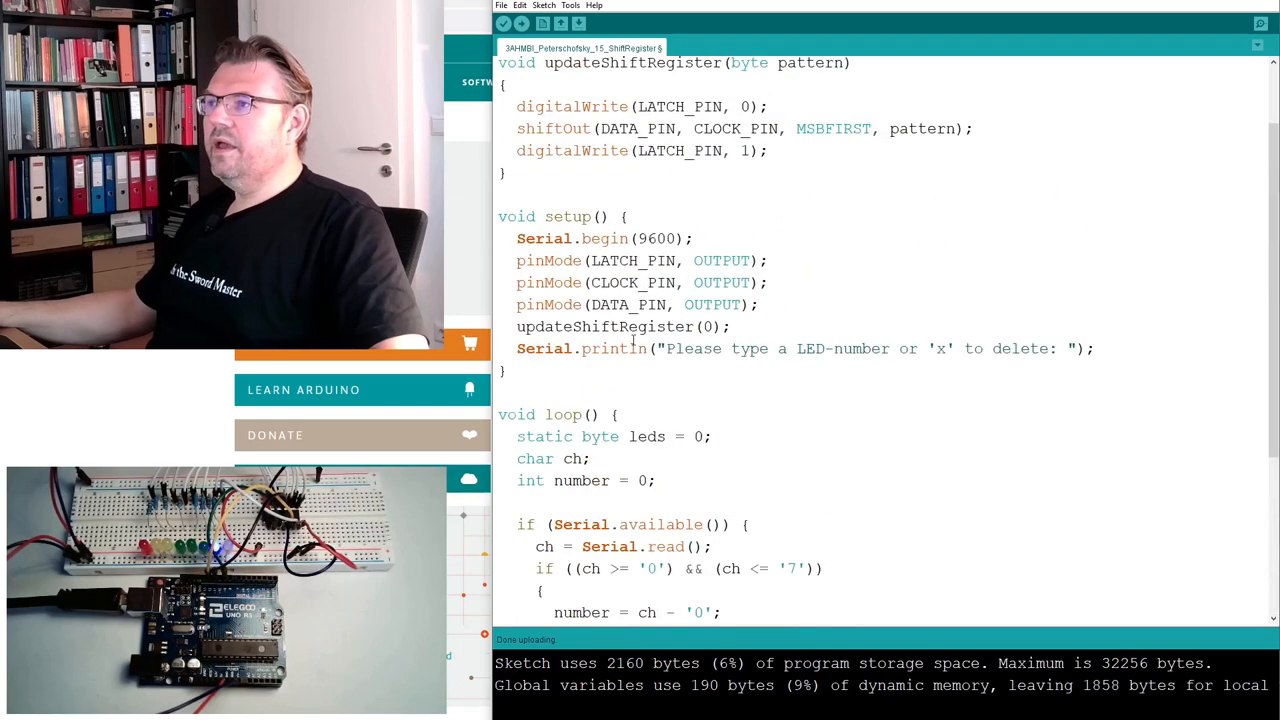
Upload the 2308-byte sketch and open the Serial Monitor showing the LED prompt.
click(518, 24)
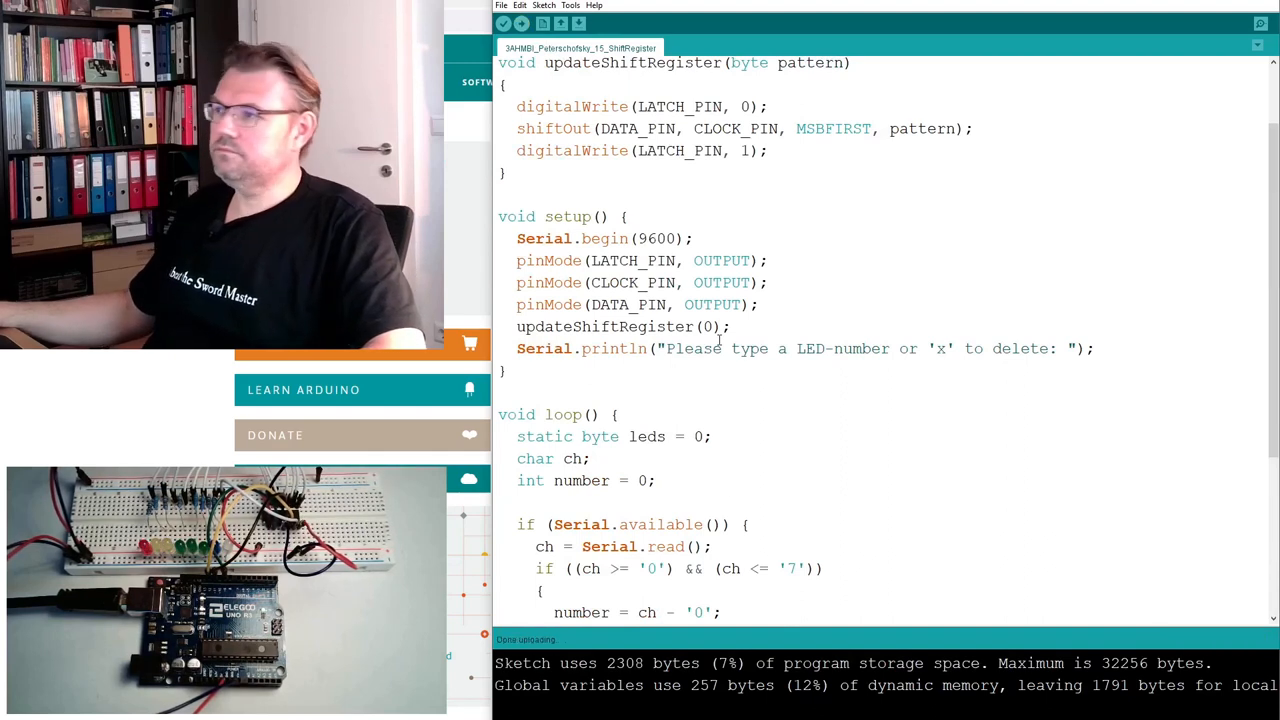
click(1255, 24)
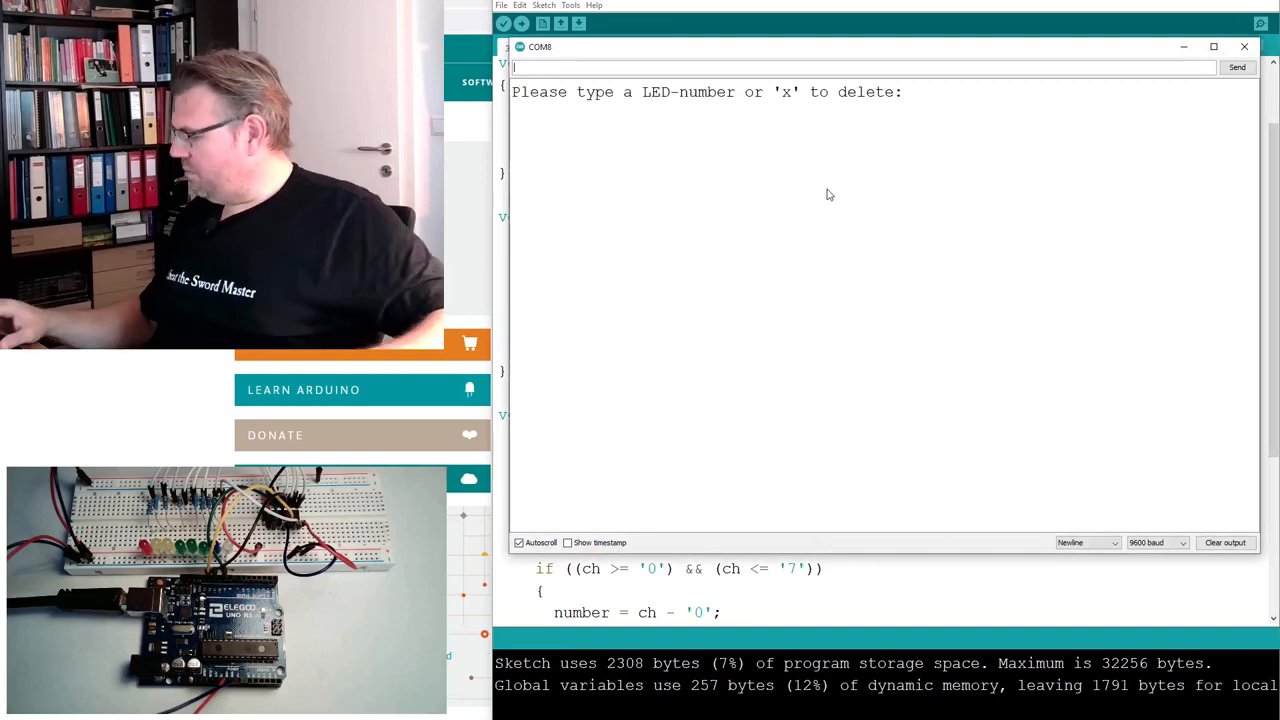
Send digits 0–7 and x, then sequences like 3x4x5 and 7x, watching LEDs light and clear.
text(0)
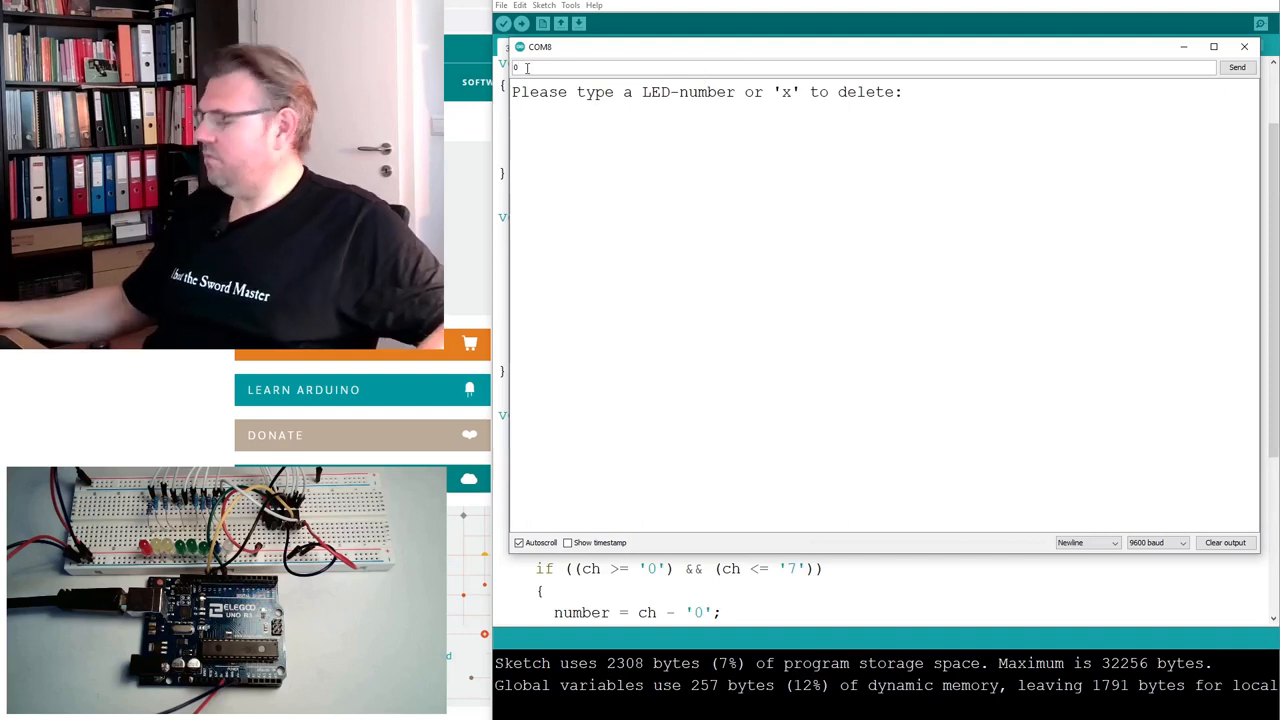
click(1237, 68)
text(7)
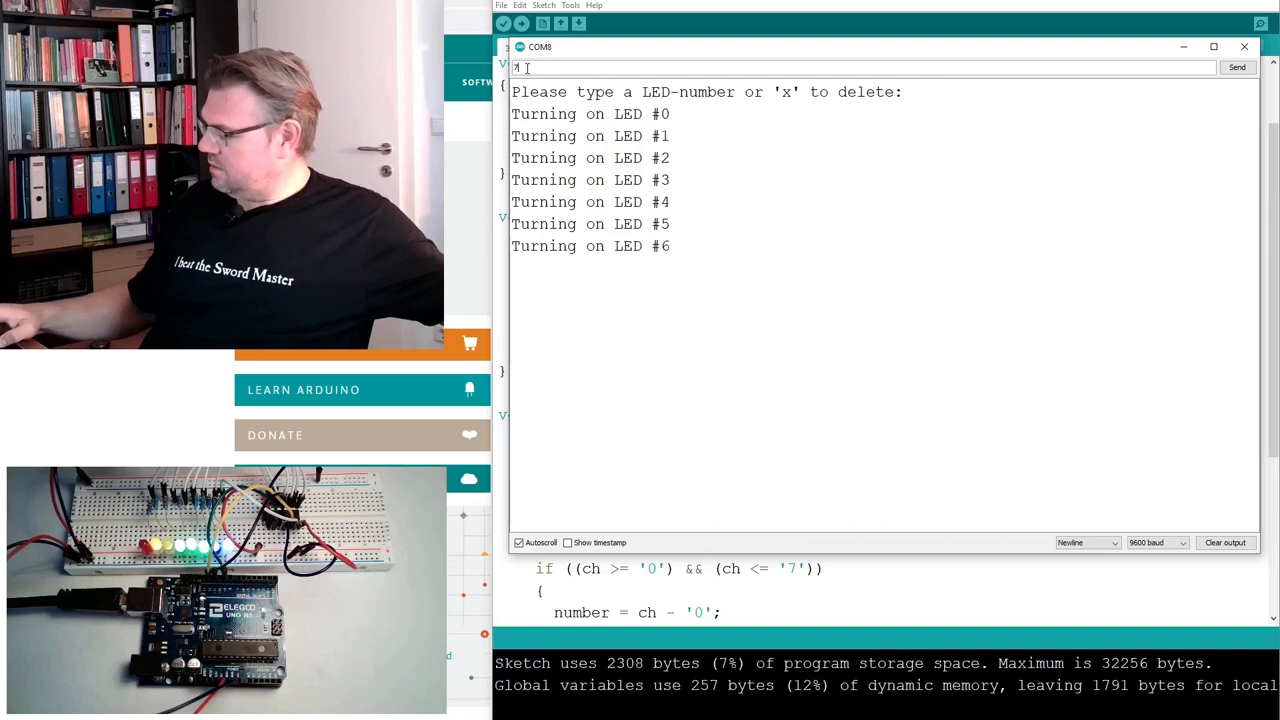
click(1236, 68)
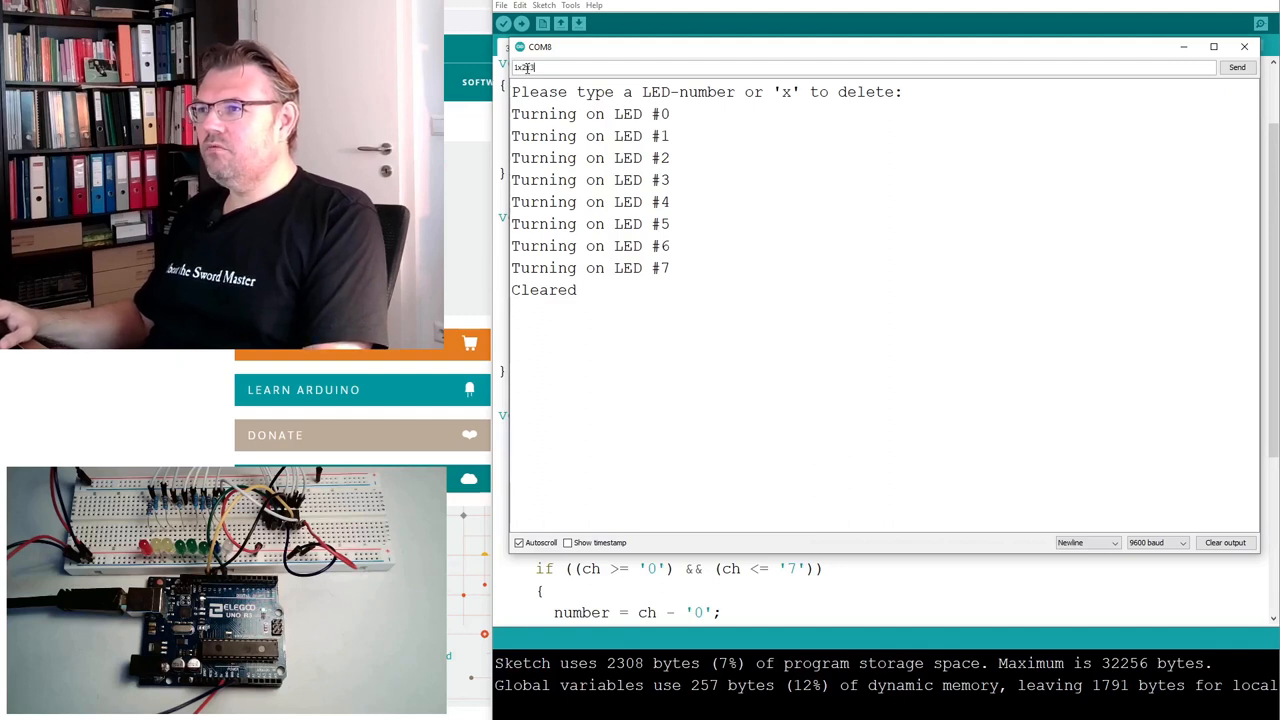
text(3x4x5x6)
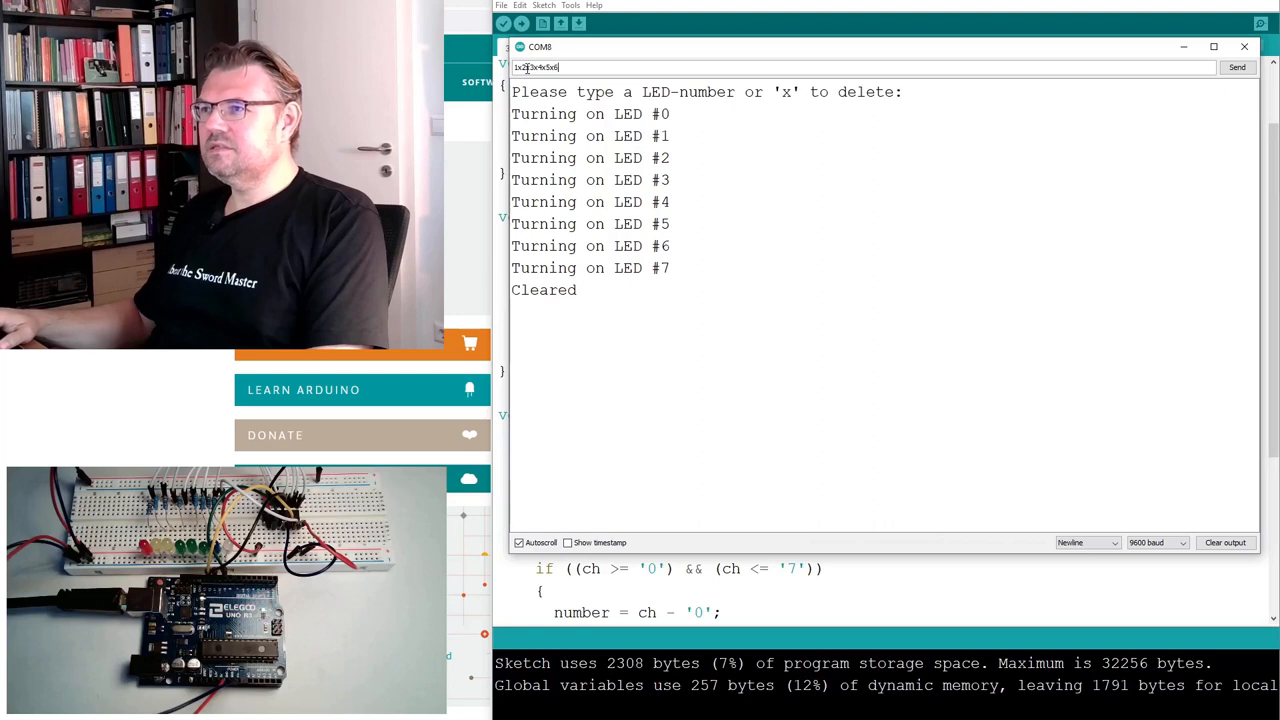
text(7x)
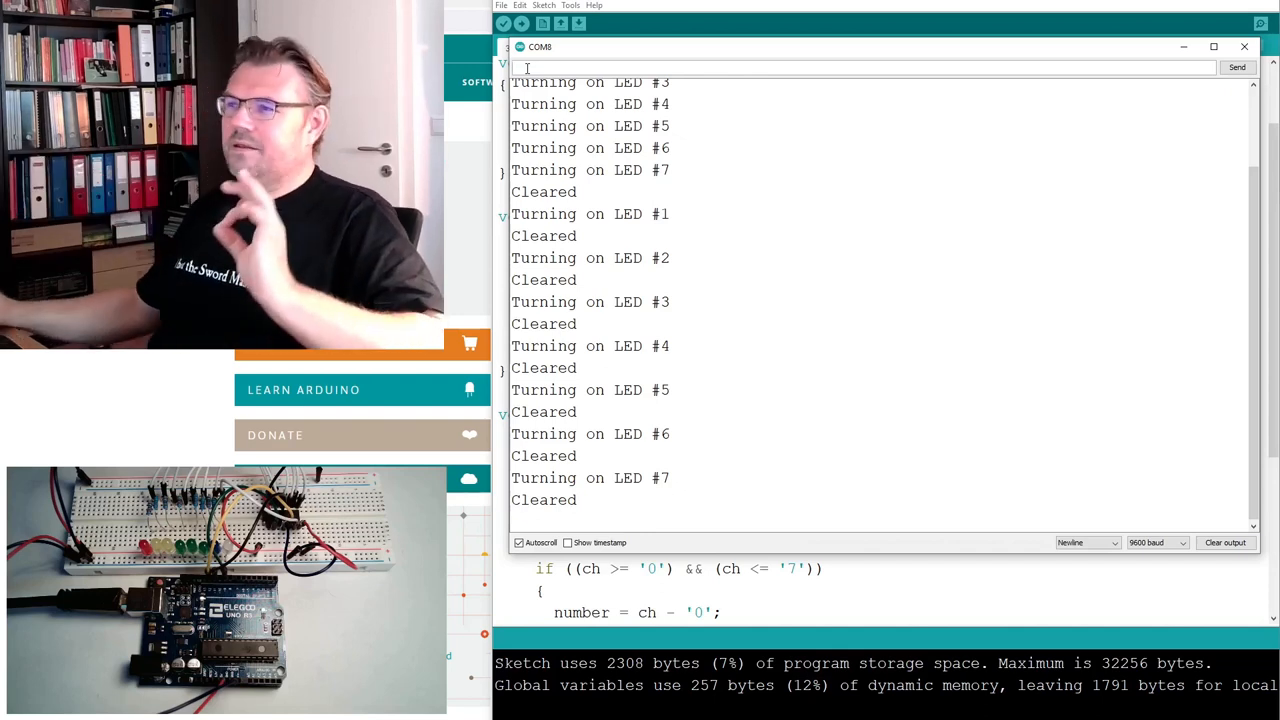
Close the Serial Monitor and scroll down through the sketch code.
click(1241, 46)
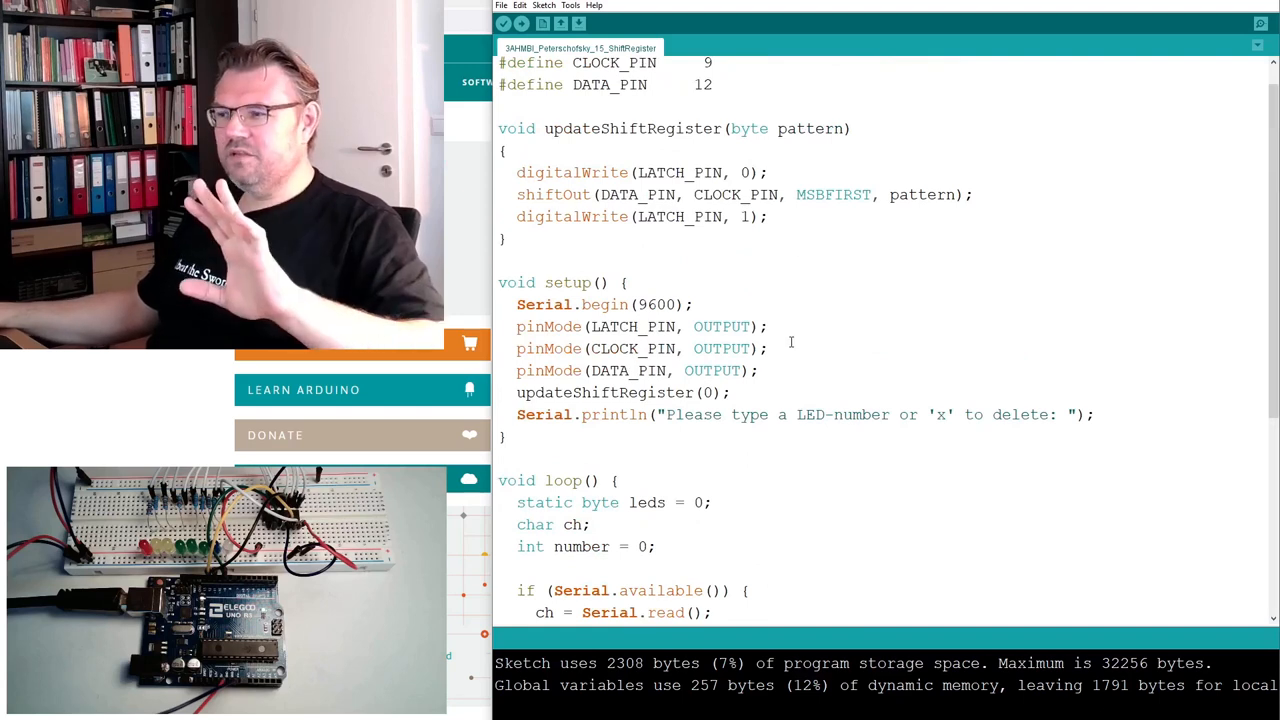
scroll(down, 3)
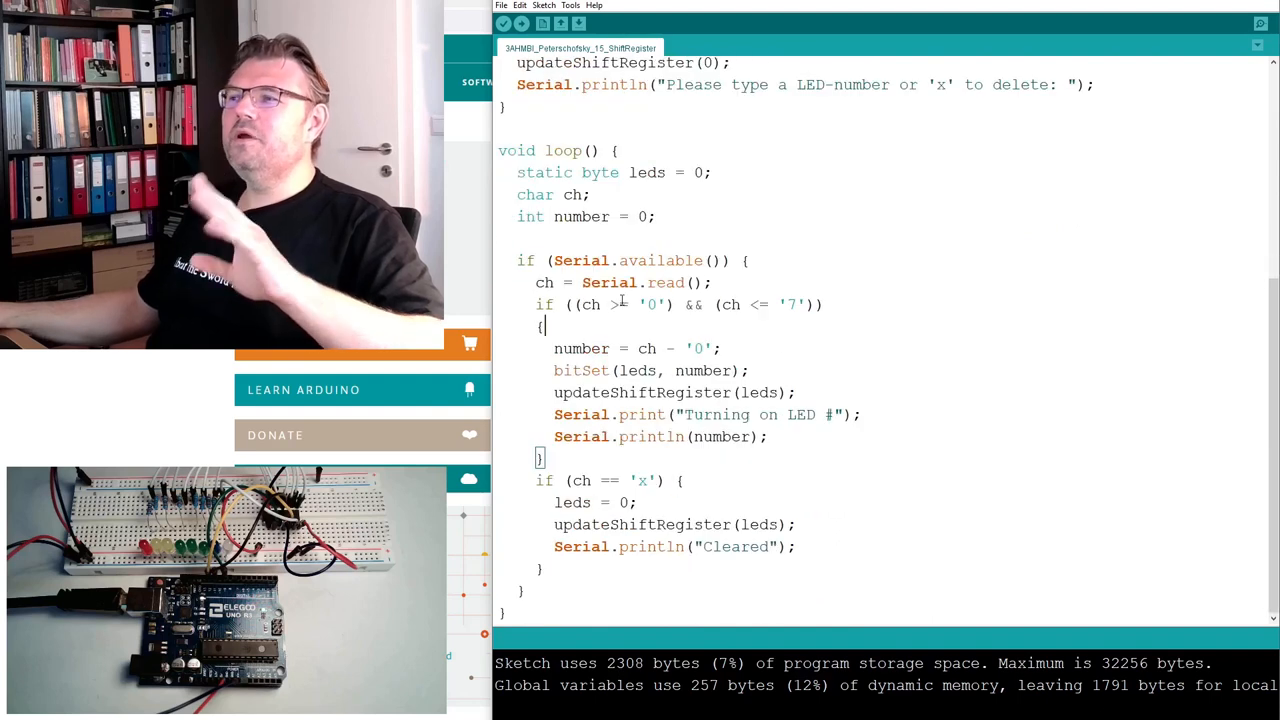